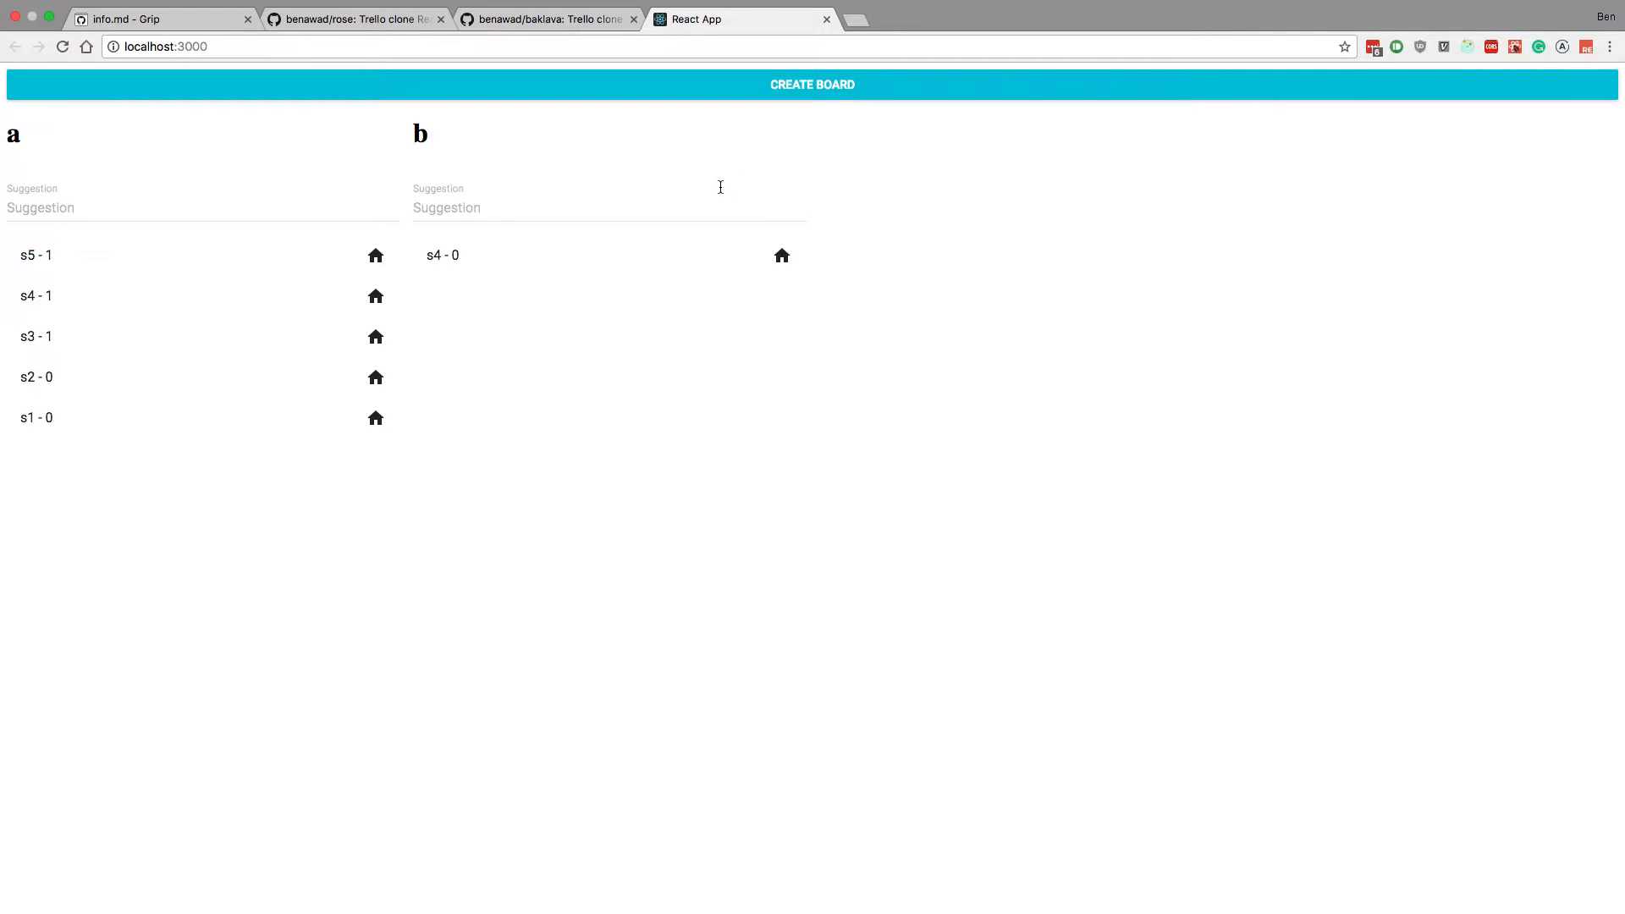
mouse_move(514, 156)
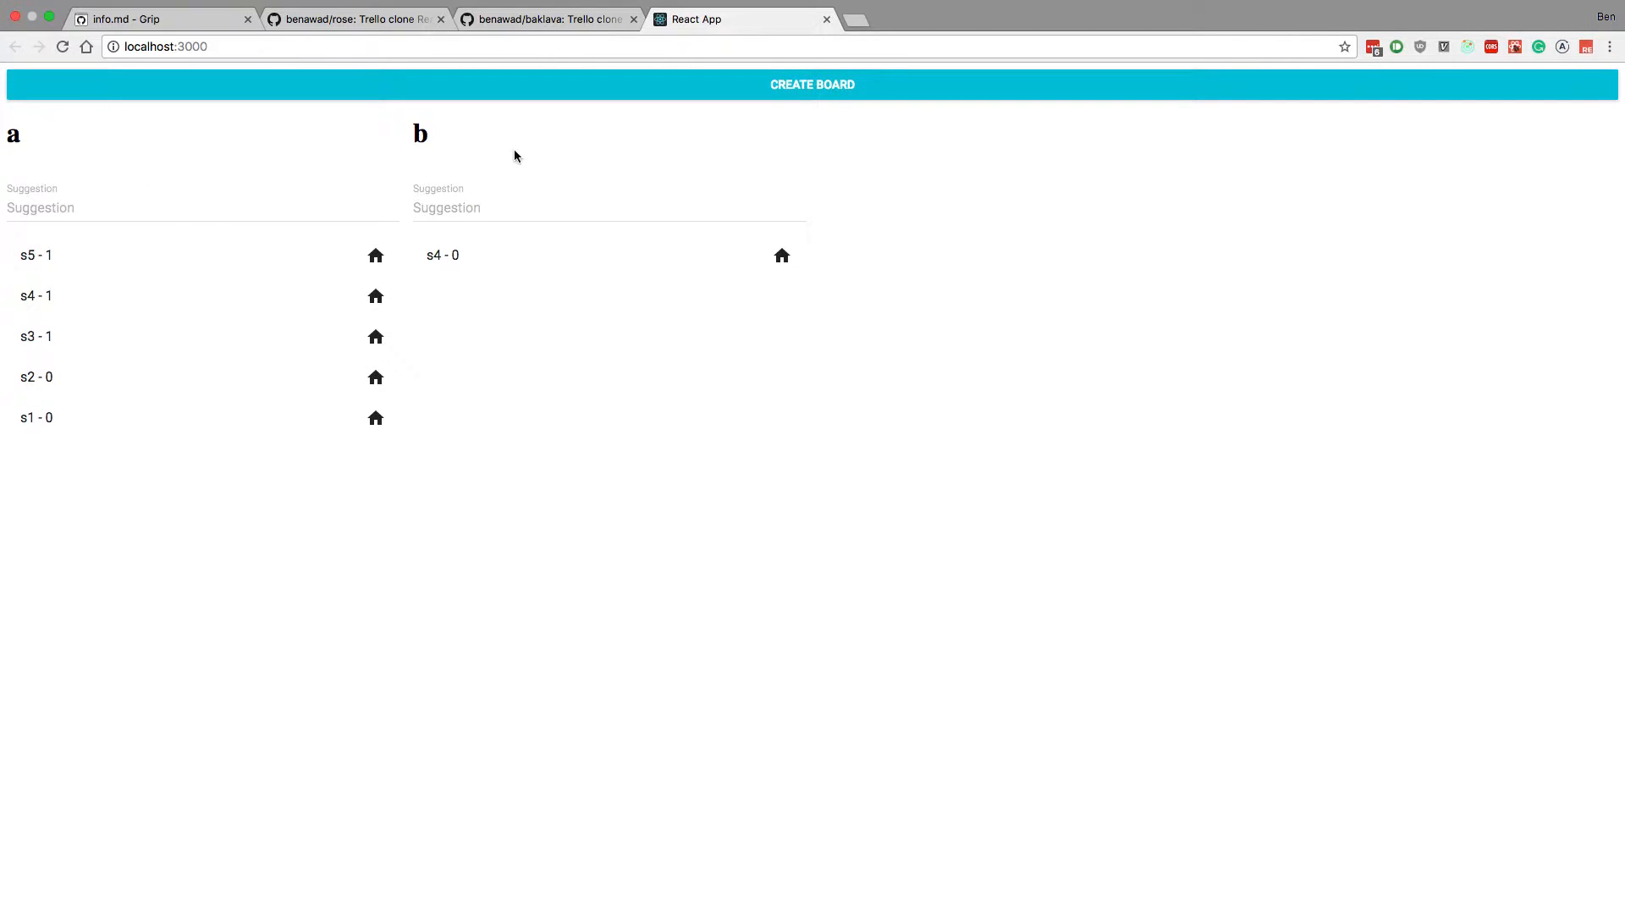
mouse_move(1119, 493)
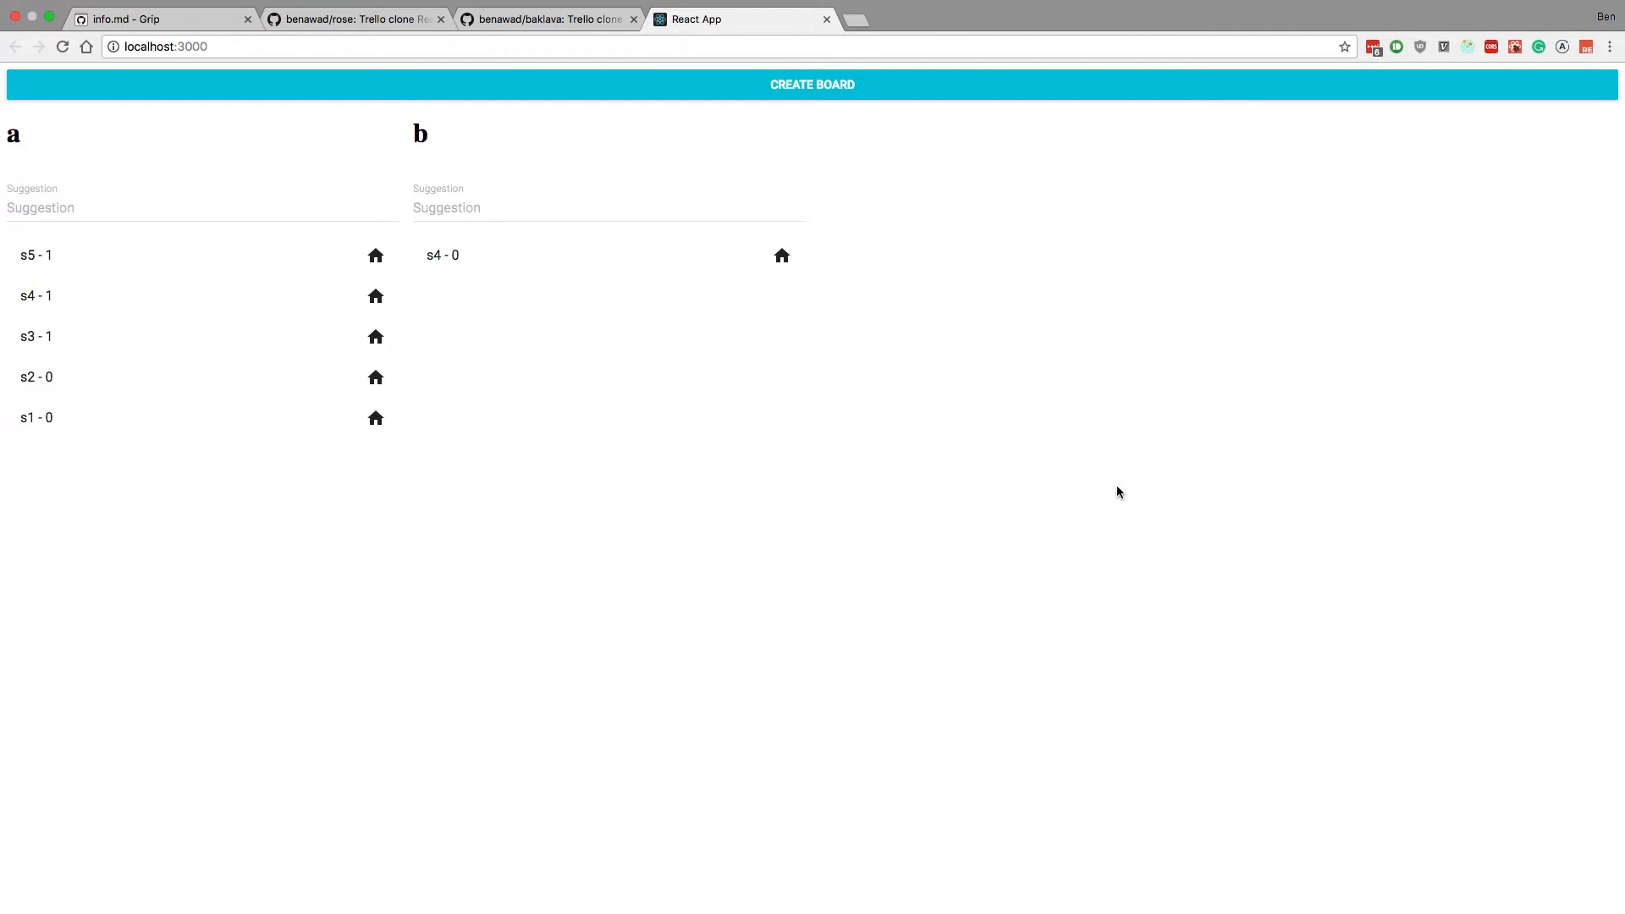
Step: View the baklava GraphQL backend repo, then the rose React frontend repo, ending on the info.md notes
left_click(543, 19)
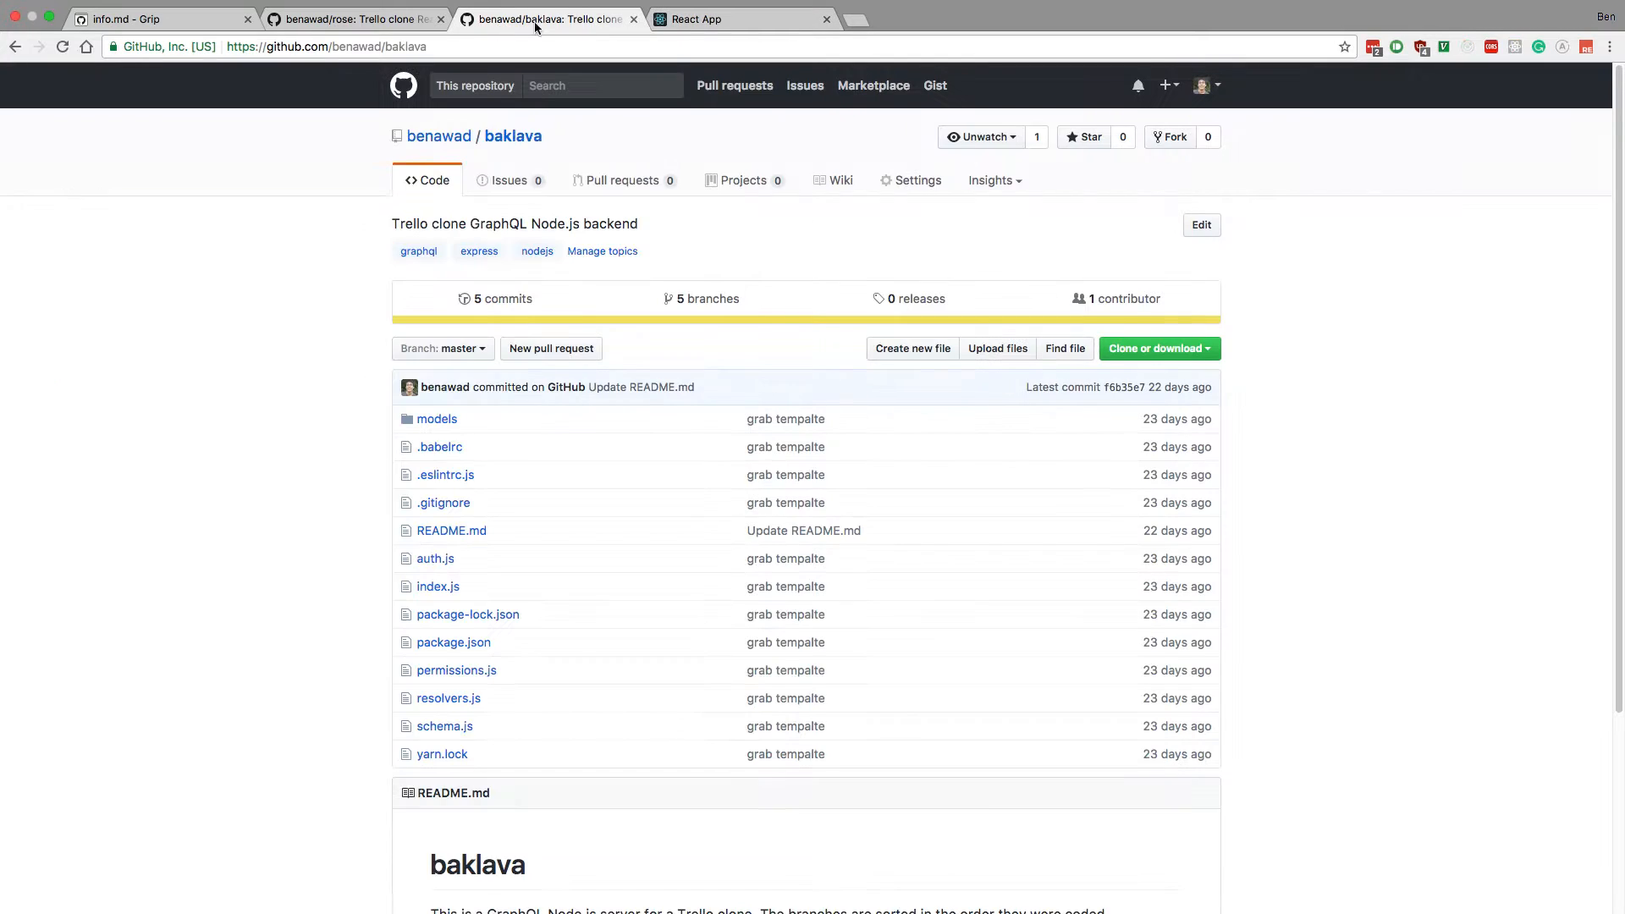
mouse_move(778, 191)
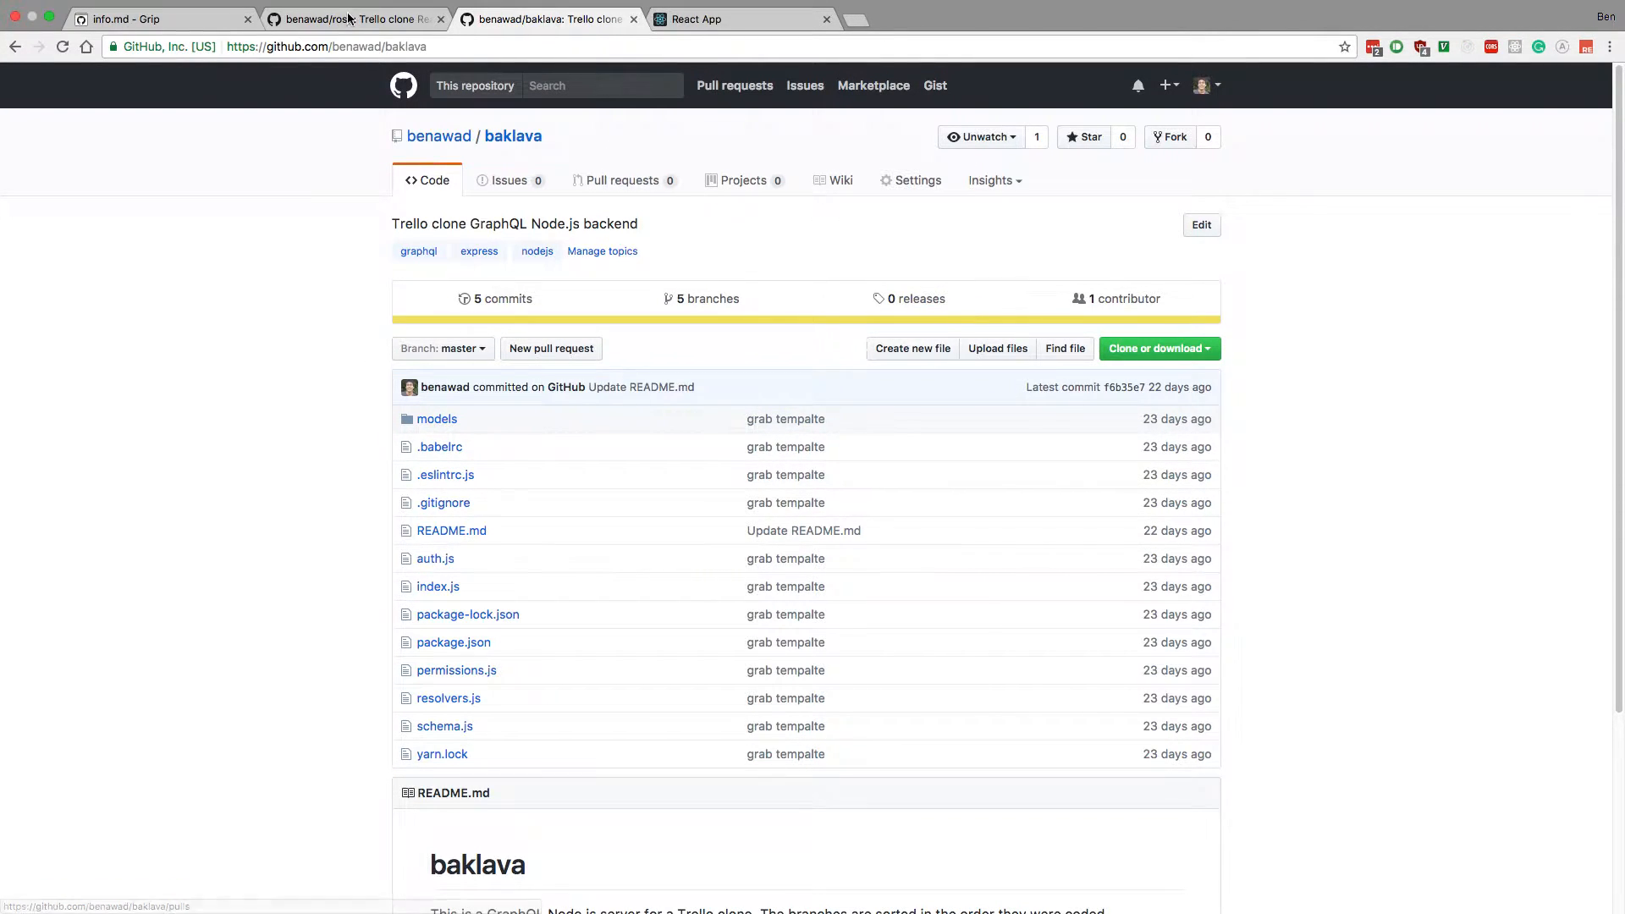
left_click(354, 18)
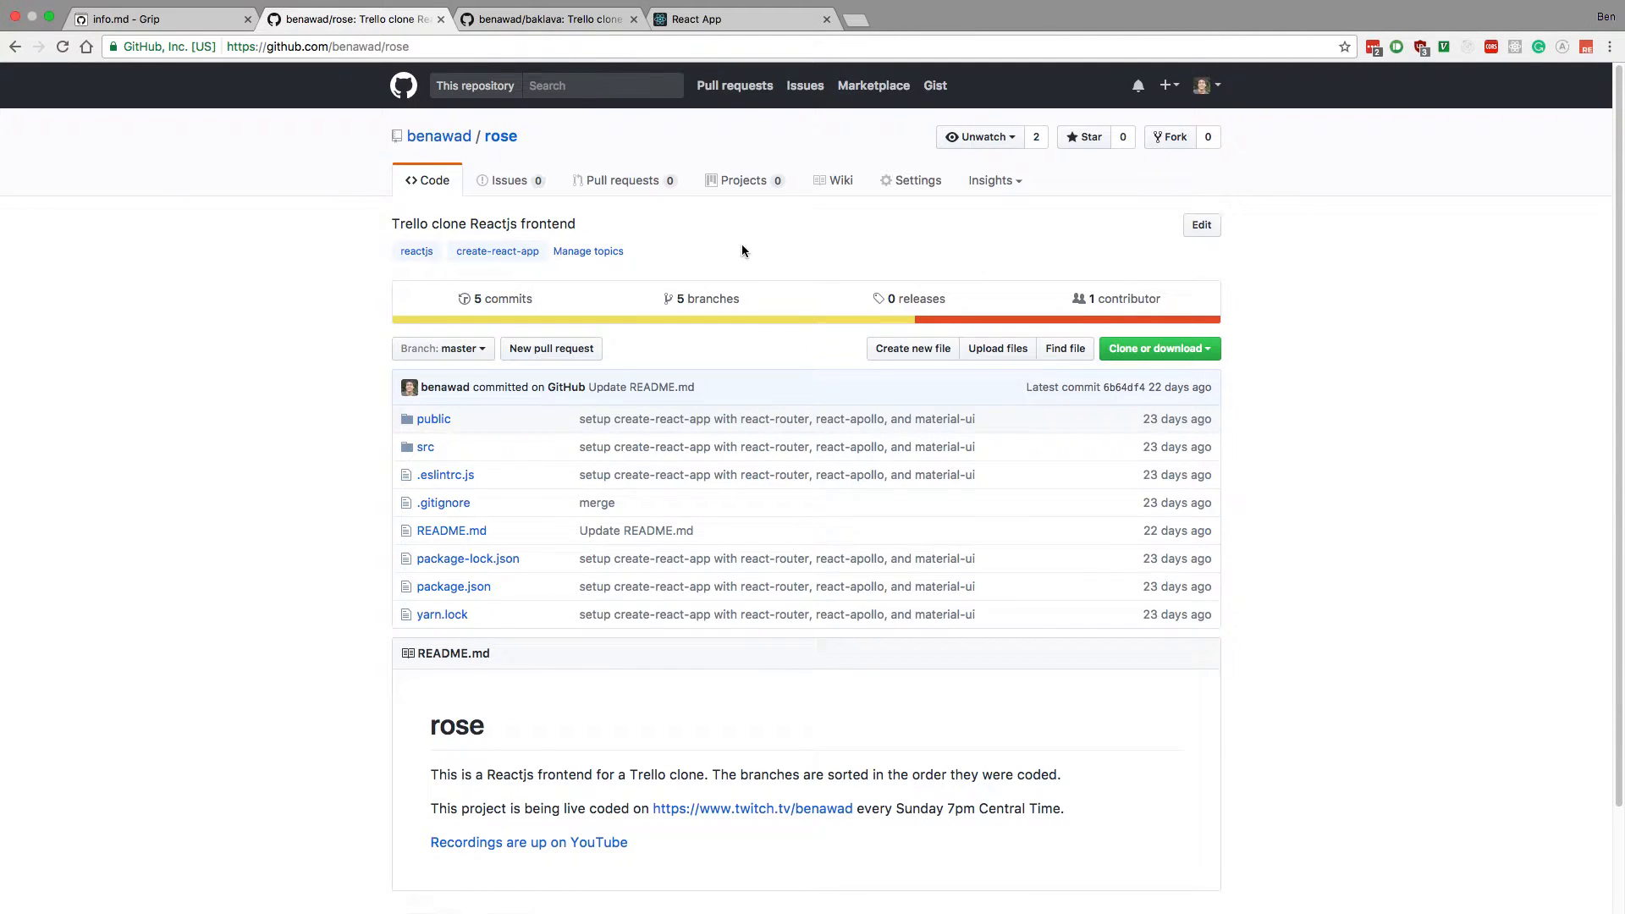
left_click(155, 19)
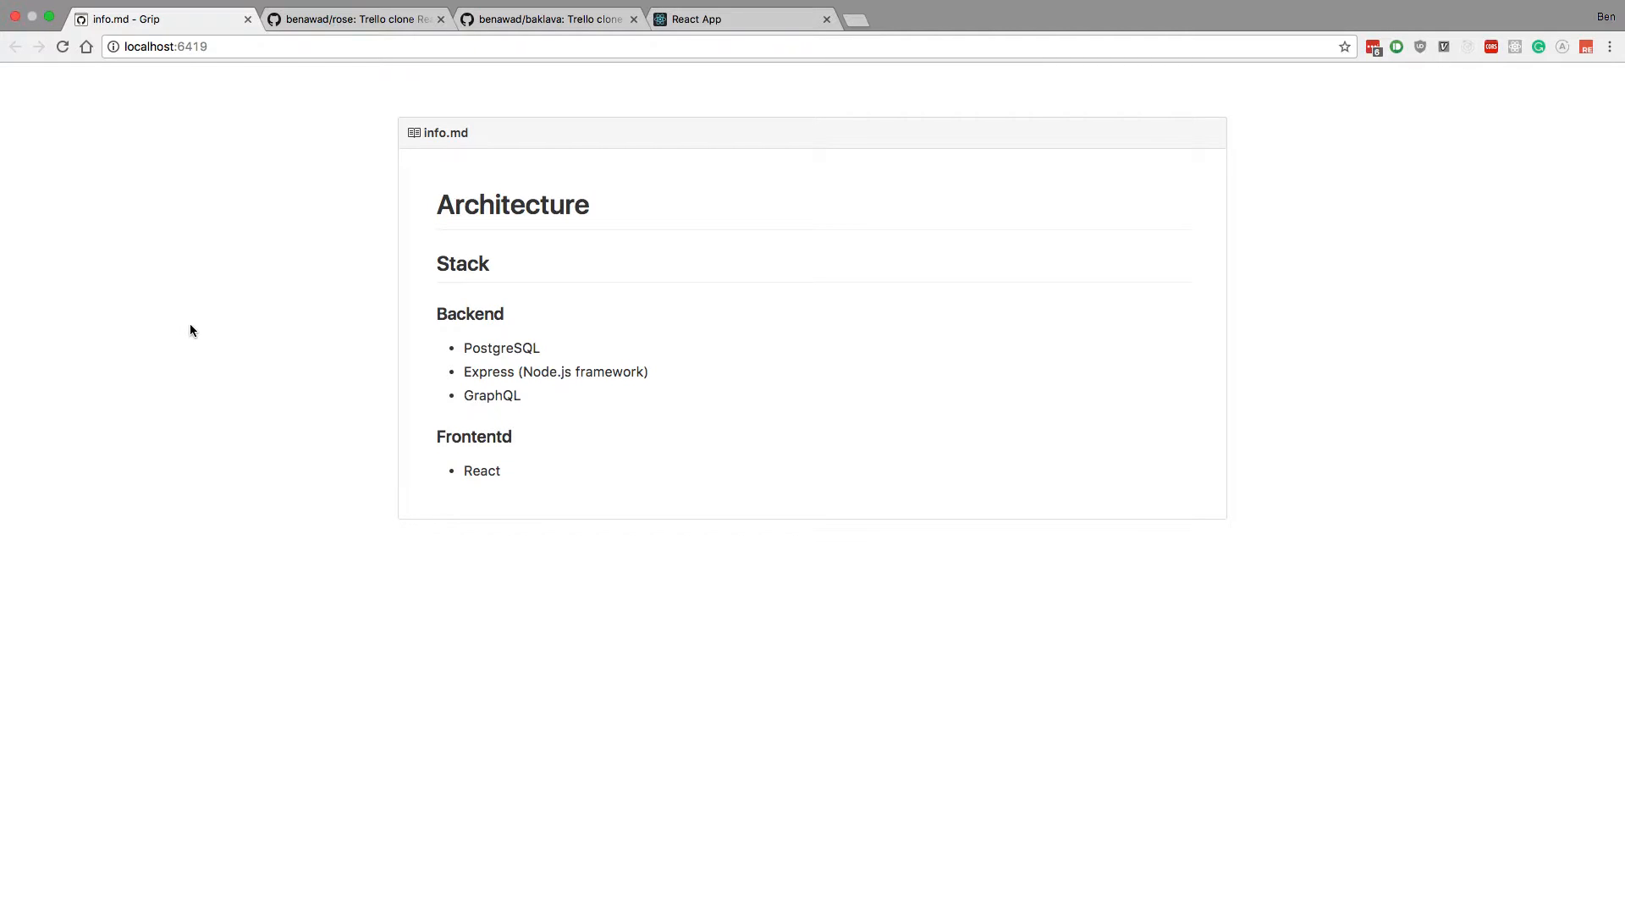
mouse_move(883, 458)
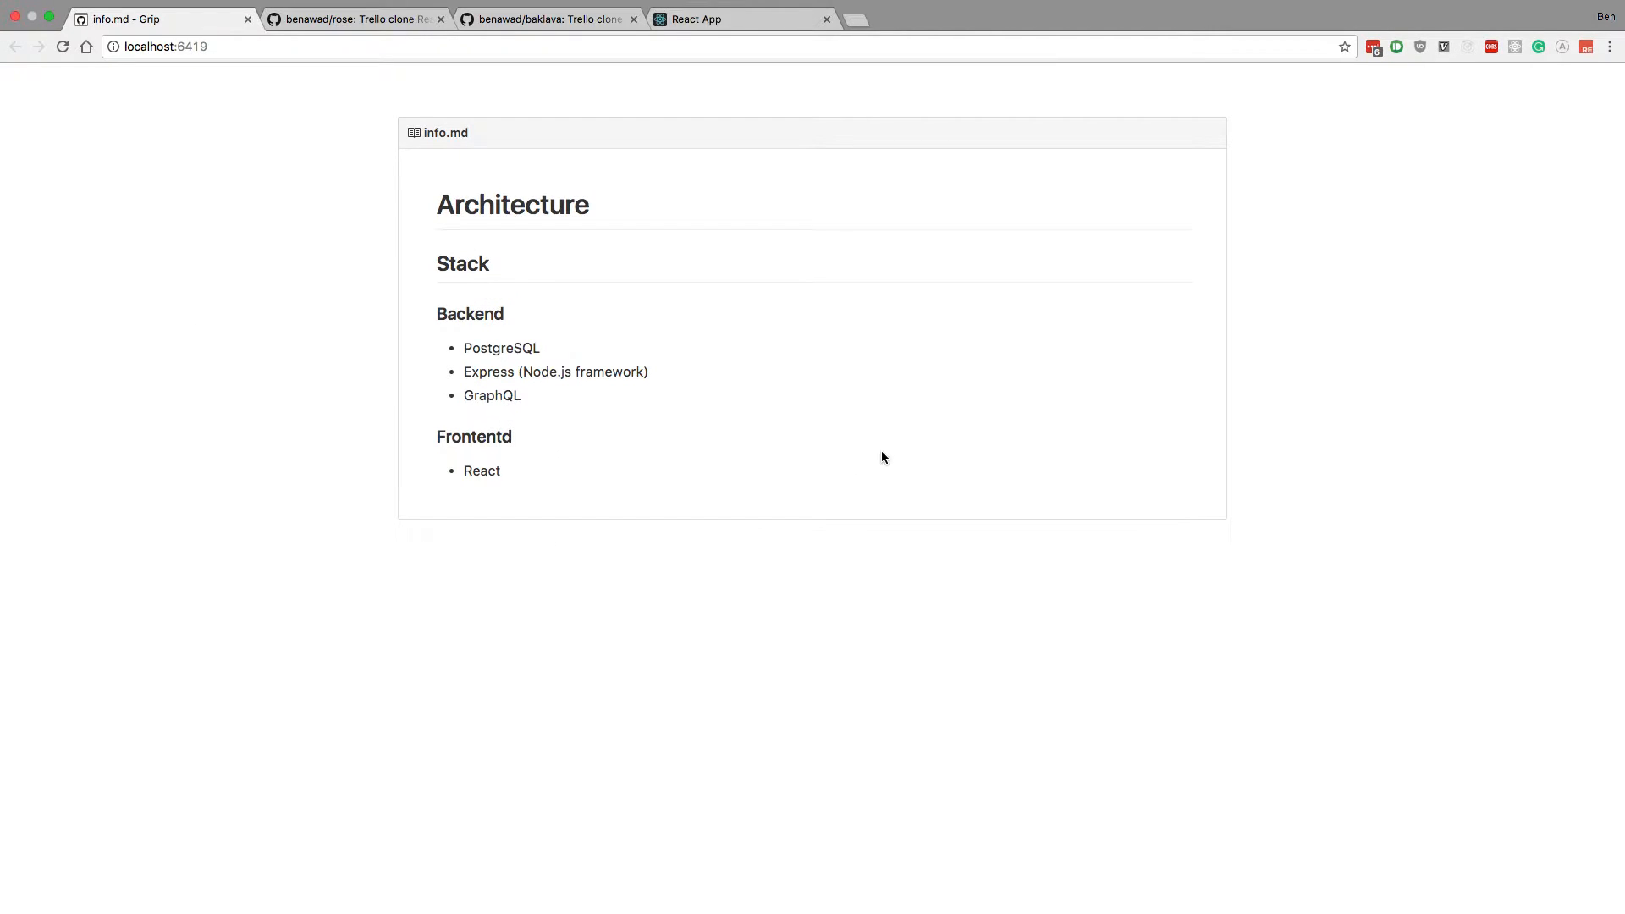
mouse_move(658, 435)
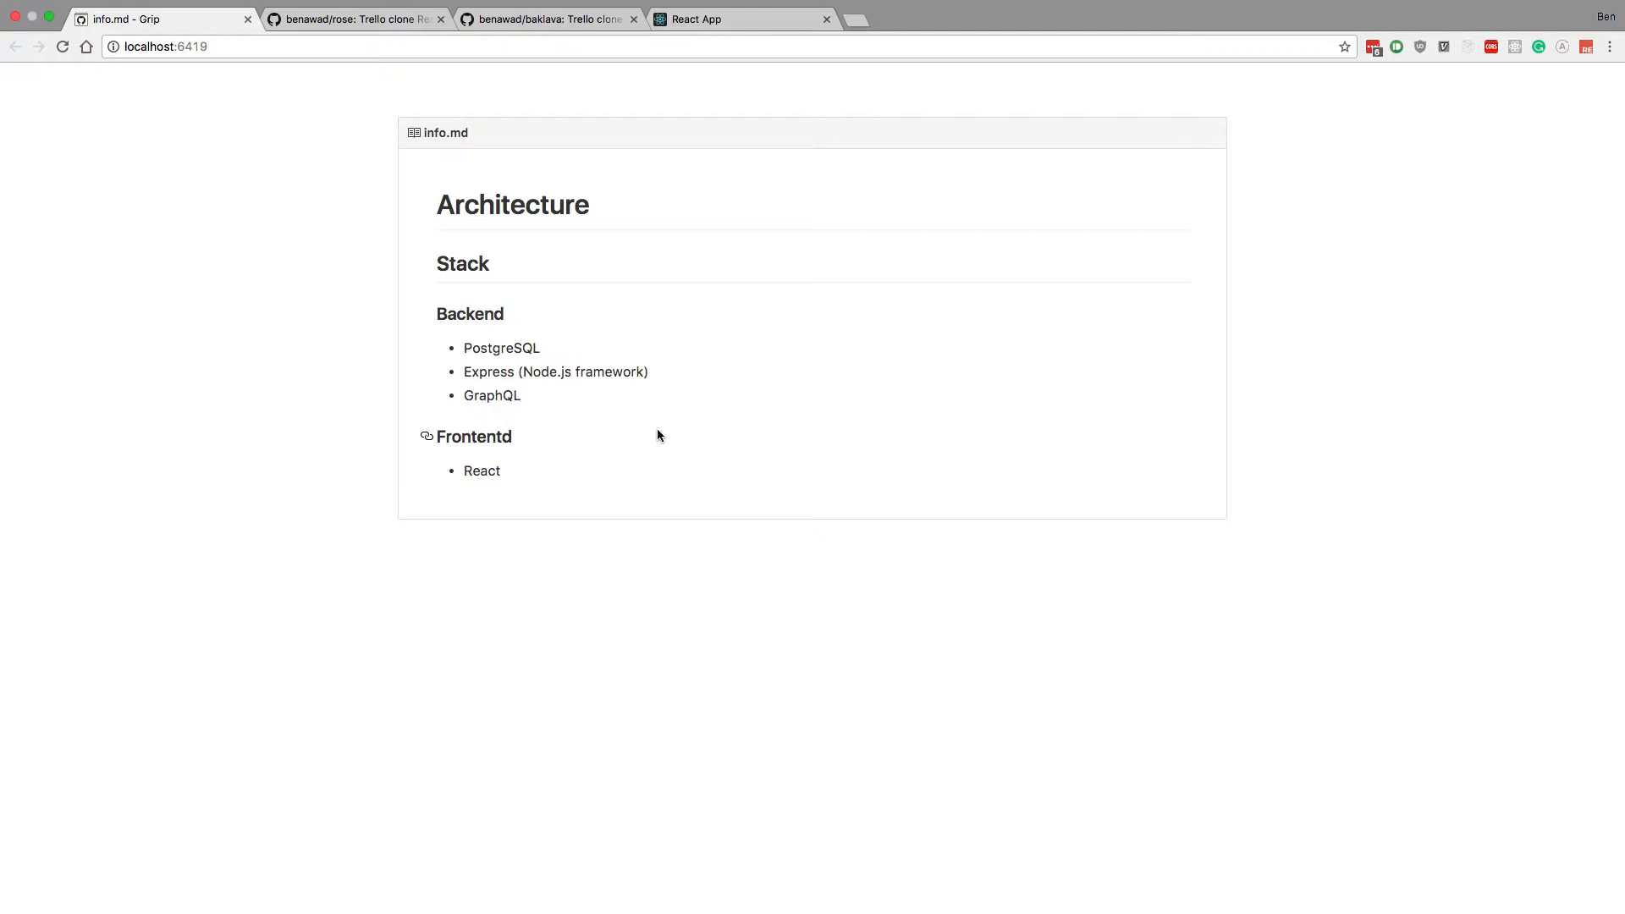
mouse_move(580, 440)
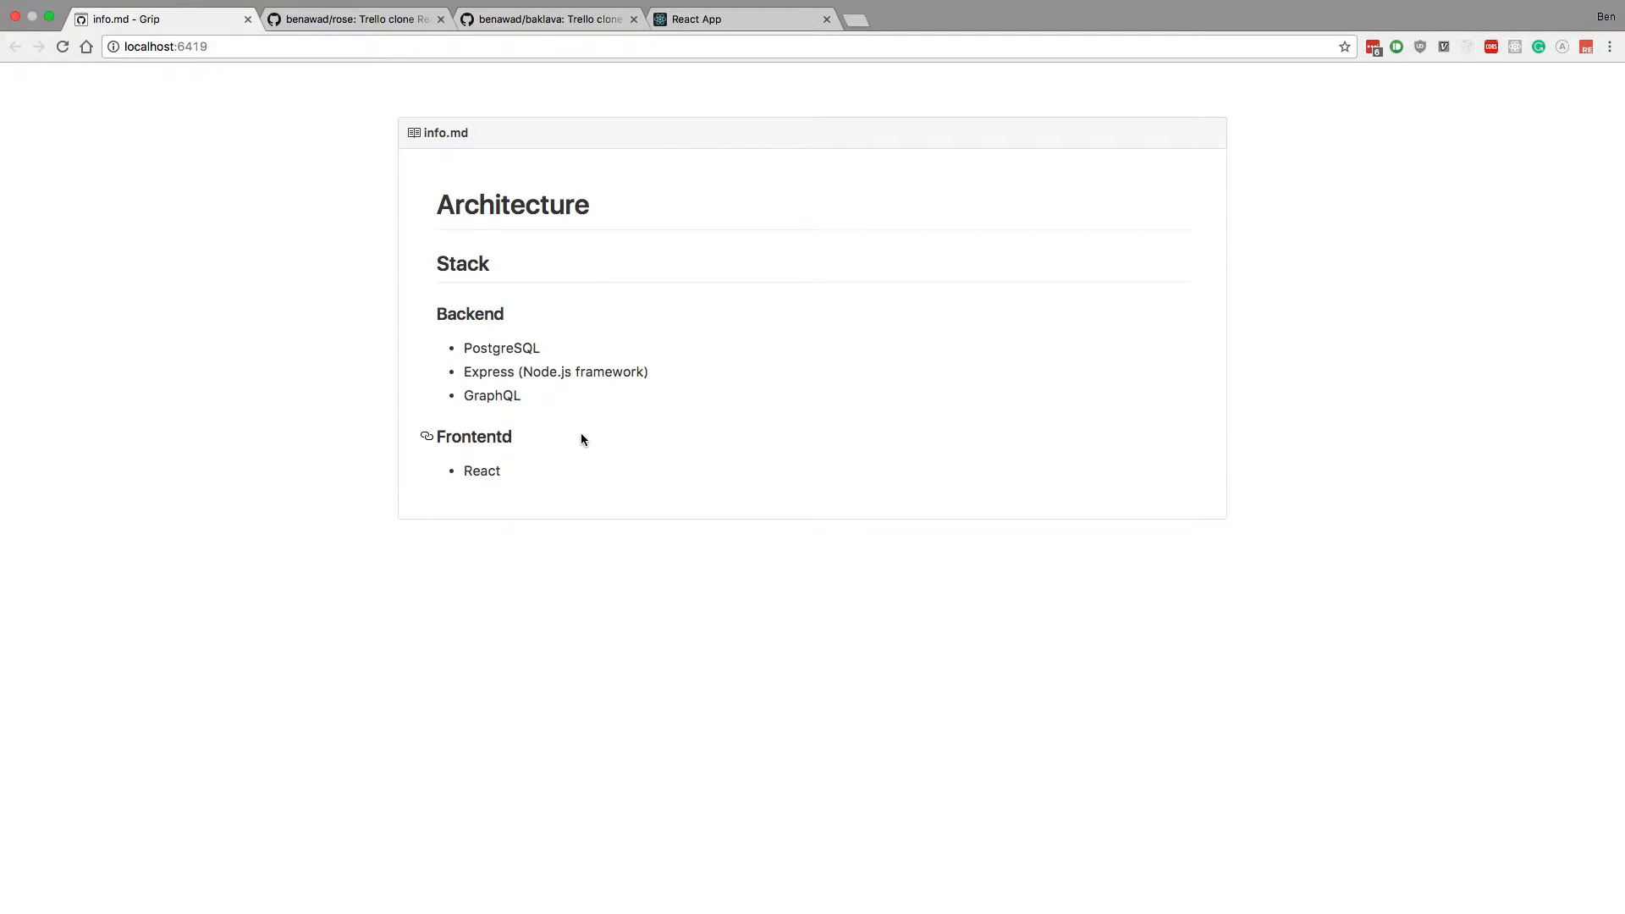
mouse_move(1149, 396)
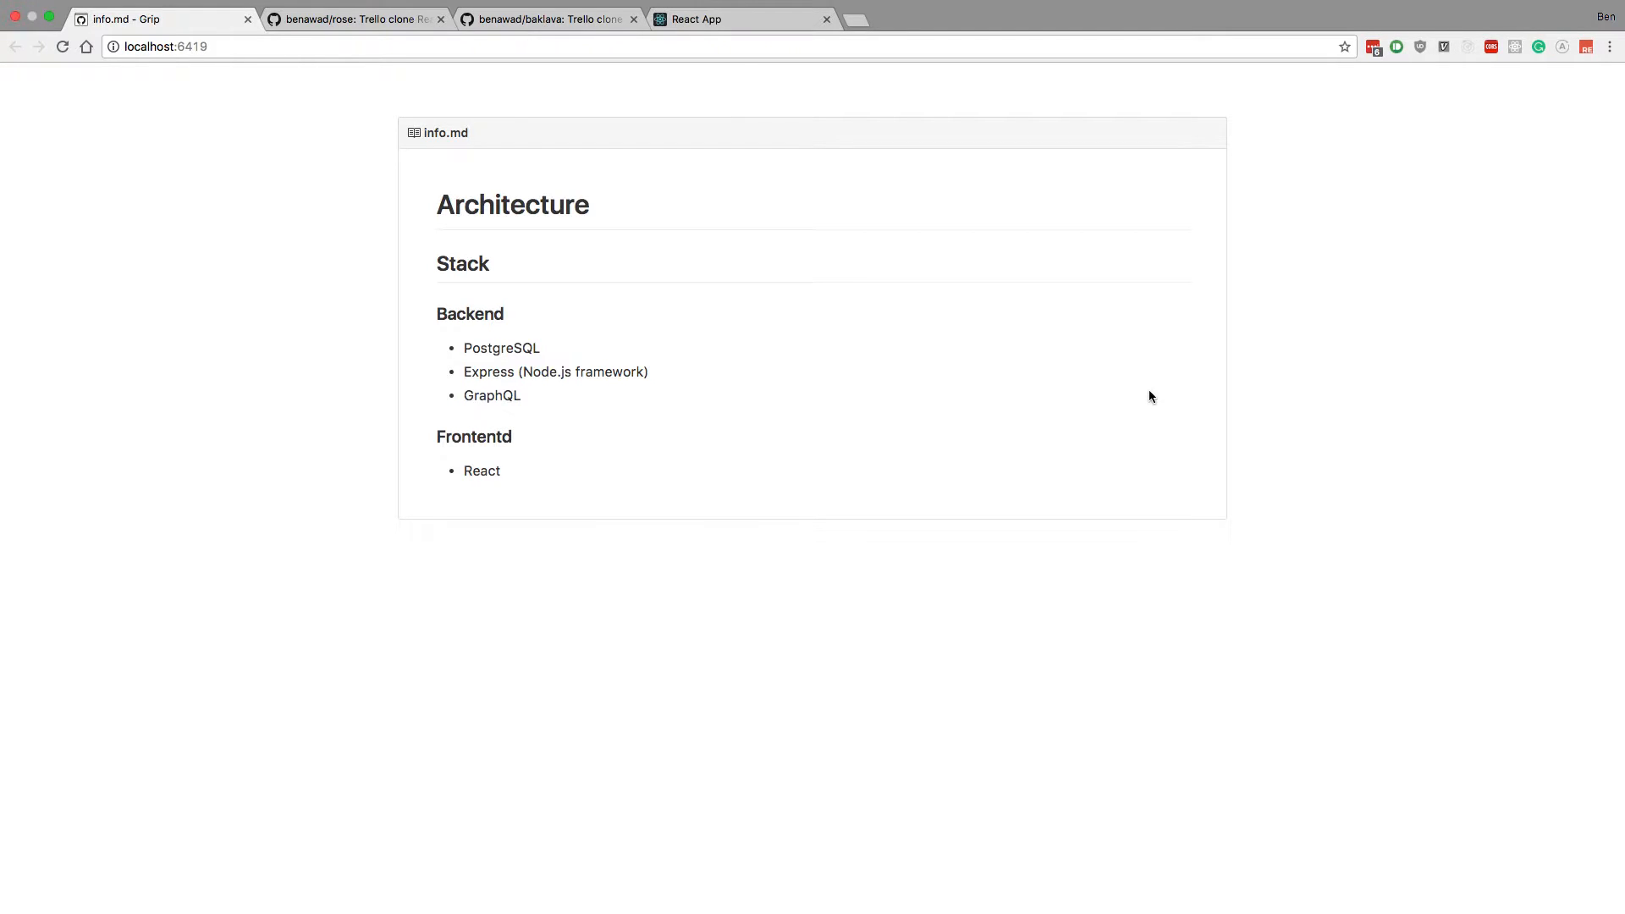
mouse_move(704, 330)
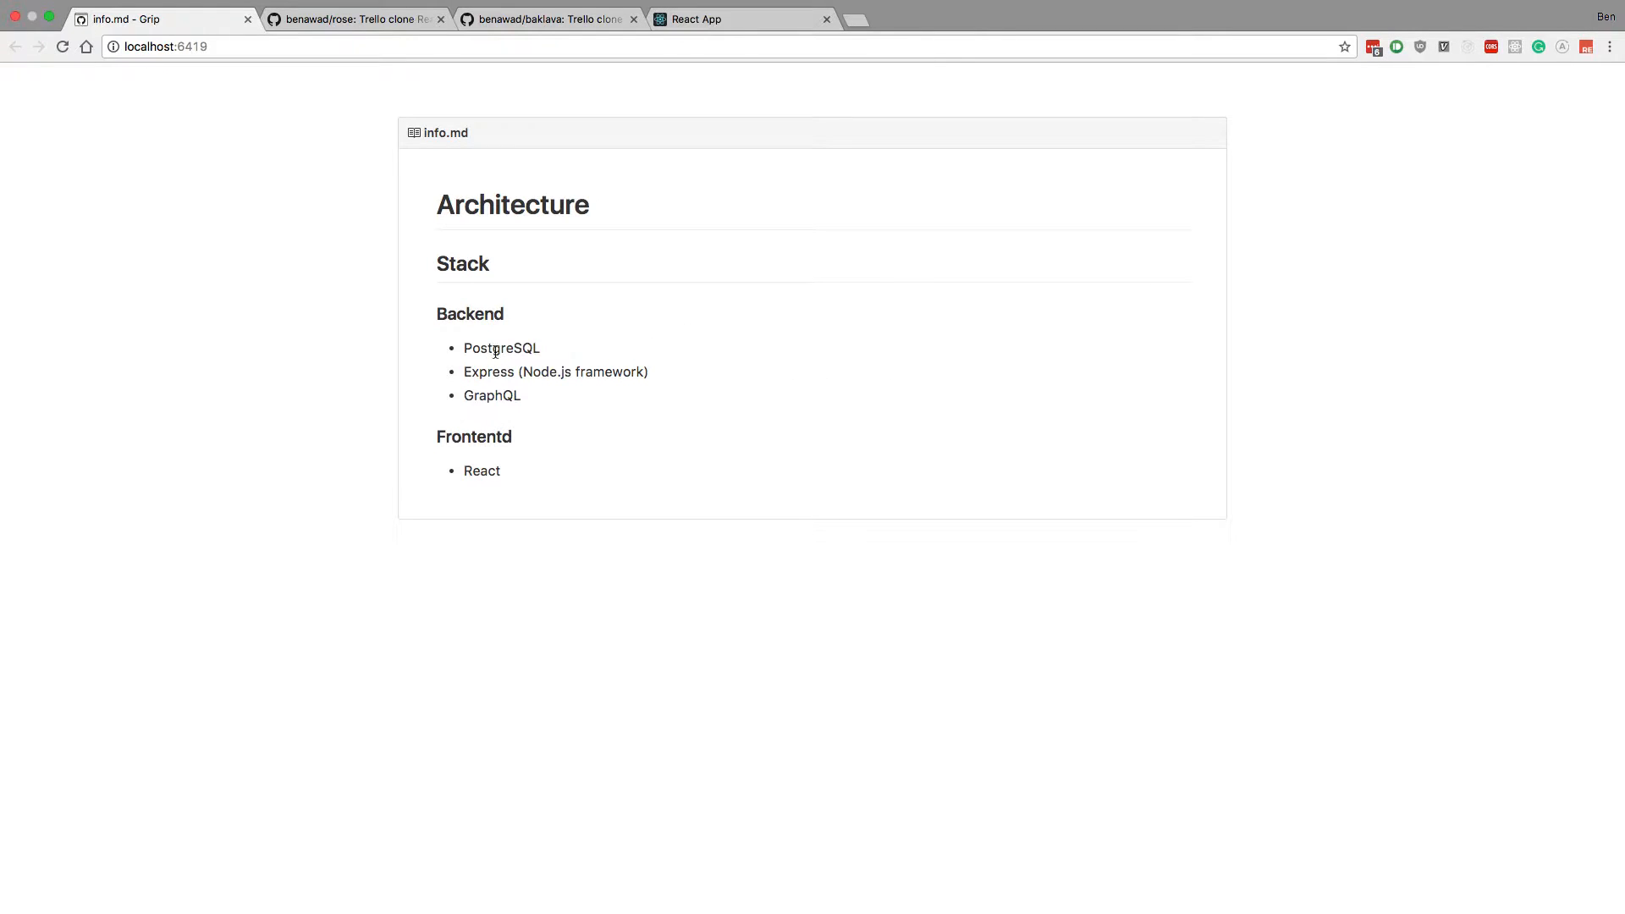
mouse_move(518, 459)
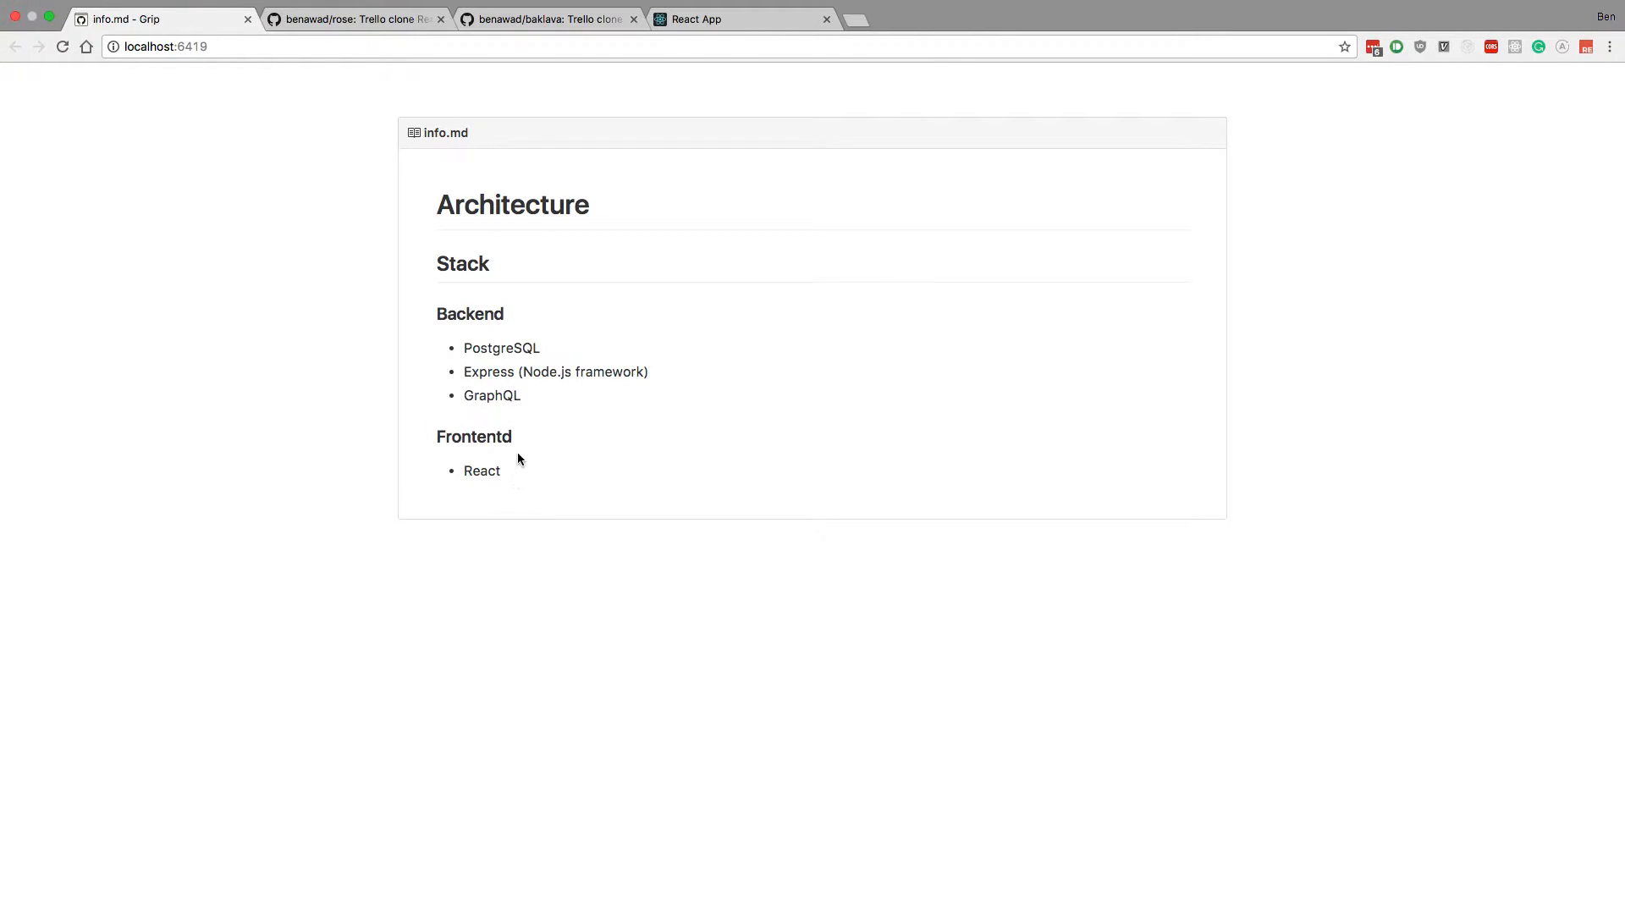
mouse_move(1415, 340)
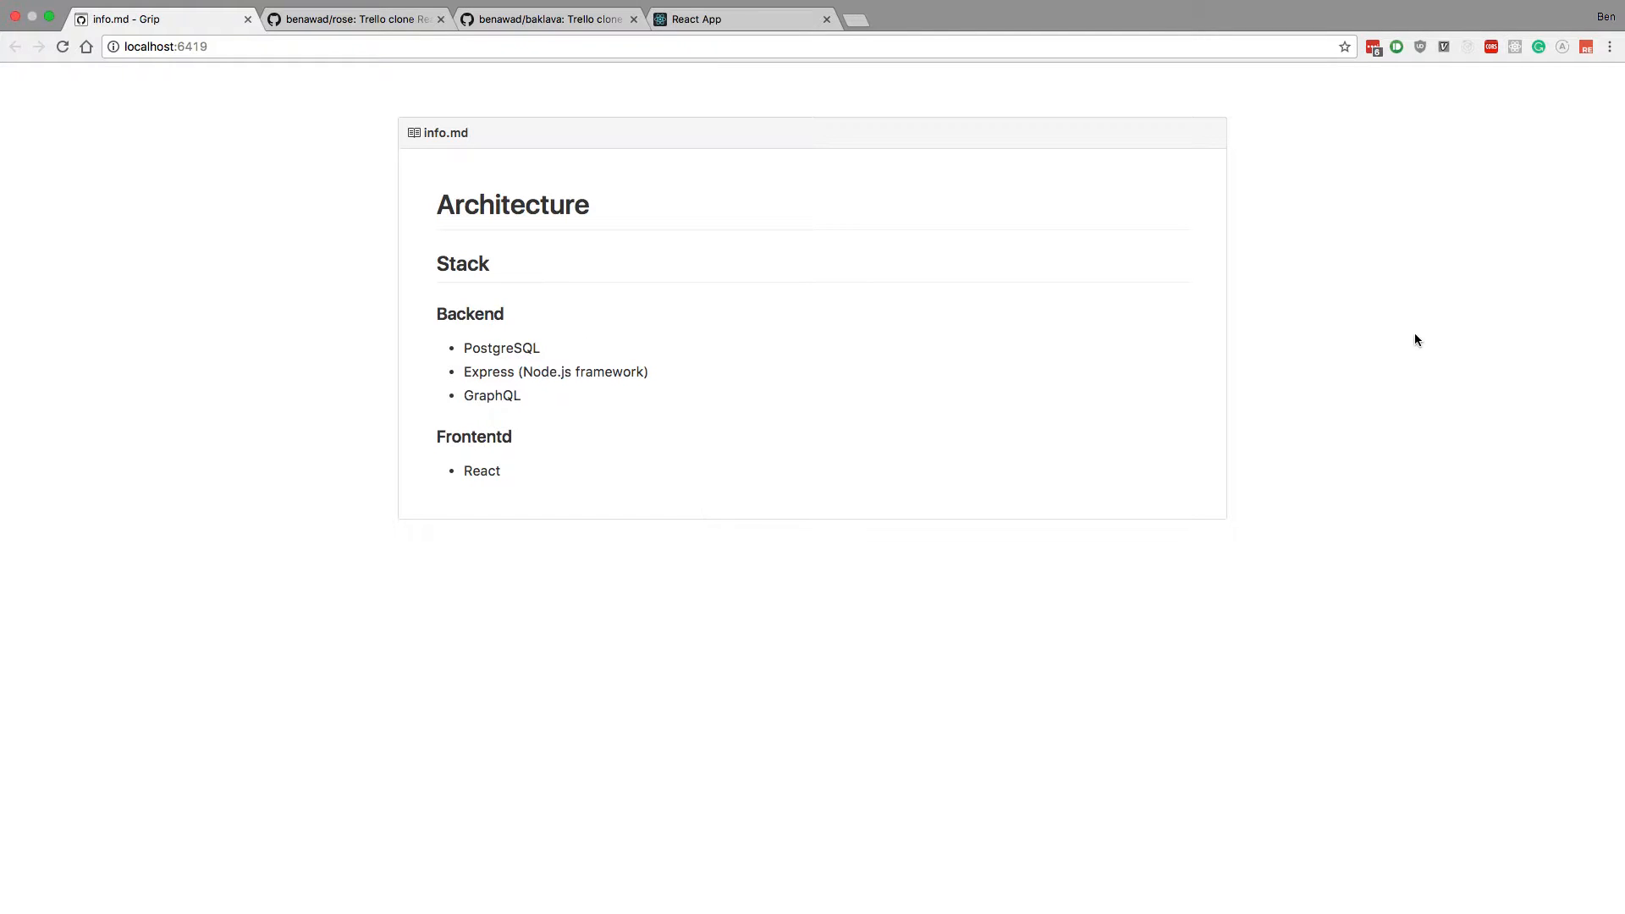
mouse_move(489, 425)
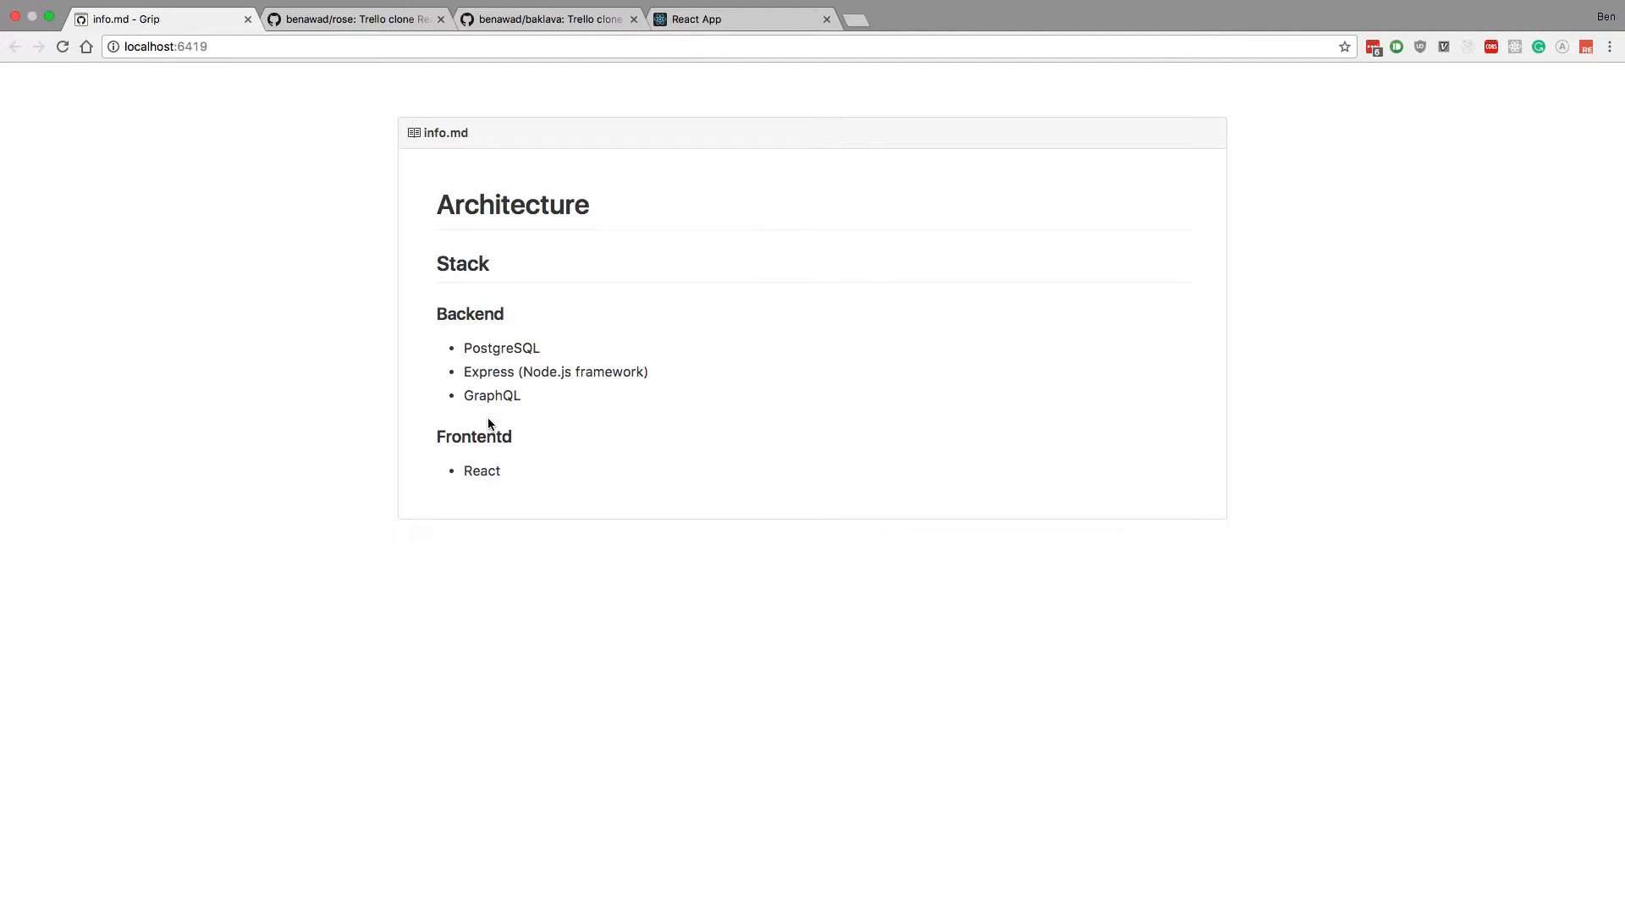
mouse_move(467, 442)
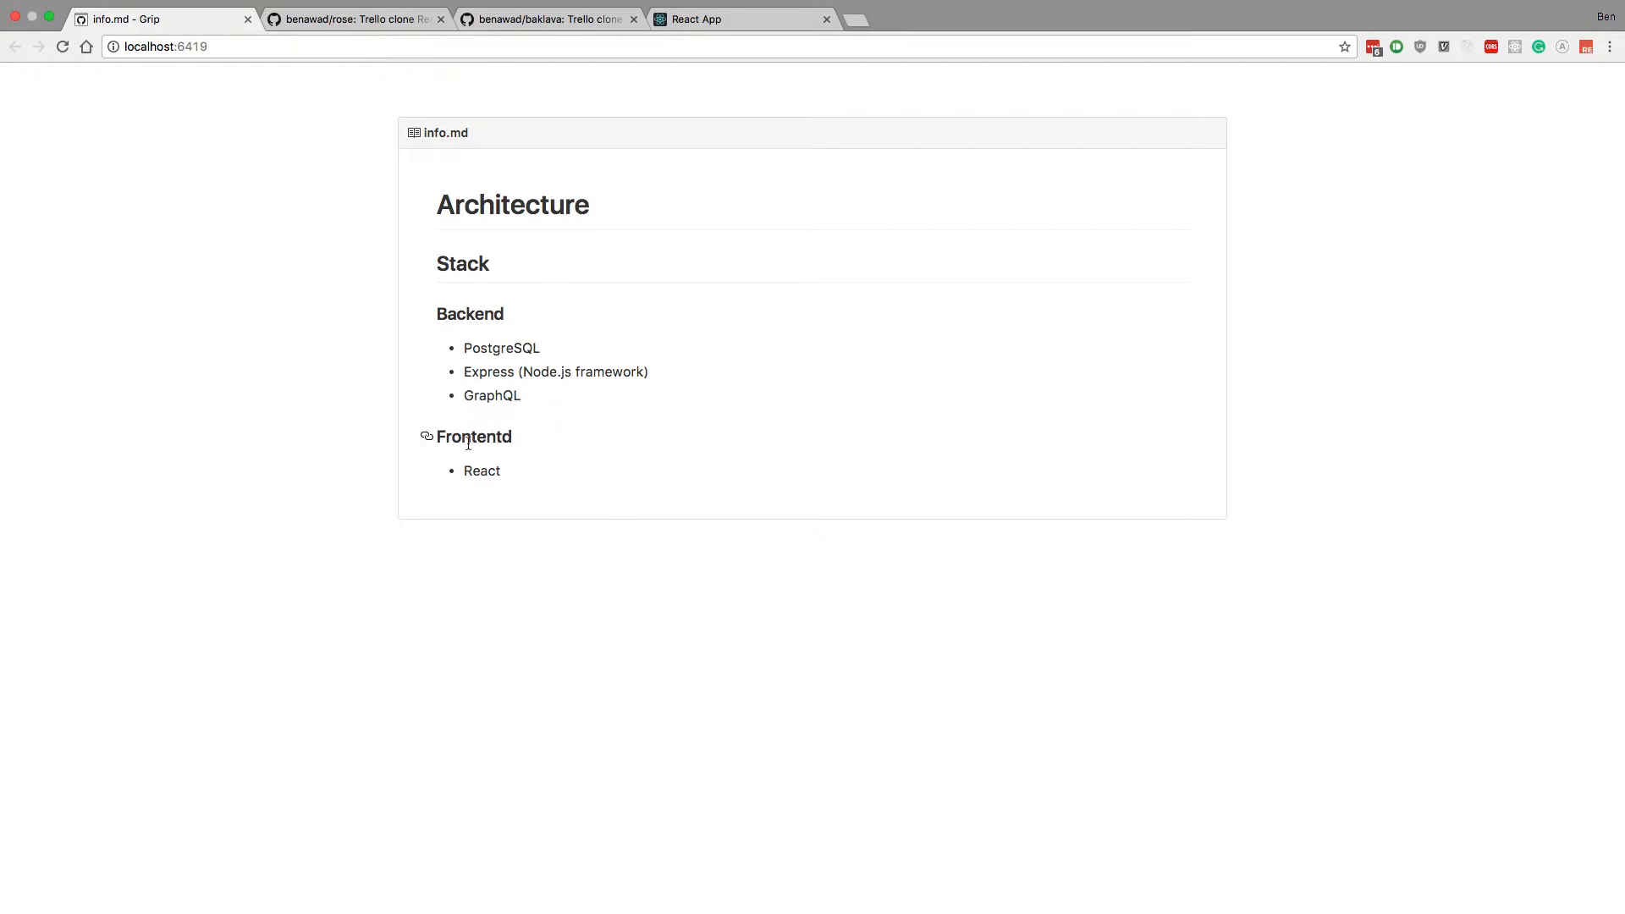
mouse_move(618, 470)
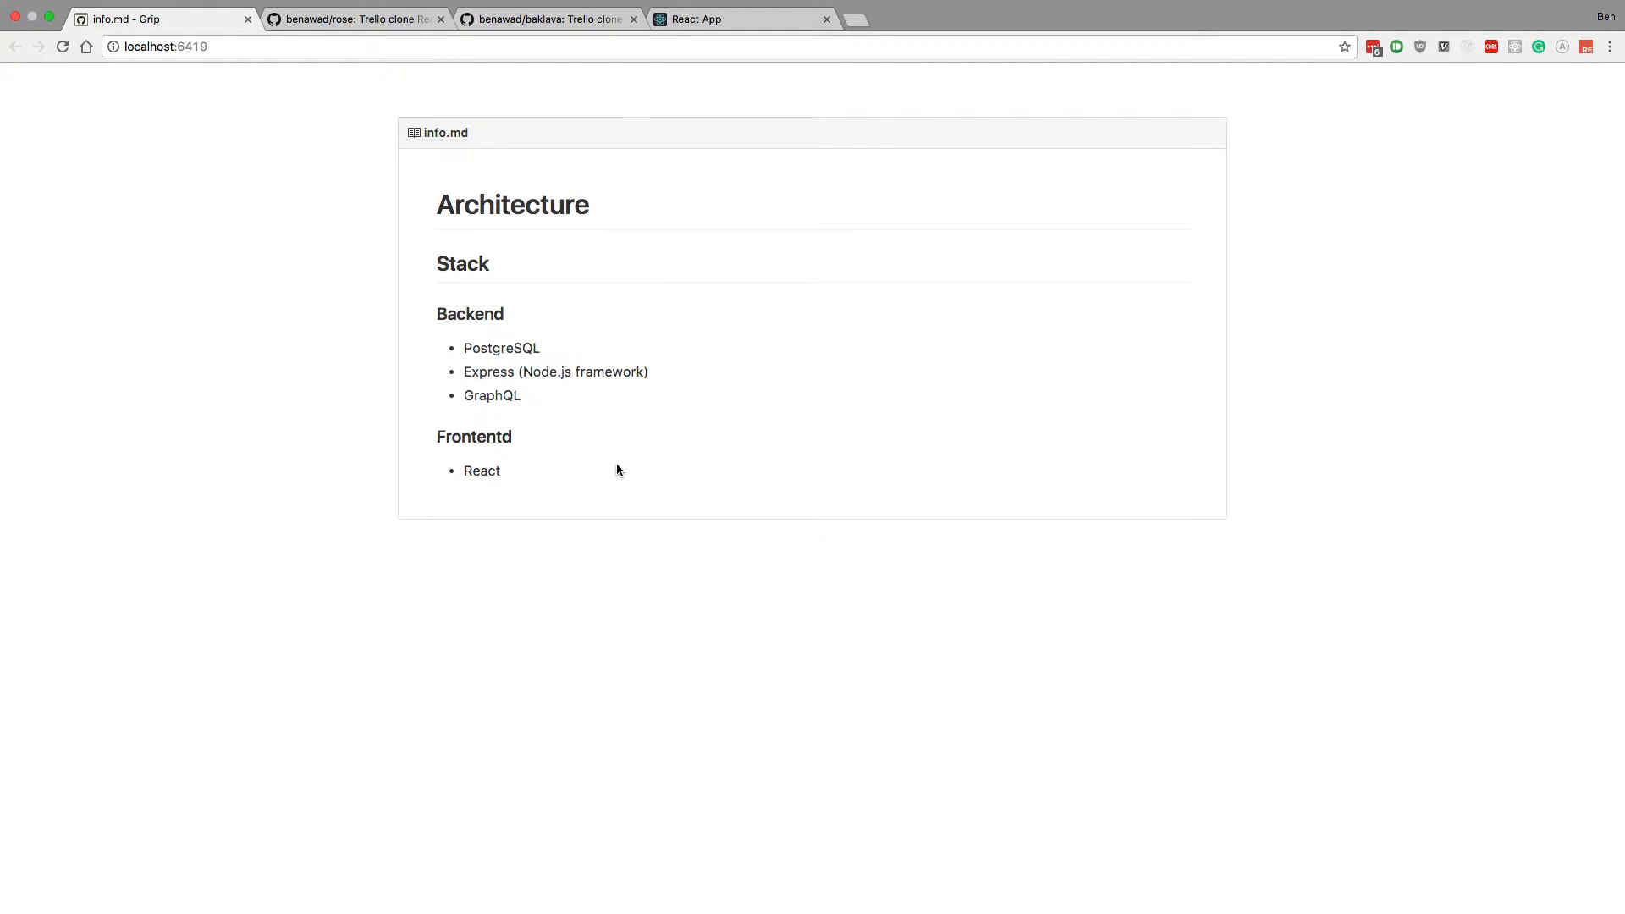
mouse_move(653, 464)
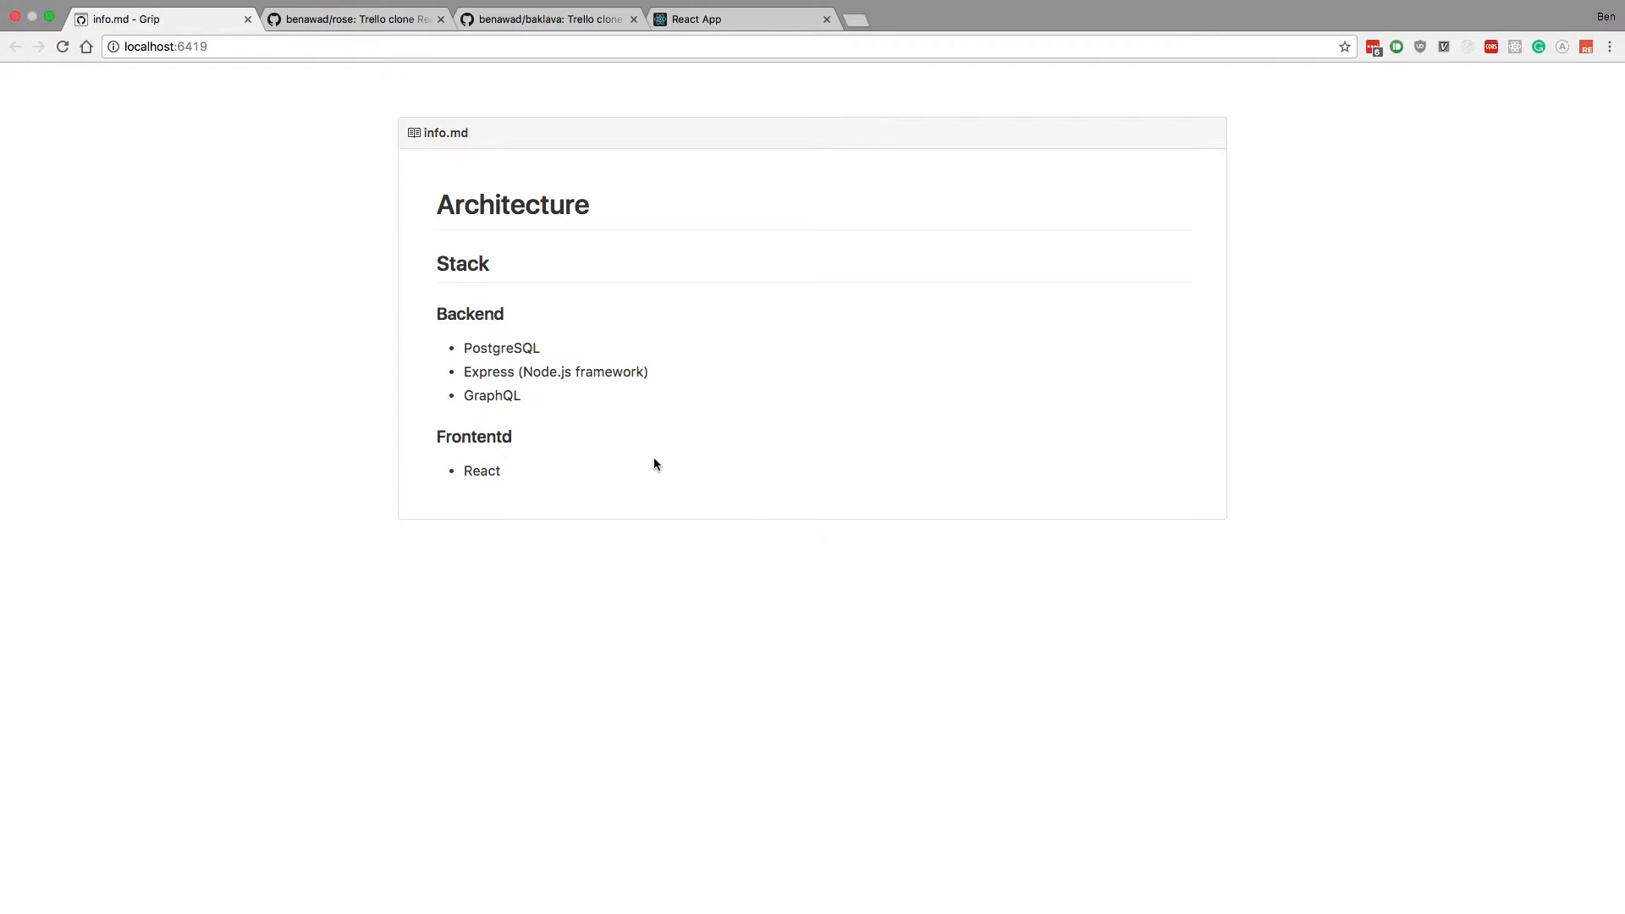
mouse_move(594, 476)
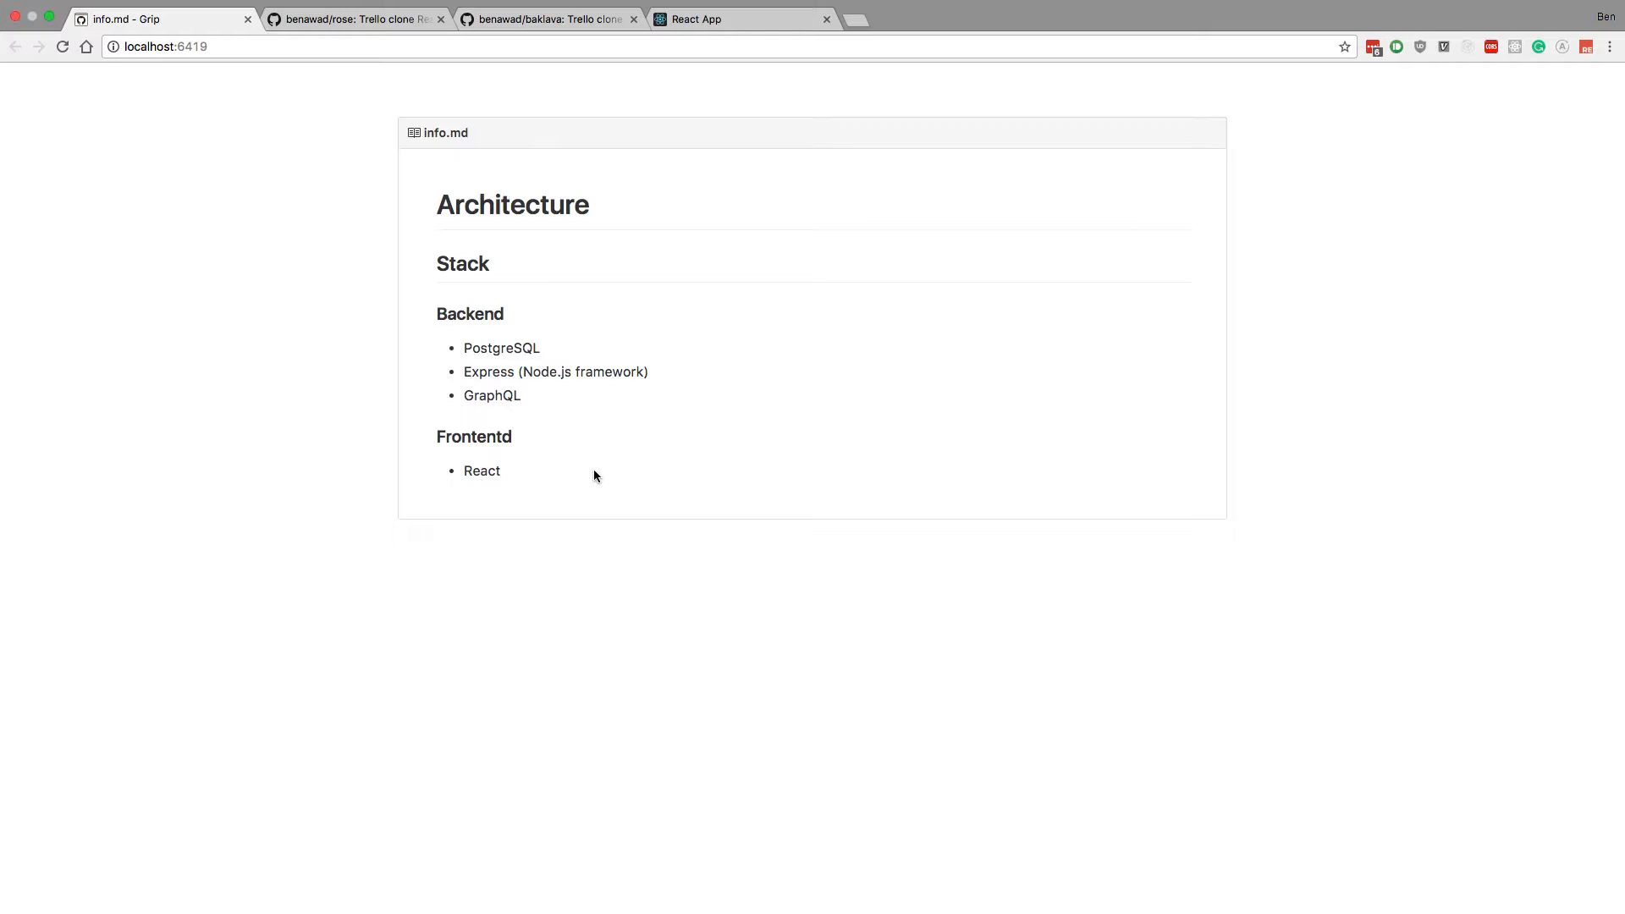
mouse_move(668, 391)
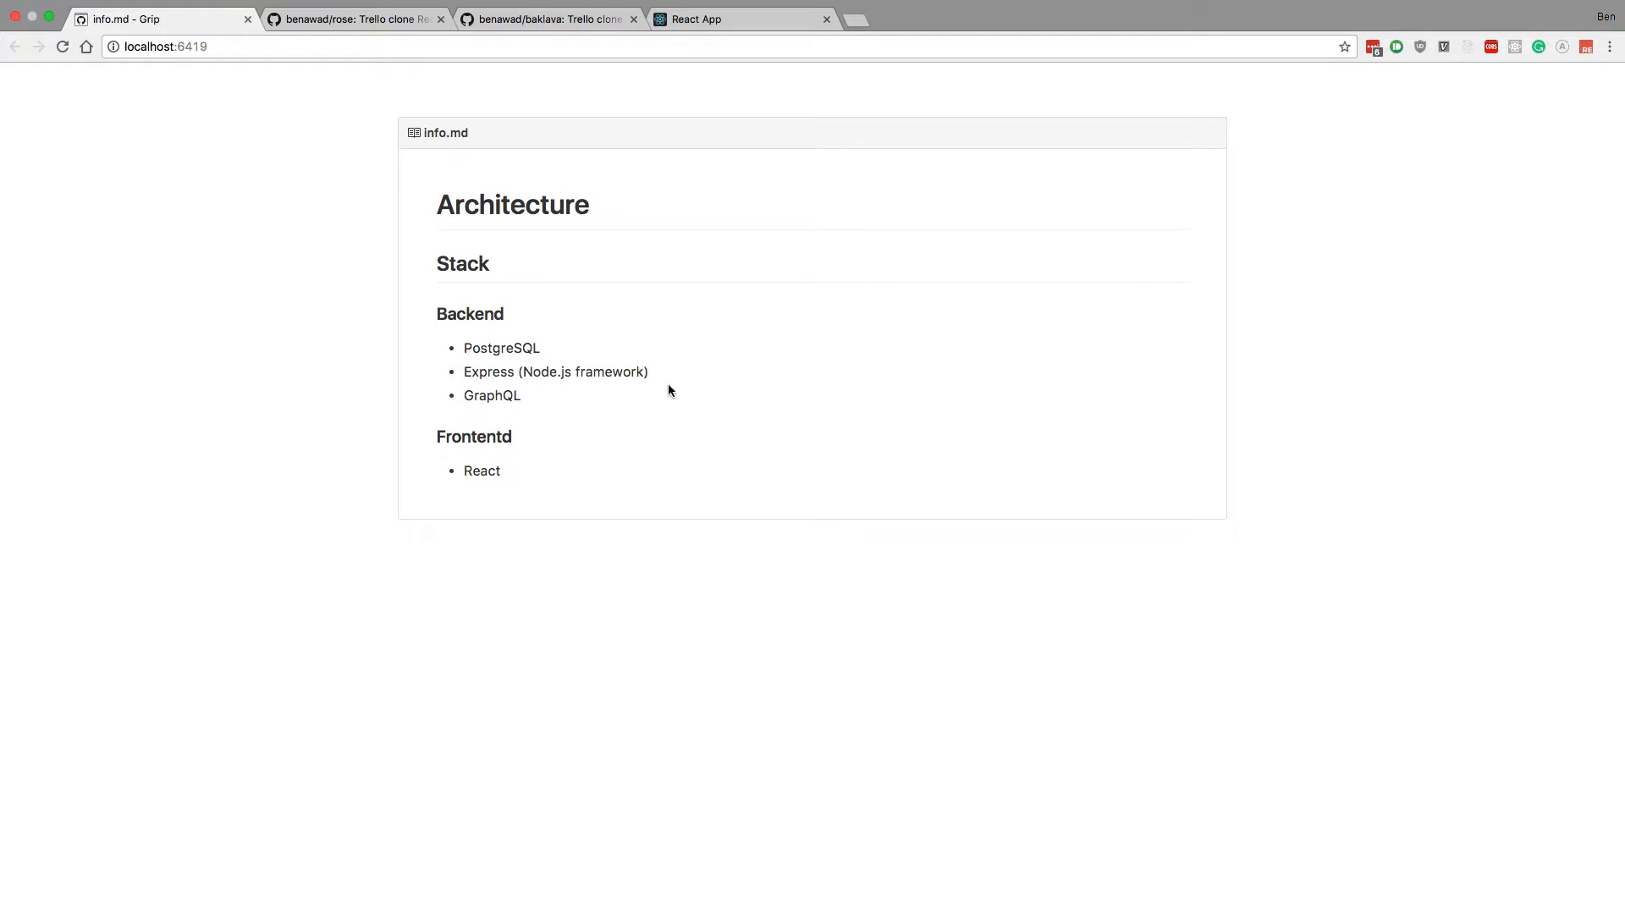
mouse_move(709, 425)
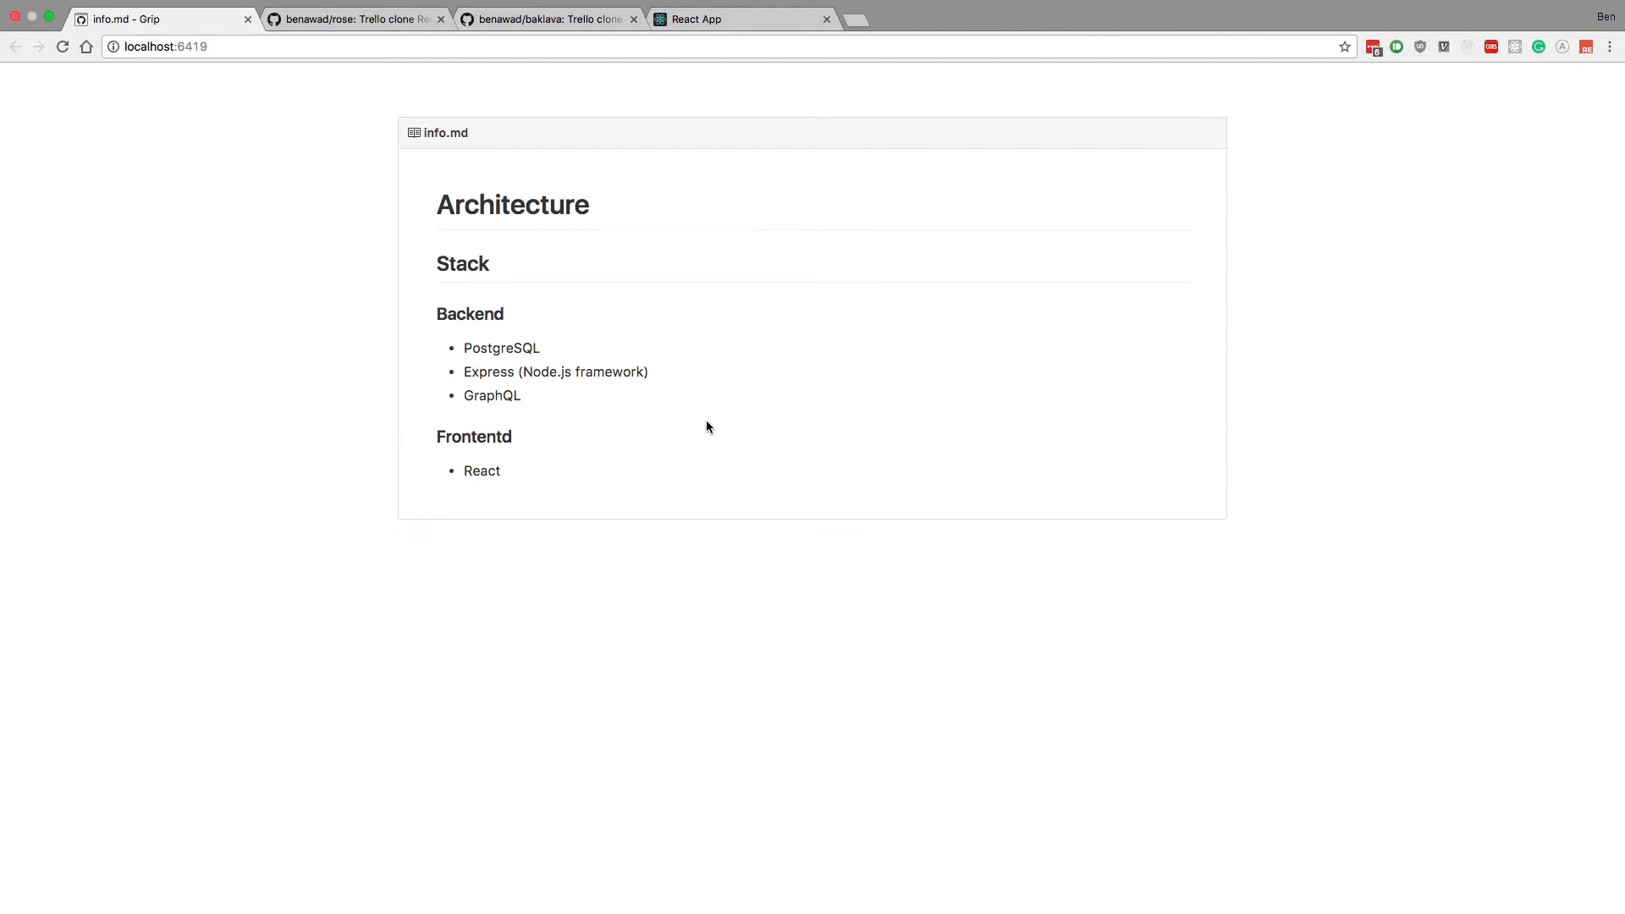
mouse_move(480, 484)
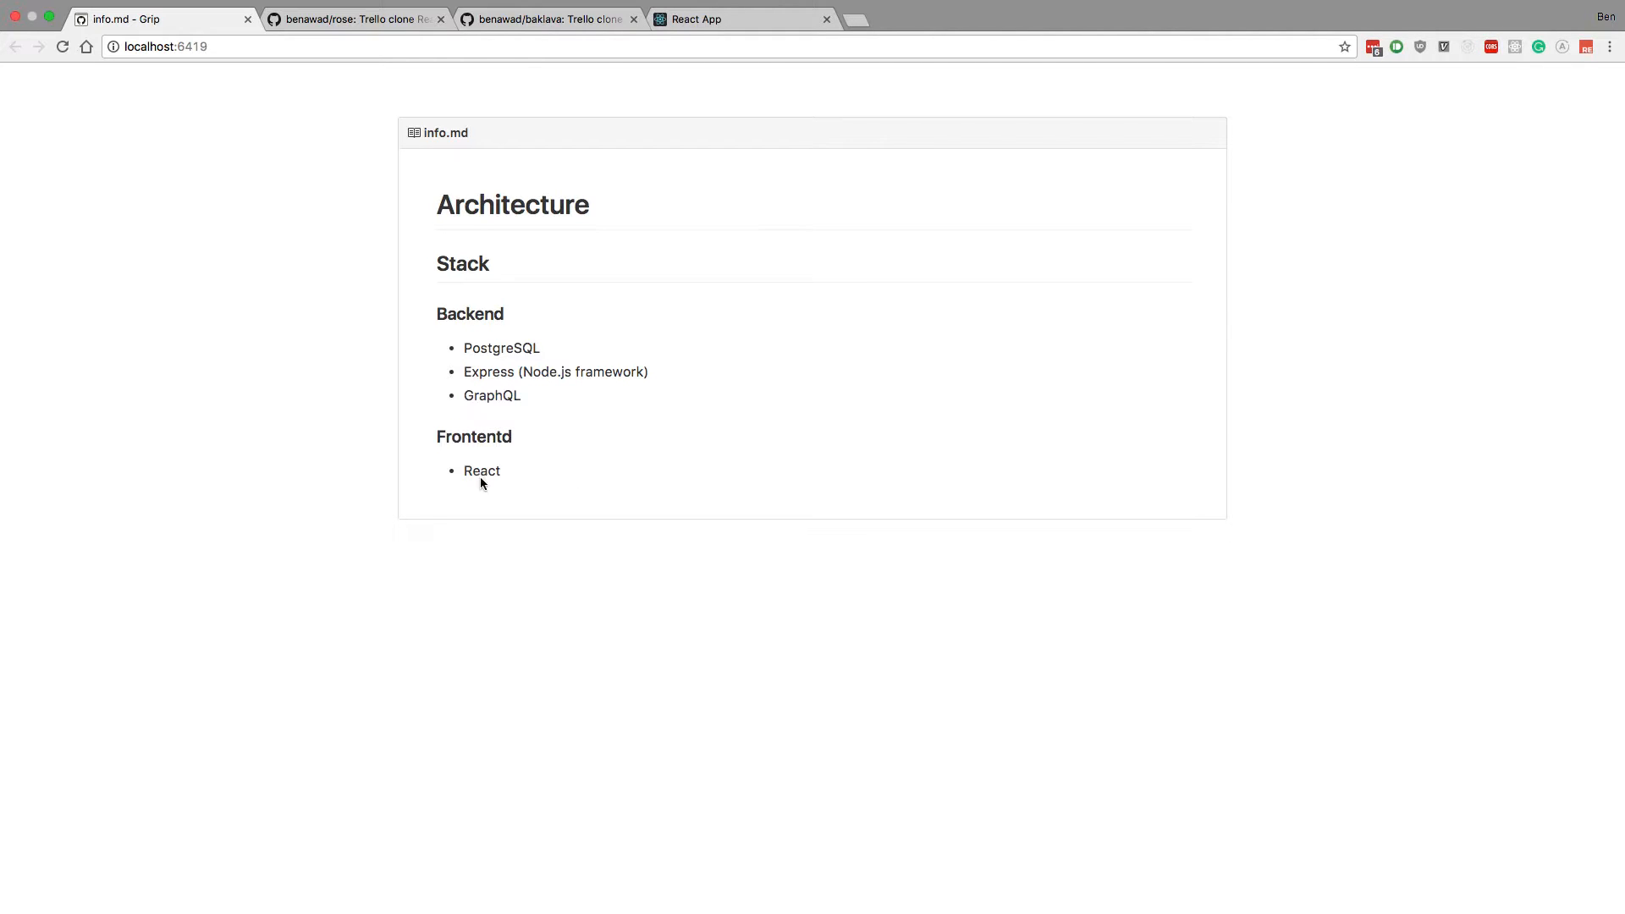
mouse_move(464, 501)
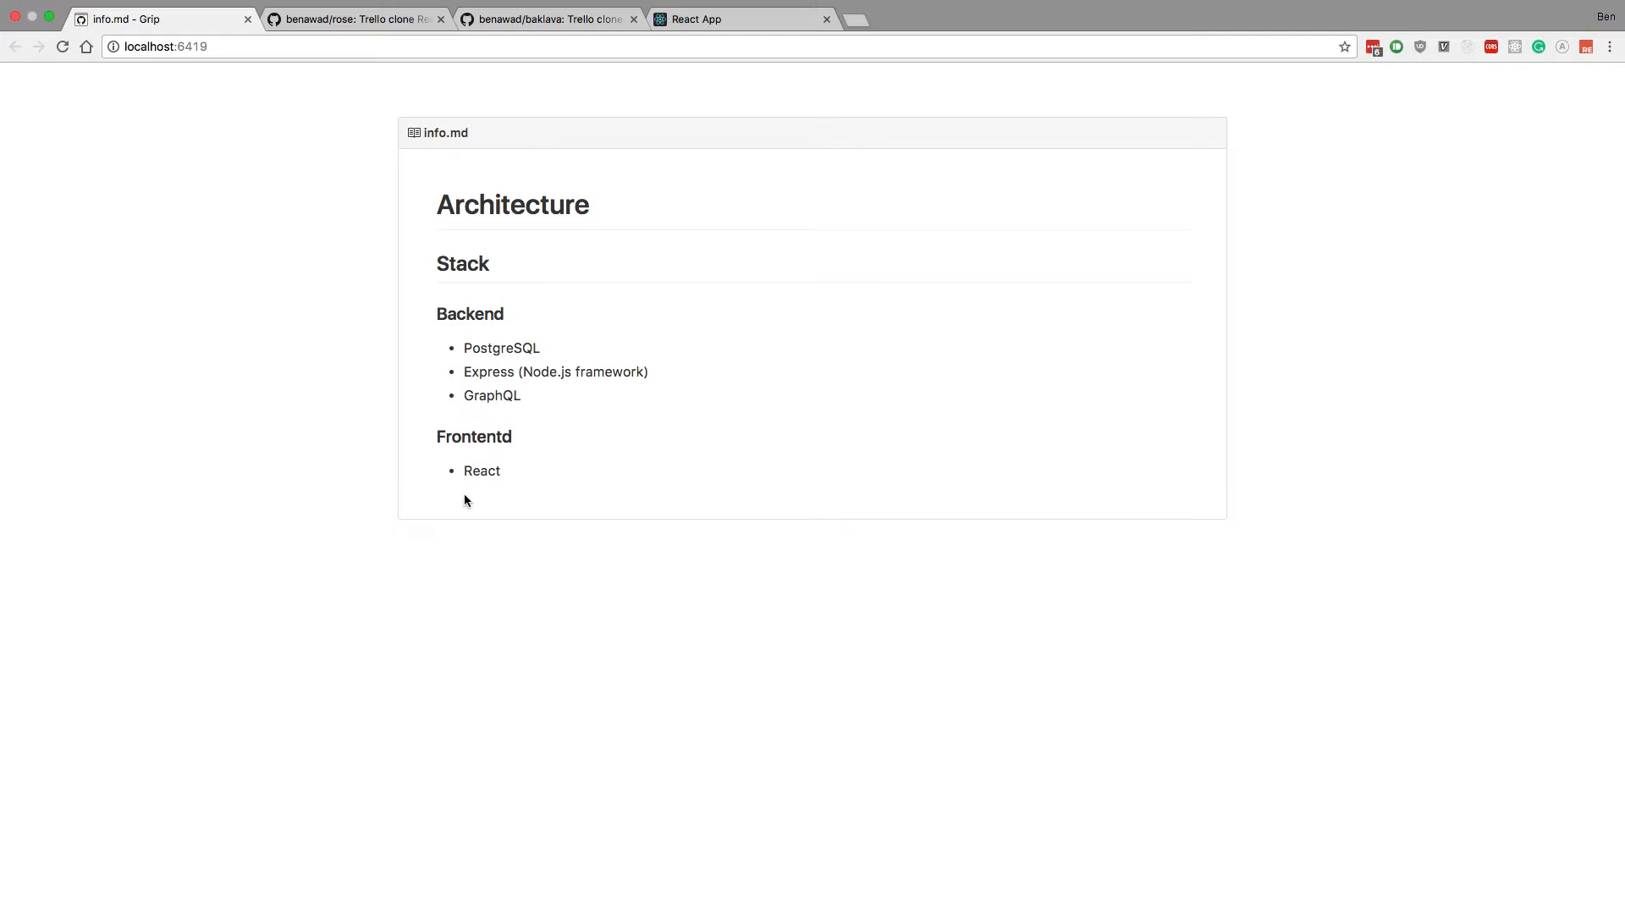
mouse_move(525, 477)
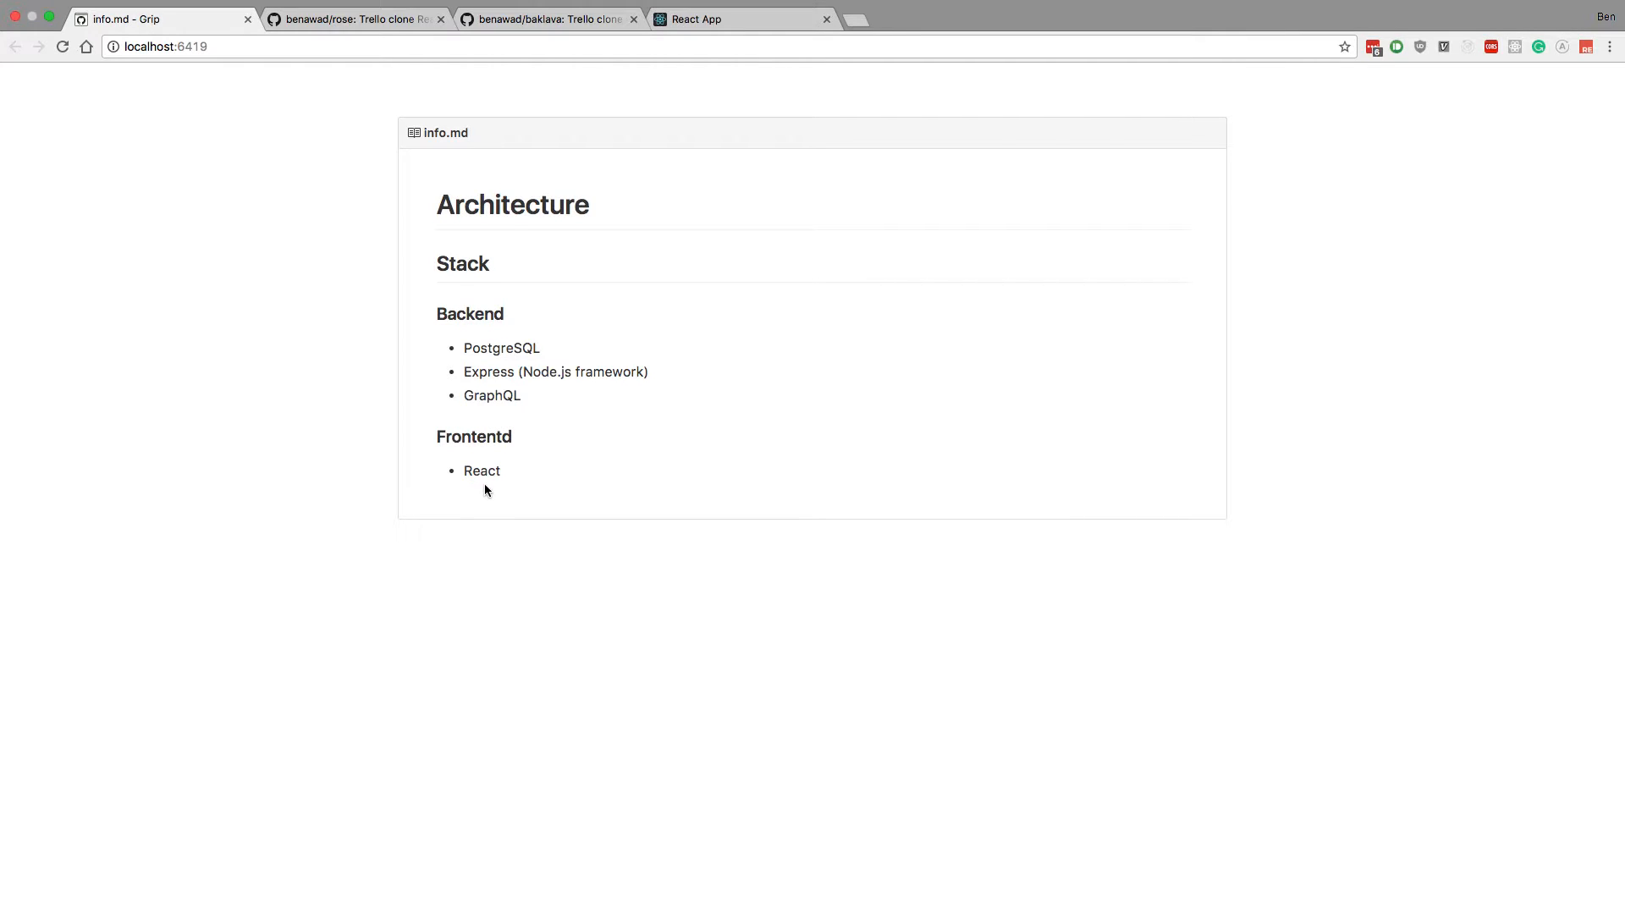
mouse_move(506, 532)
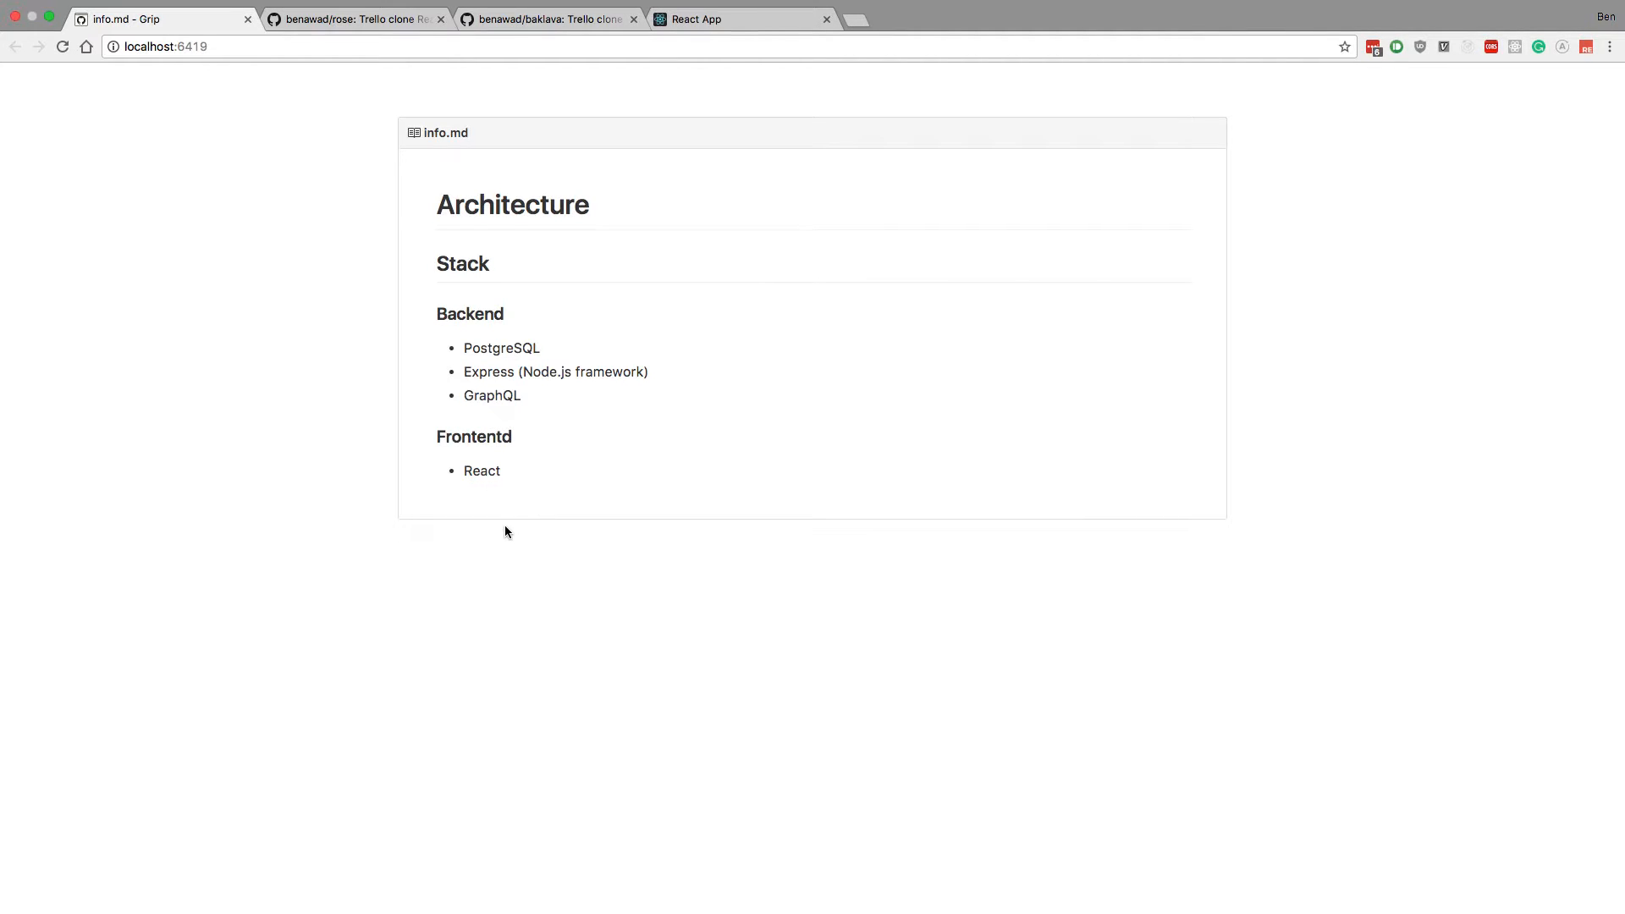
mouse_move(523, 501)
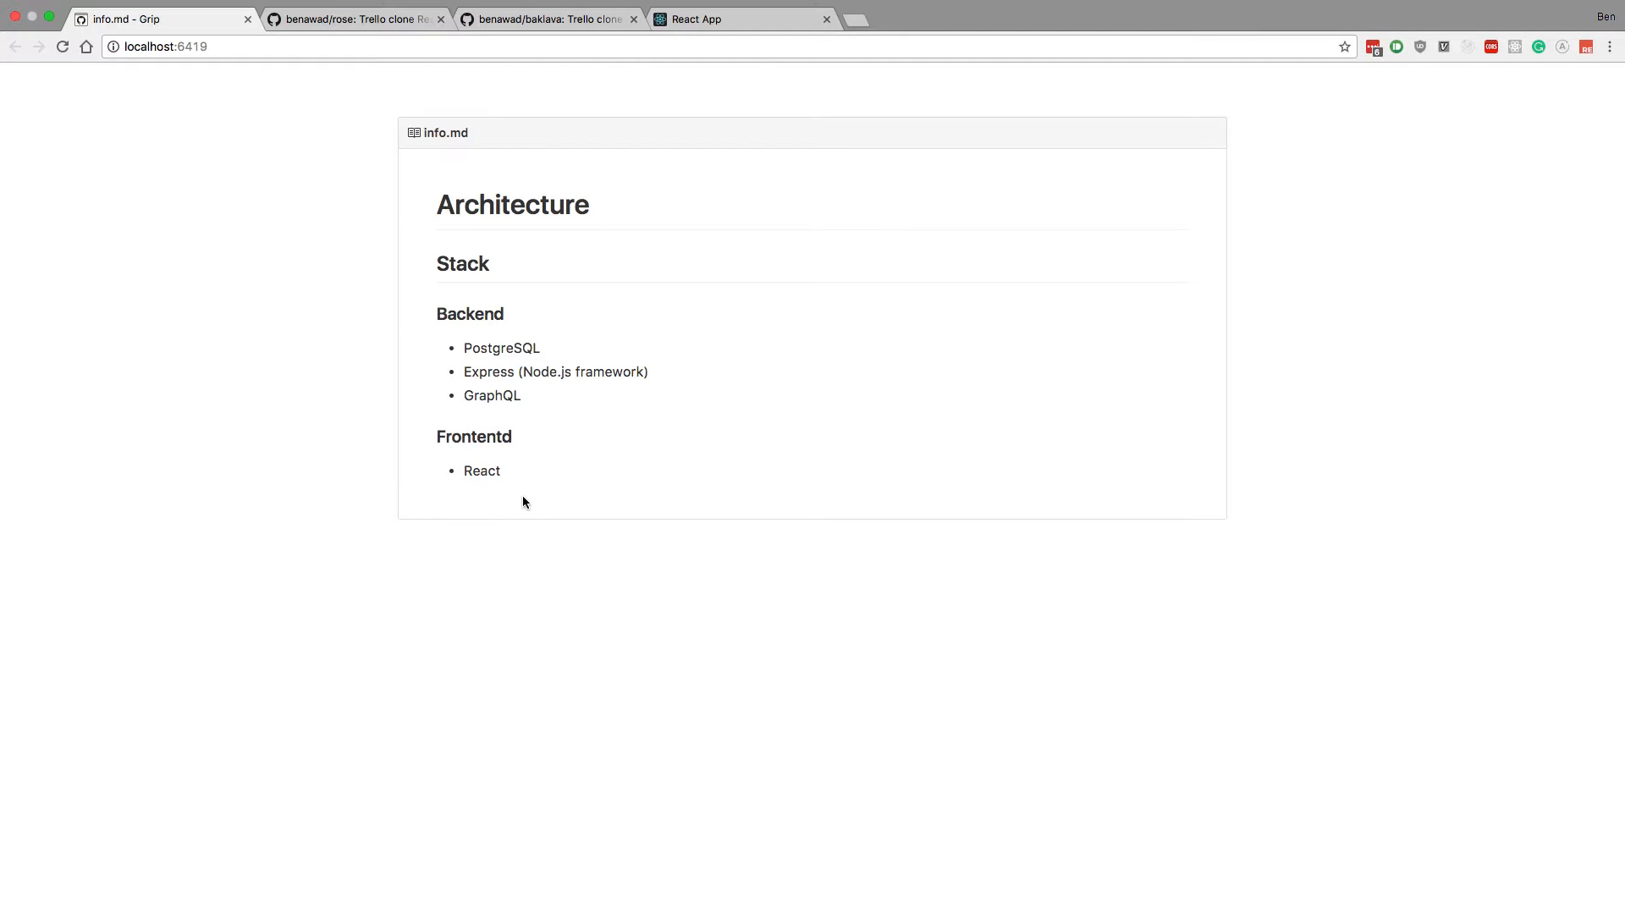
mouse_move(509, 518)
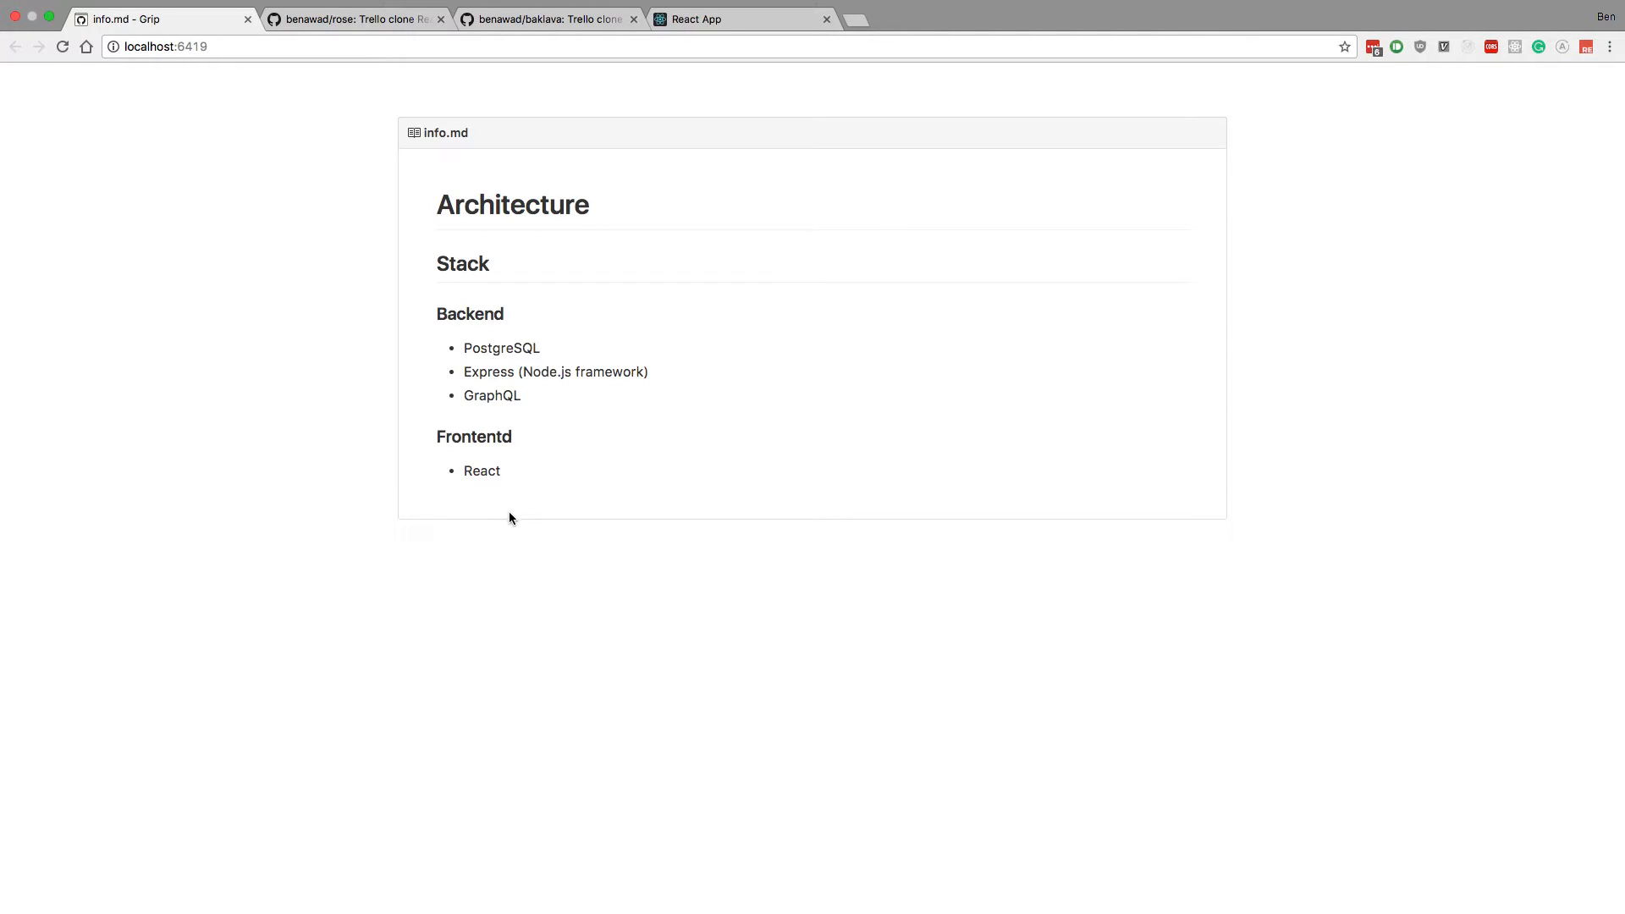
mouse_move(581, 541)
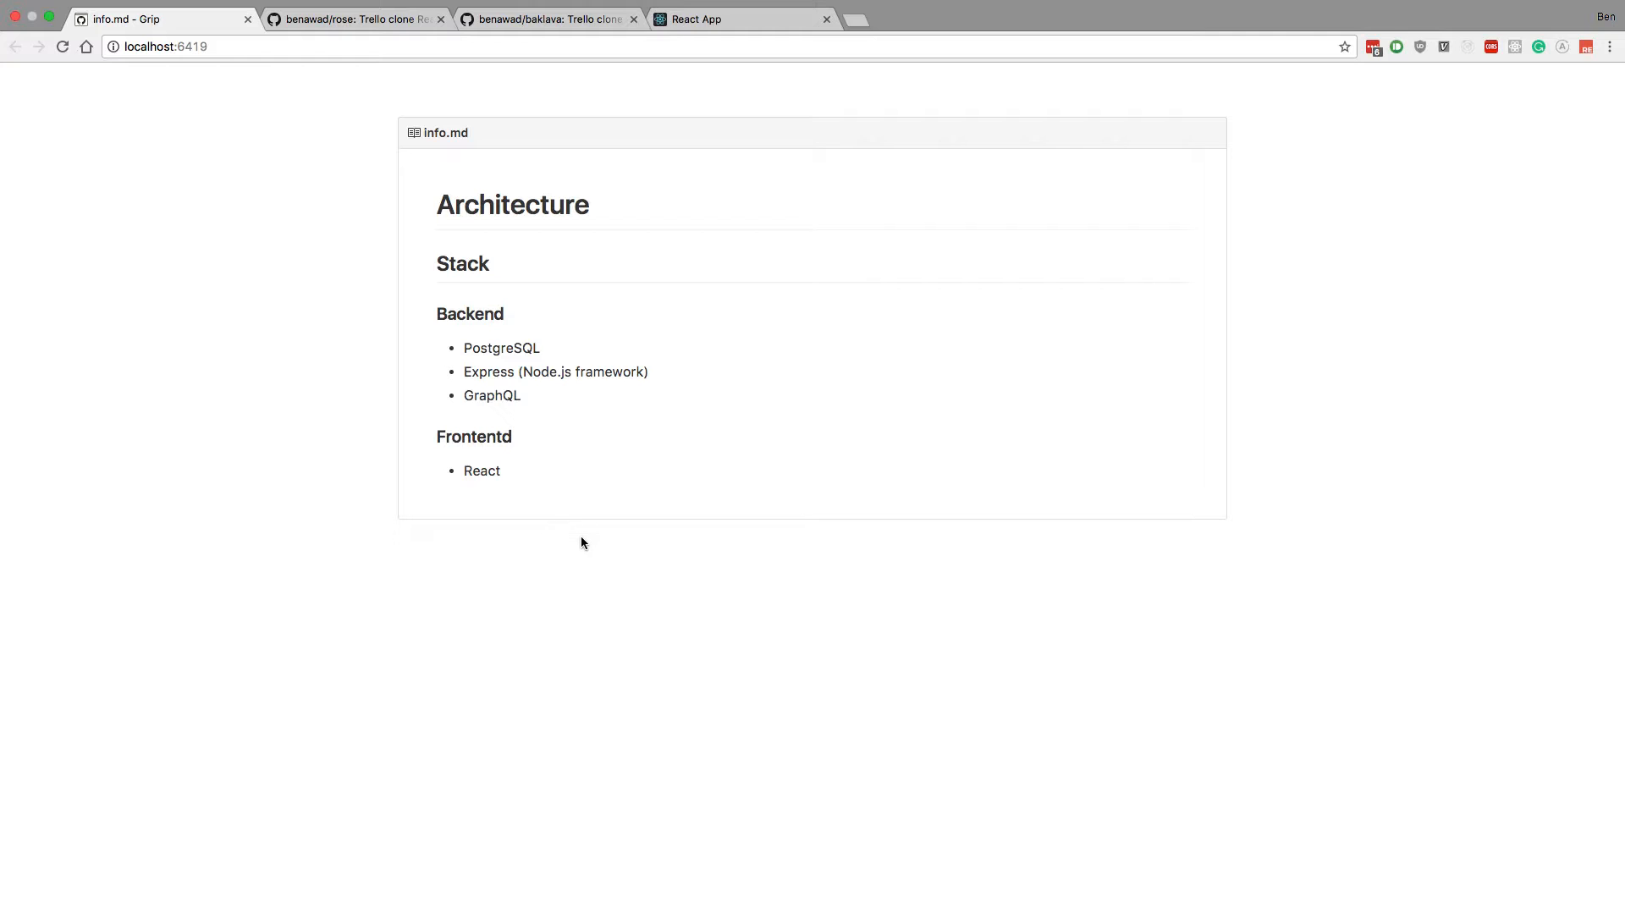
mouse_move(616, 548)
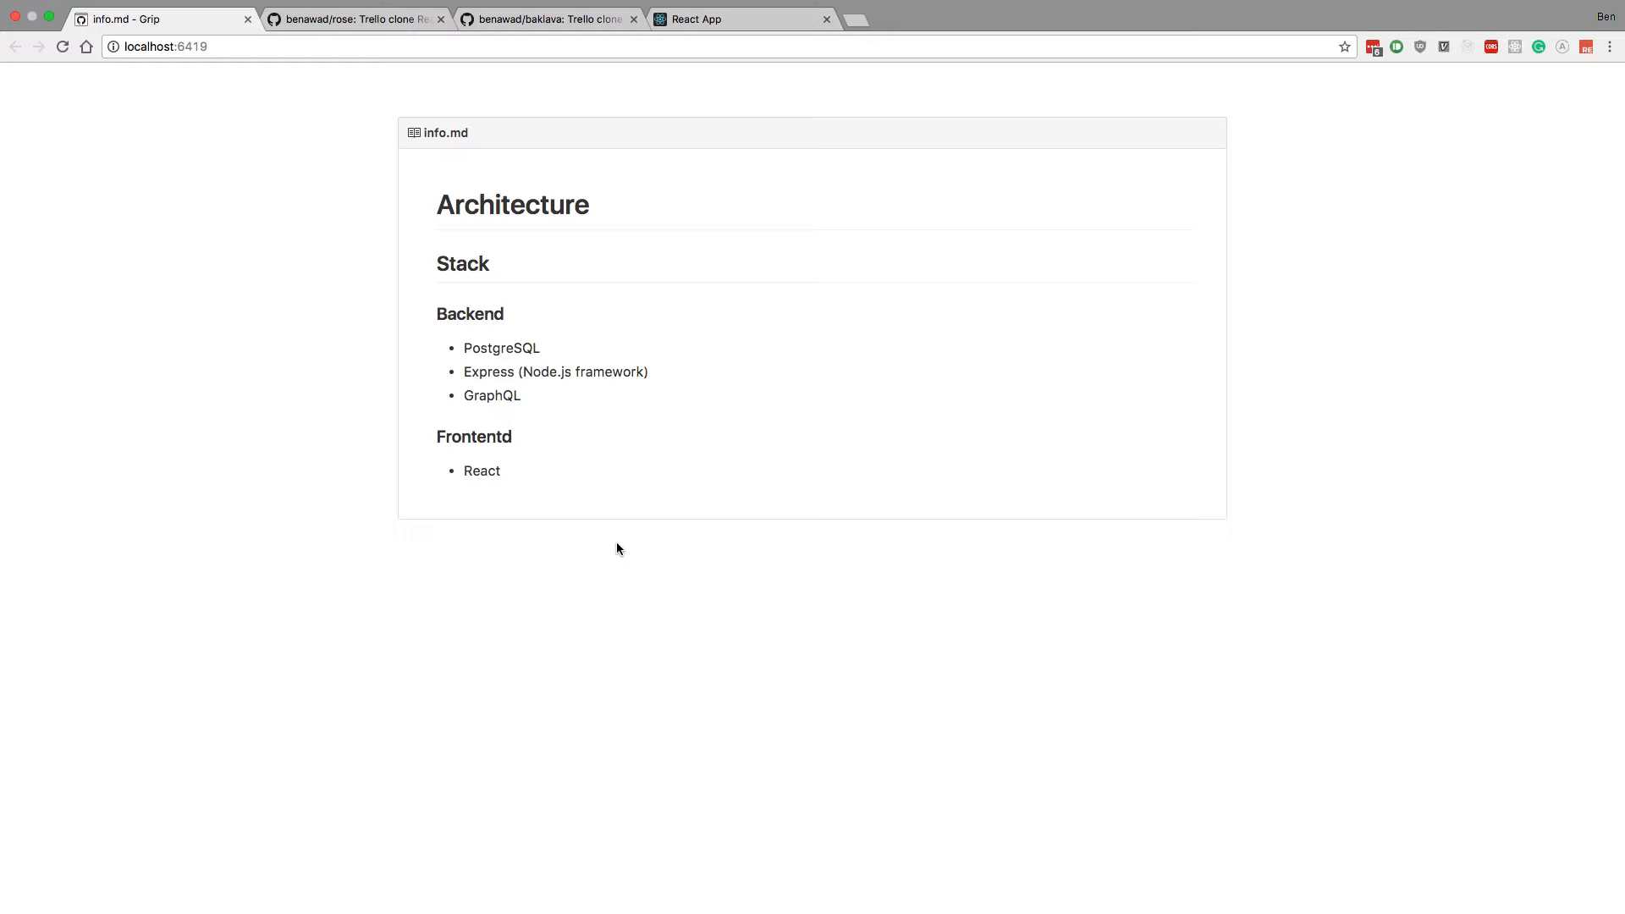
double_click(480, 471)
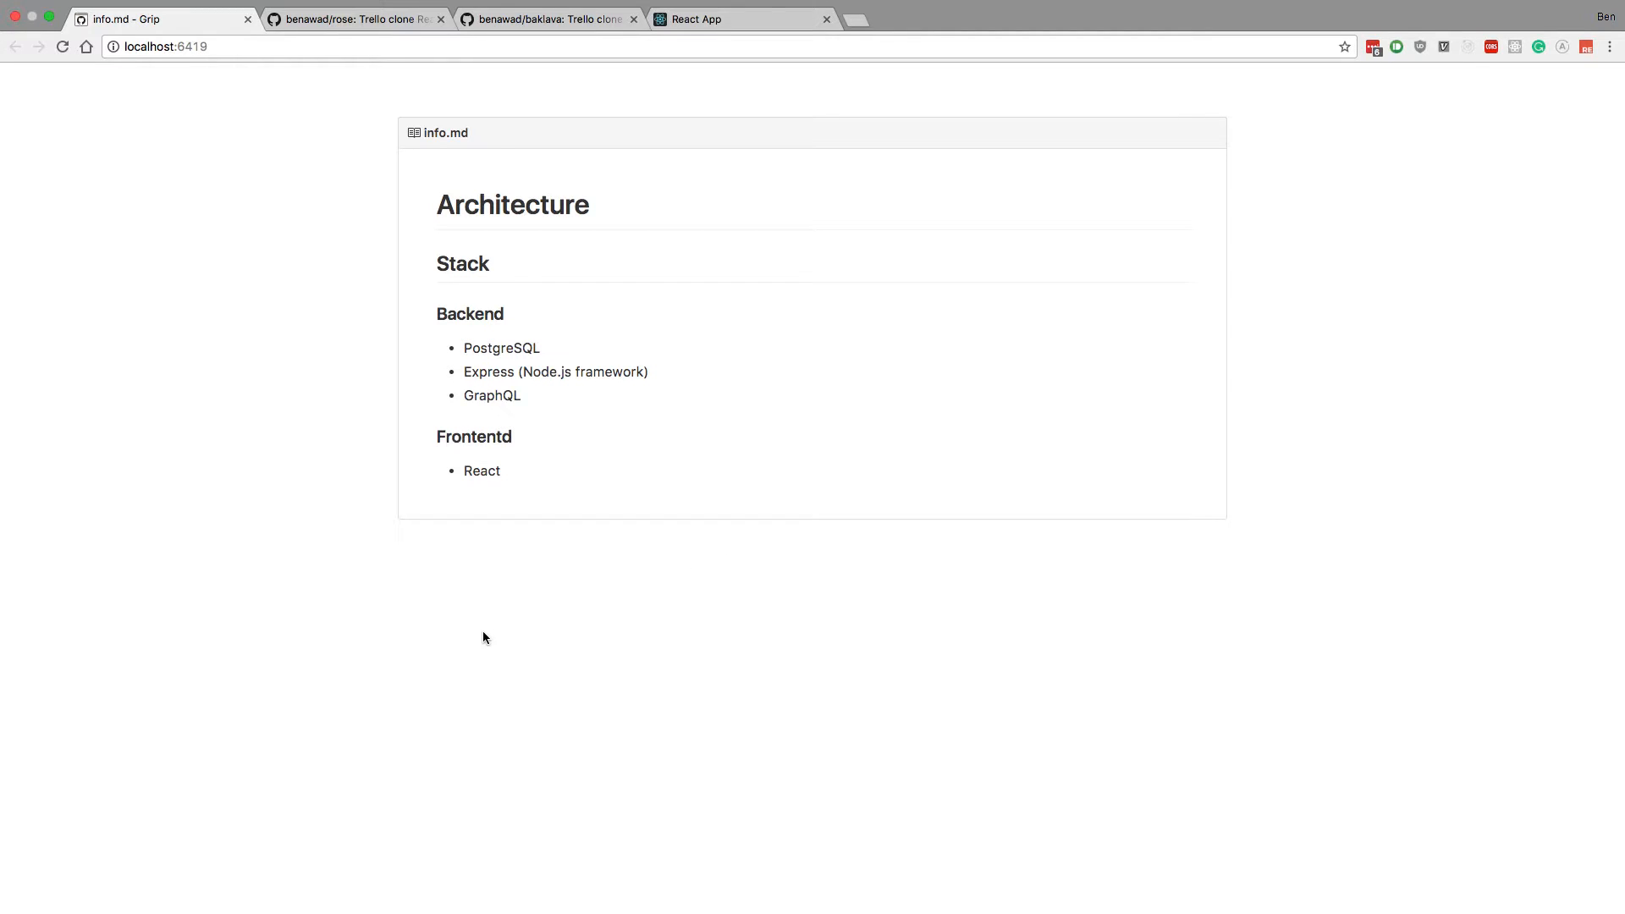
mouse_move(435, 567)
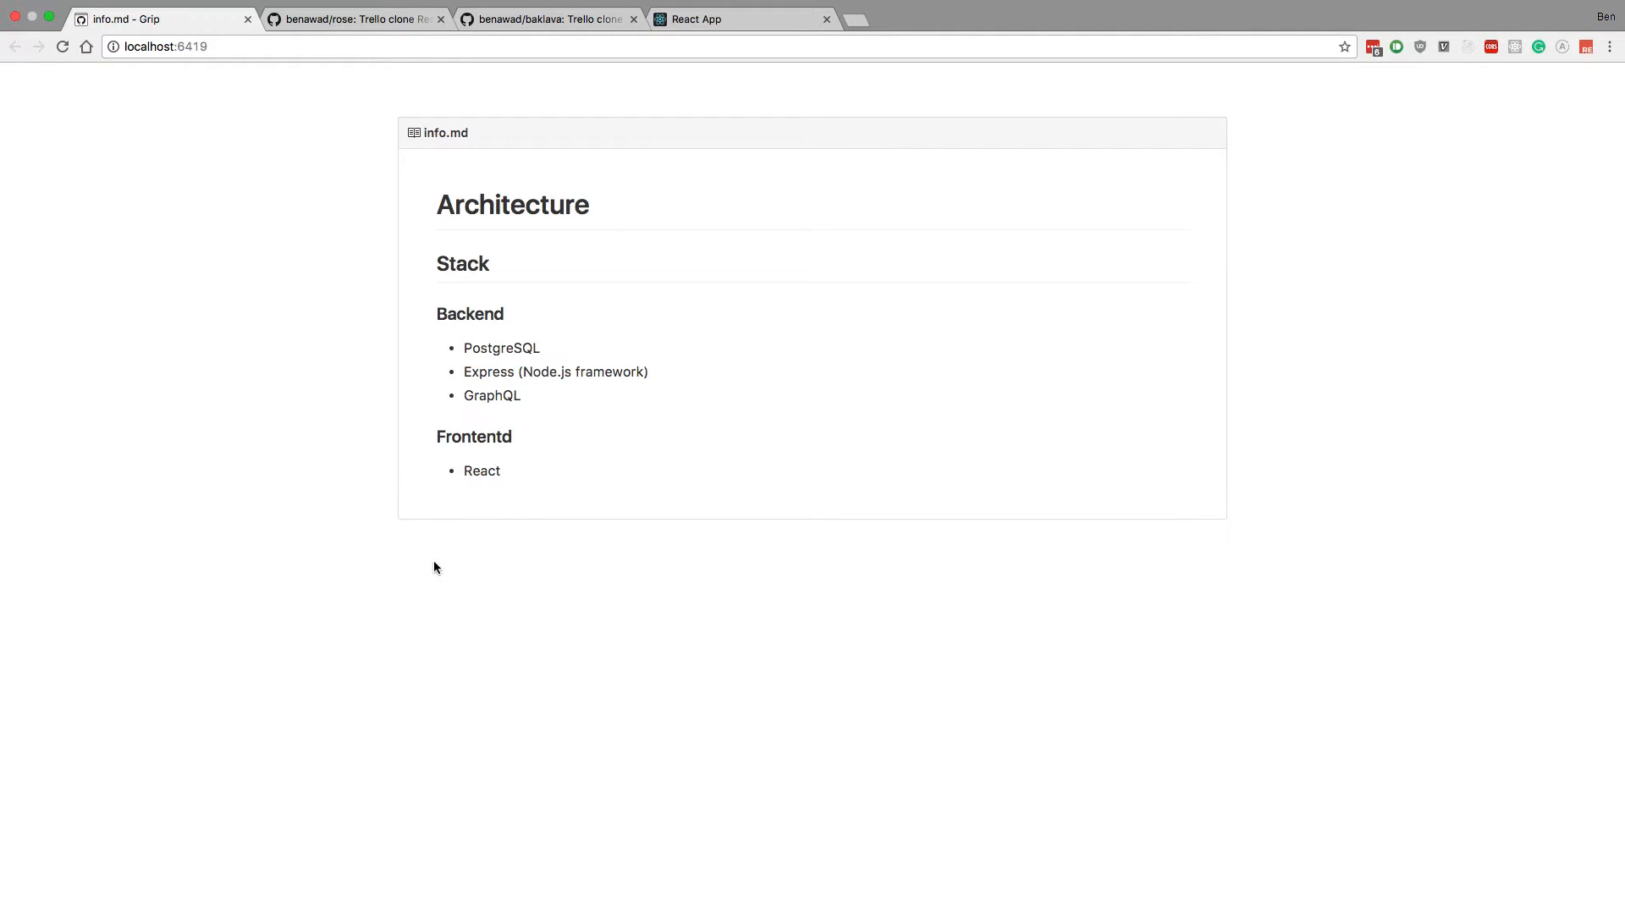
mouse_move(445, 435)
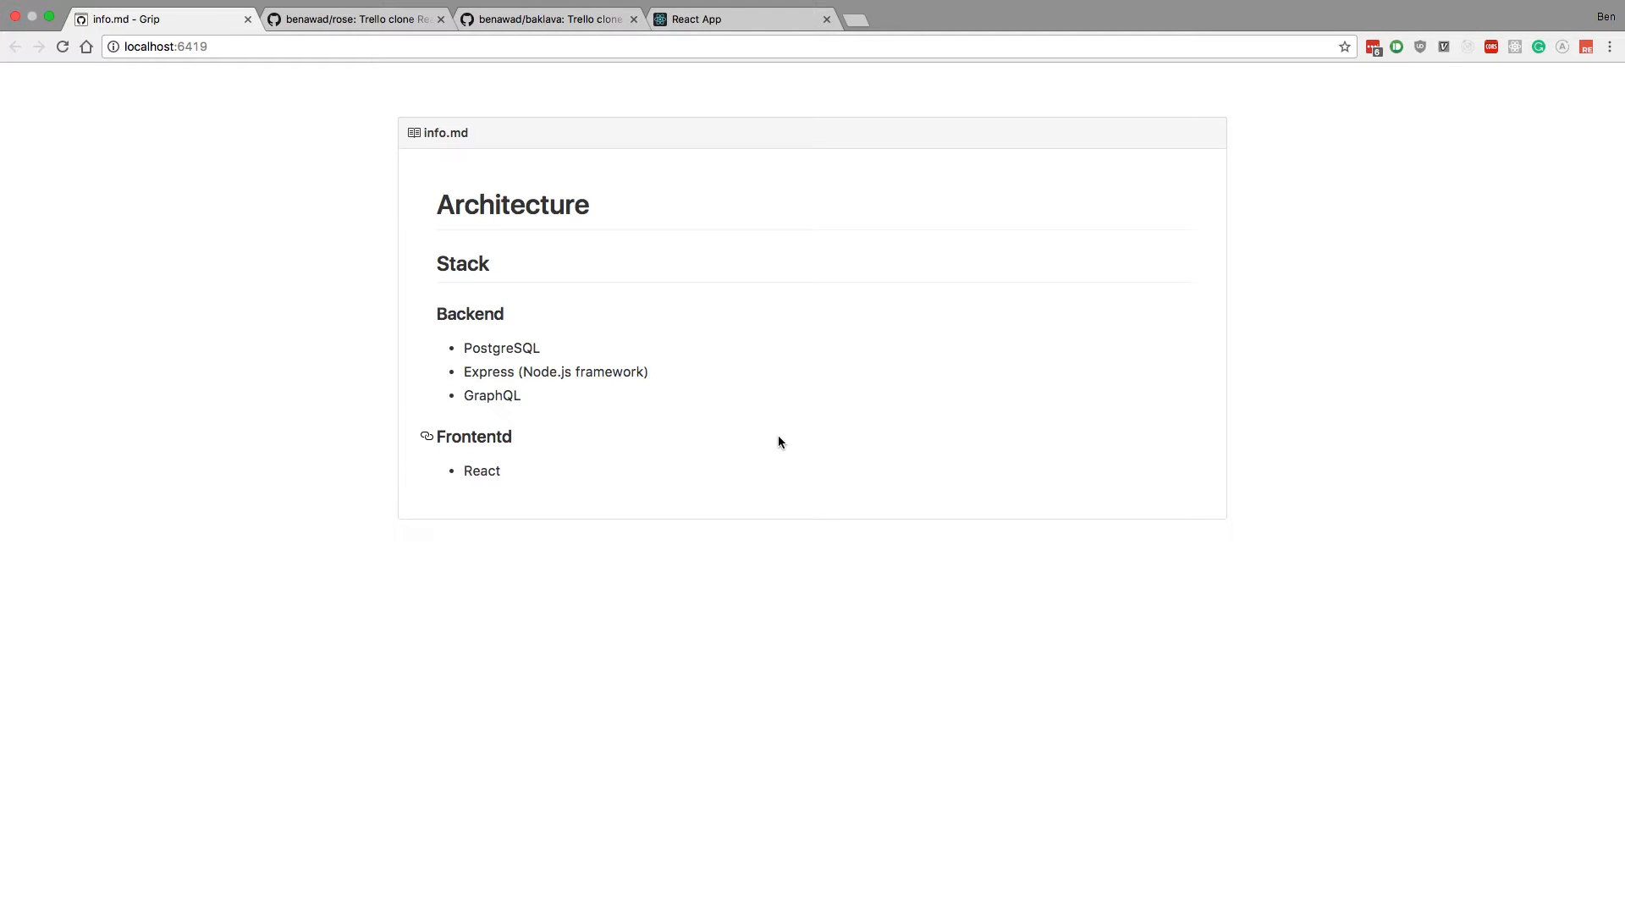
mouse_move(636, 496)
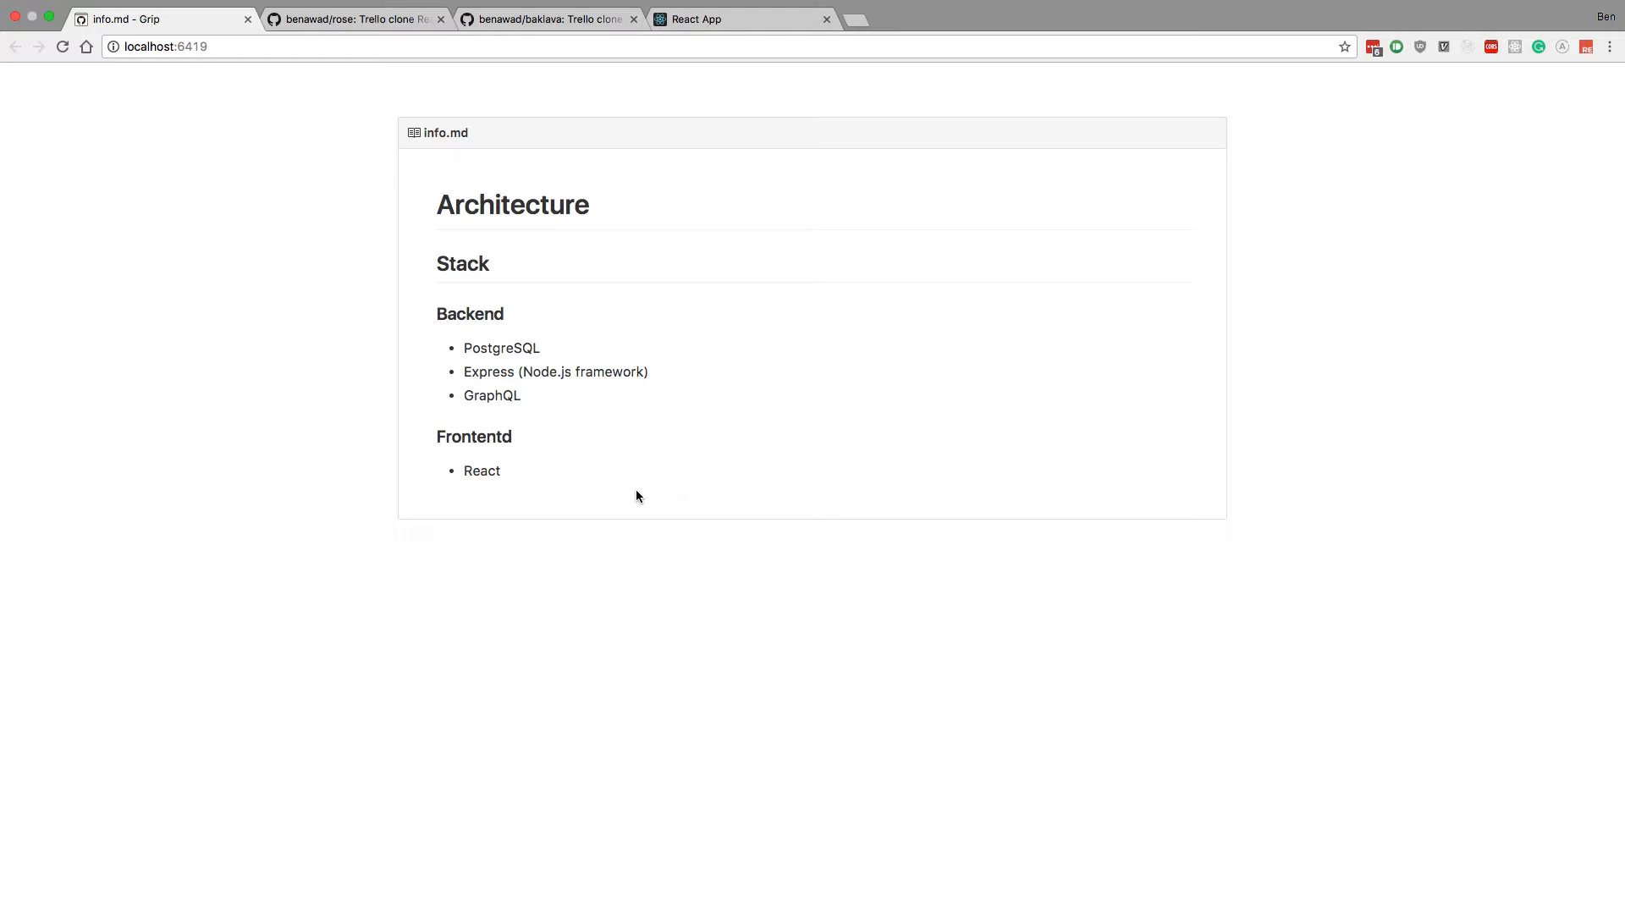
mouse_move(493, 477)
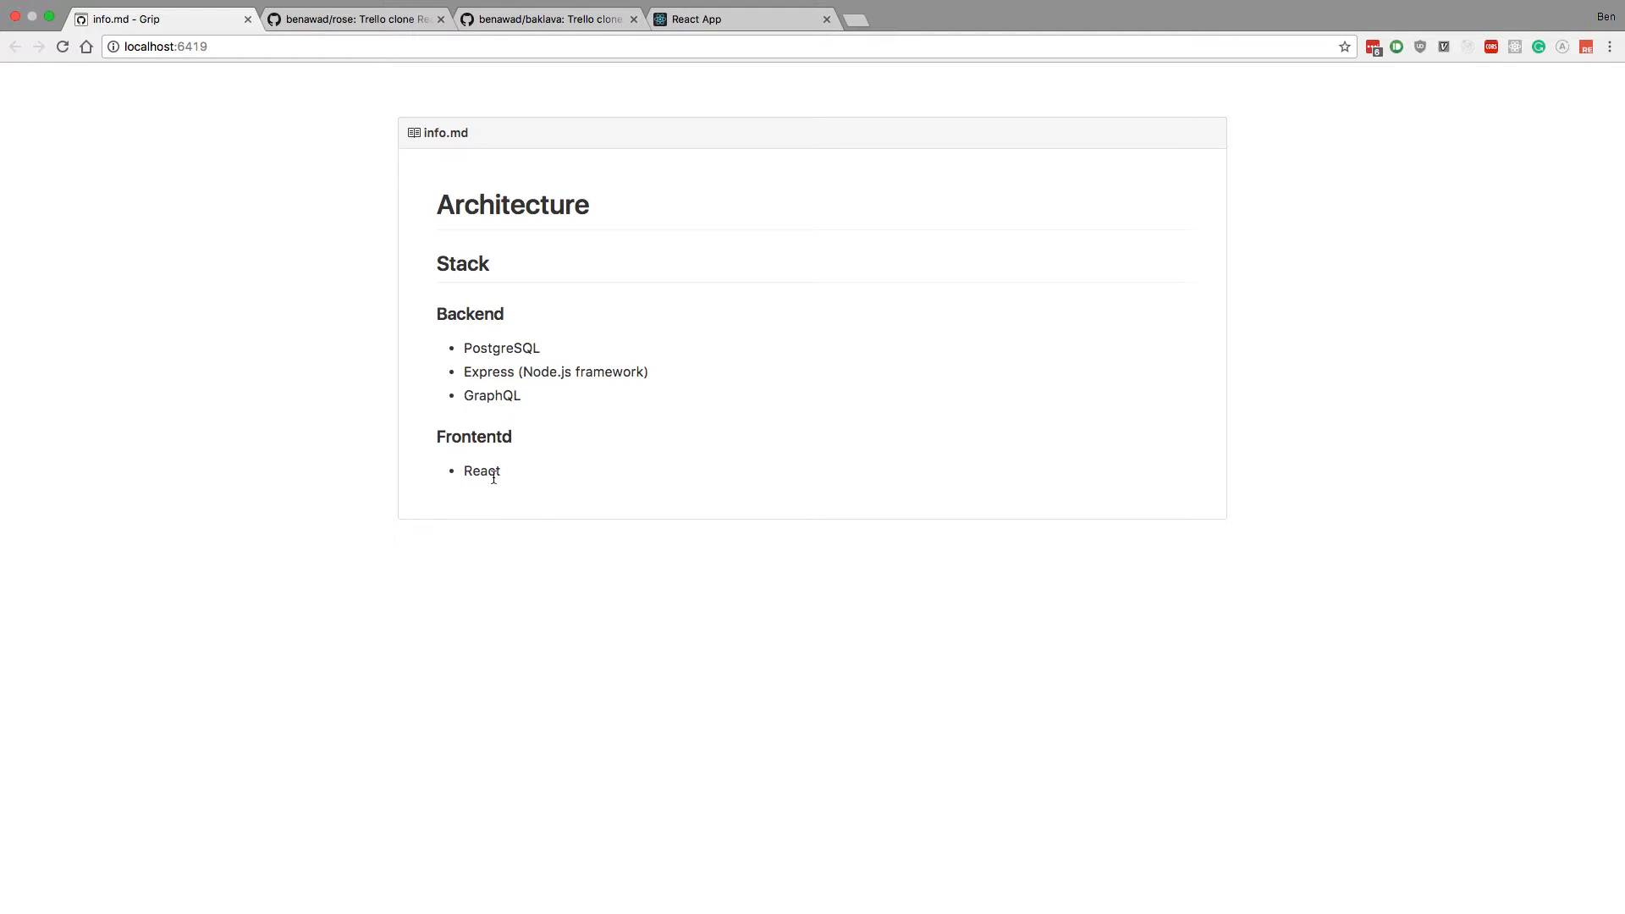
mouse_move(802, 377)
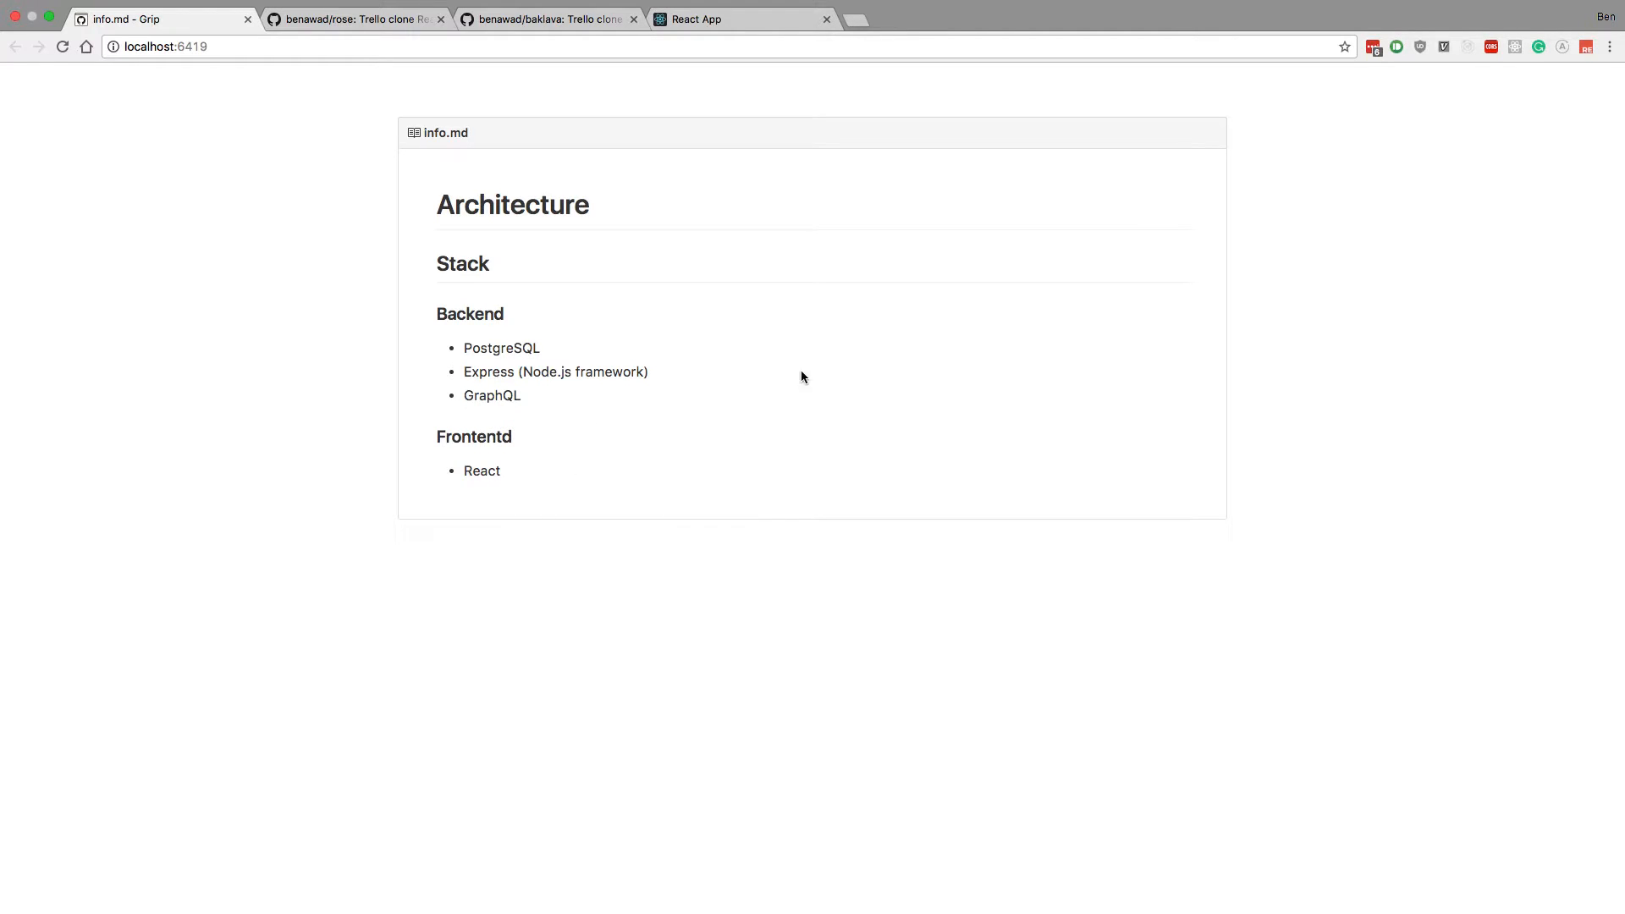
mouse_move(736, 346)
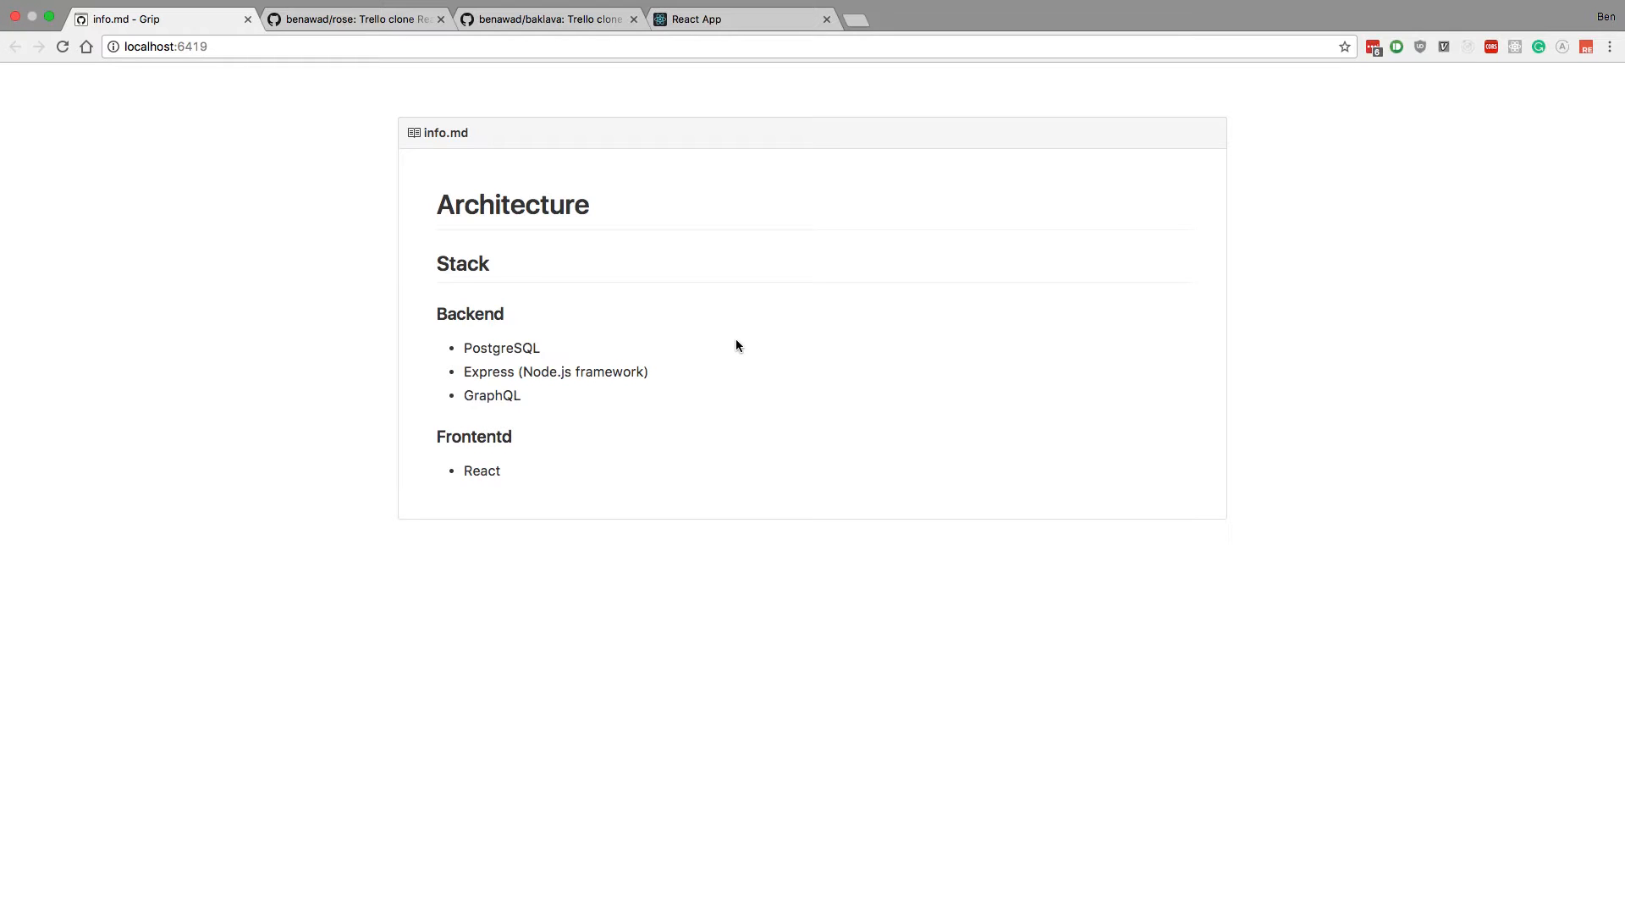
mouse_move(423, 435)
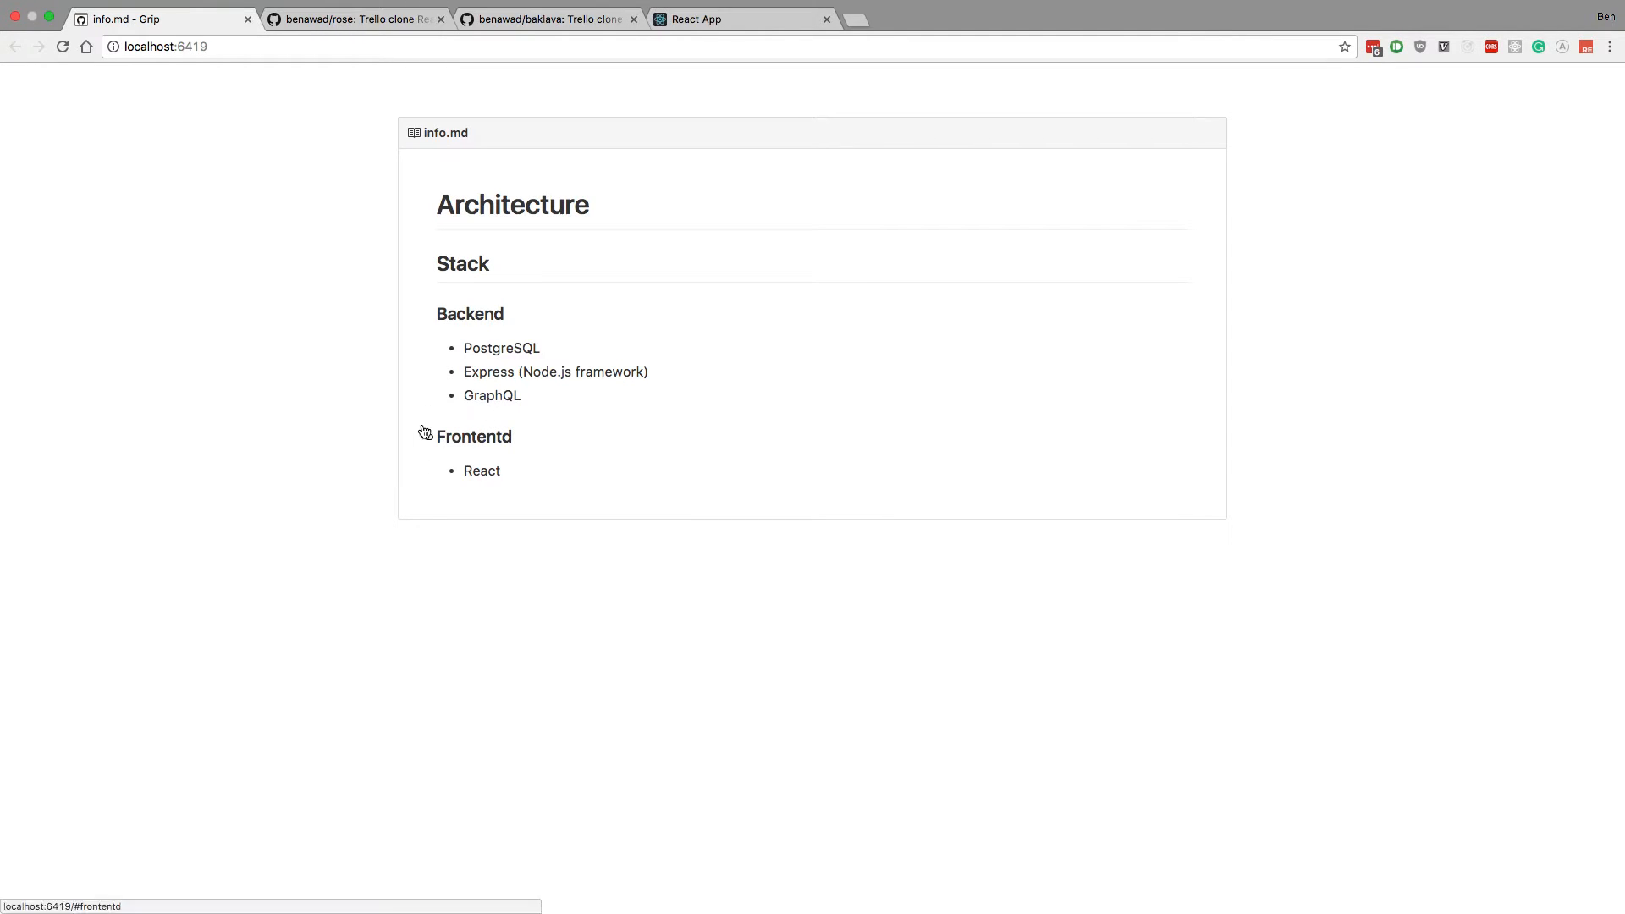
mouse_move(403, 395)
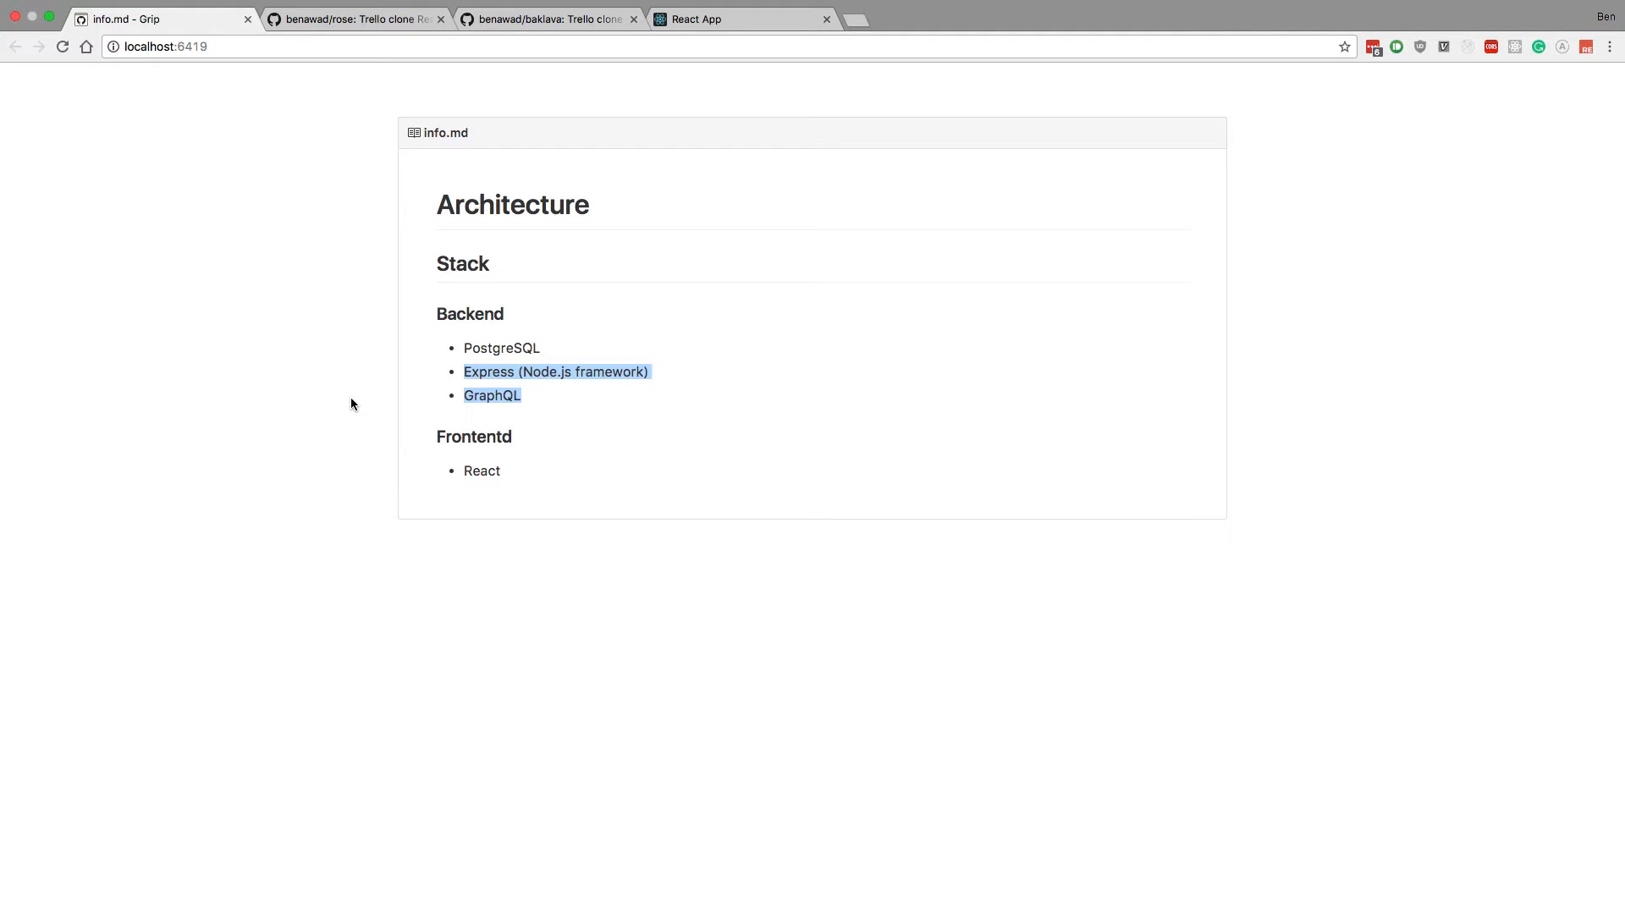
mouse_move(538, 435)
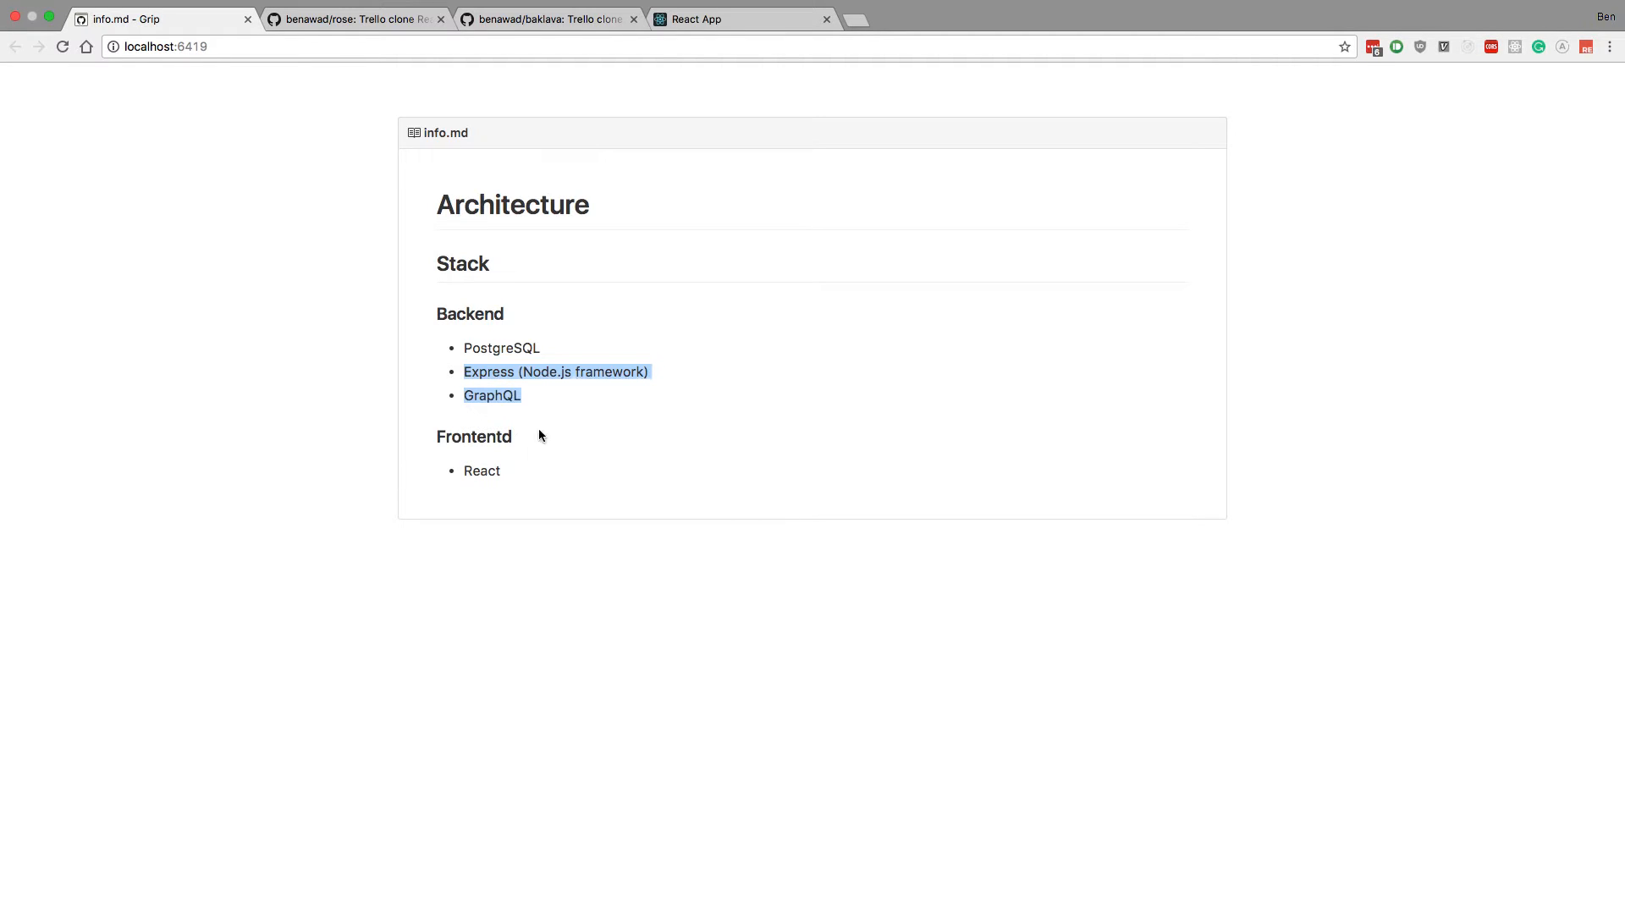
mouse_move(620, 378)
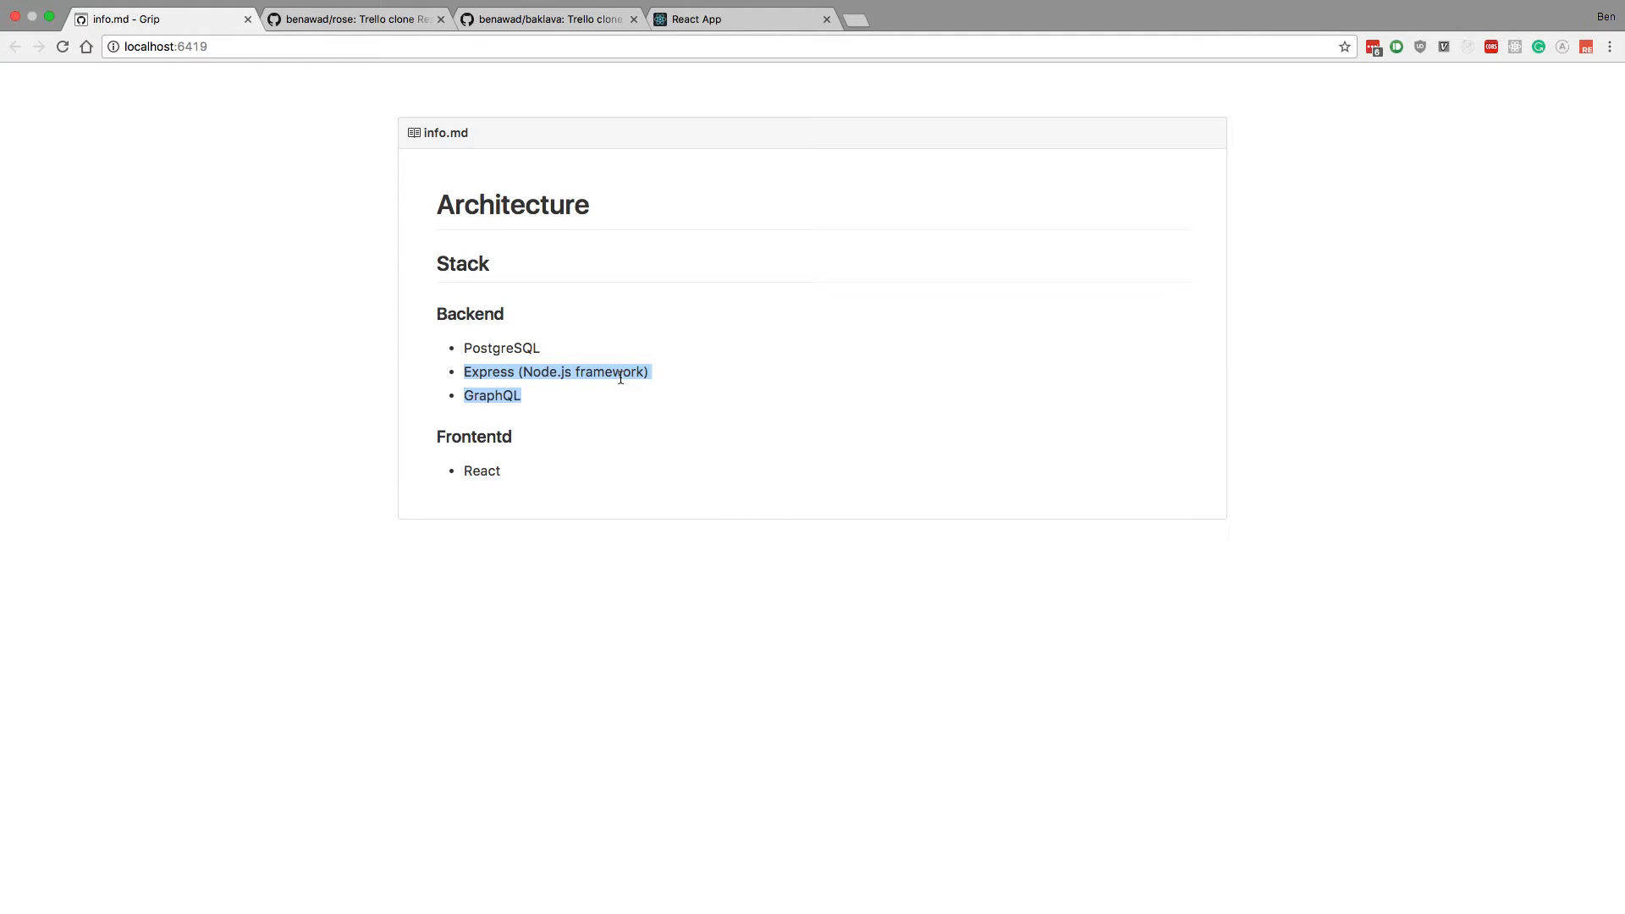
mouse_move(741, 435)
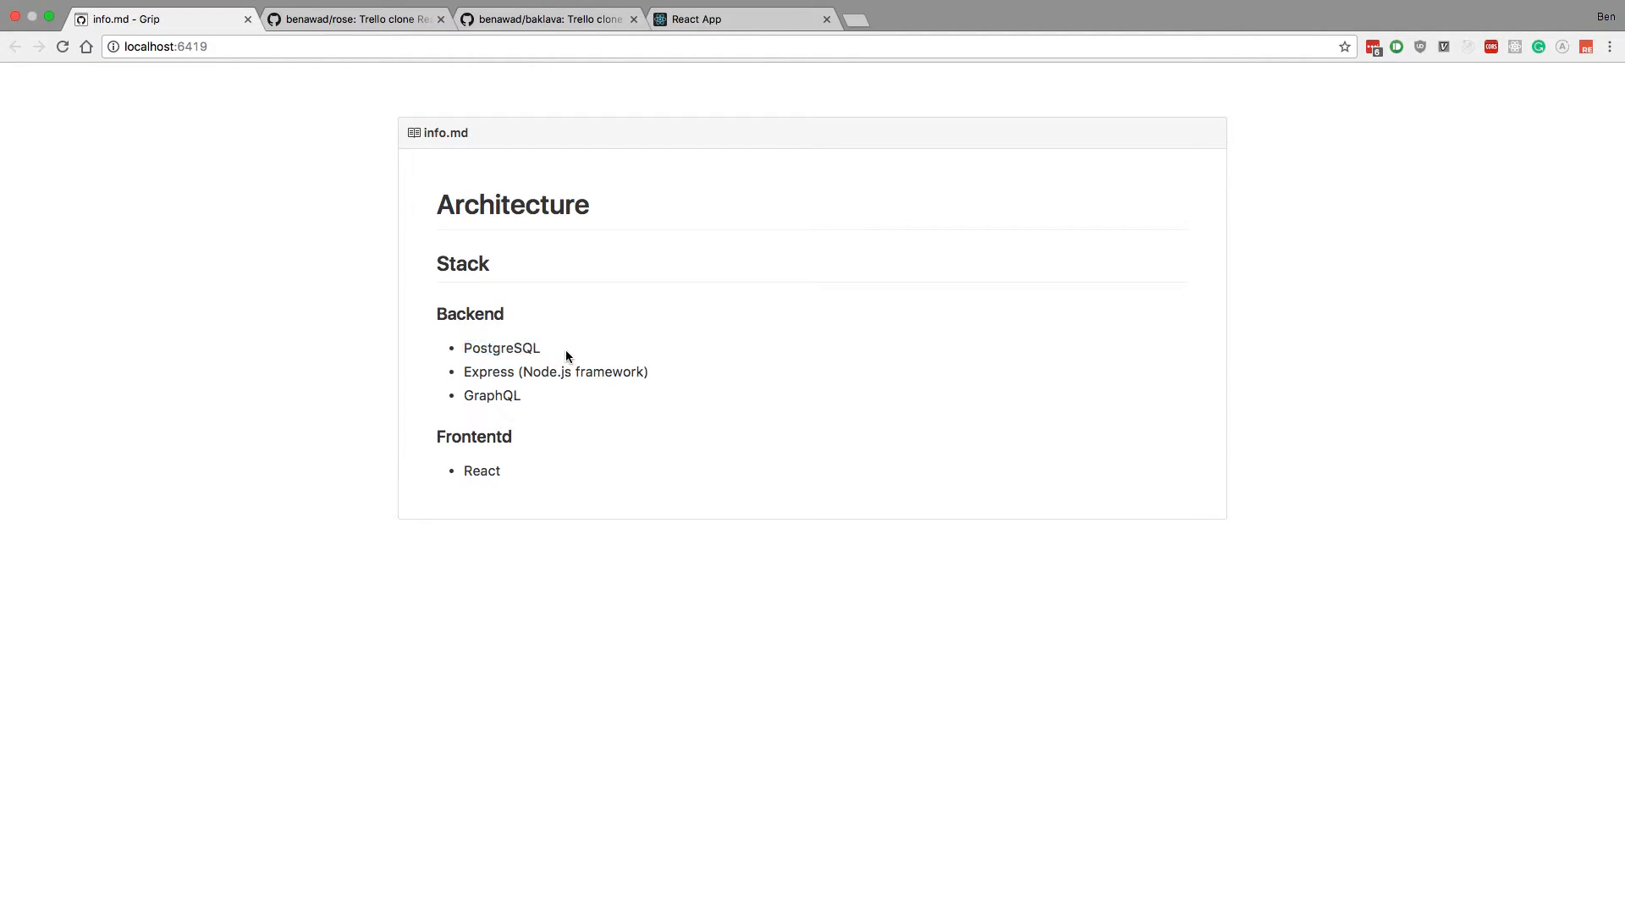
mouse_move(521, 396)
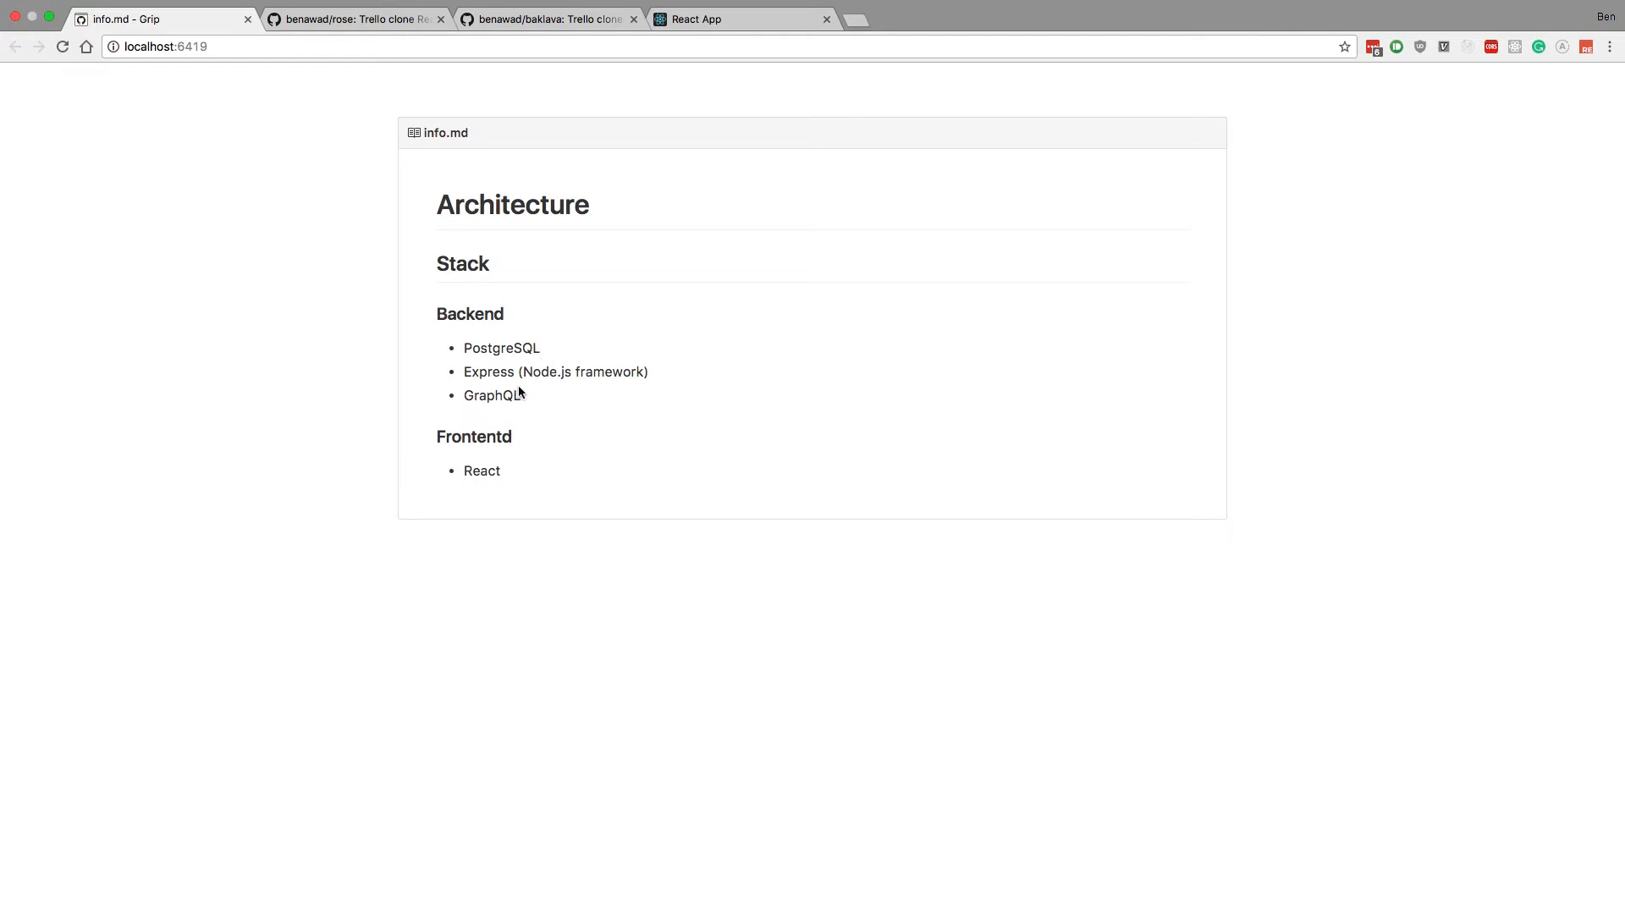
double_click(555, 371)
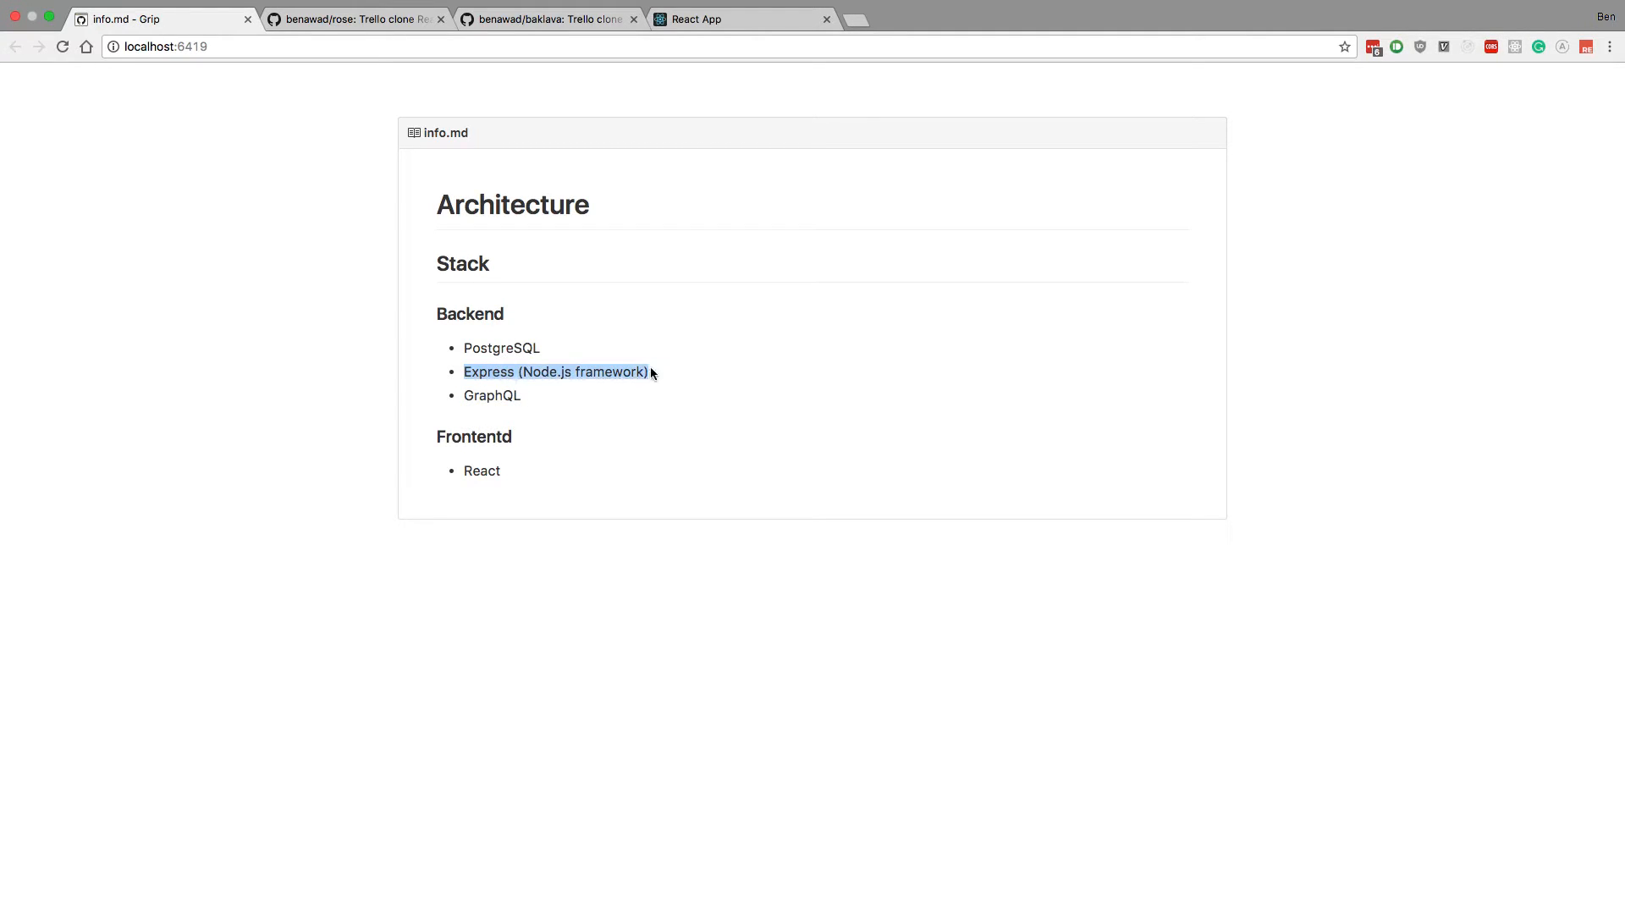
double_click(480, 470)
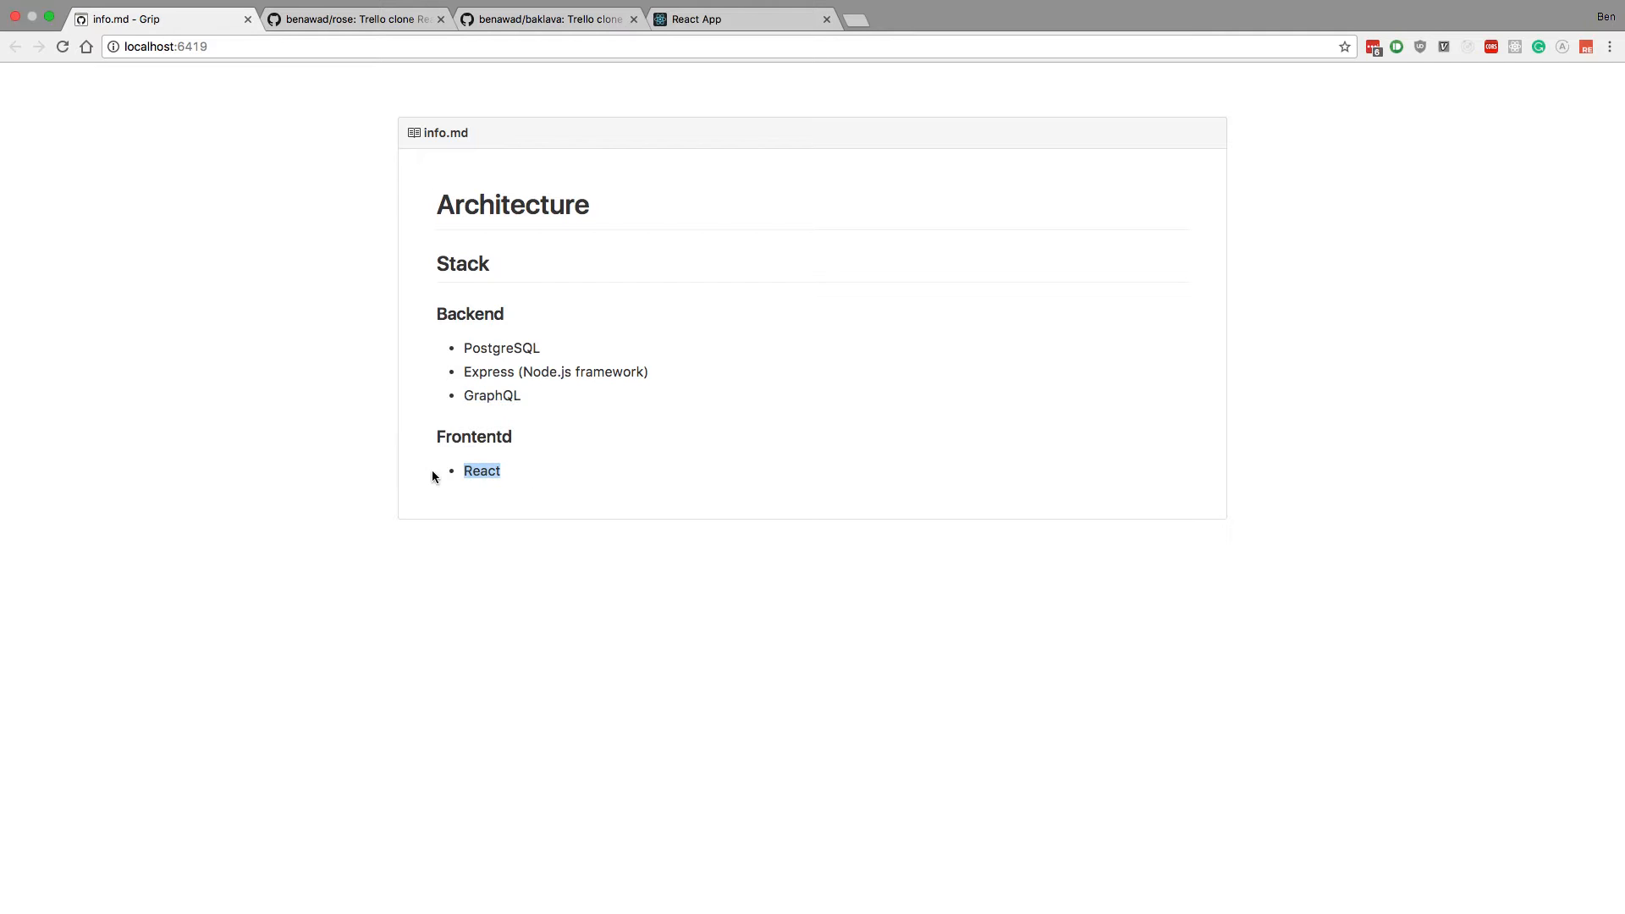
mouse_move(435, 868)
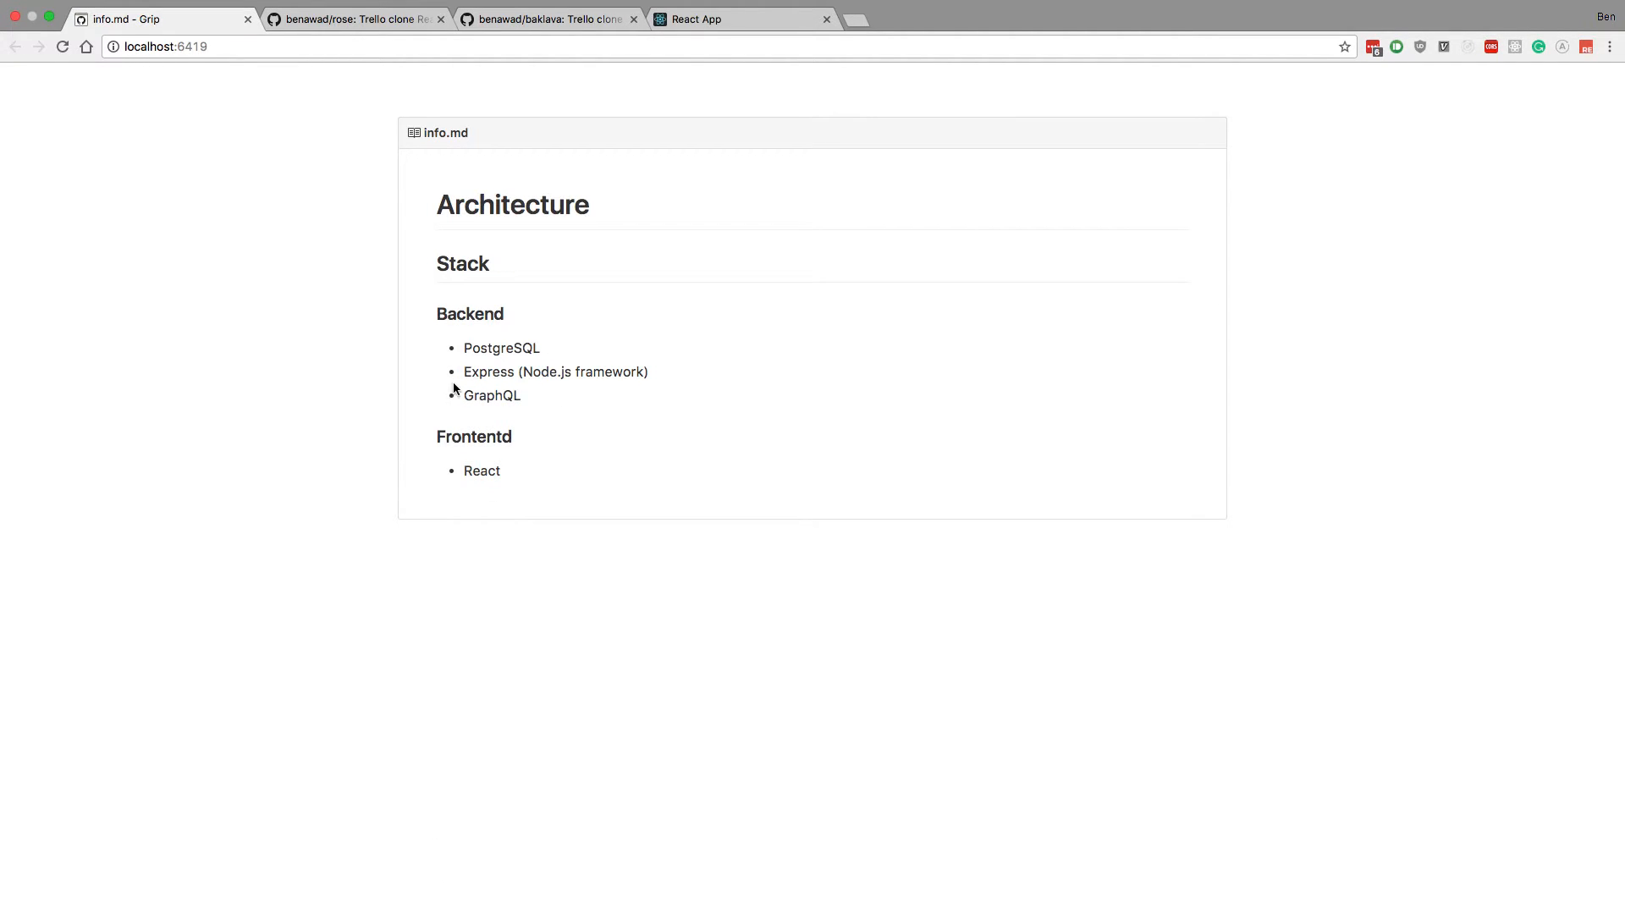
mouse_move(466, 372)
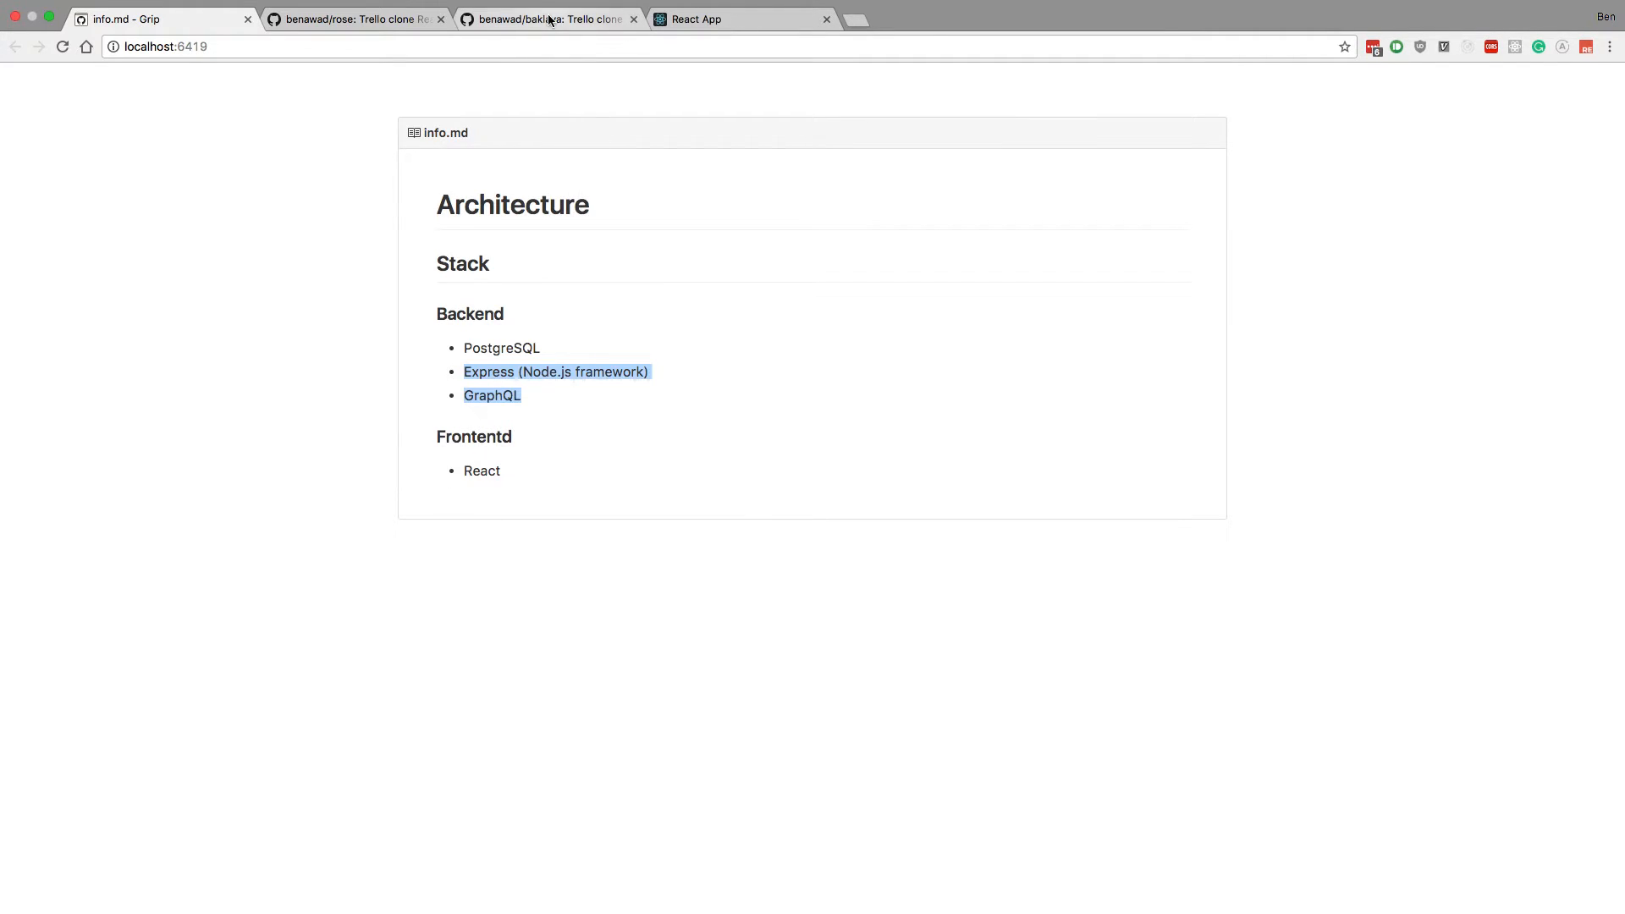
Step: Show baklava's index.js on the 4_voting branch and read through the passport login and middleware code
left_click(547, 19)
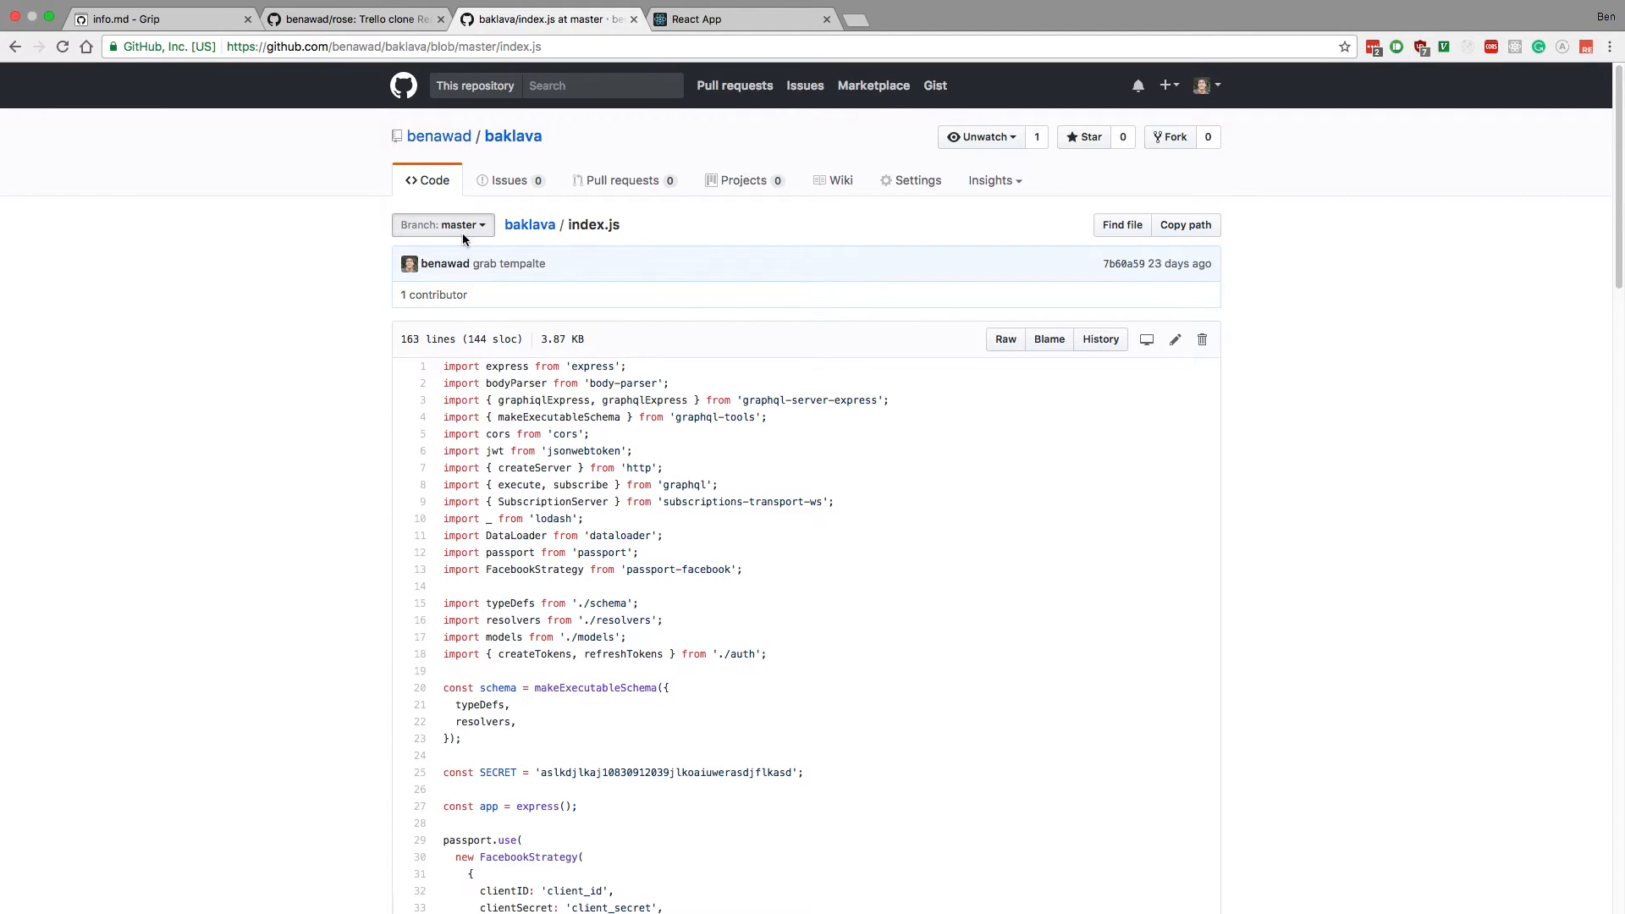
left_click(441, 225)
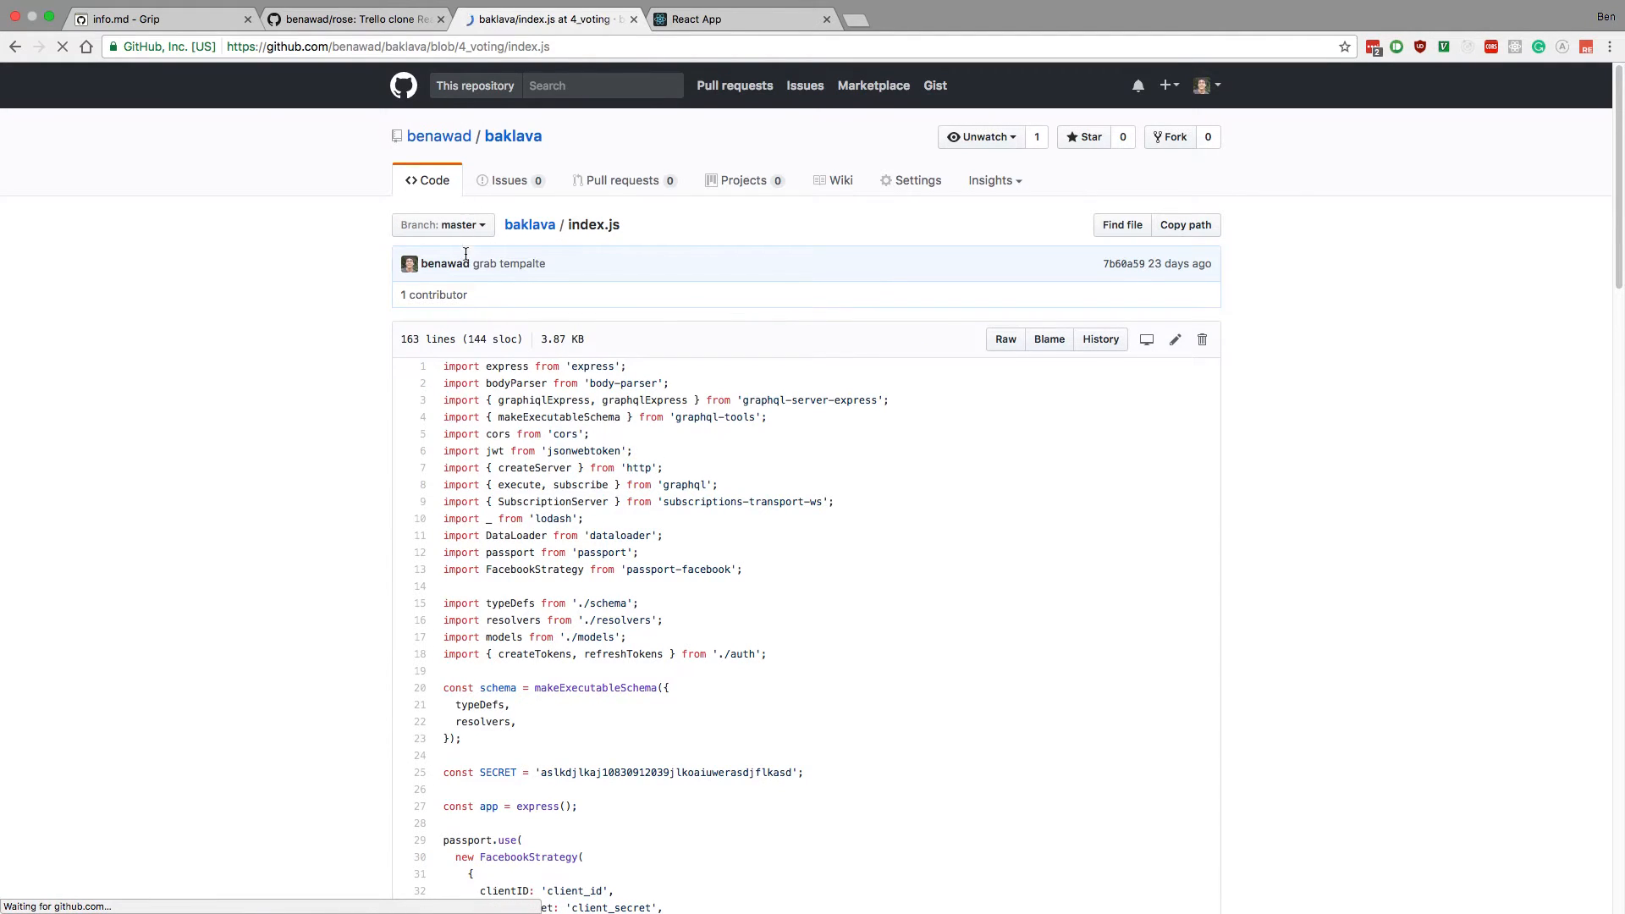
scroll("down", 3)
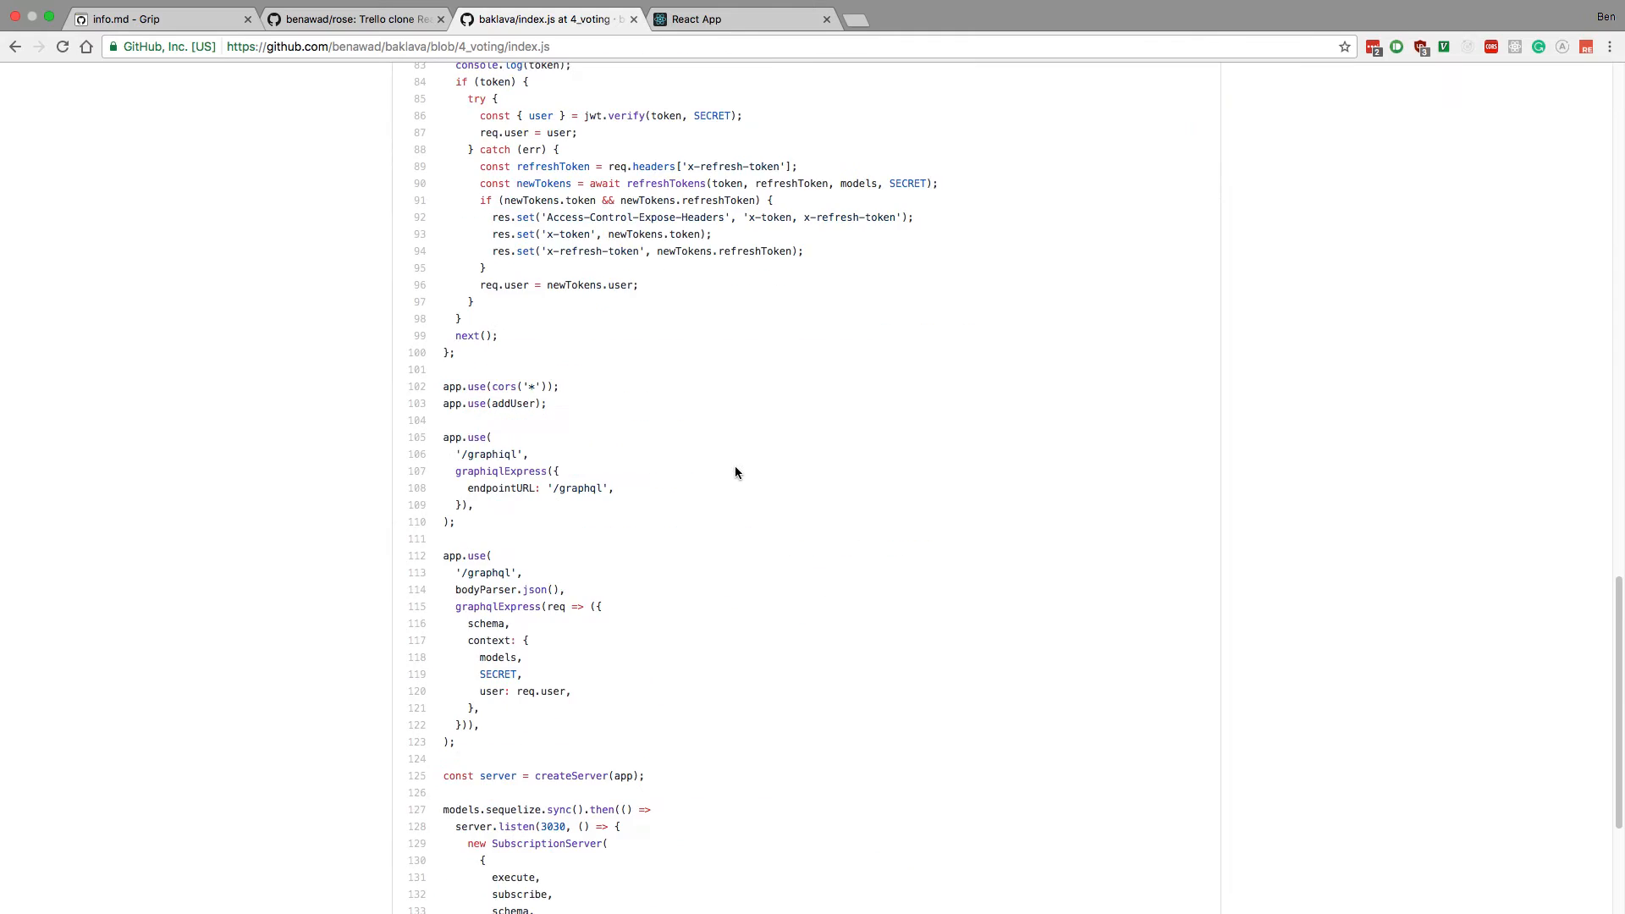
scroll("down", 3)
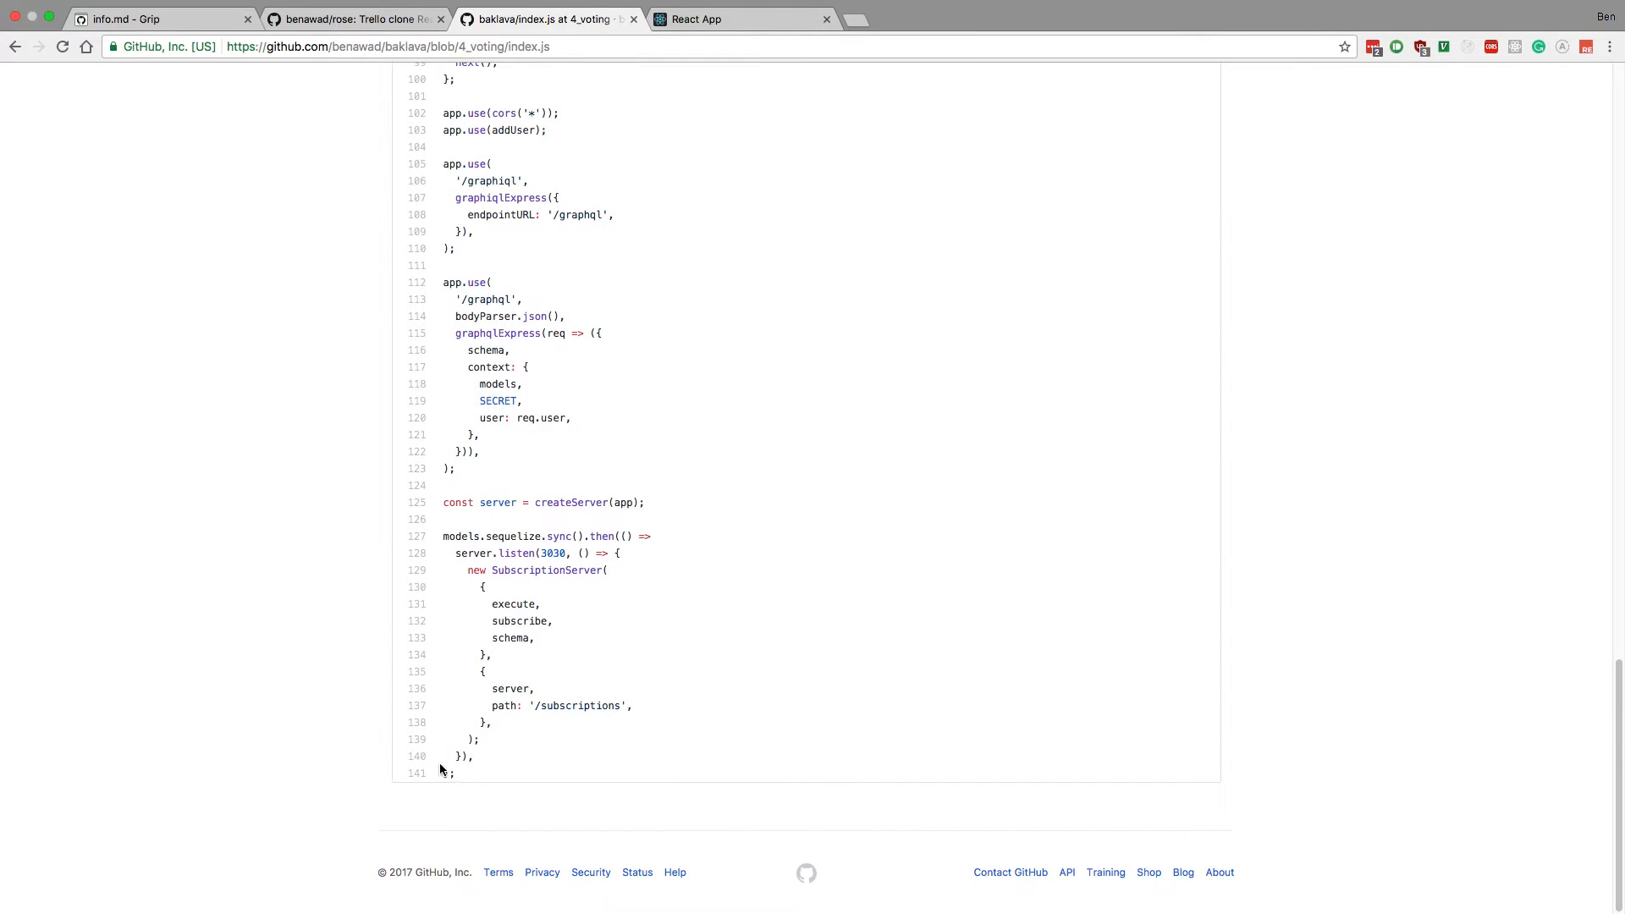
scroll("up", 3)
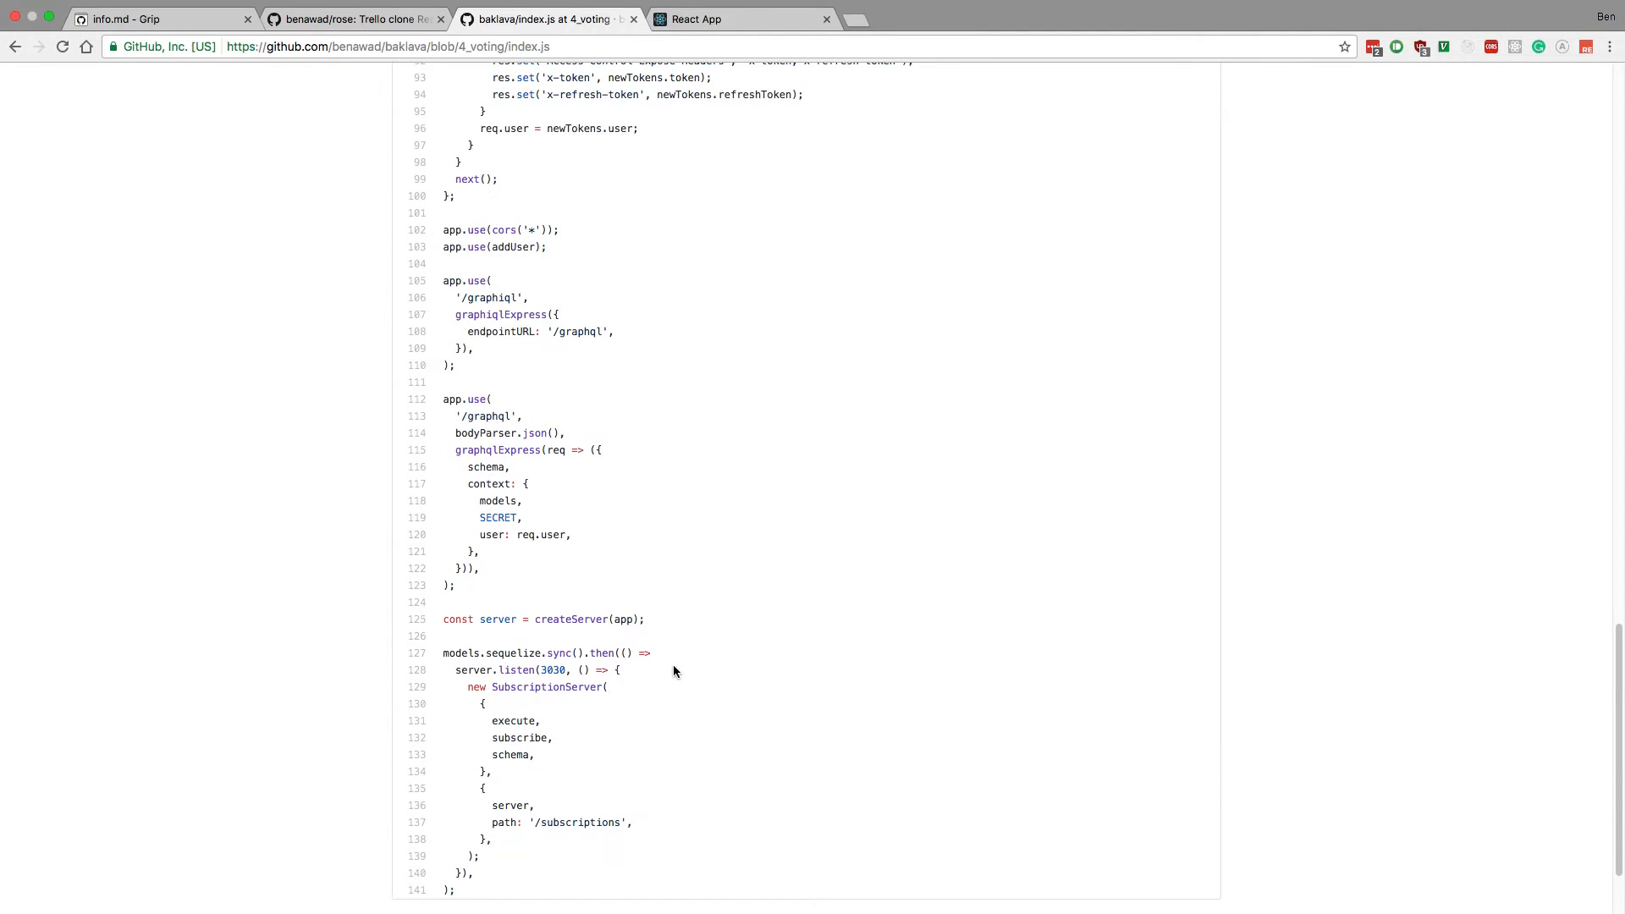
scroll("up", 3)
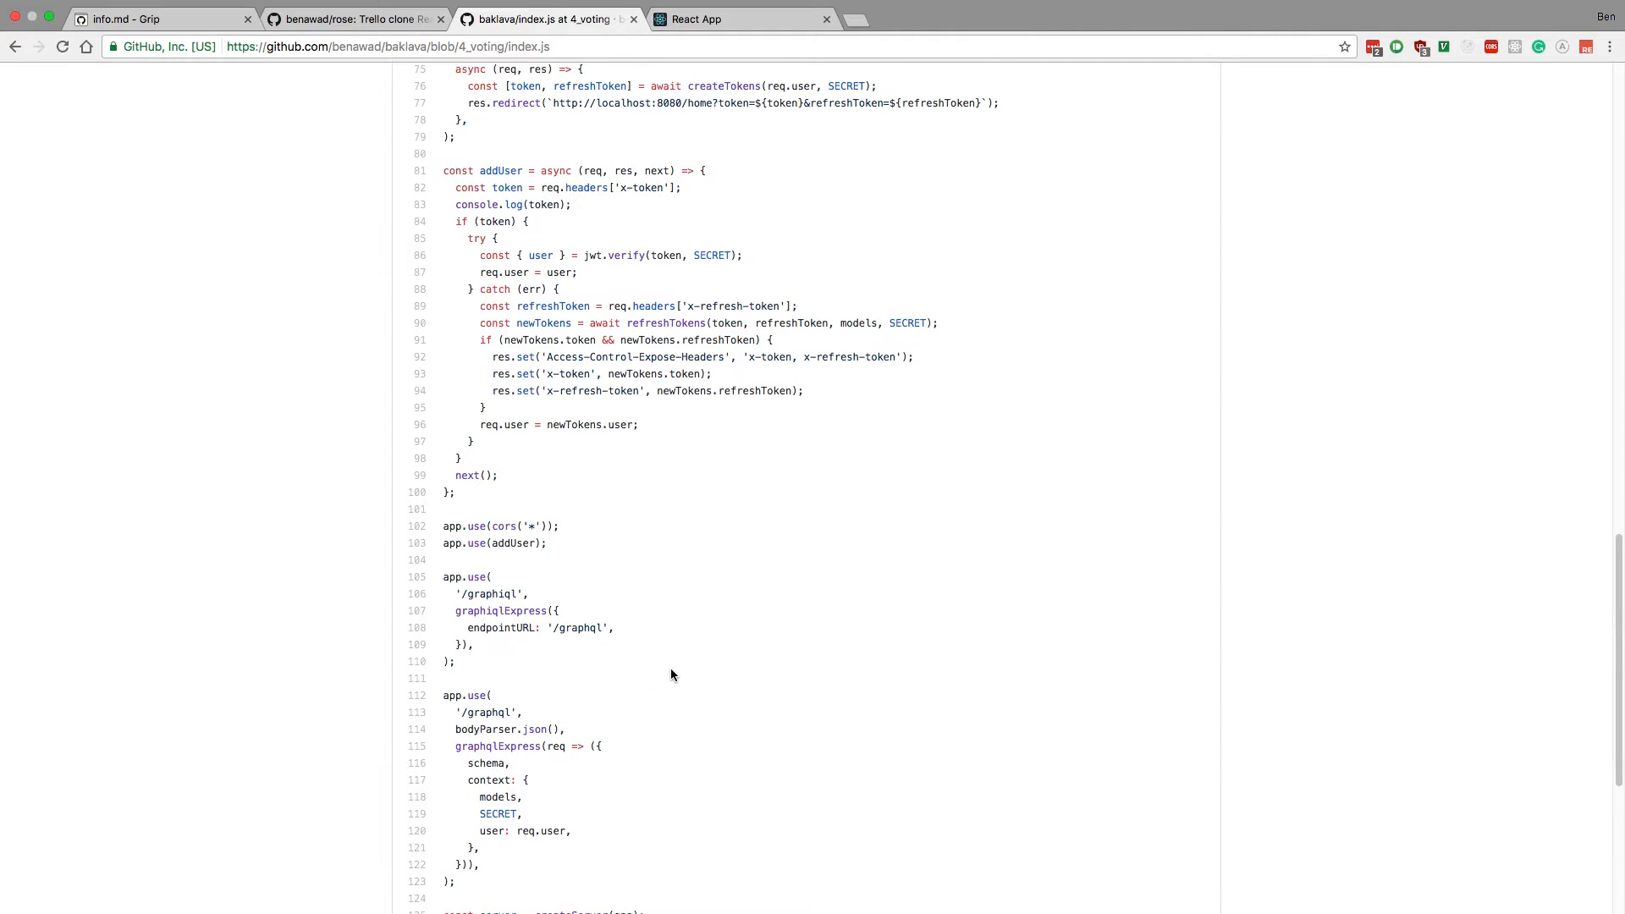
scroll("up", 3)
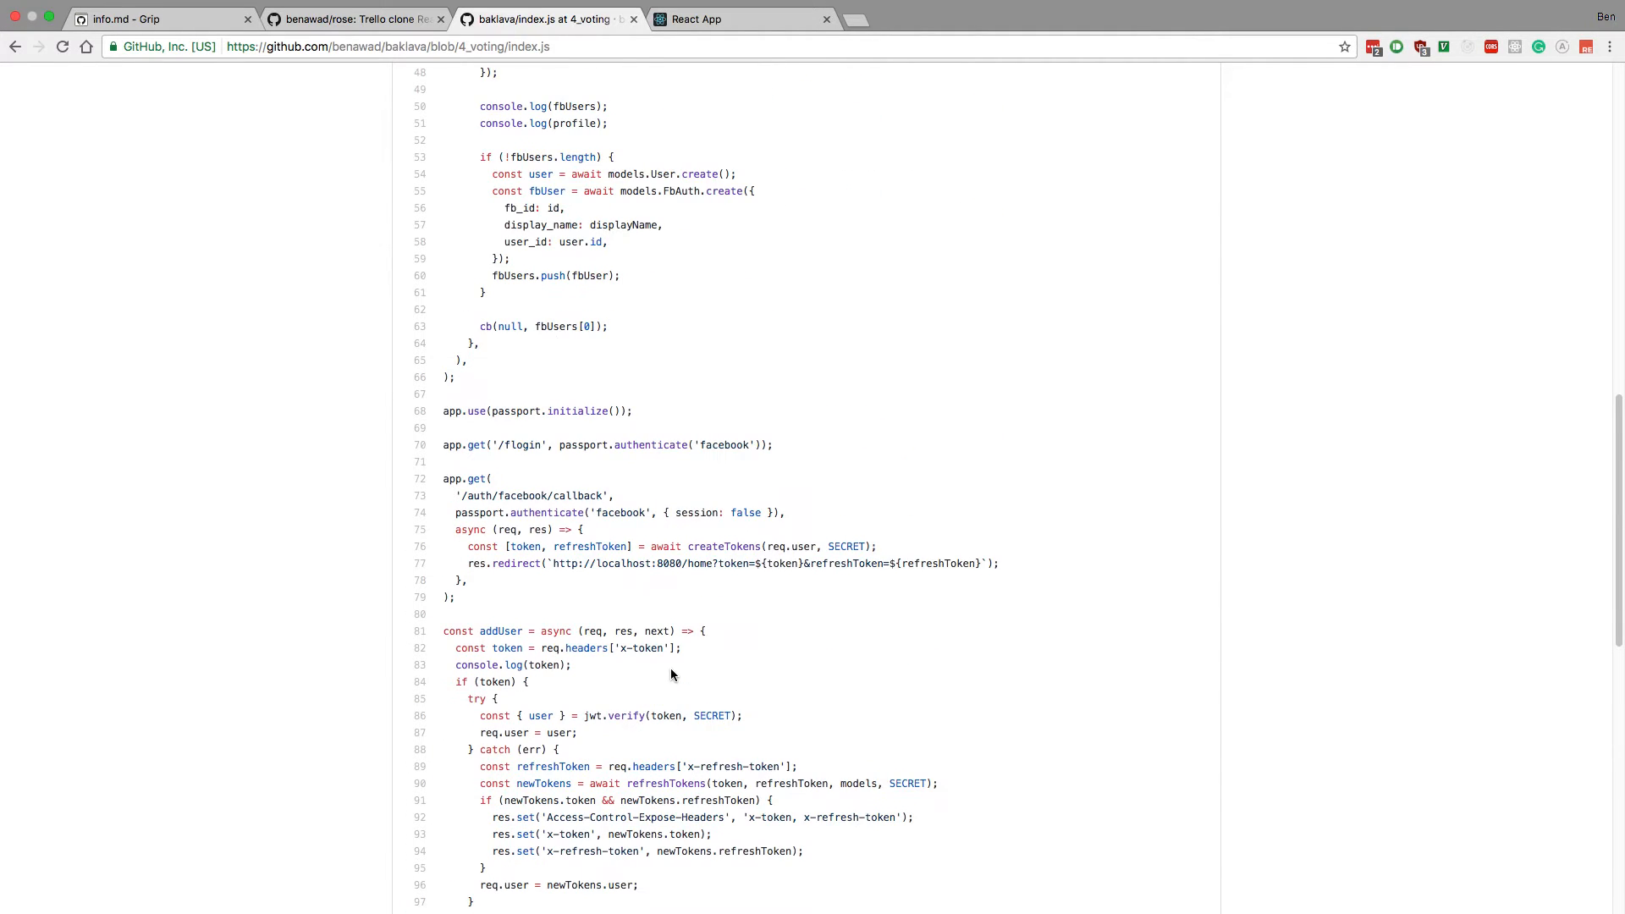
scroll("up", 3)
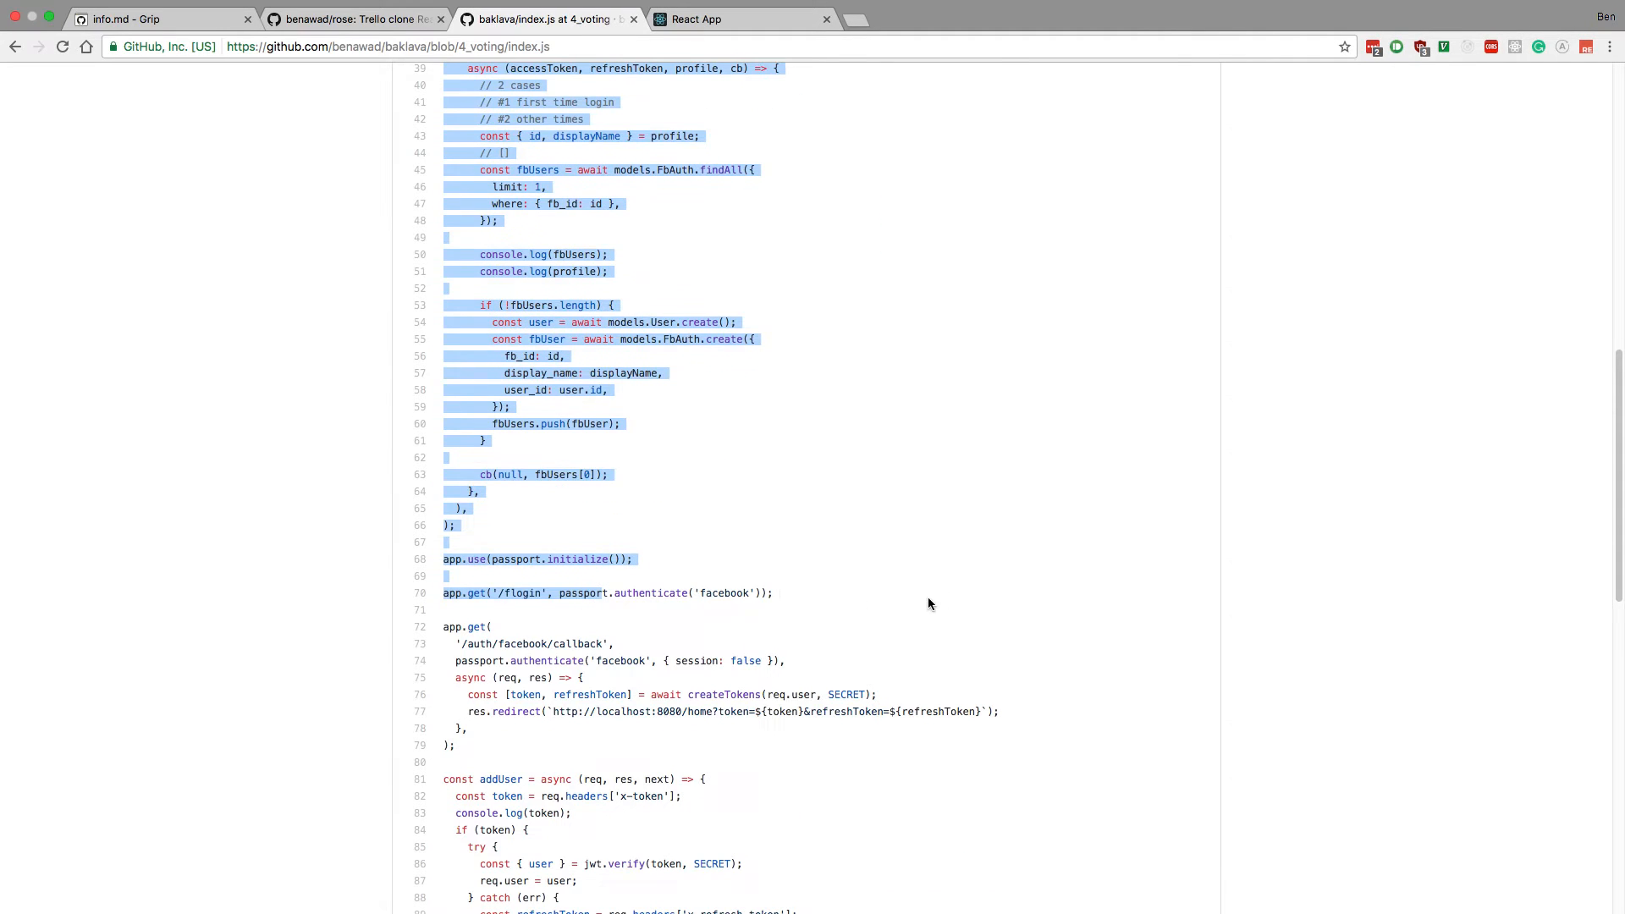
Step: Compare the index.js GraphQL endpoint and subscriptions code against the info.md architecture notes
scroll("down", 3)
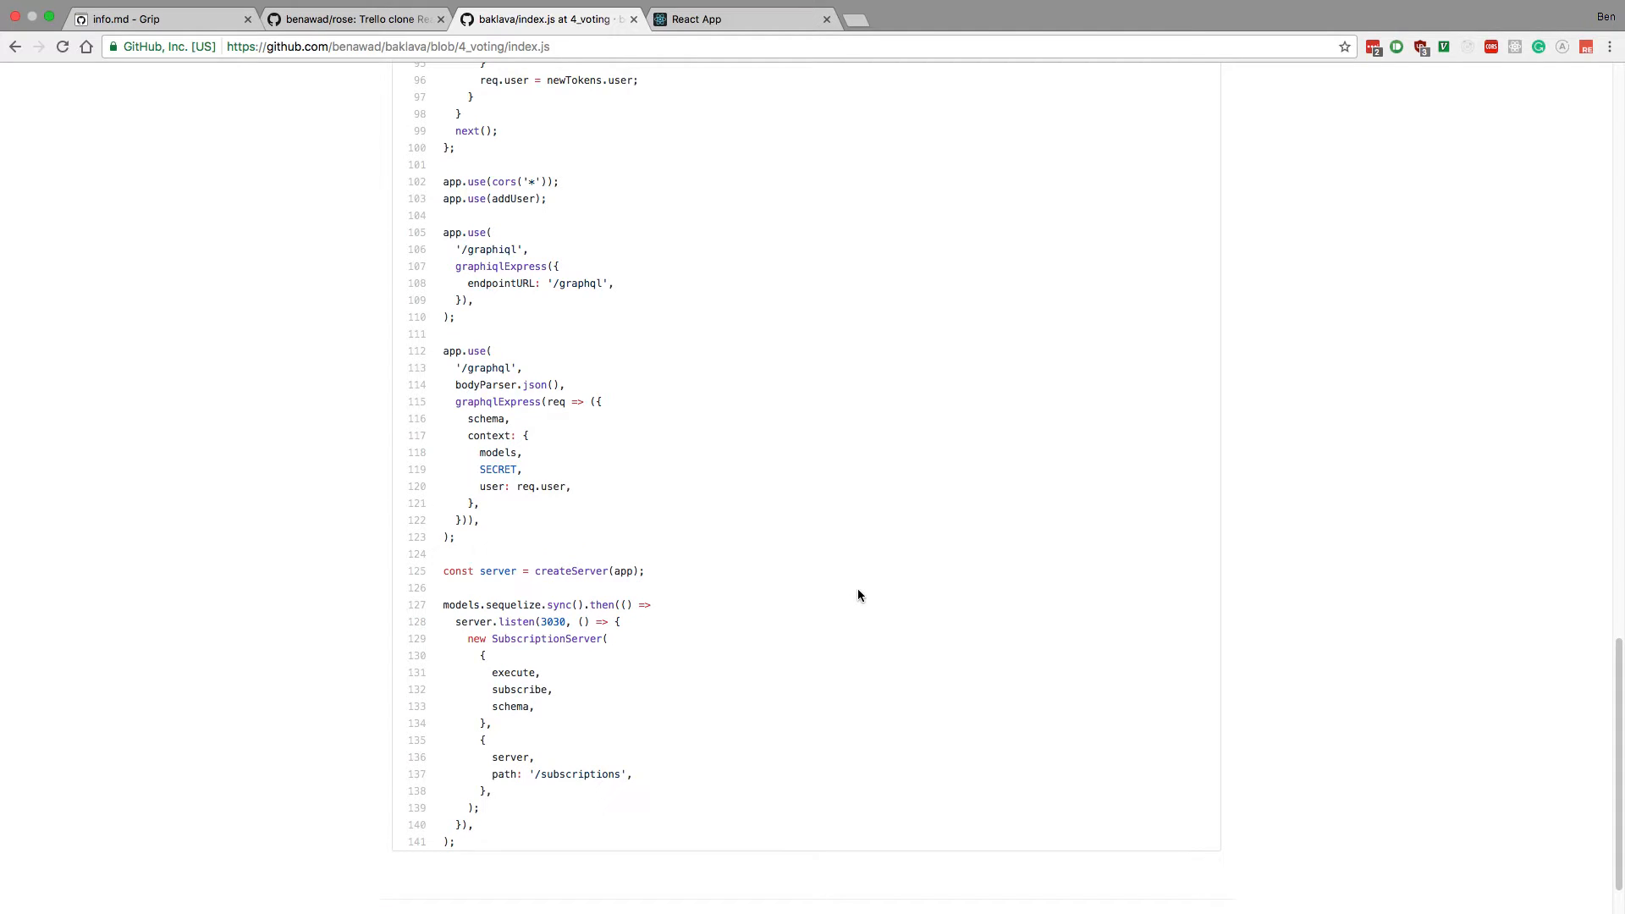
scroll("up", 3)
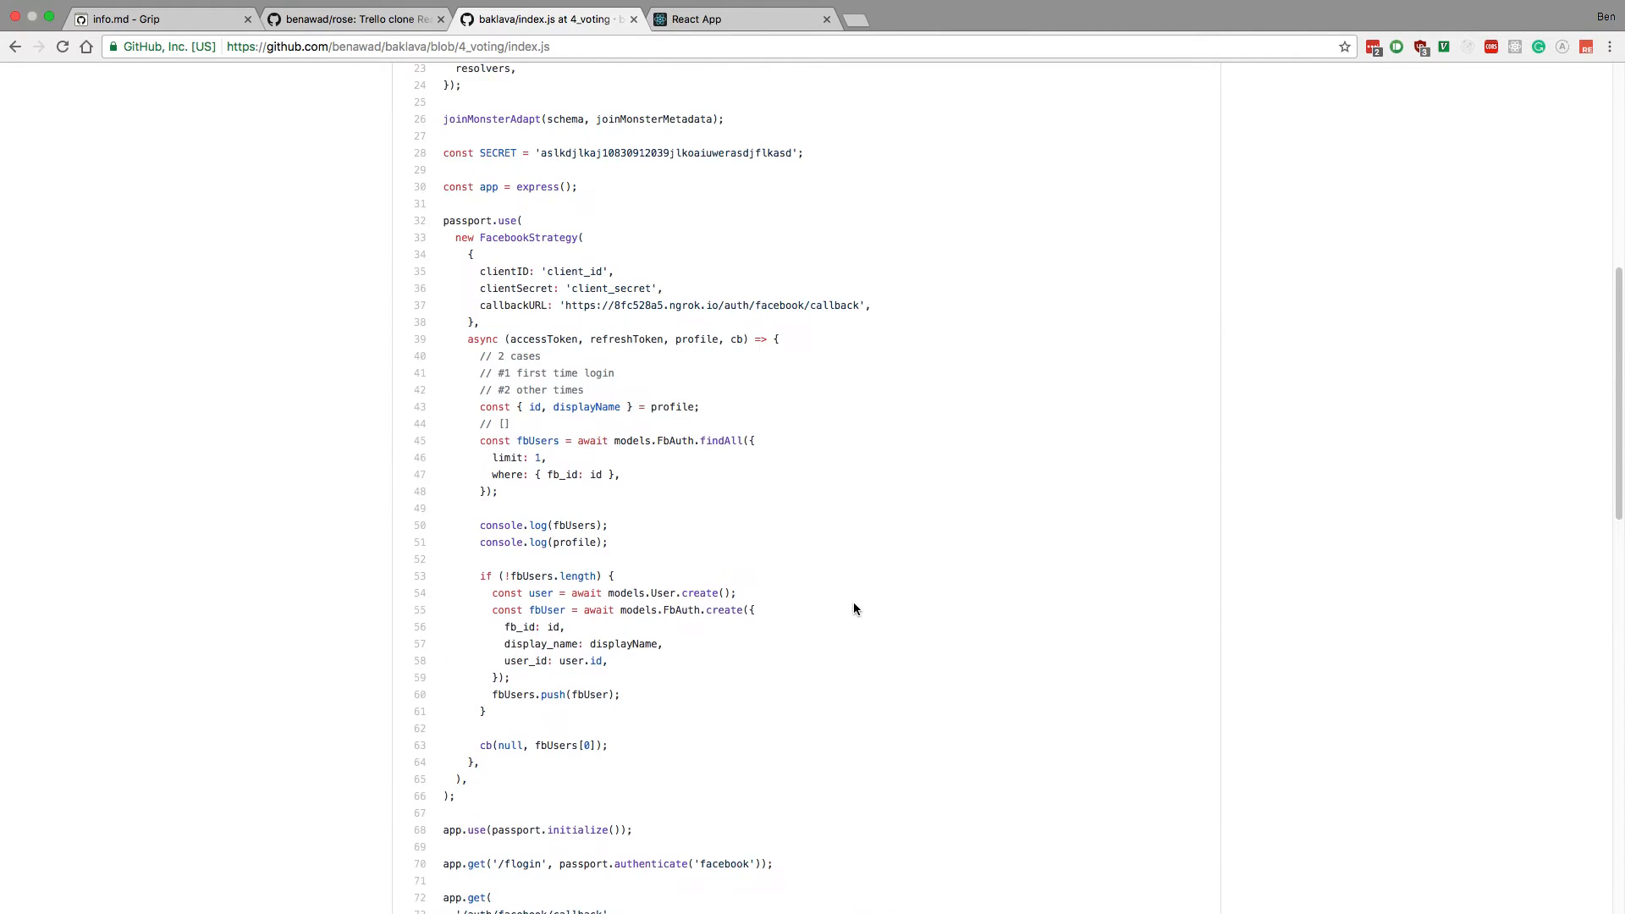
scroll("up", 3)
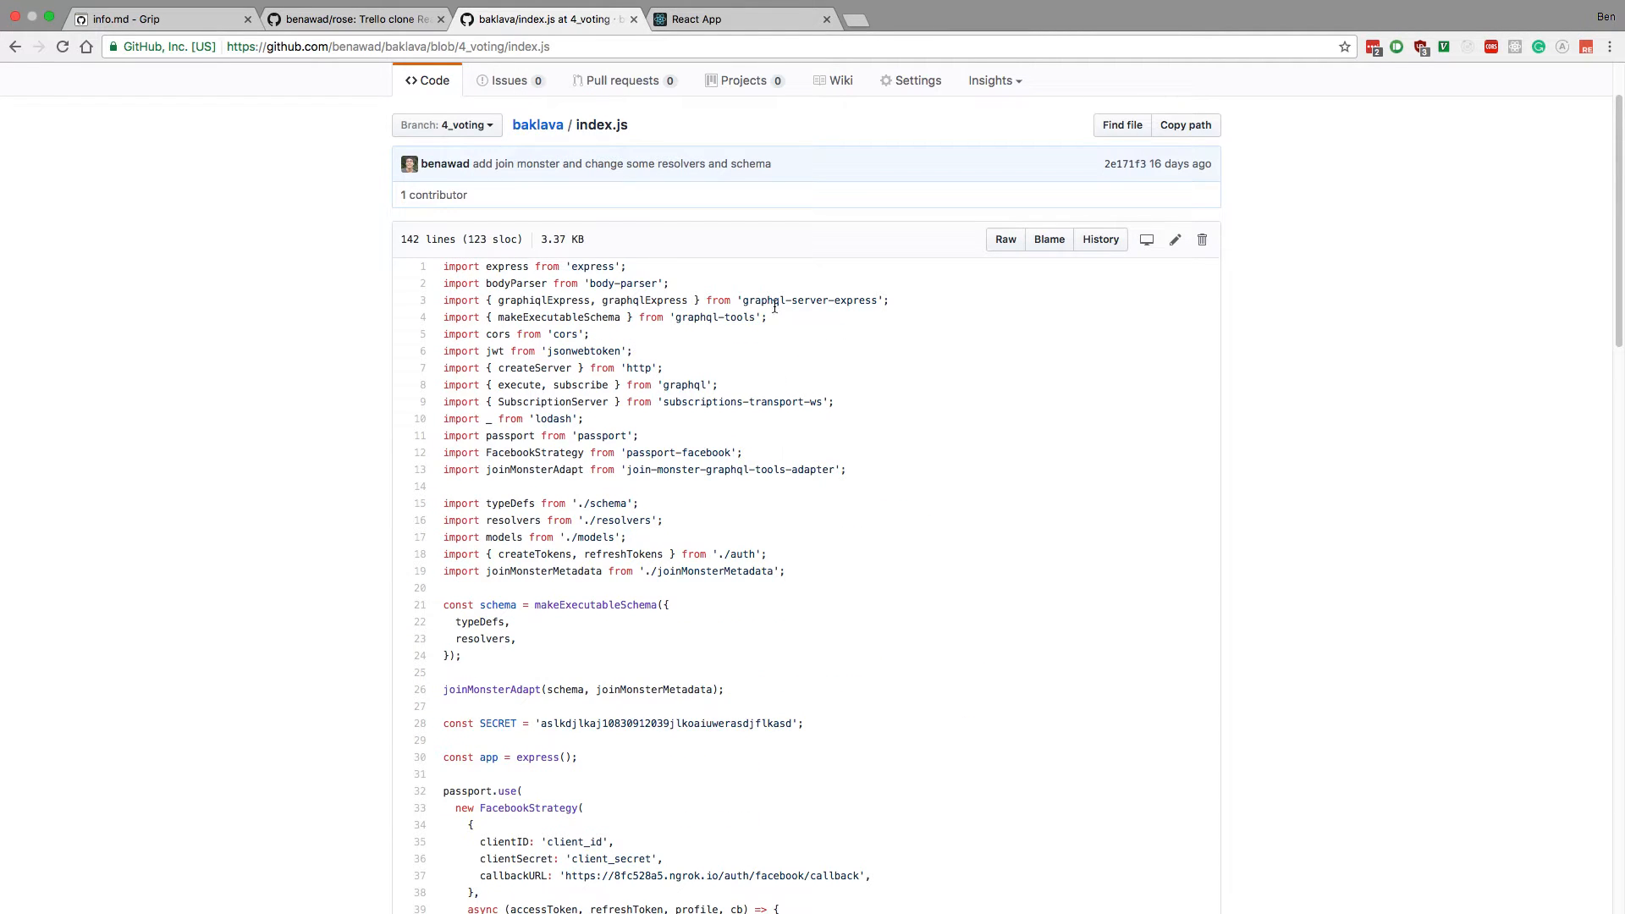
mouse_move(555, 557)
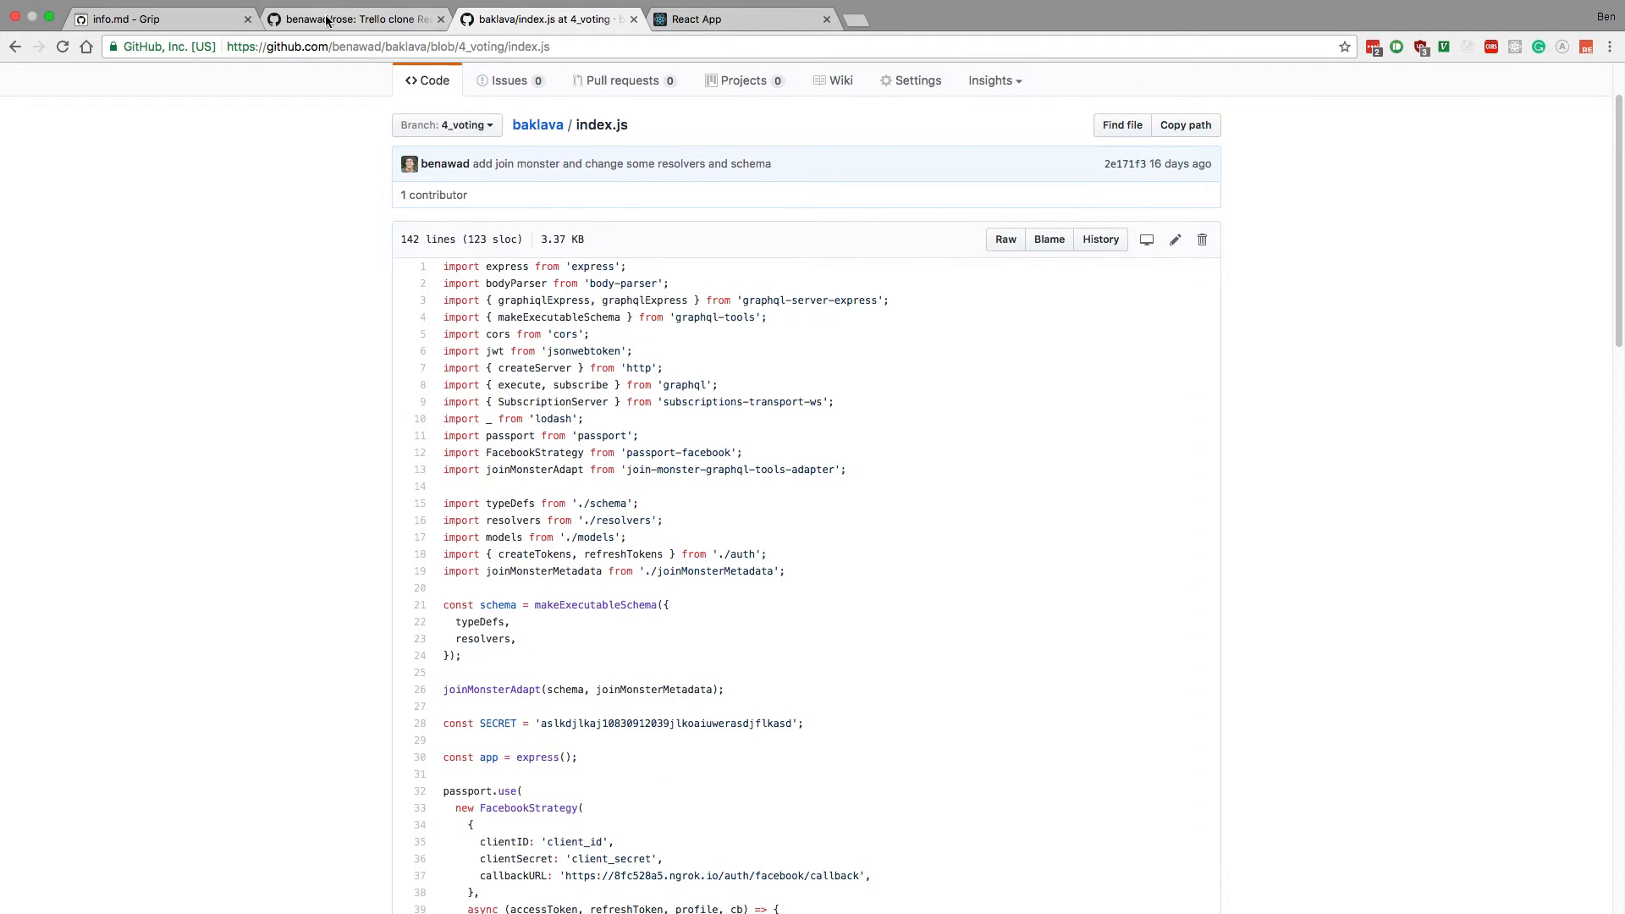
left_click(156, 19)
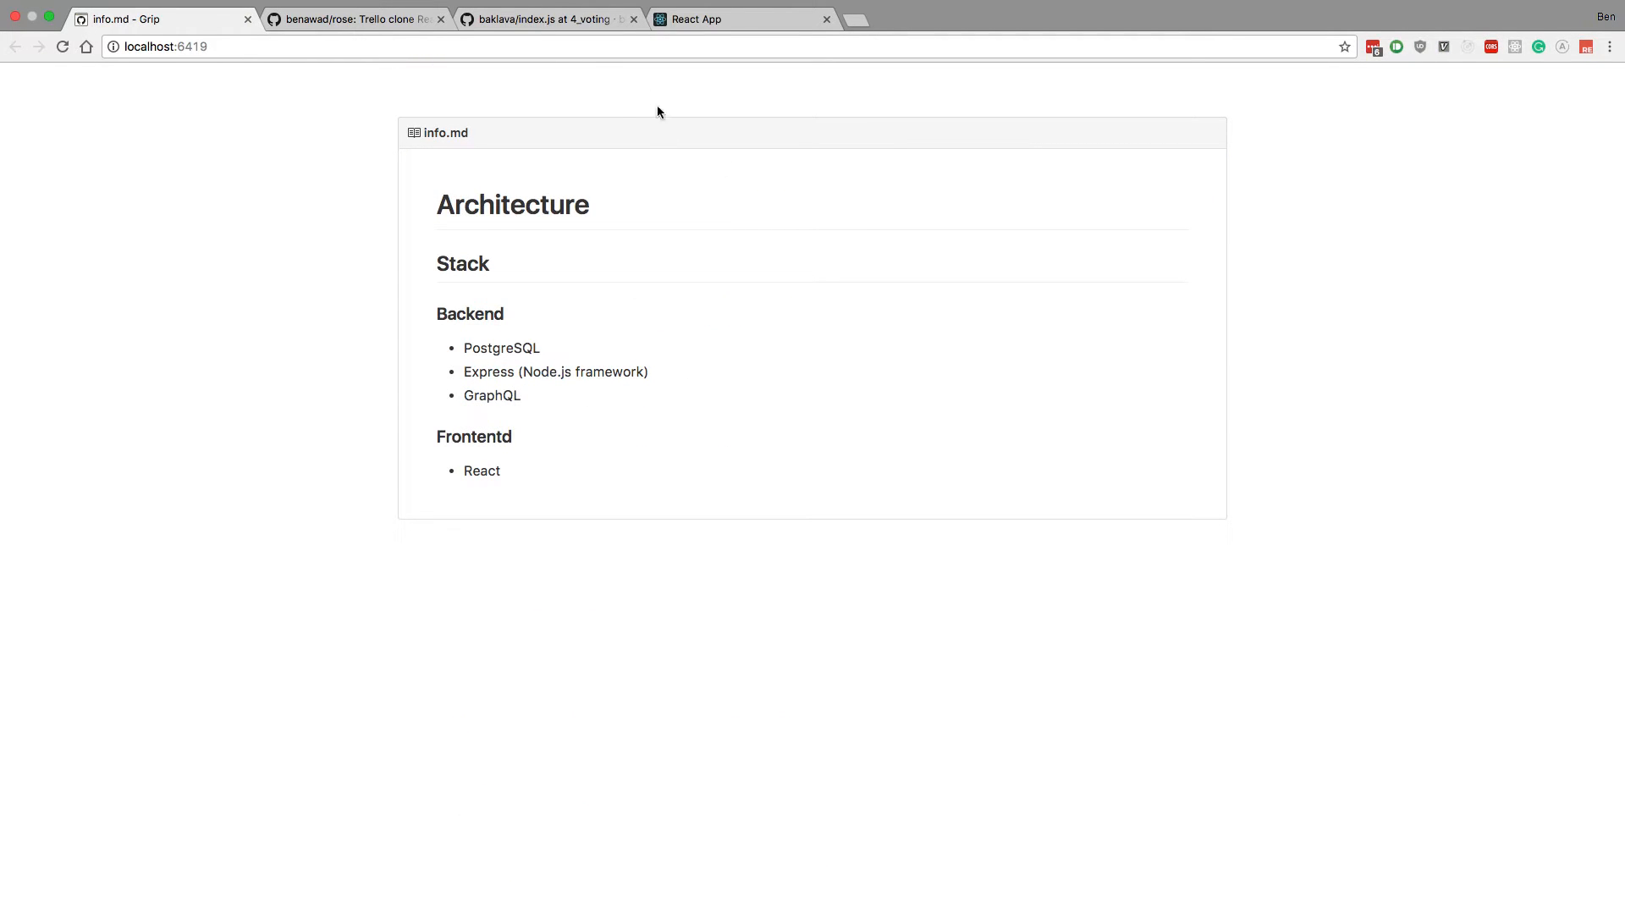
left_click(538, 18)
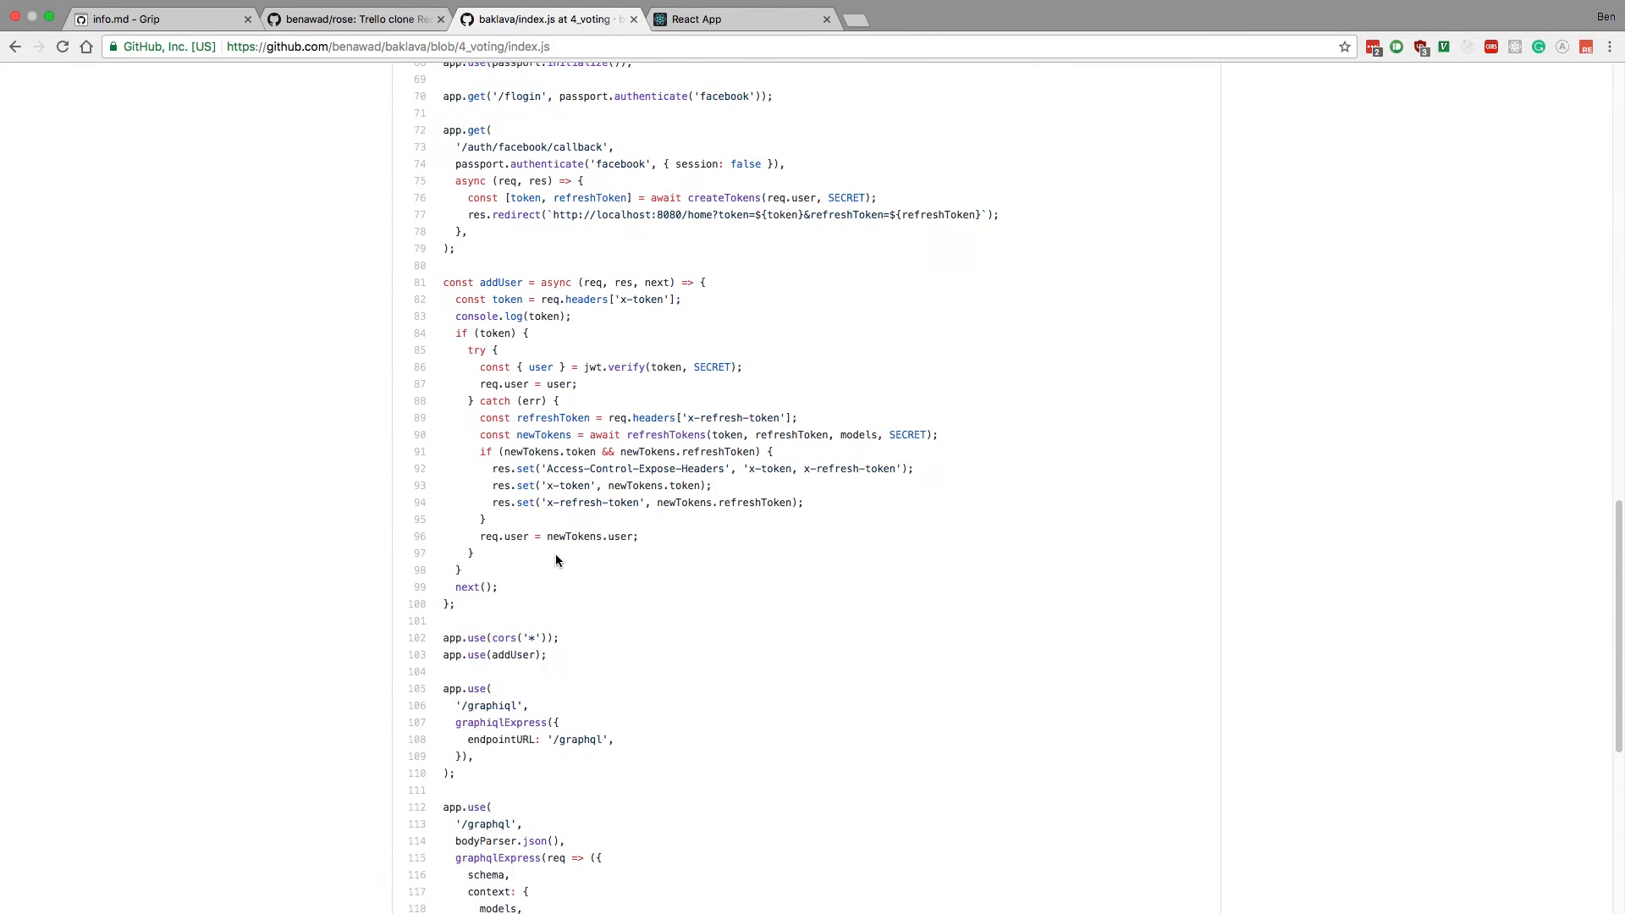
scroll("down", 3)
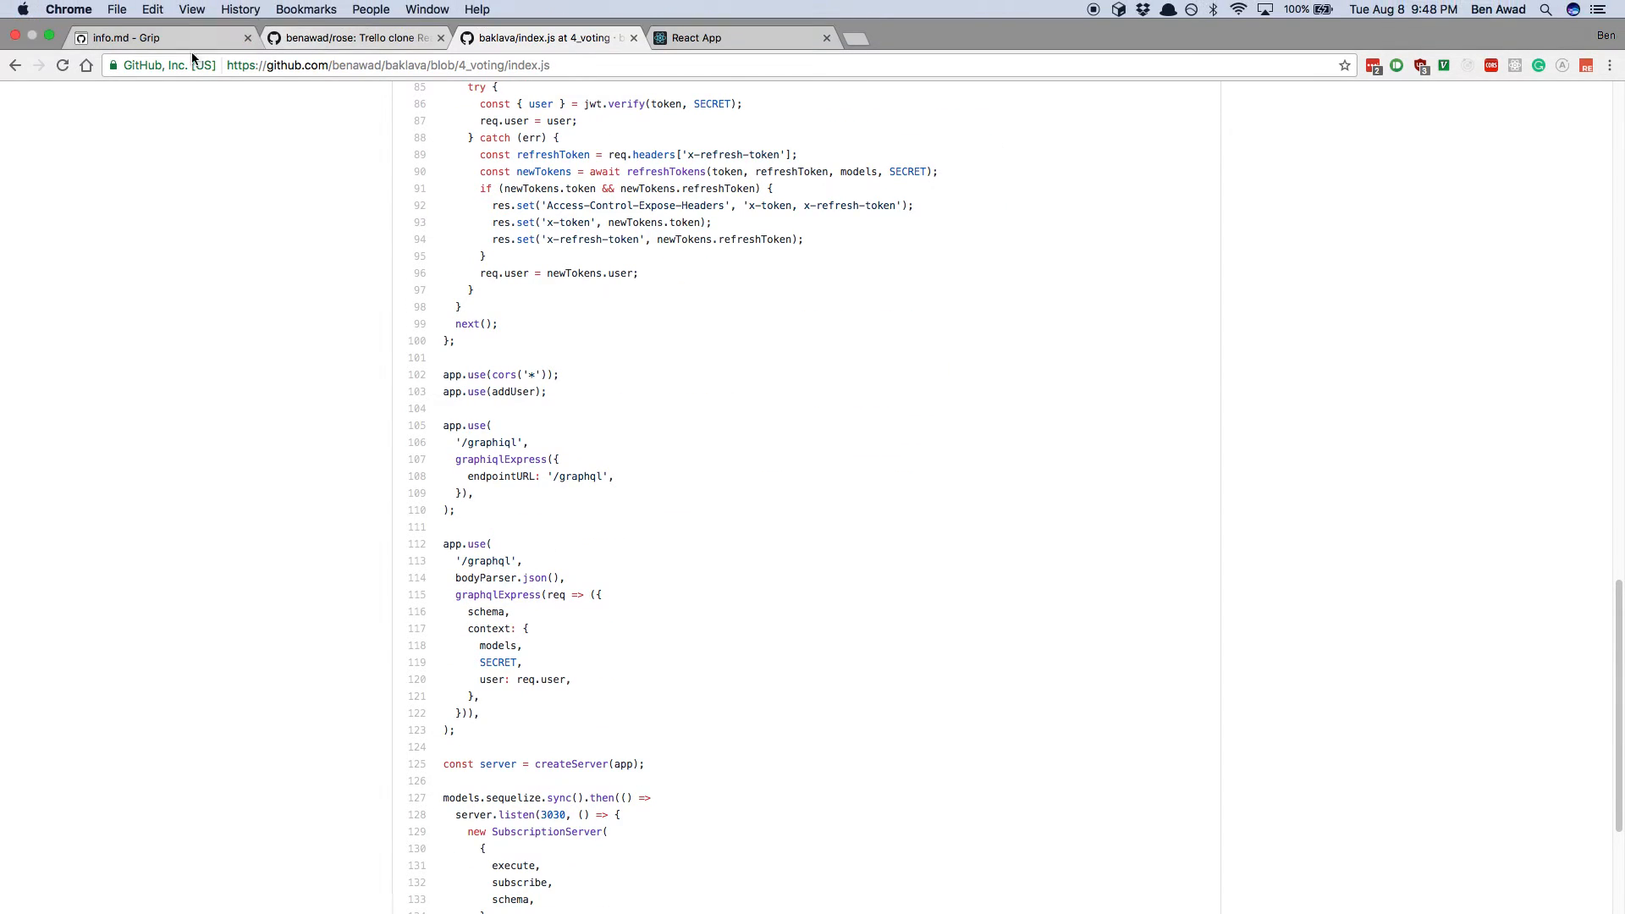
Step: Return to Grip's info.md Architecture preview after a brief glance at baklava's index.js
left_click(155, 39)
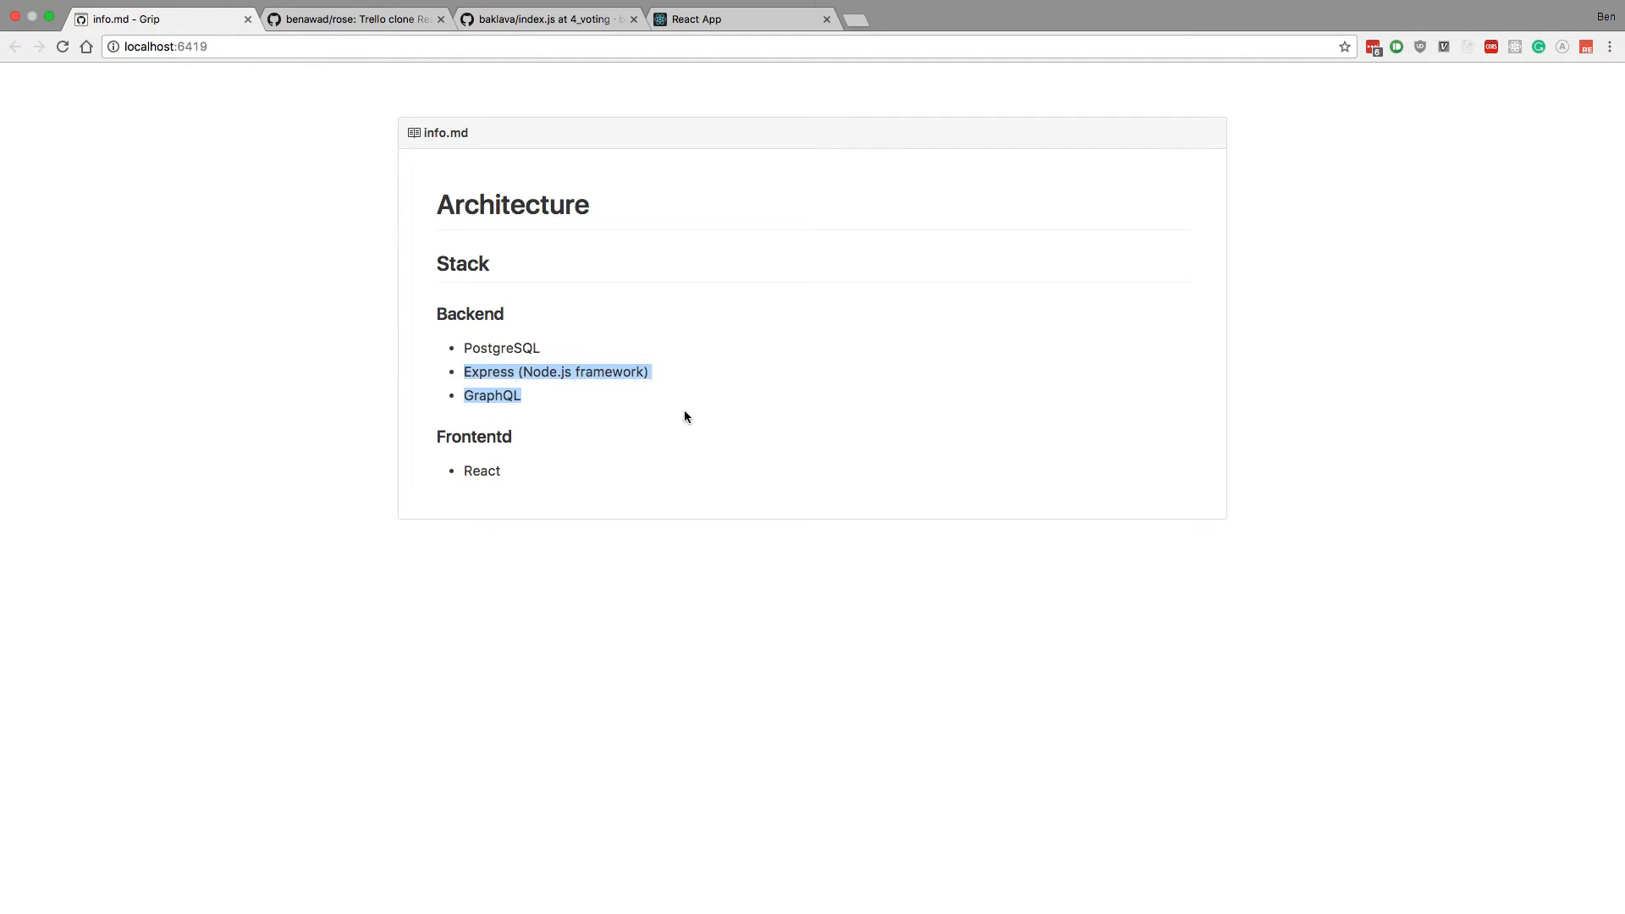
mouse_move(490, 386)
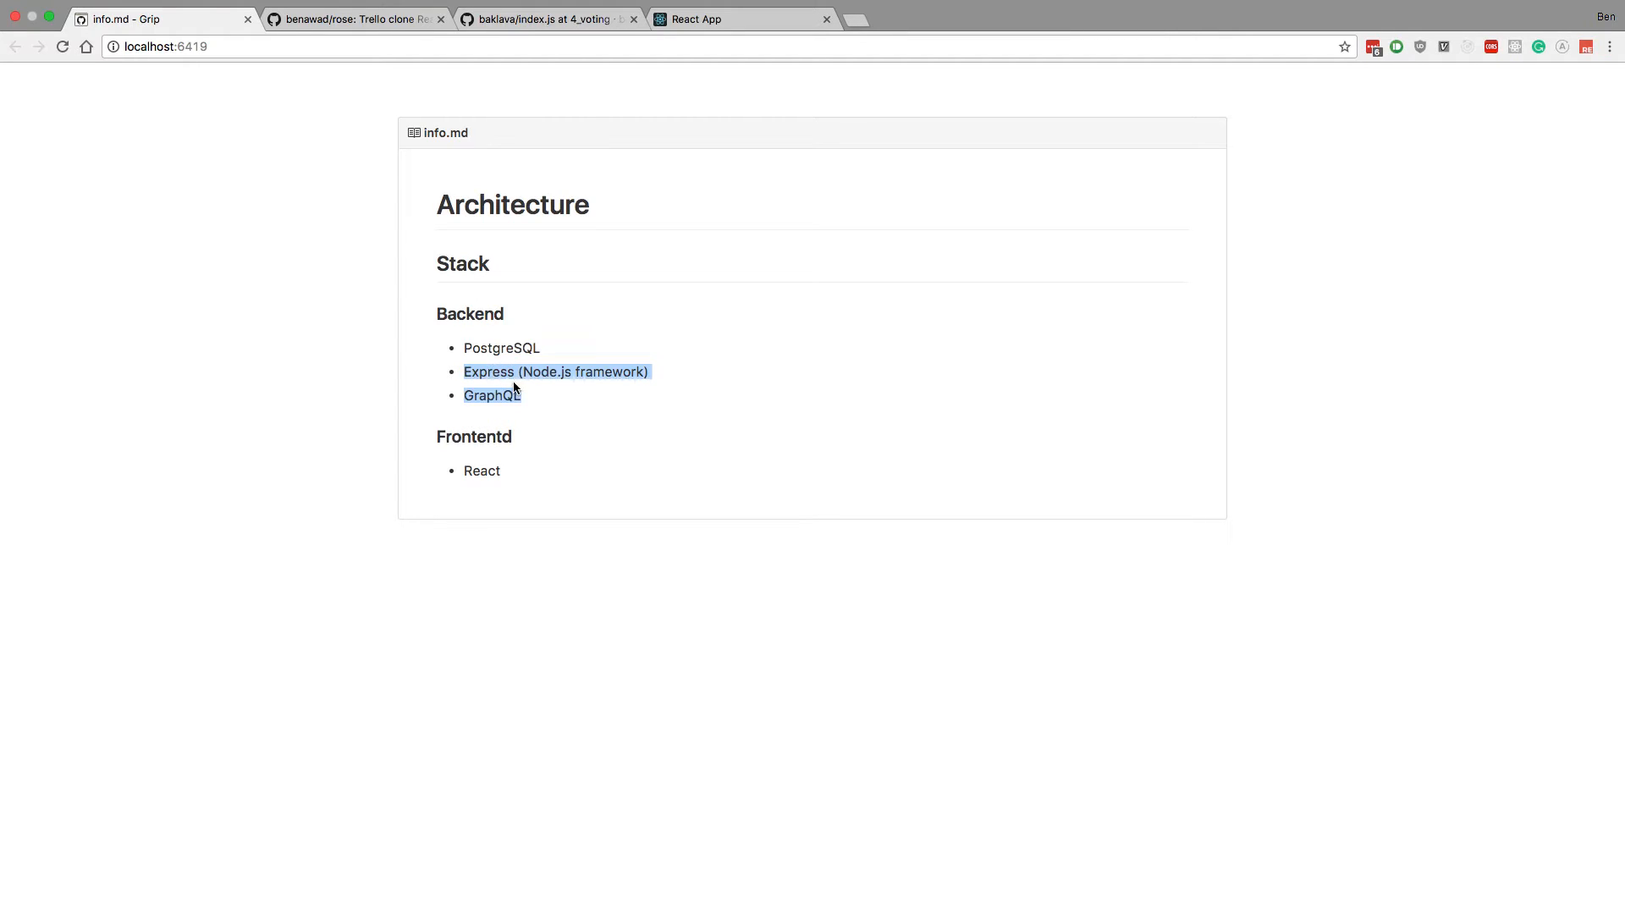
mouse_move(527, 435)
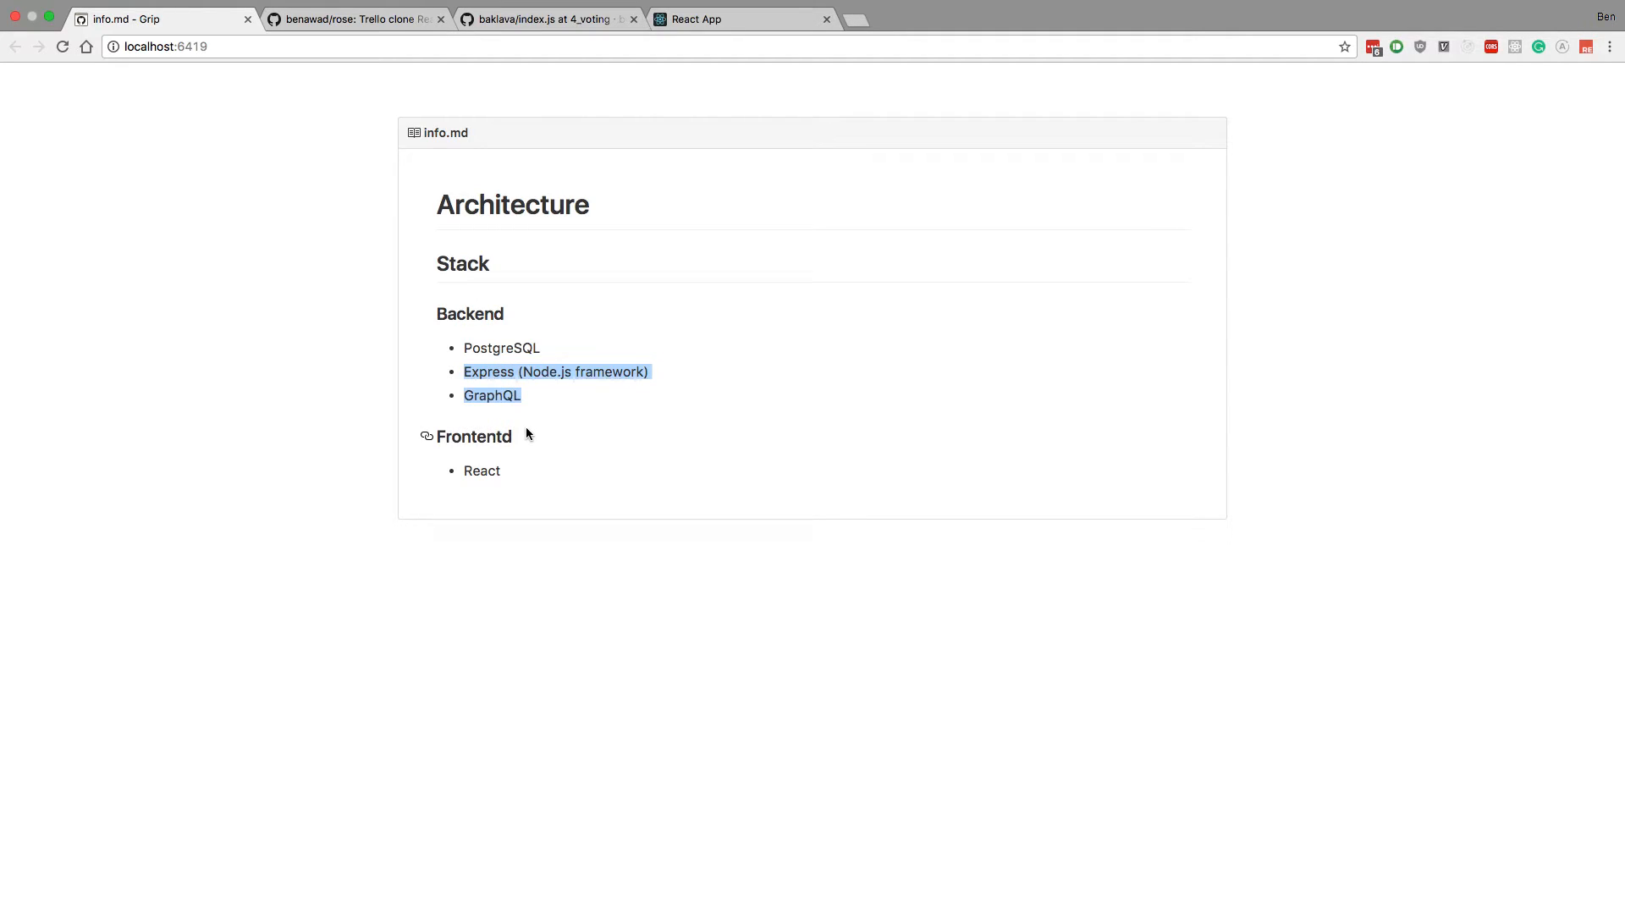
mouse_move(525, 396)
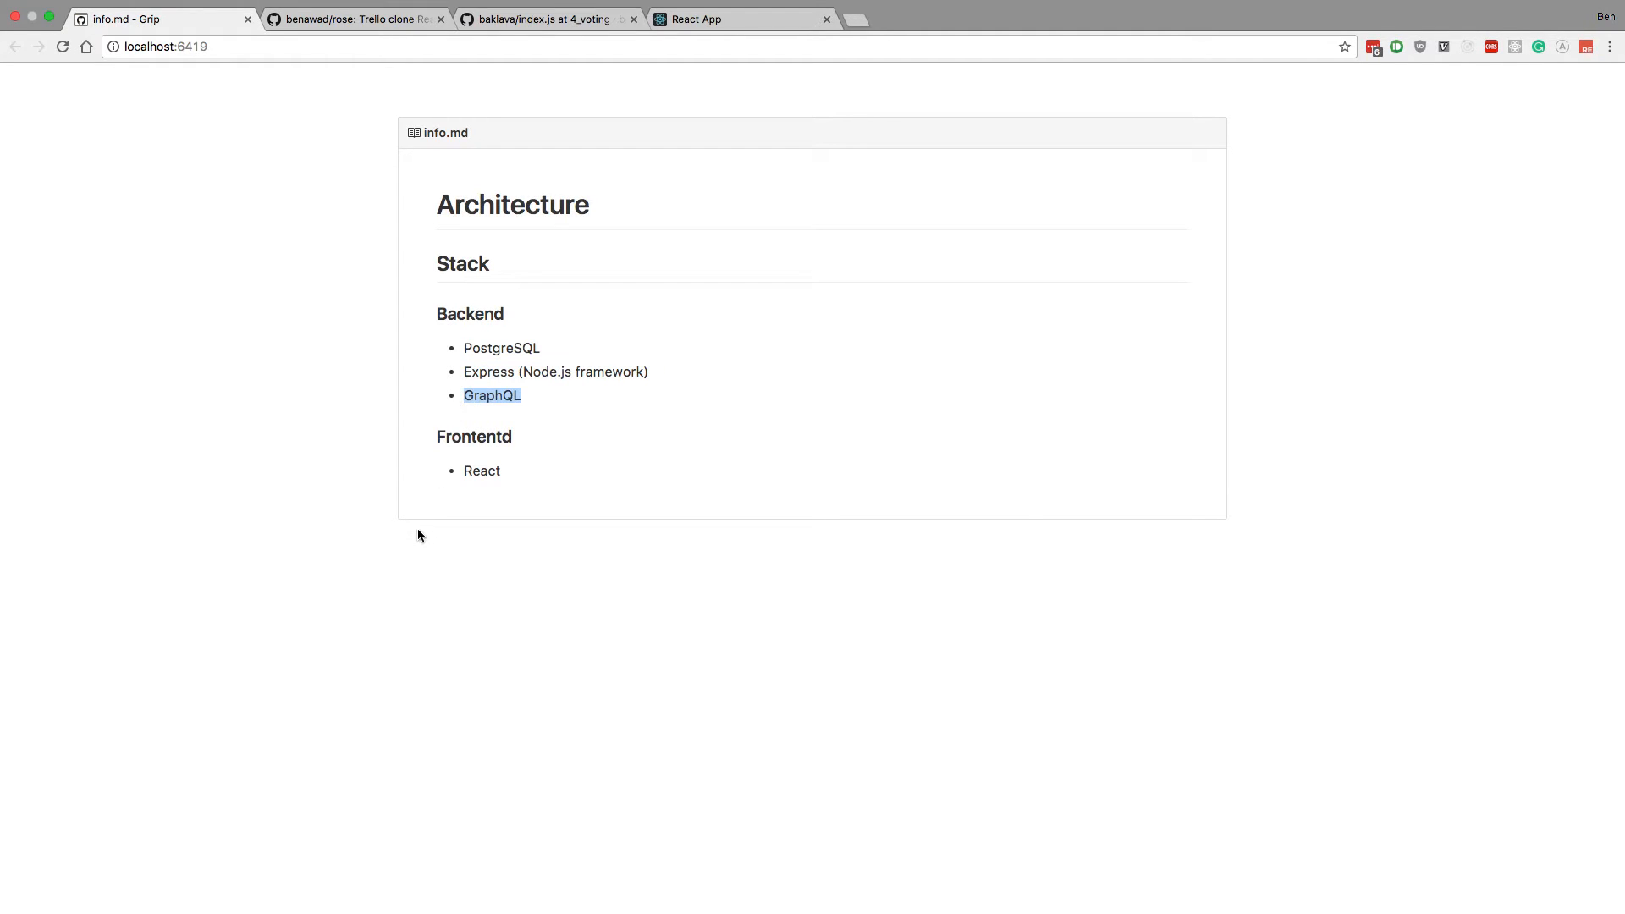
mouse_move(520, 509)
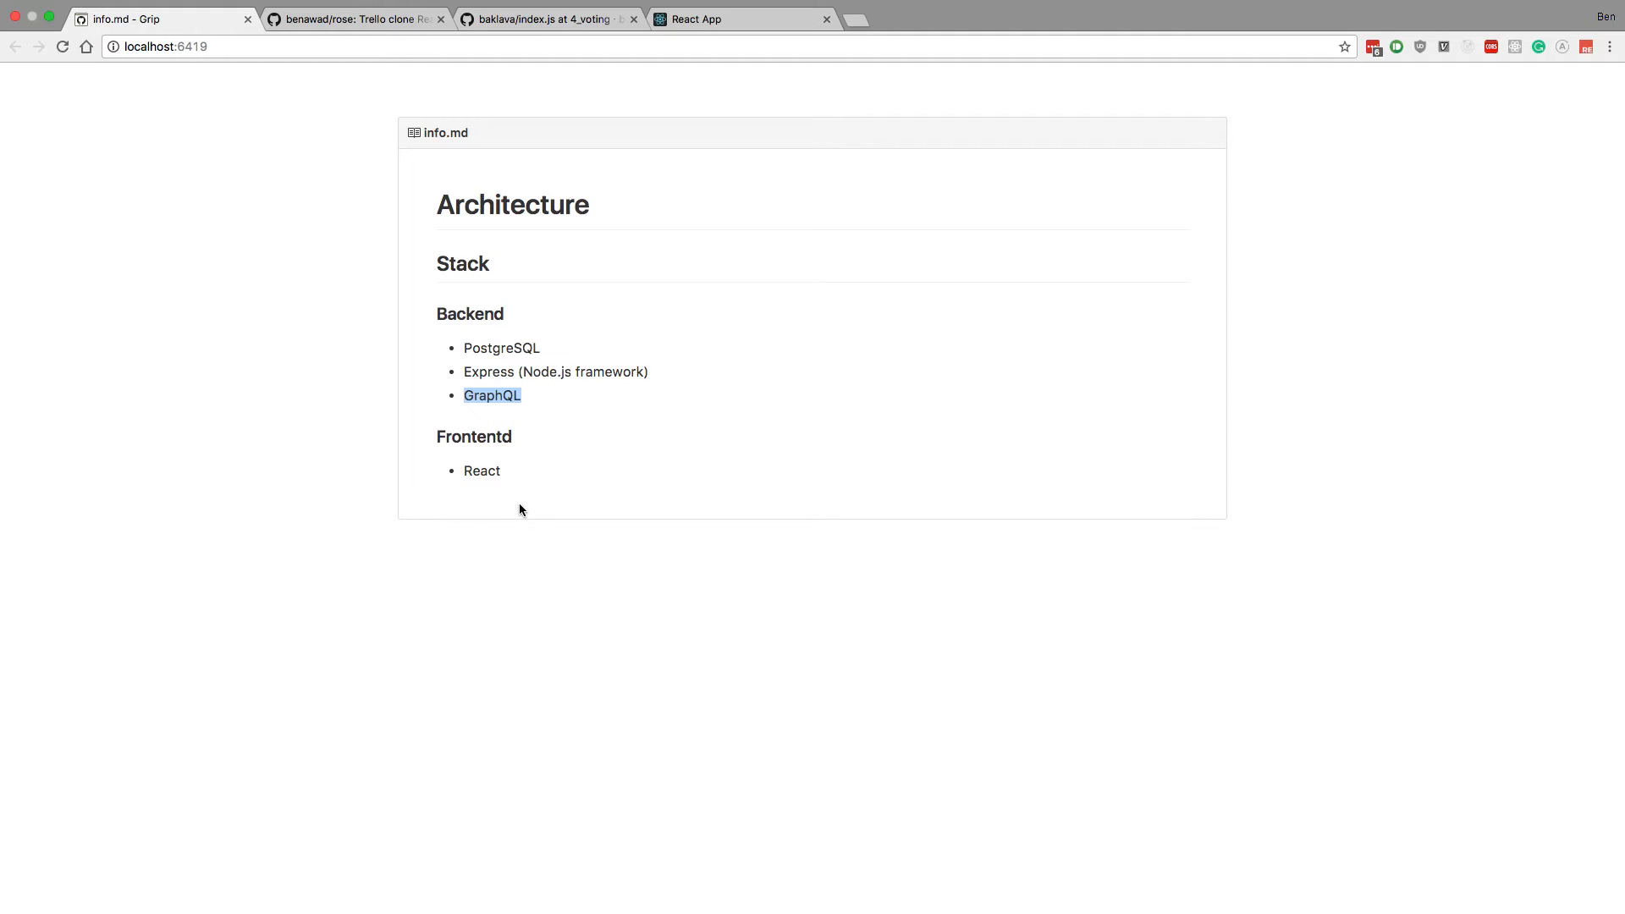
mouse_move(550, 405)
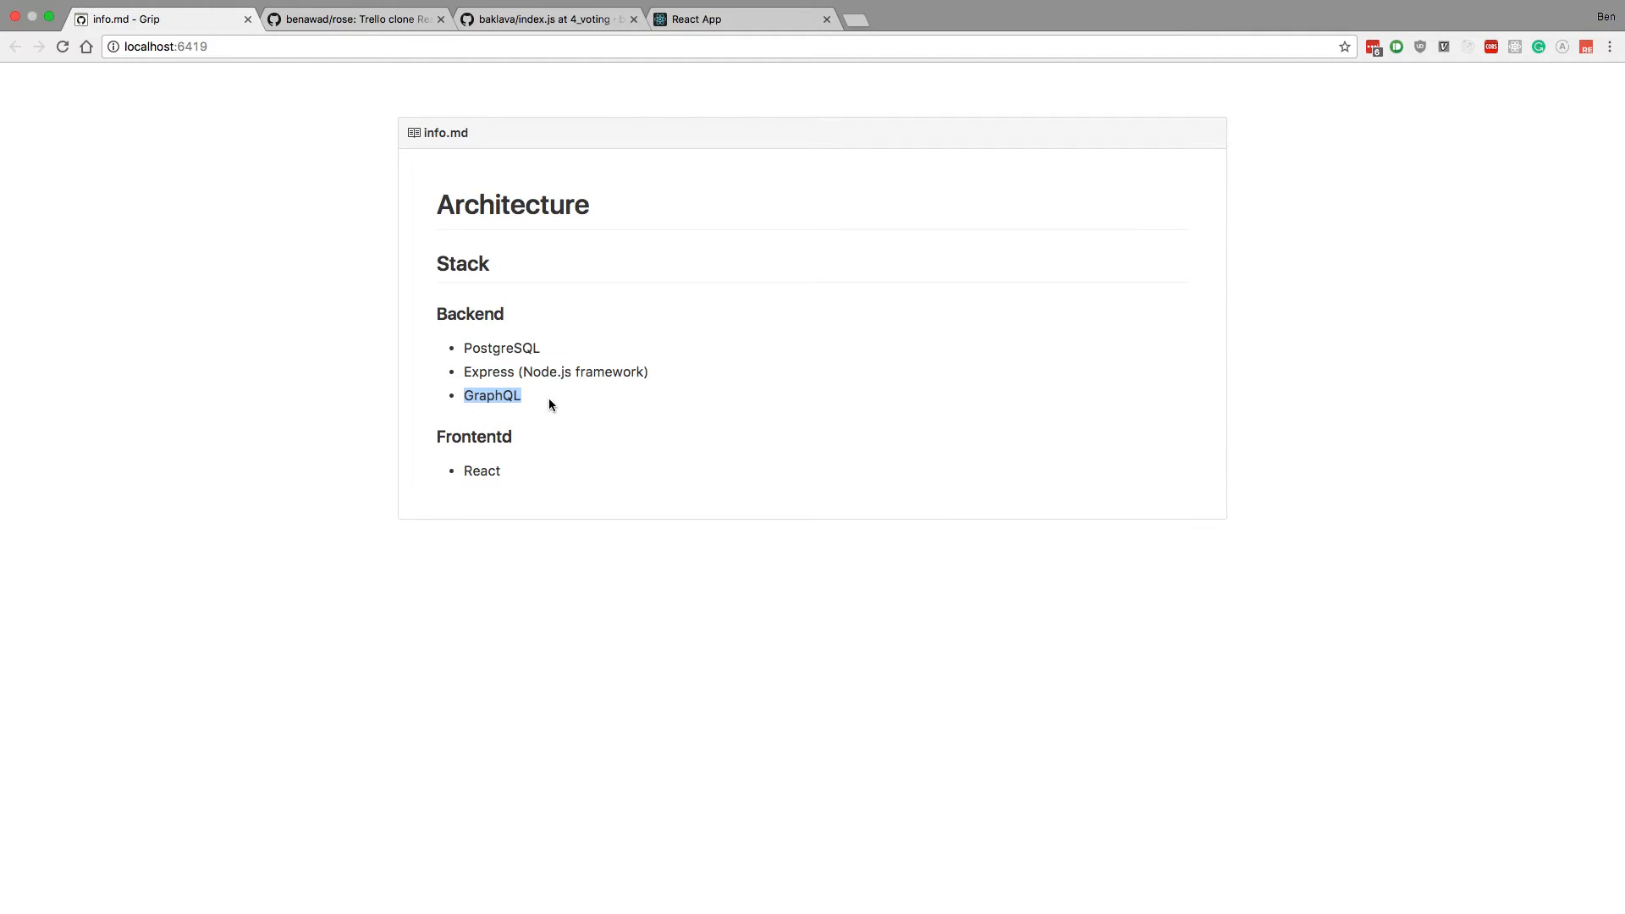
mouse_move(501, 409)
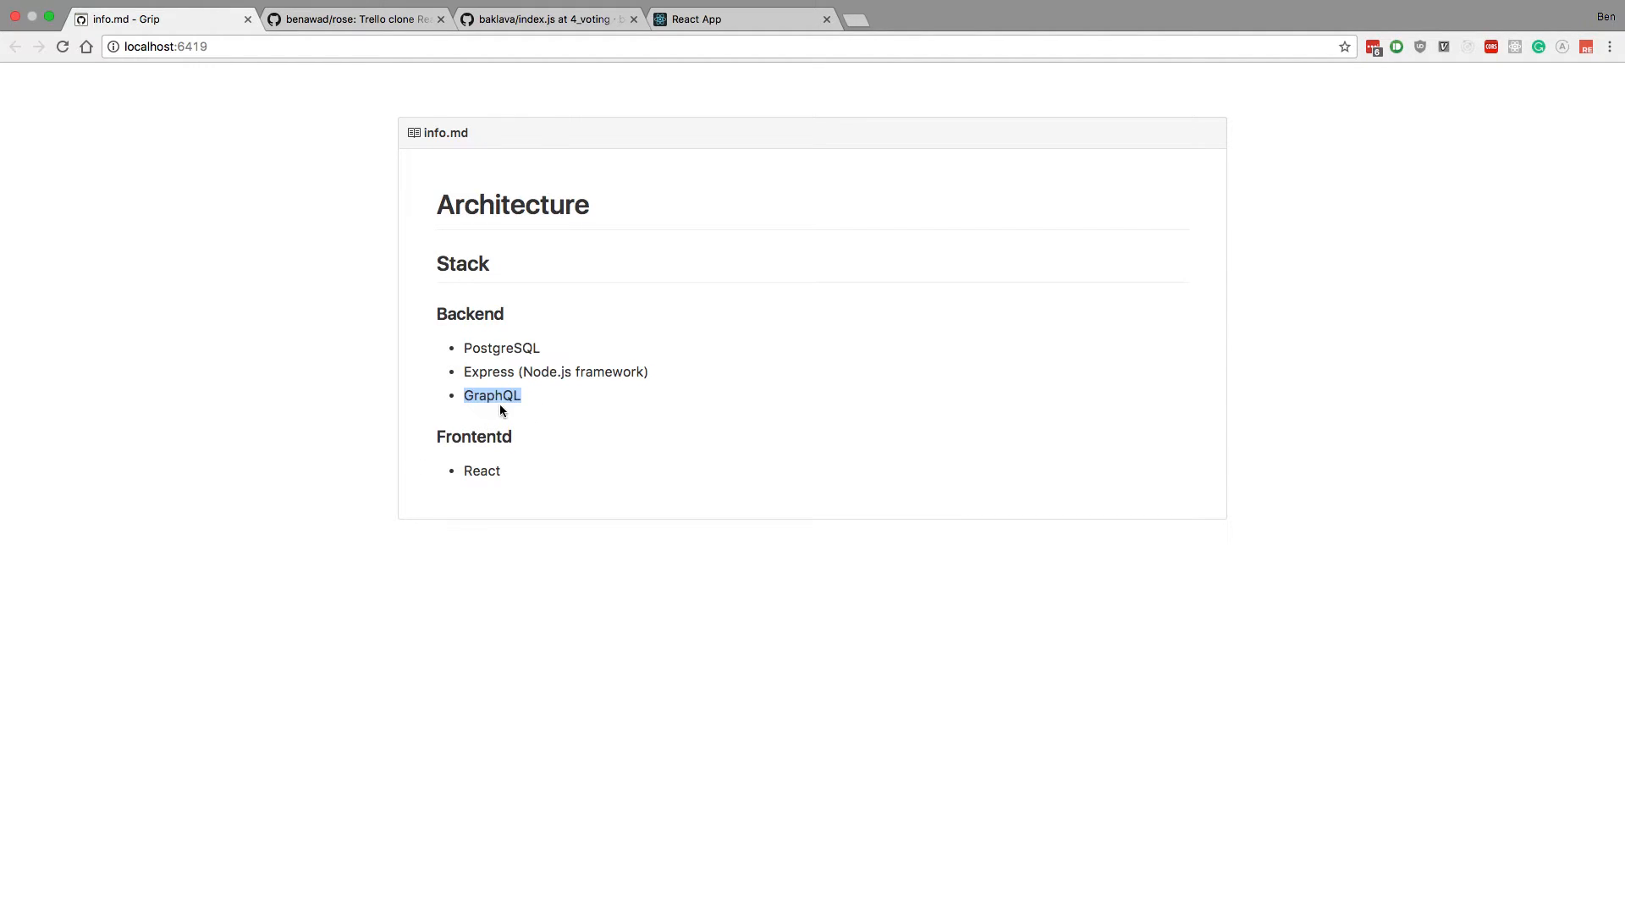
mouse_move(536, 408)
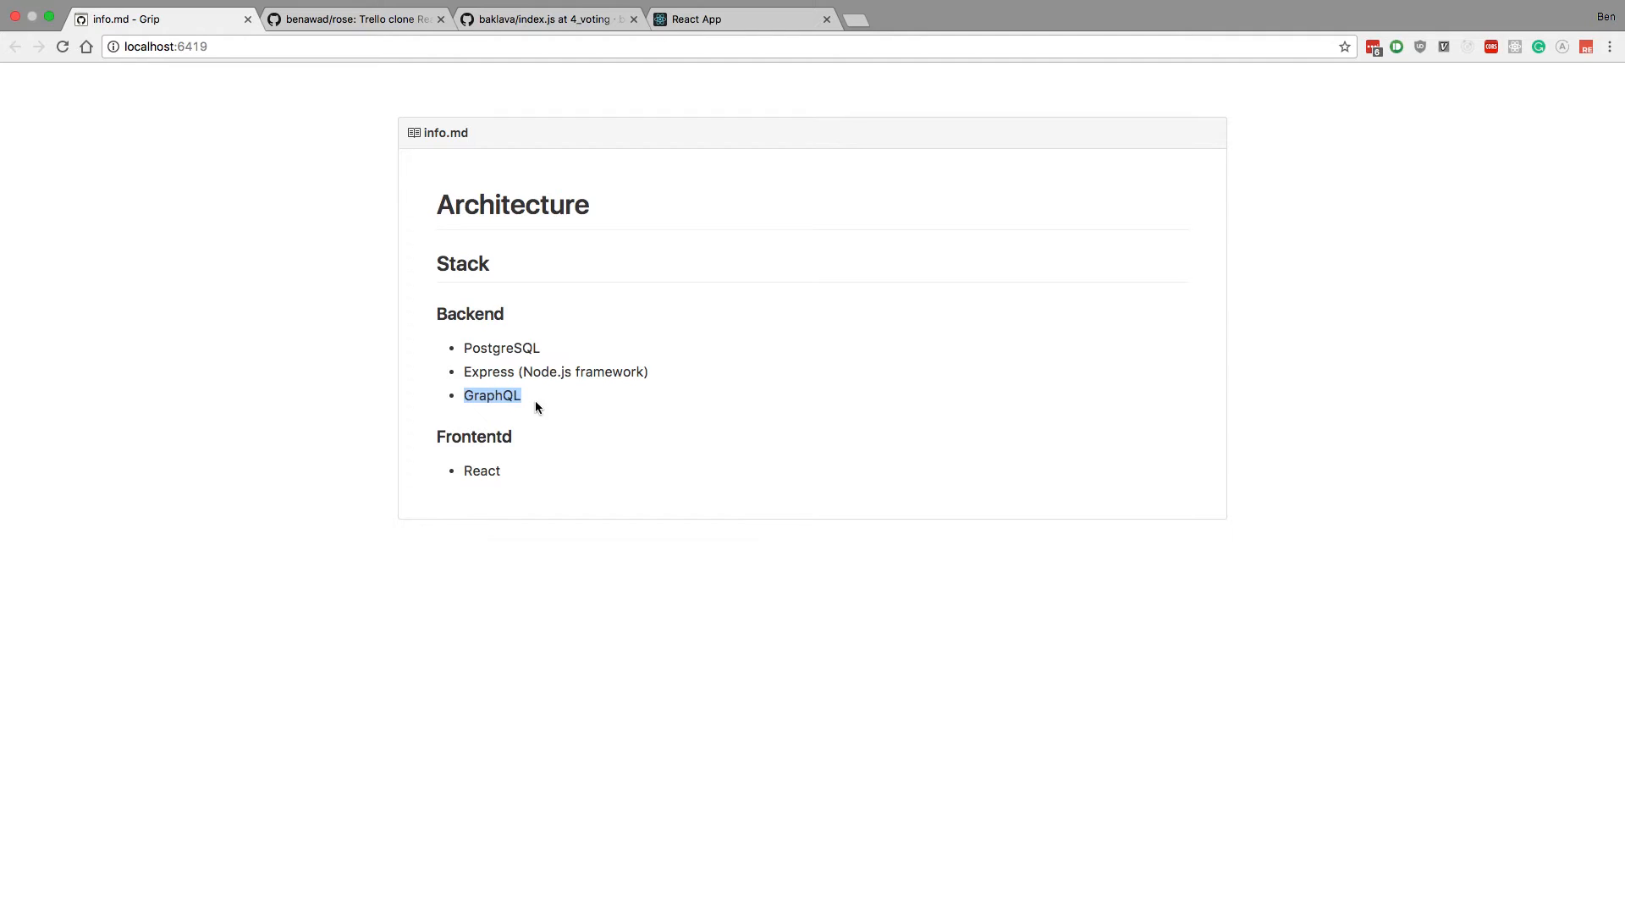
mouse_move(529, 396)
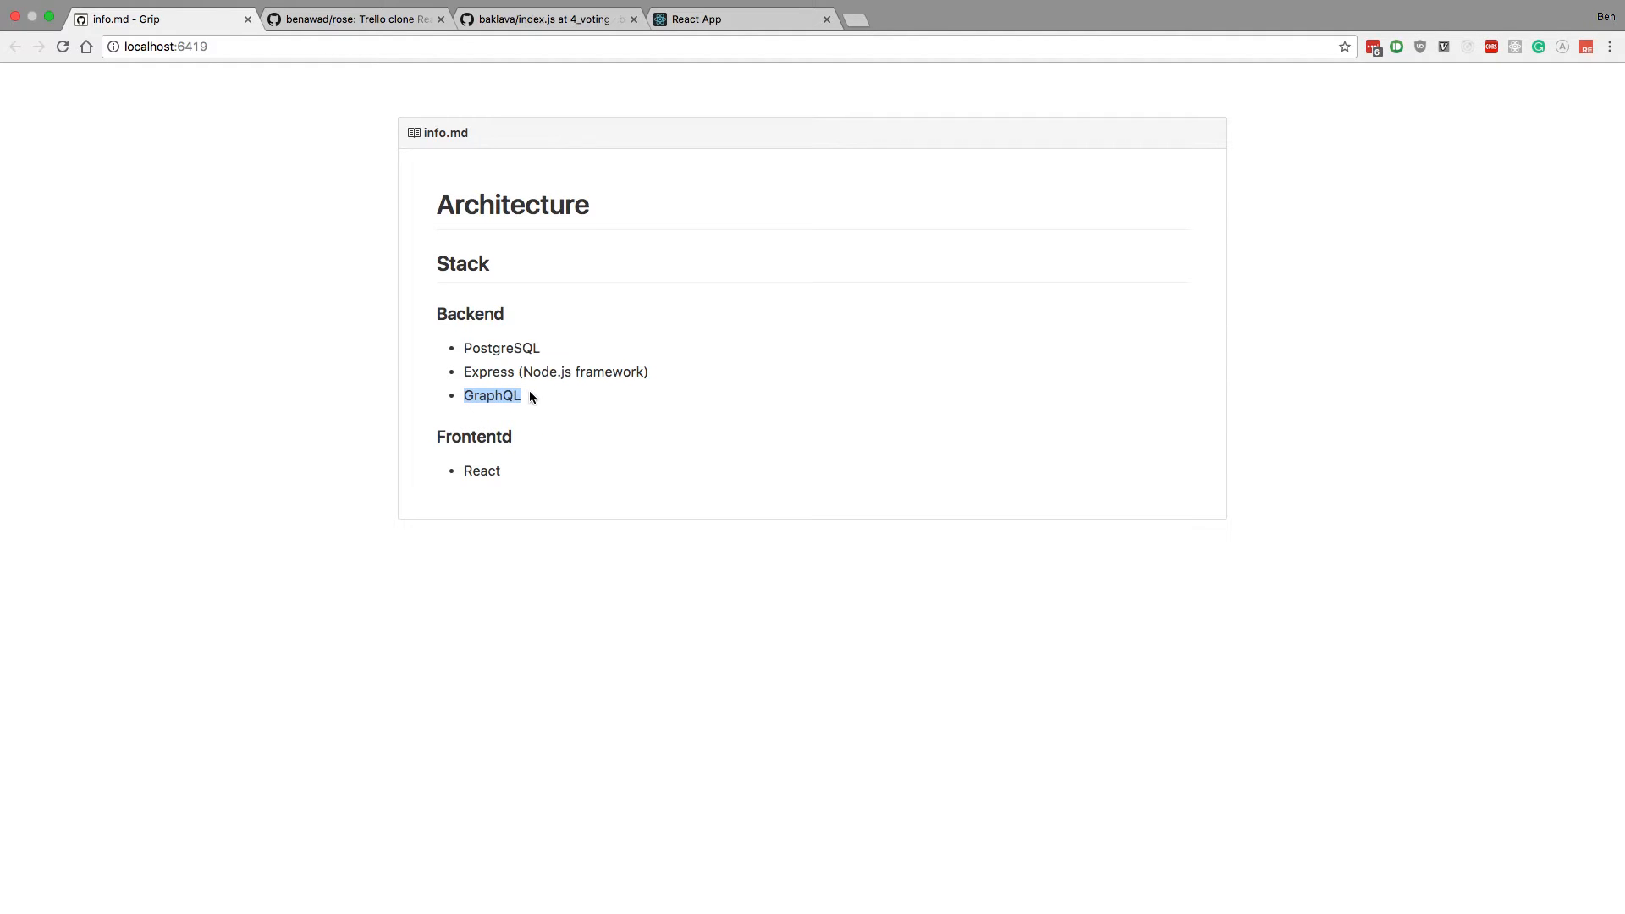
mouse_move(482, 372)
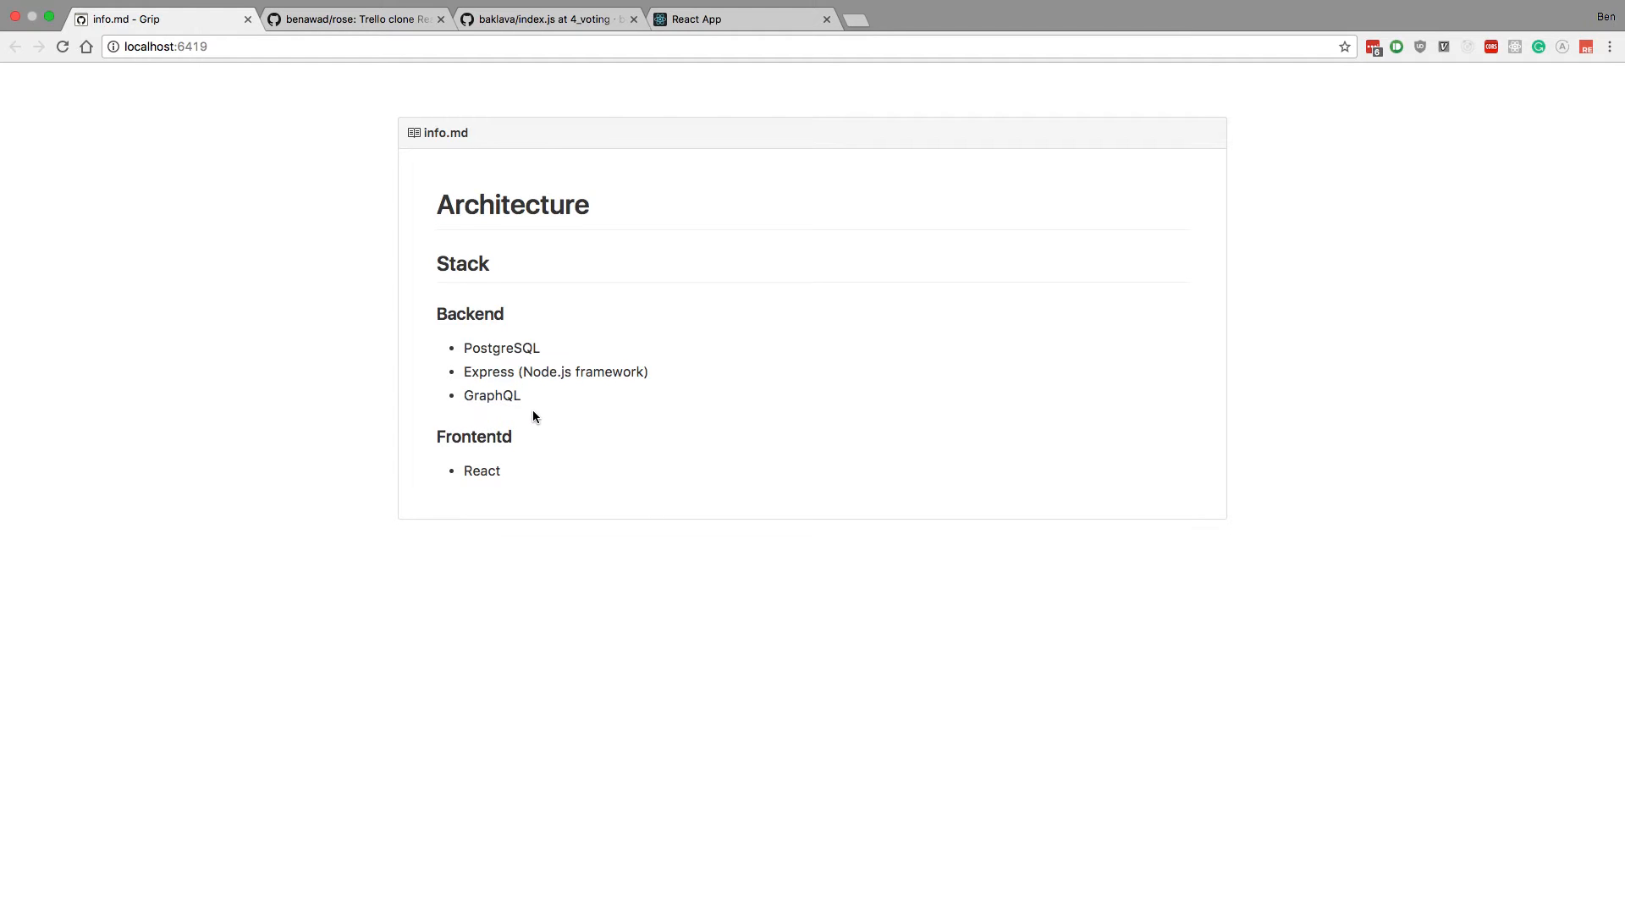
mouse_move(491, 409)
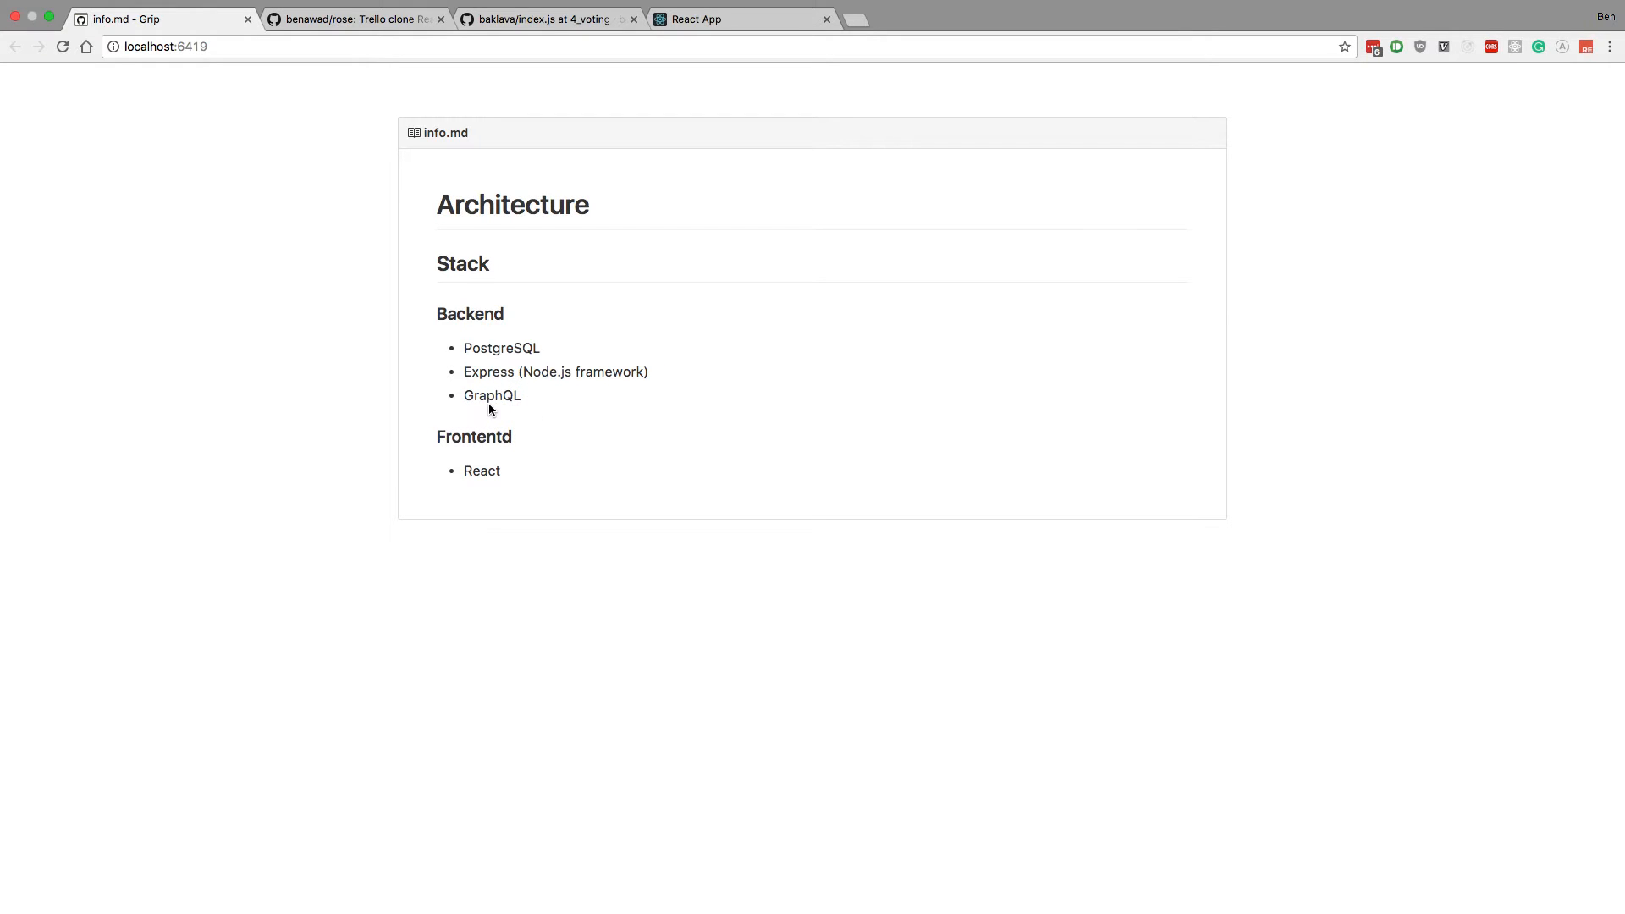
mouse_move(548, 433)
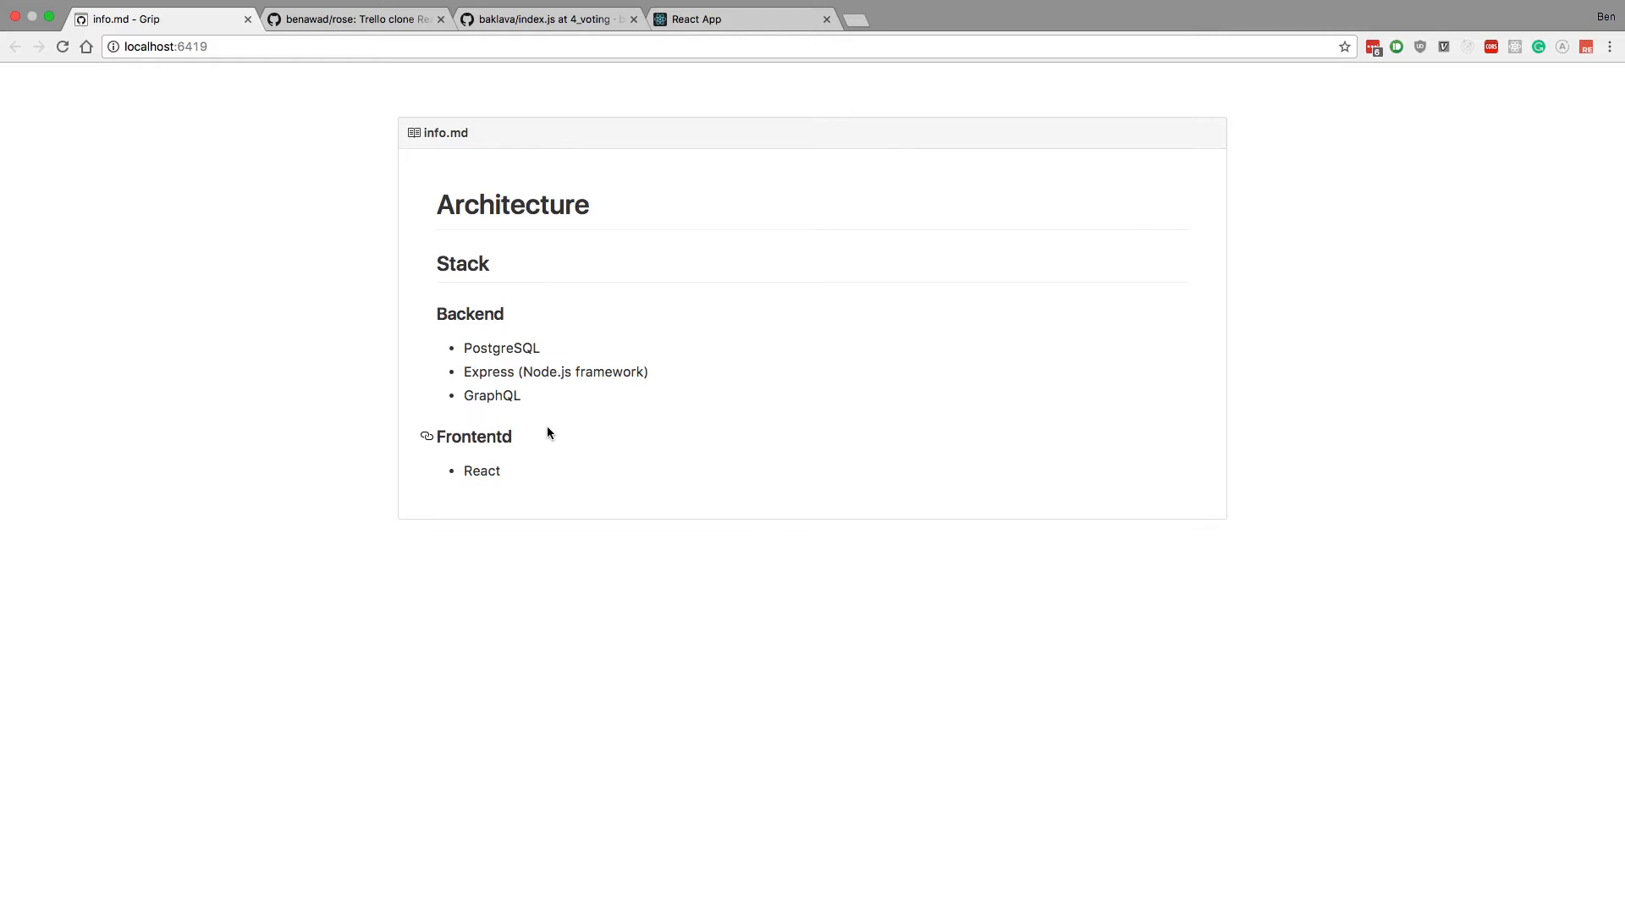
left_click(548, 19)
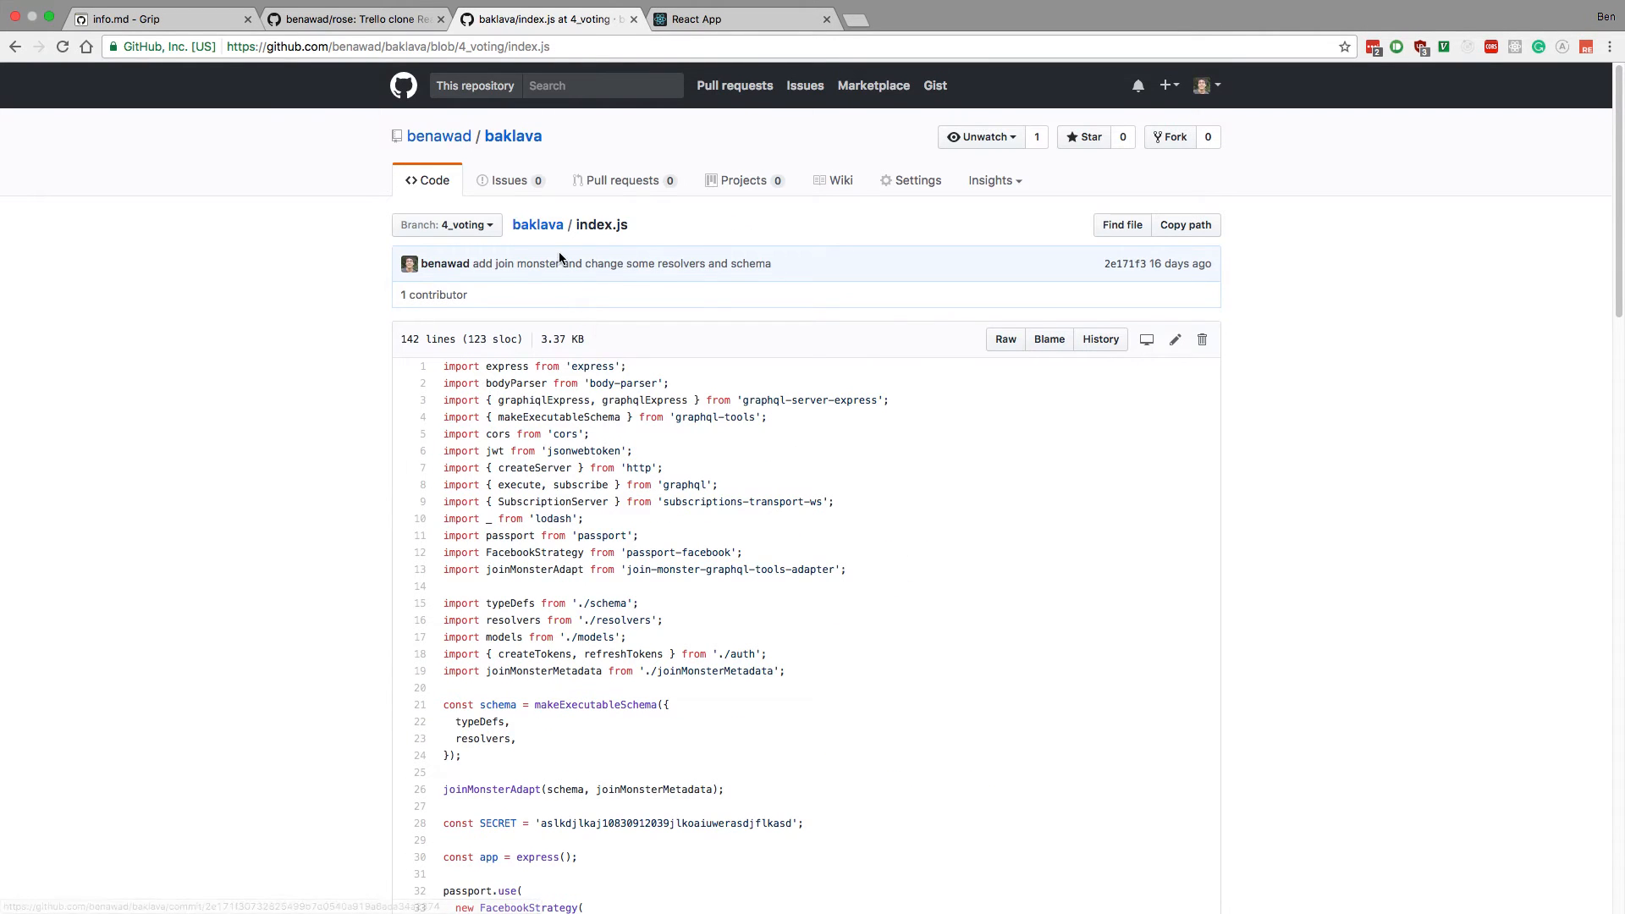
left_click(156, 19)
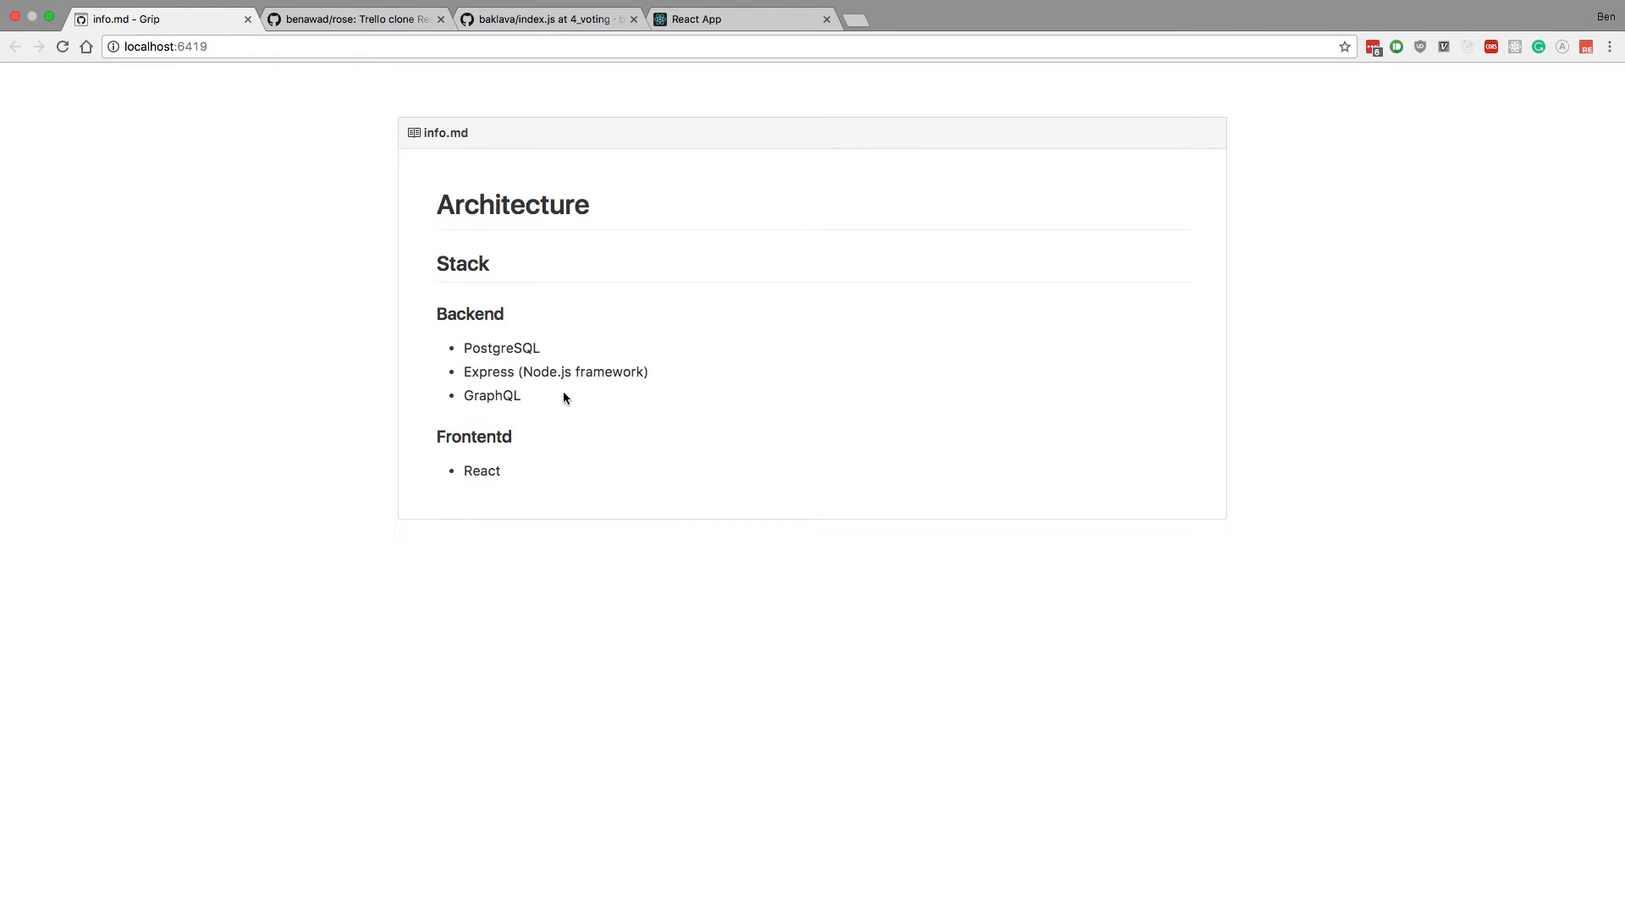
mouse_move(491, 386)
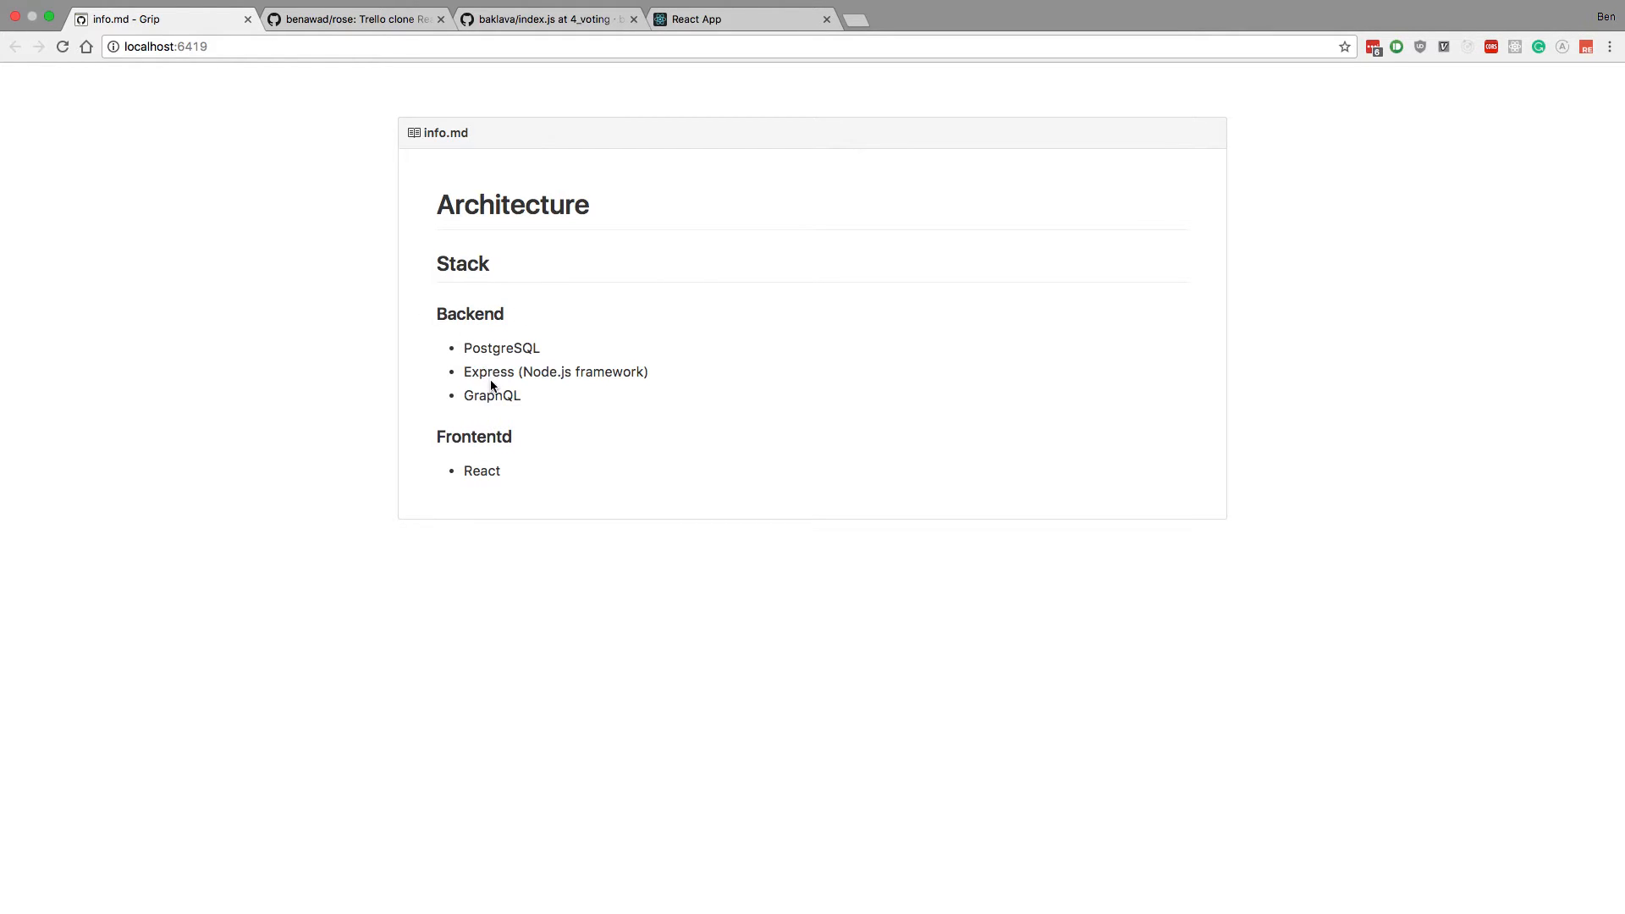
double_click(555, 370)
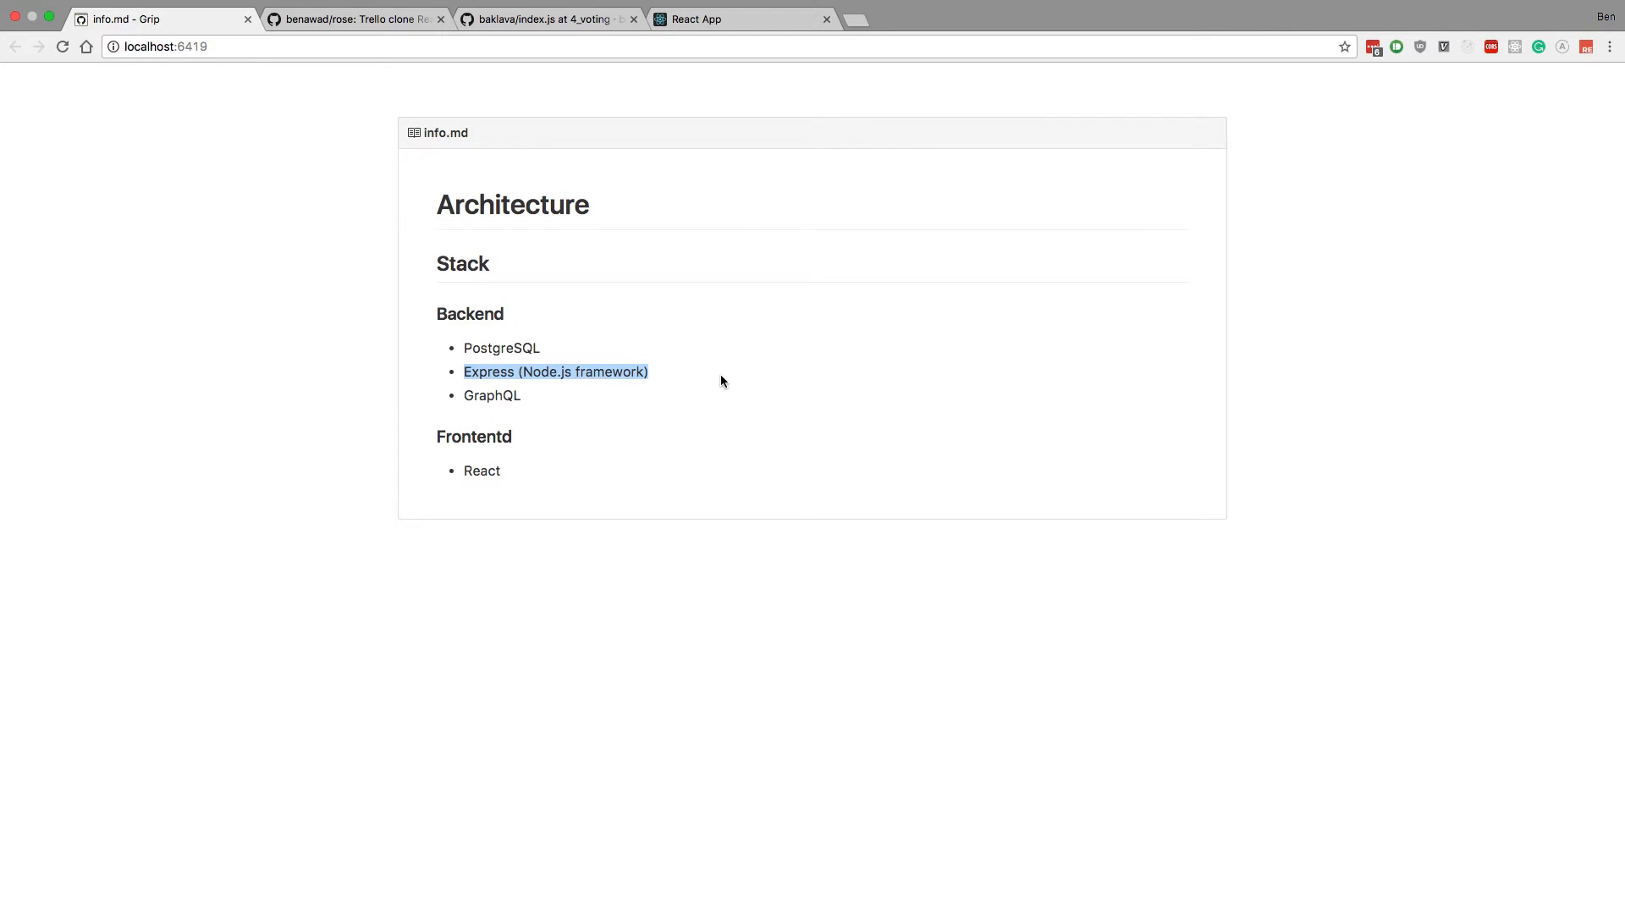
mouse_move(713, 410)
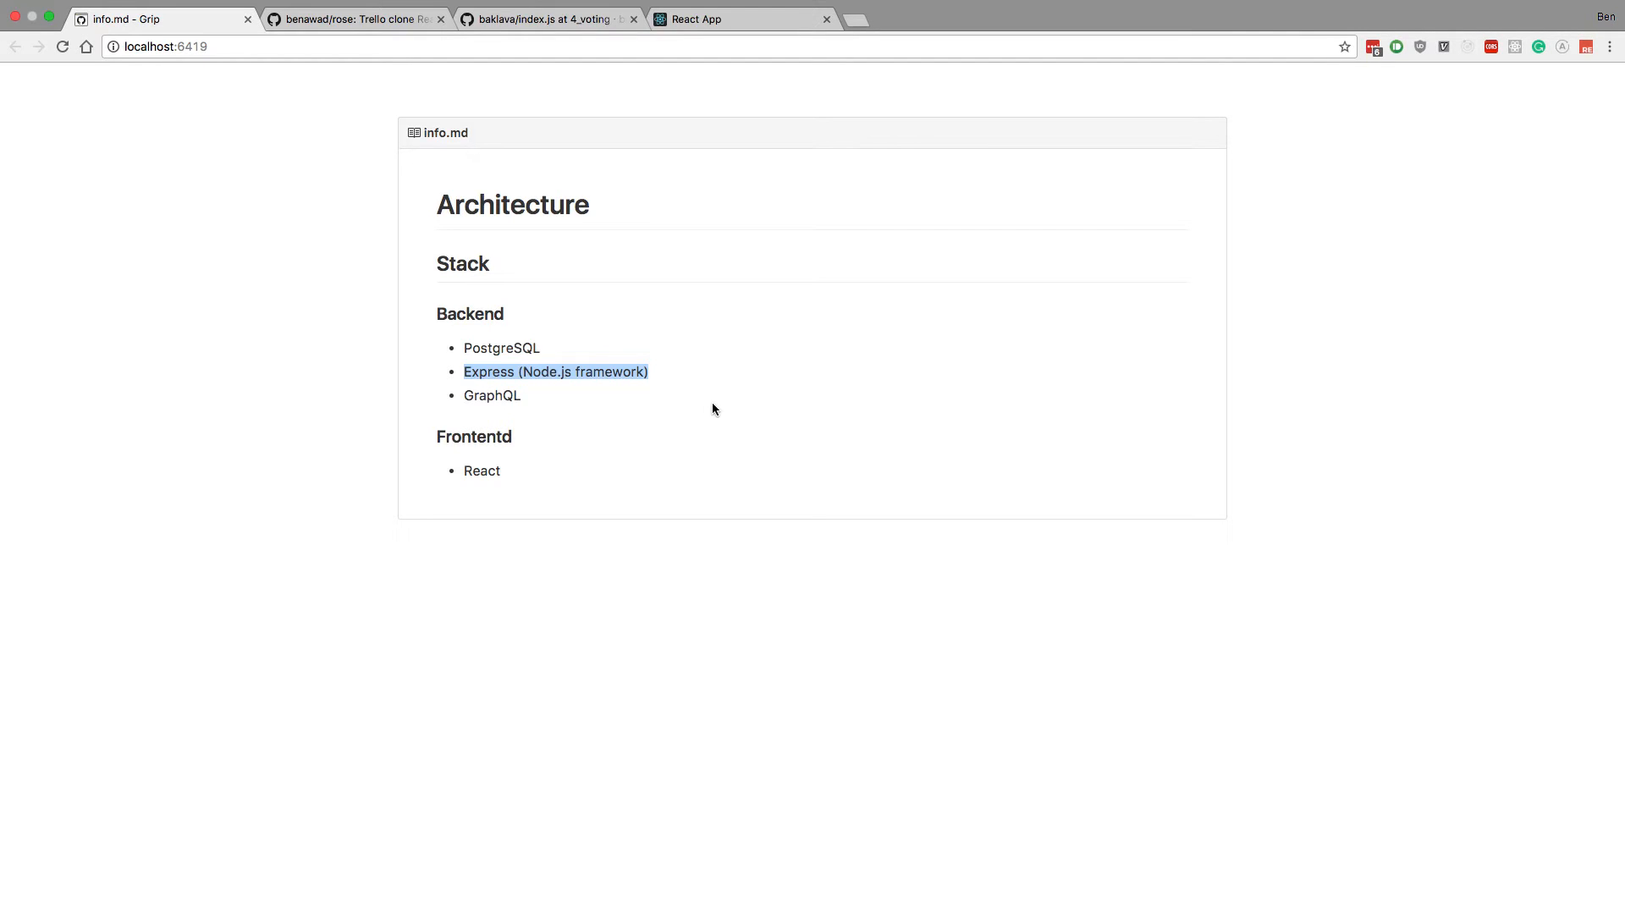
mouse_move(468, 377)
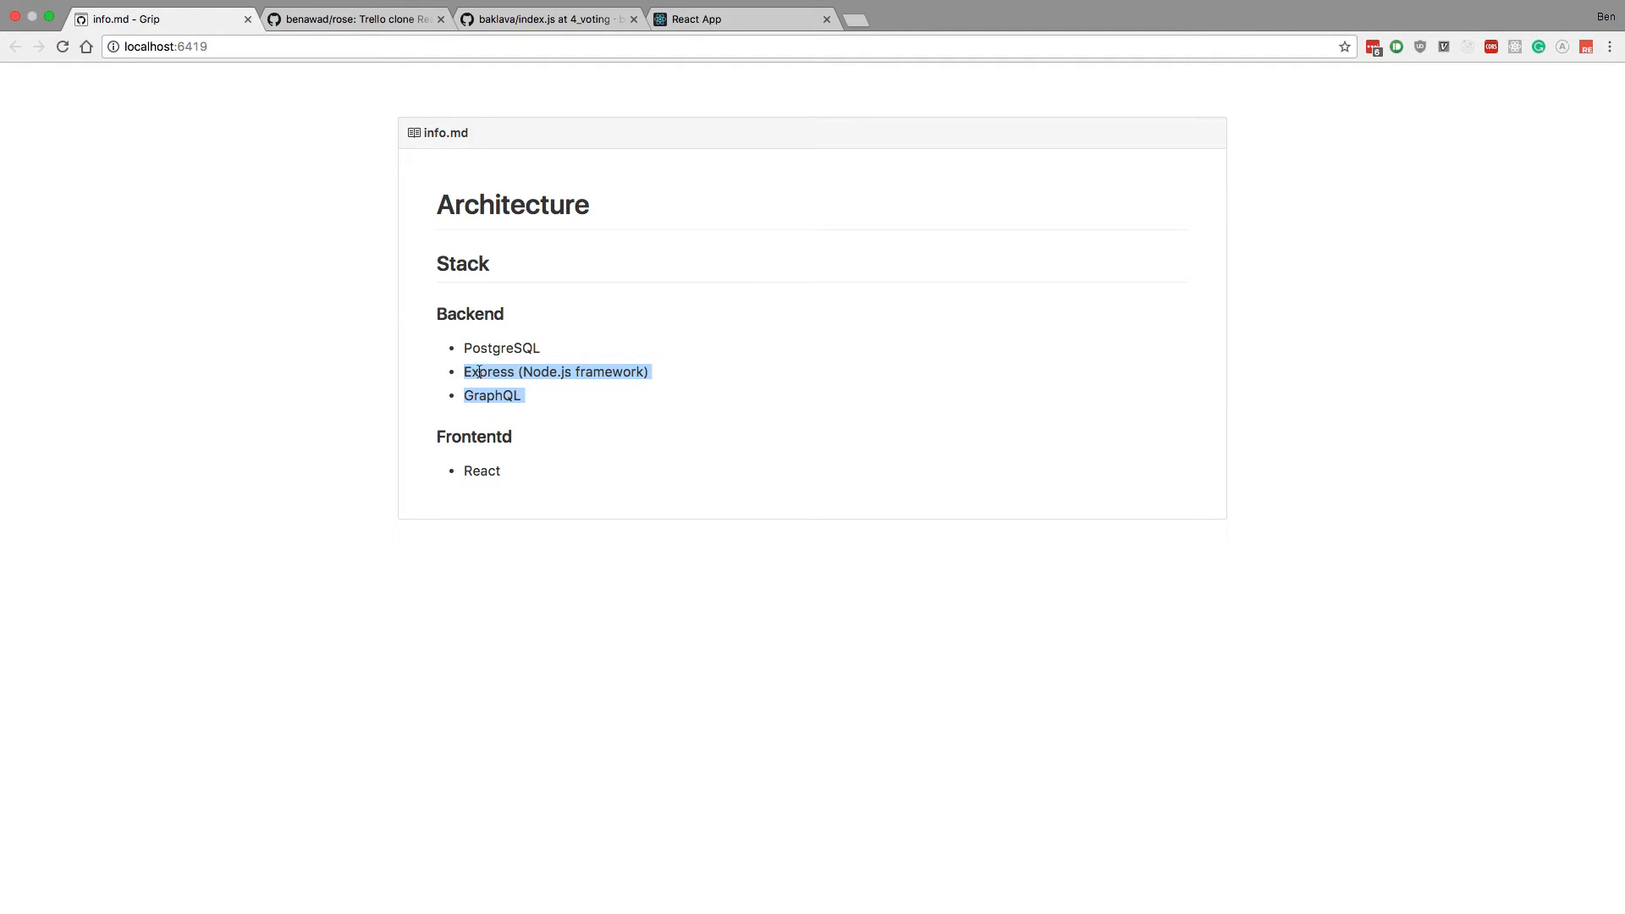
Step: From the baklava repository file list on the 4_voting branch, bring up resolvers.js
left_click(357, 19)
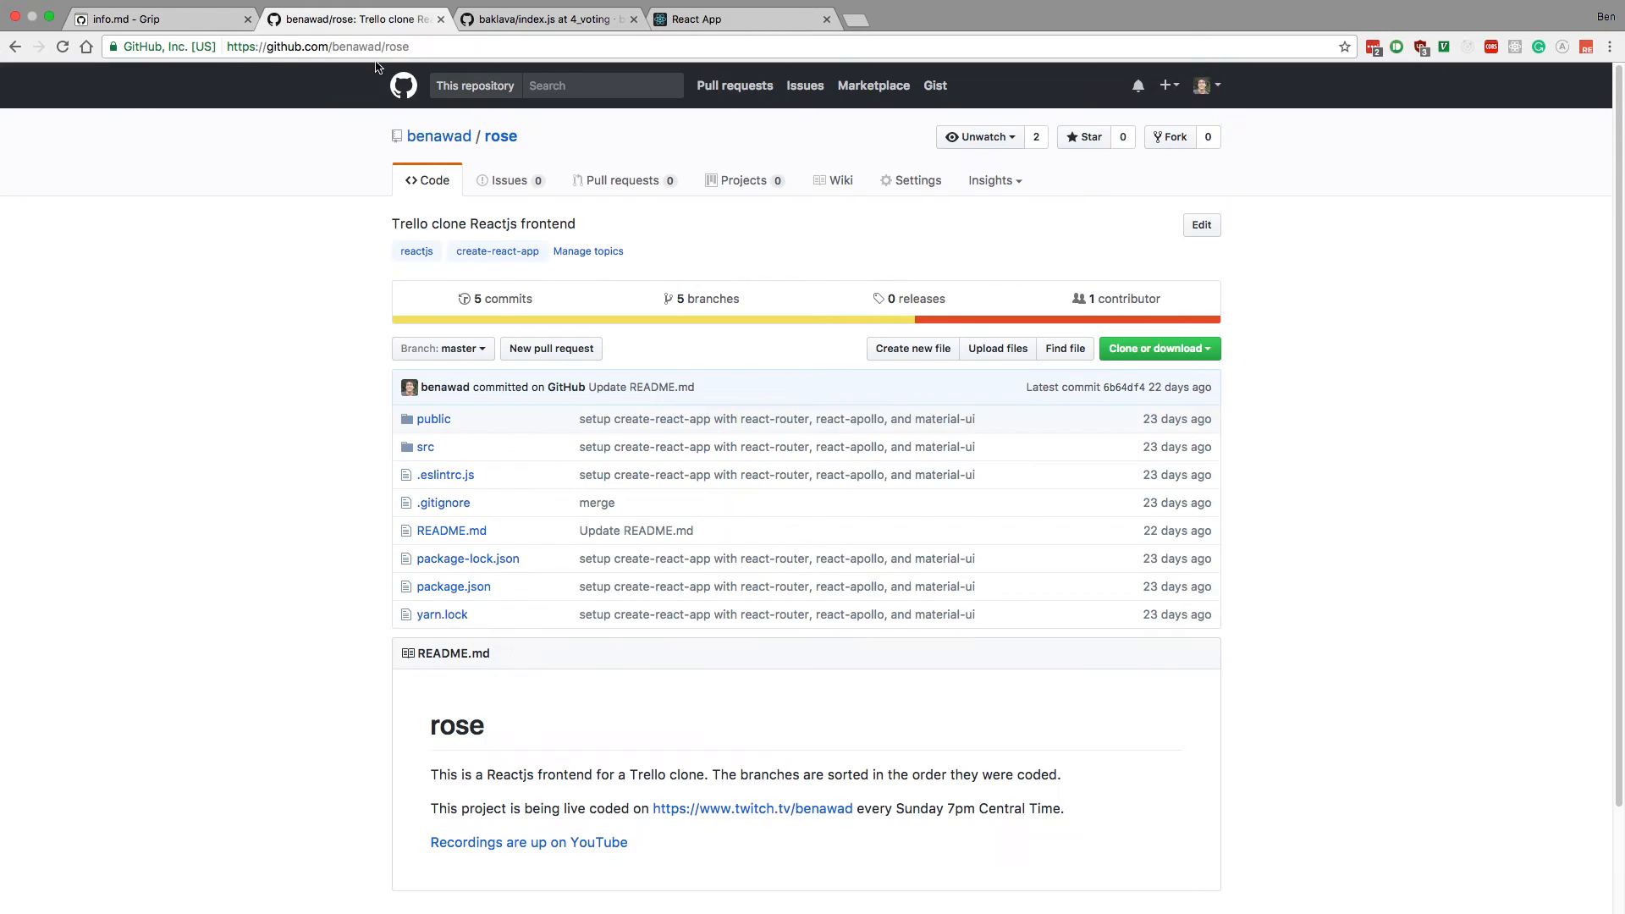
left_click(547, 19)
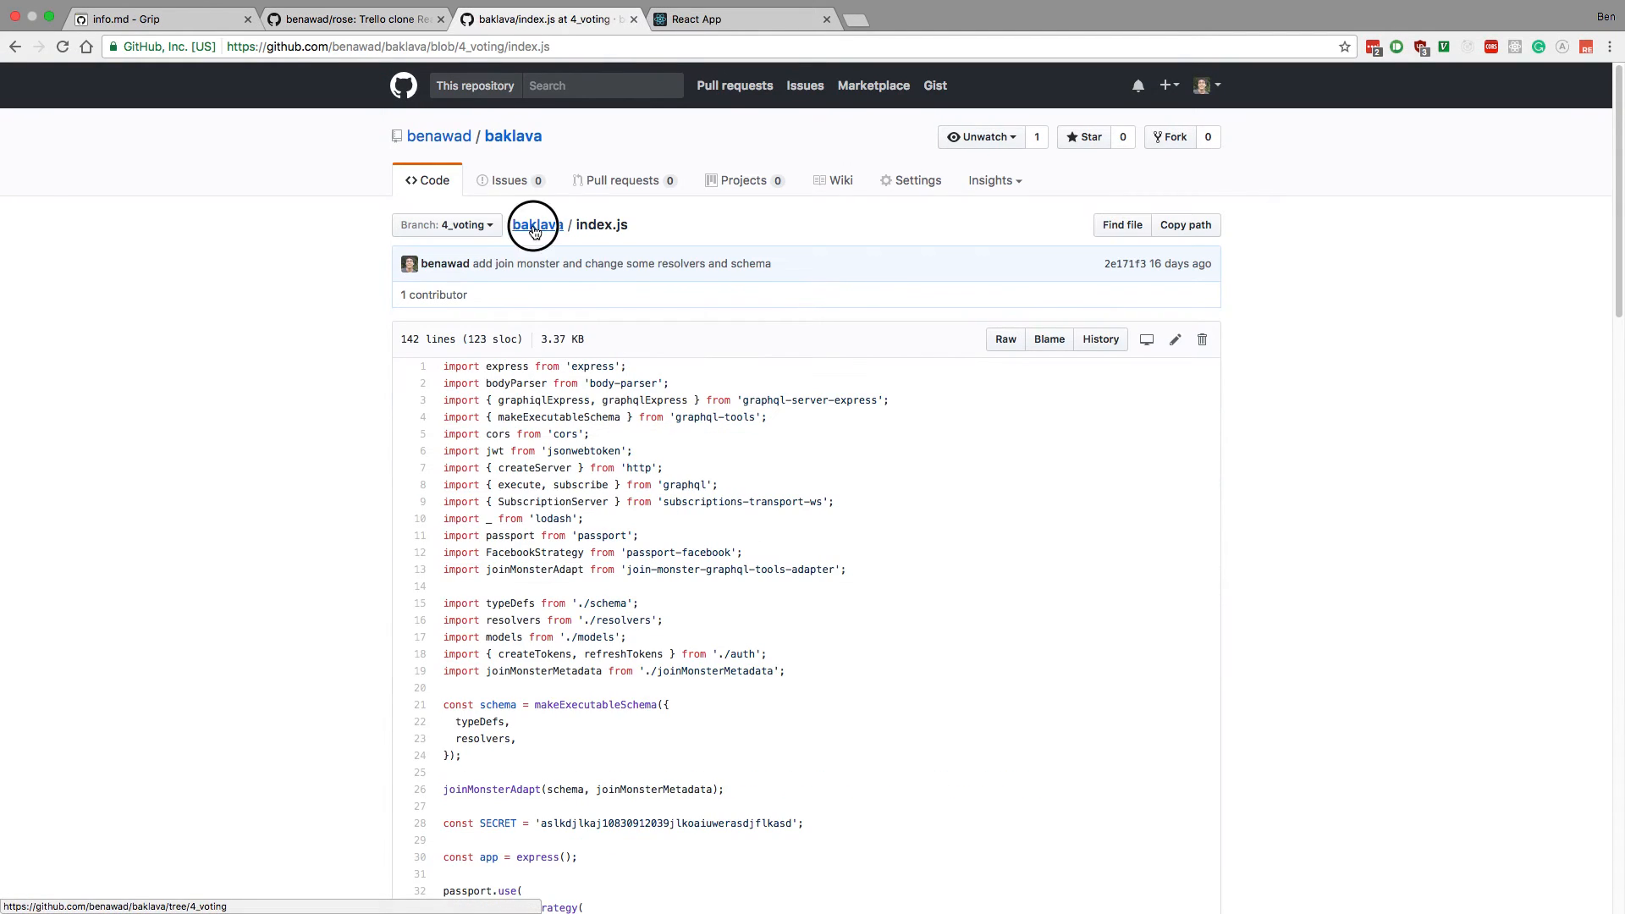
left_click(535, 225)
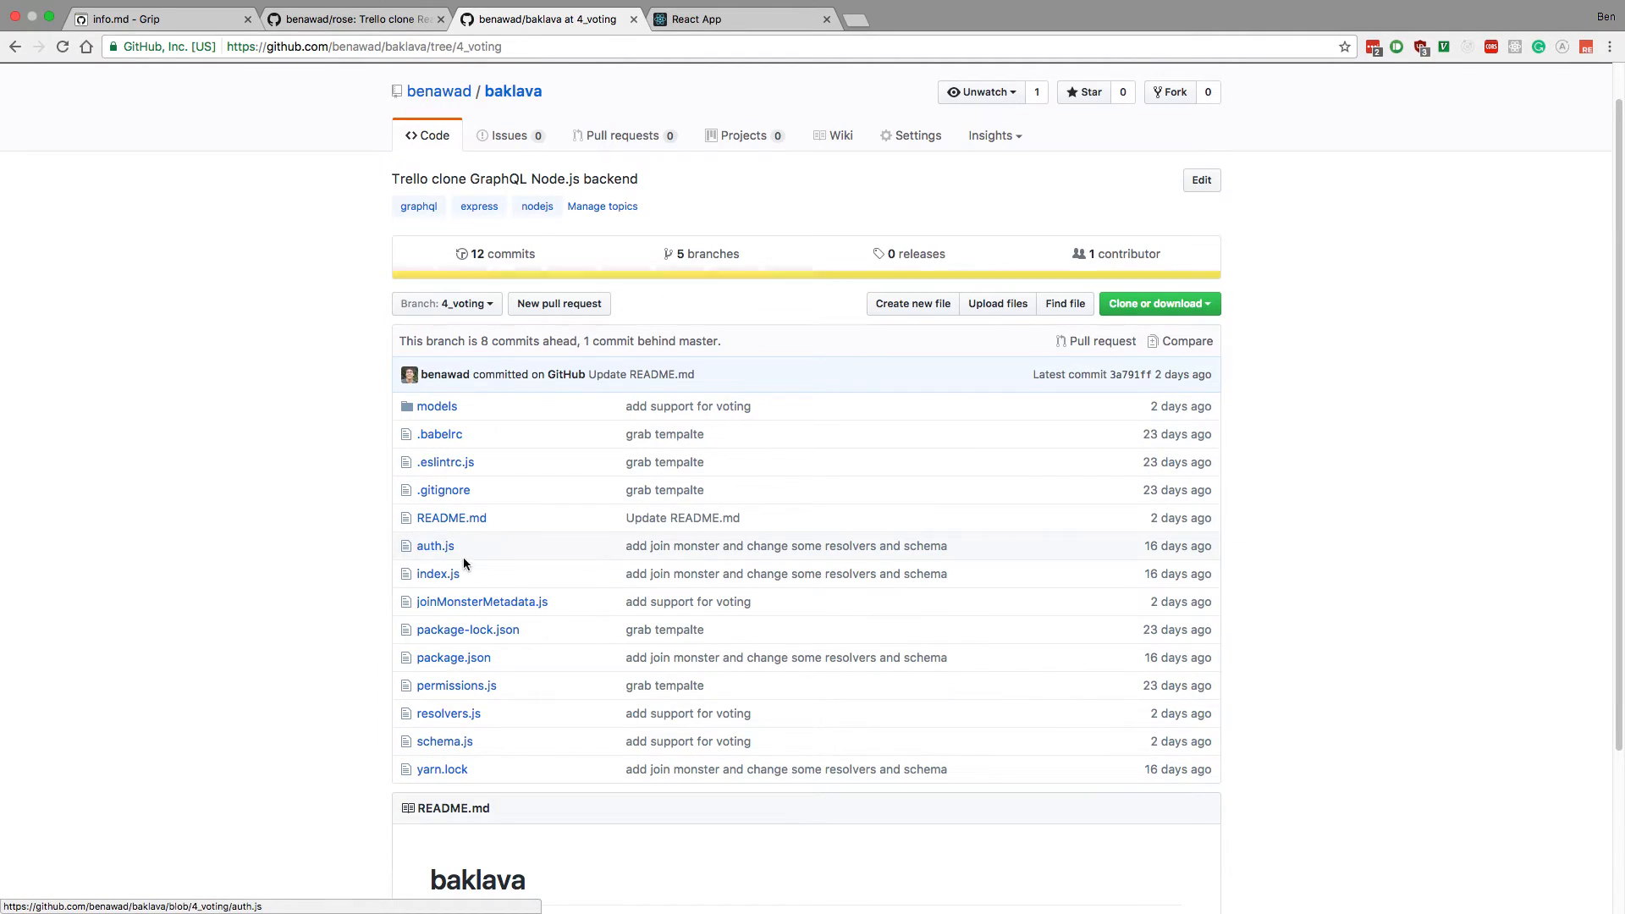
mouse_move(447, 713)
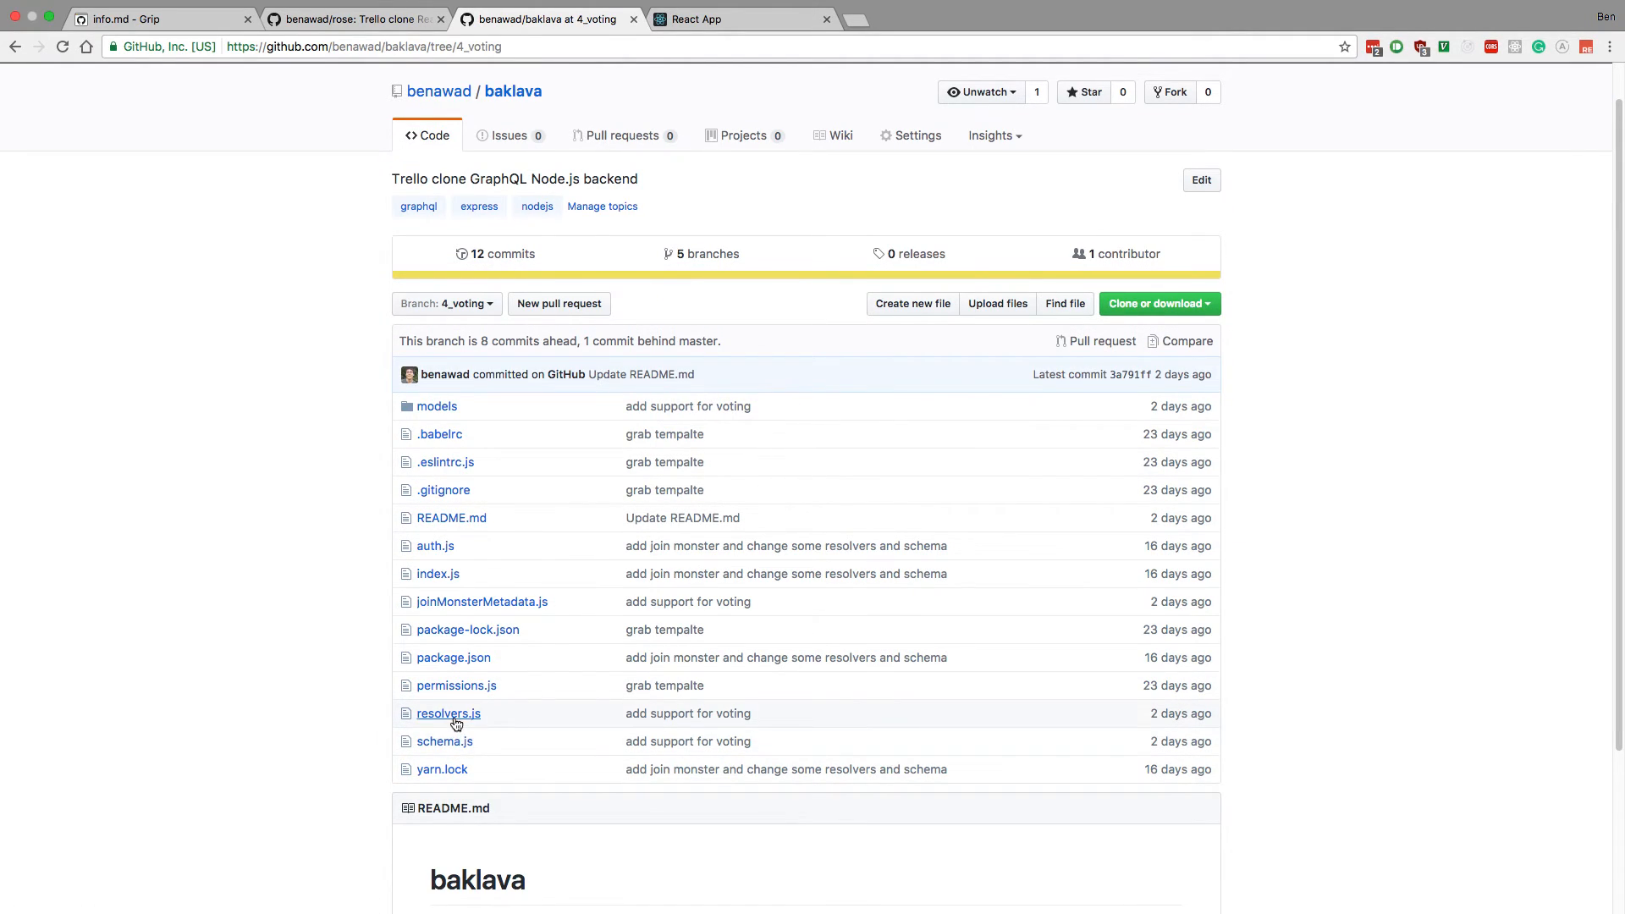
left_click(447, 712)
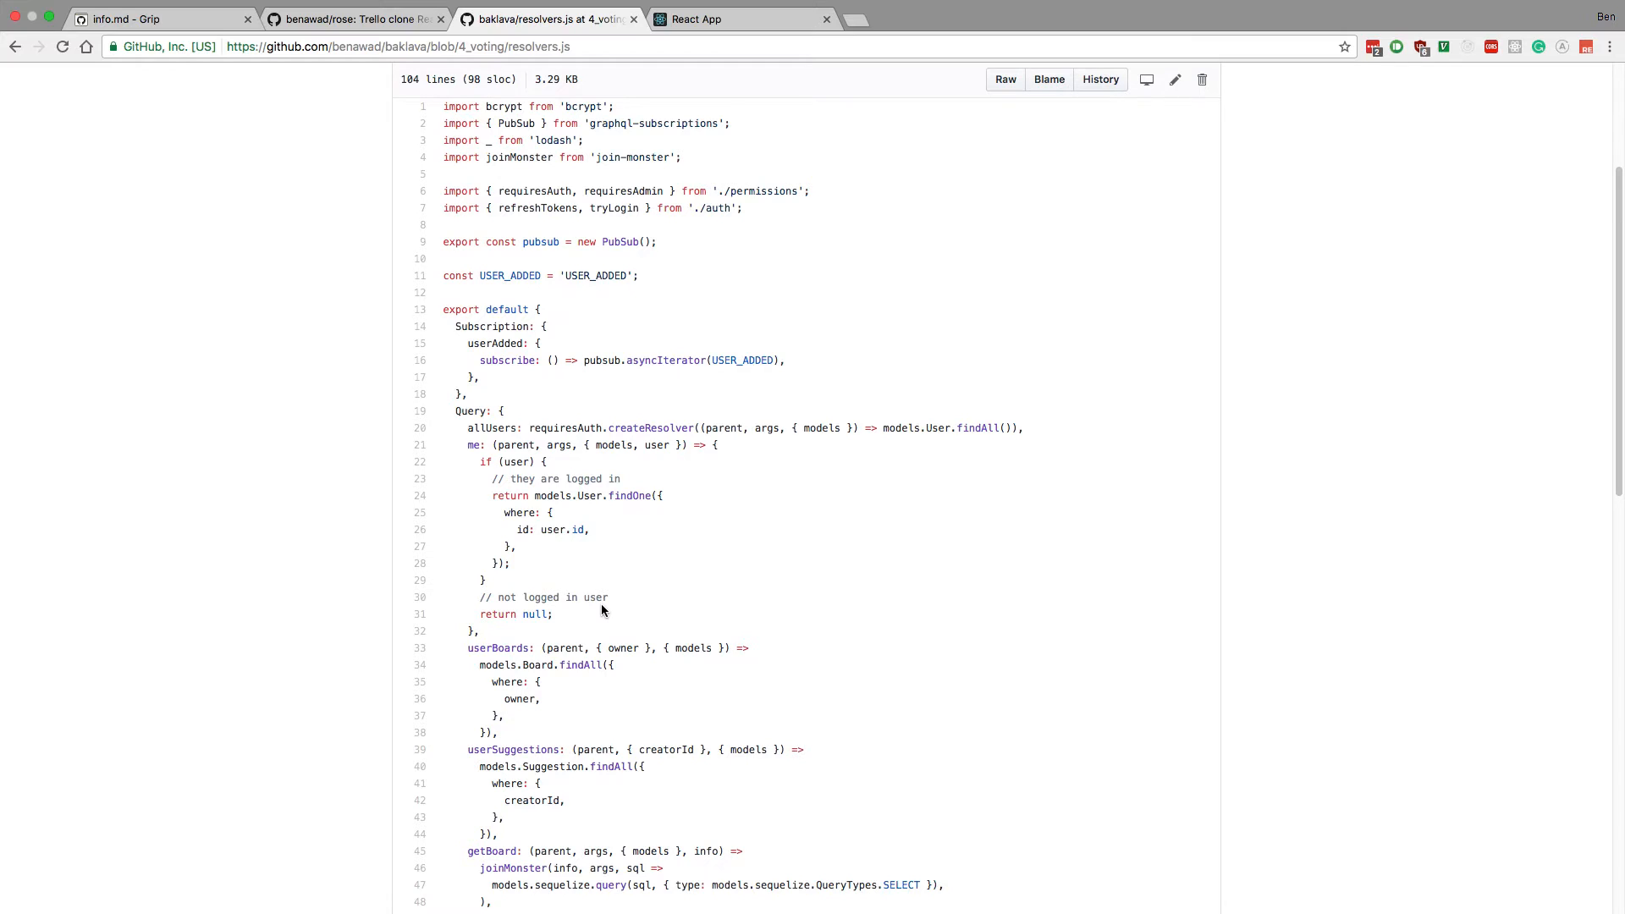
Step: Read through the Subscription, Query and Mutation resolvers, including voteOnSuggestion
scroll("down", 3)
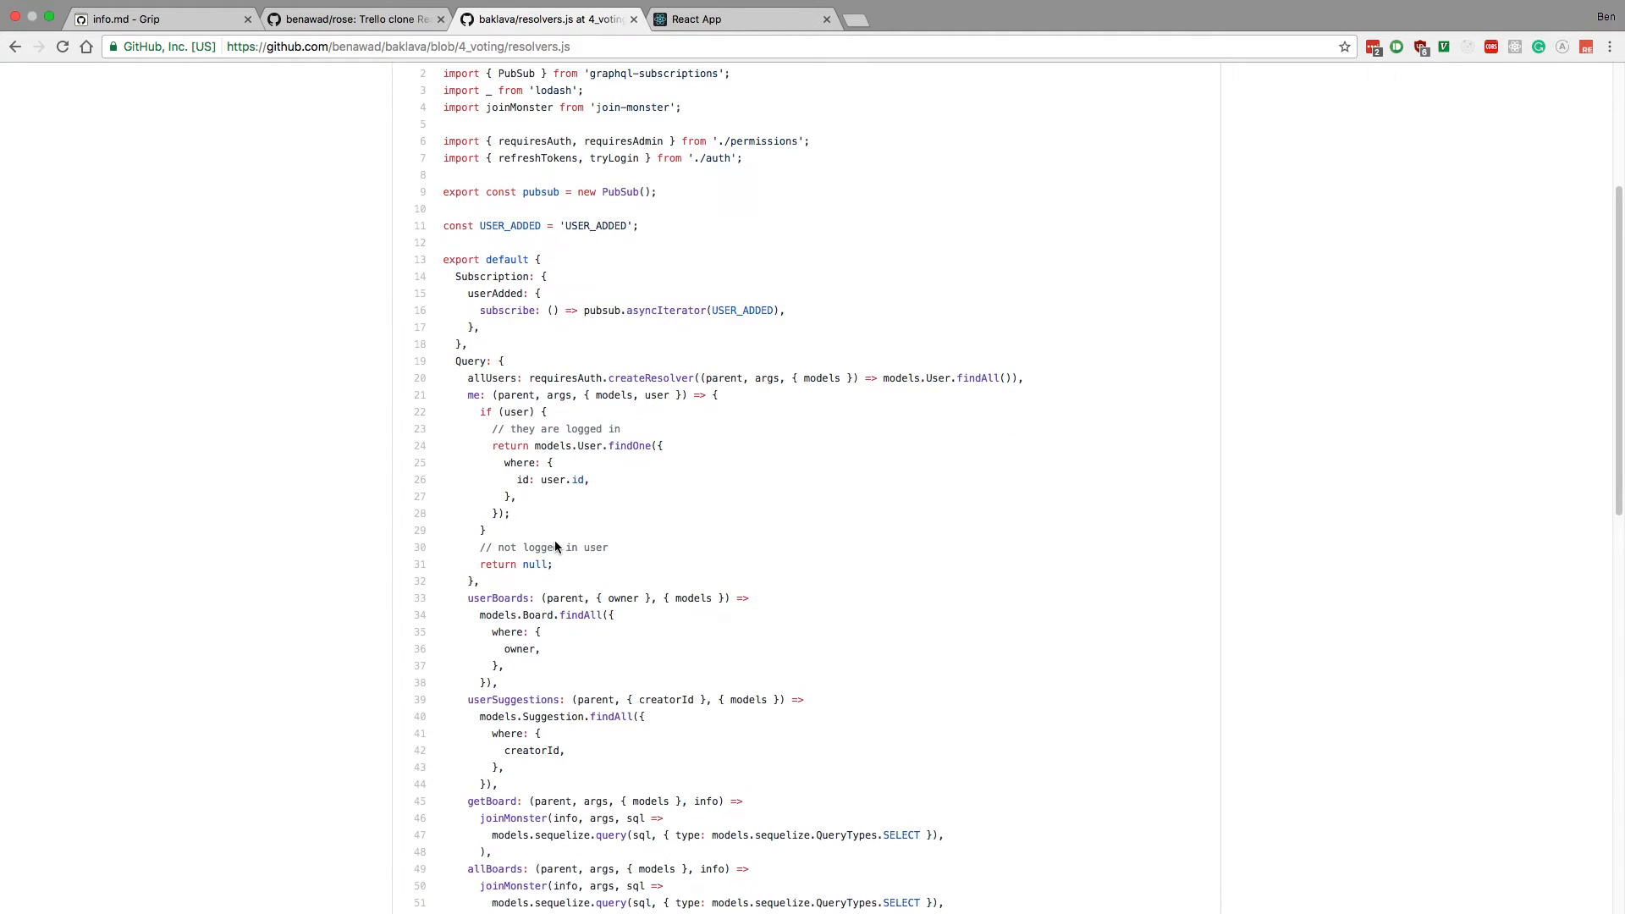
scroll("down", 3)
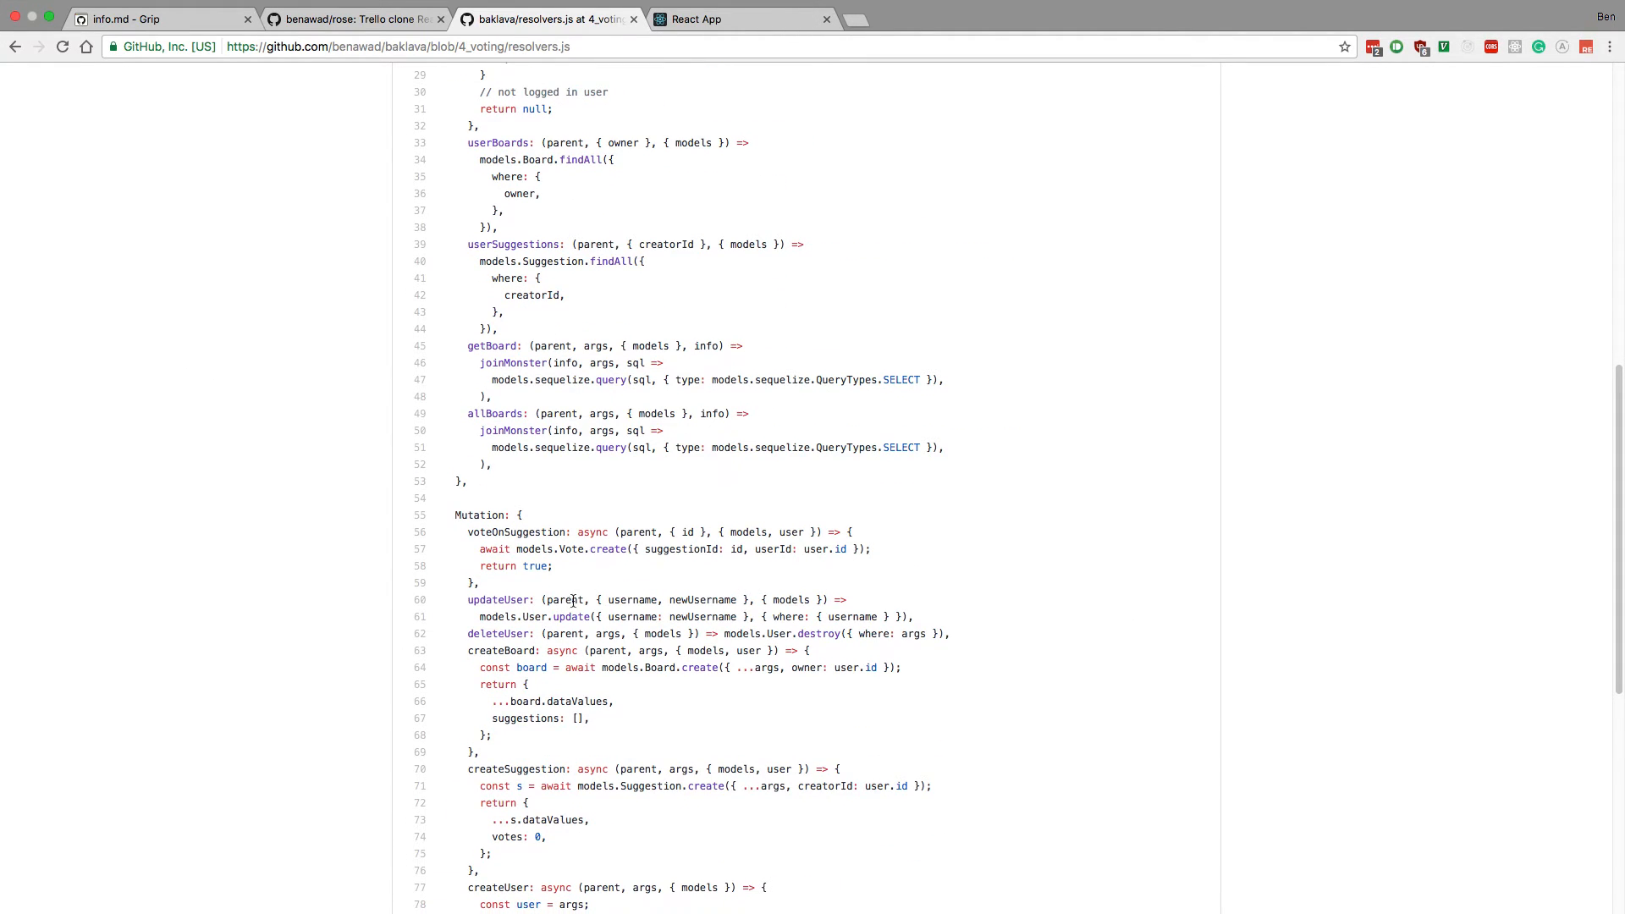
mouse_move(660, 616)
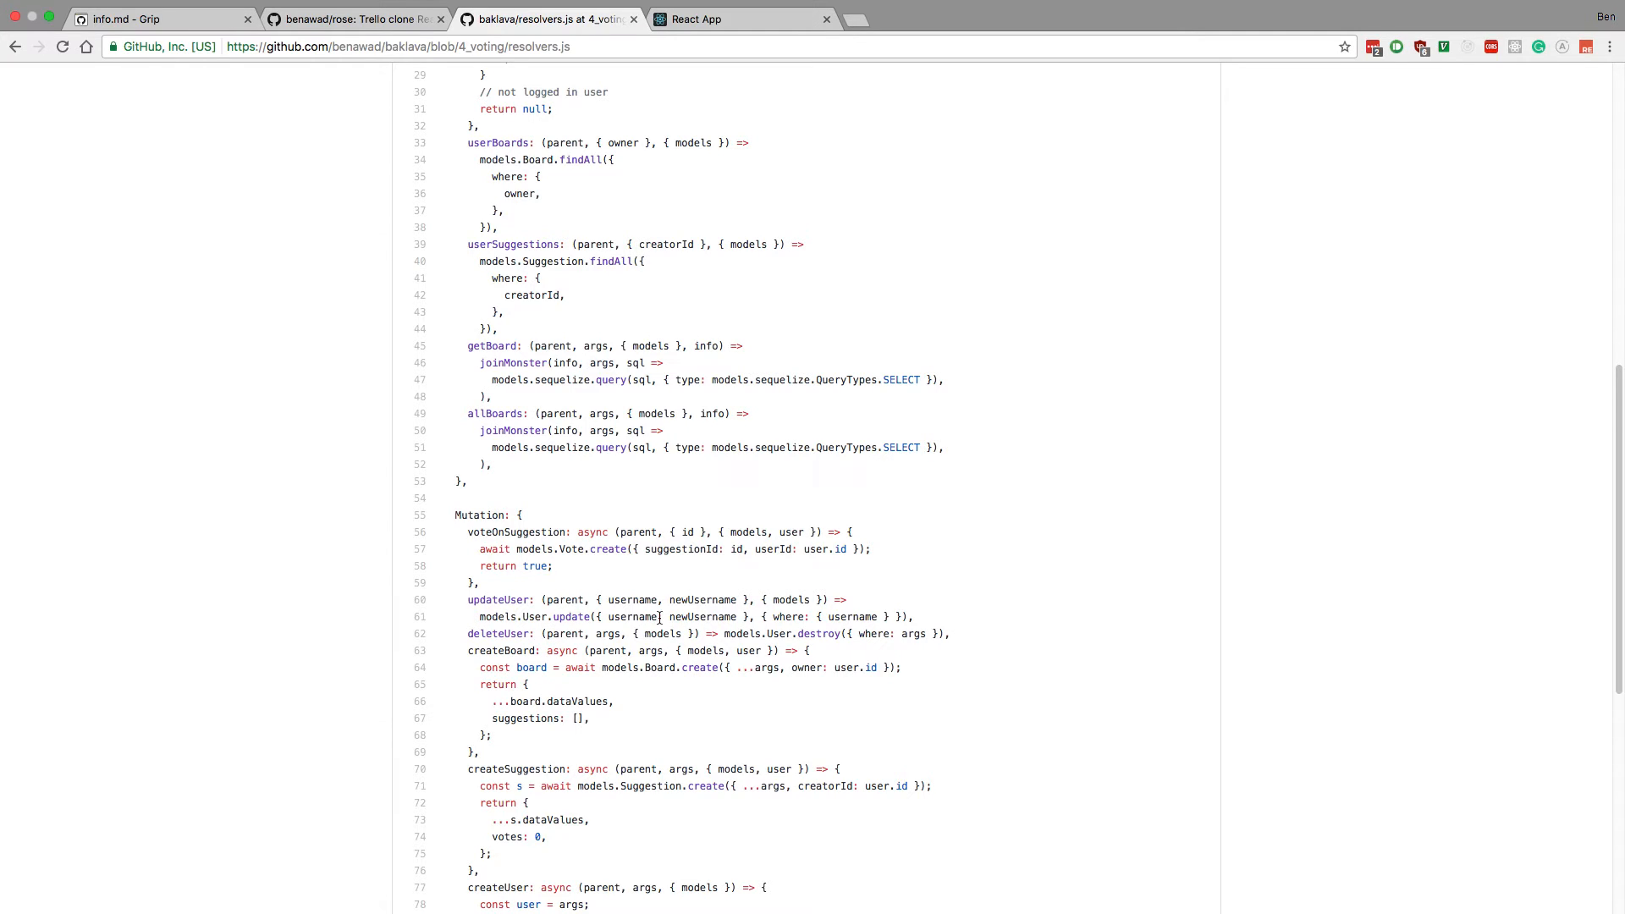
scroll("up", 3)
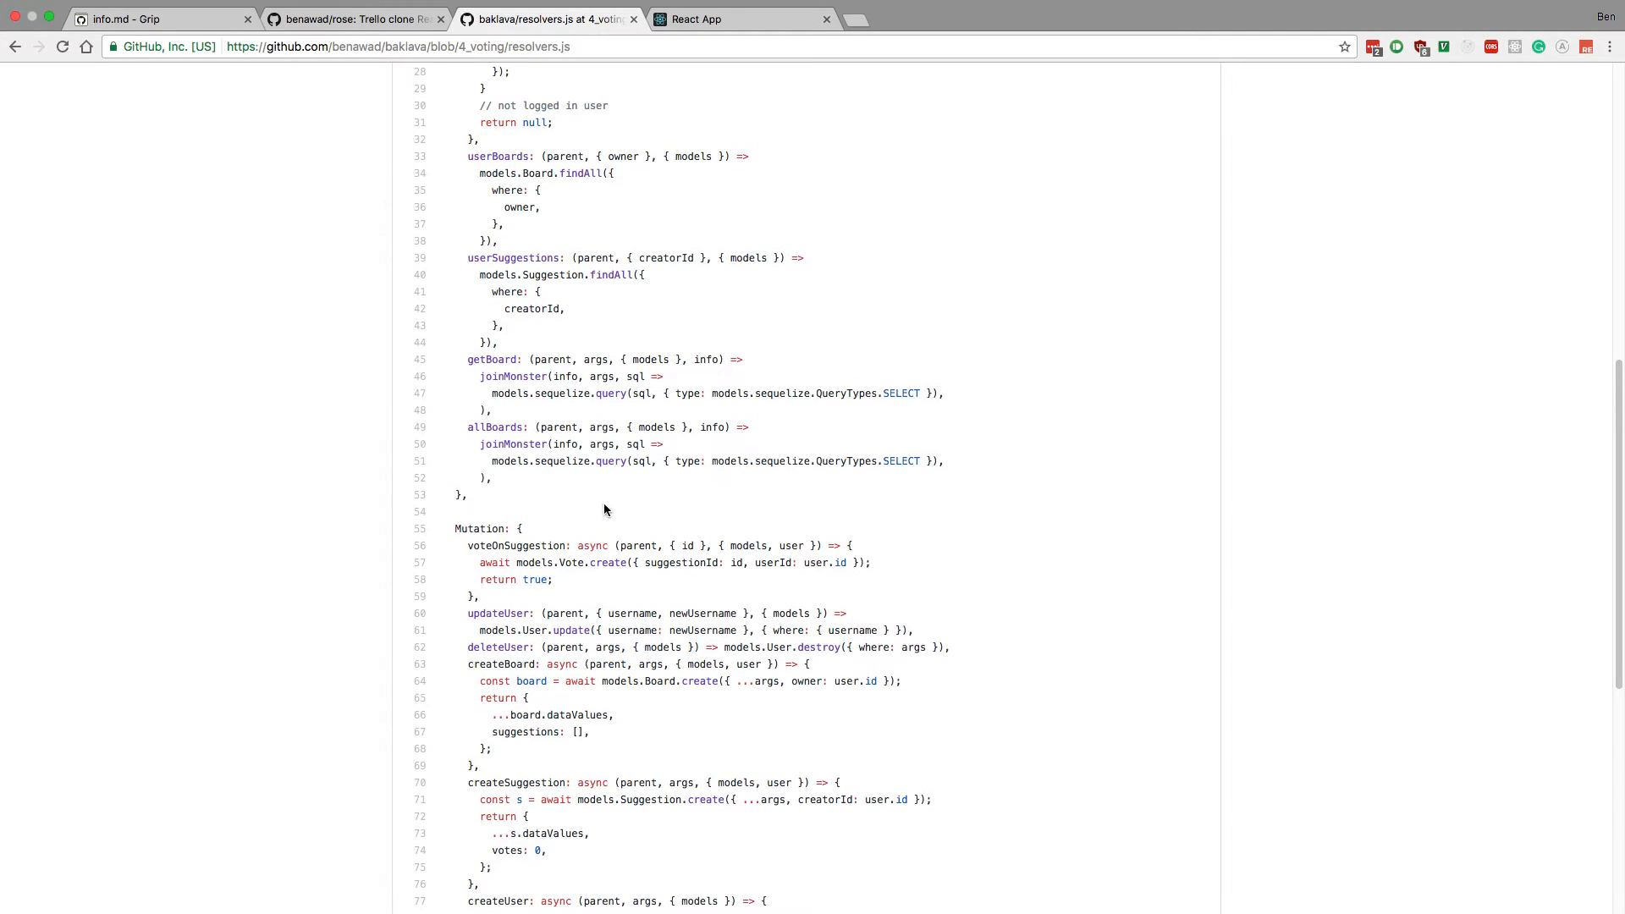
scroll("up", 3)
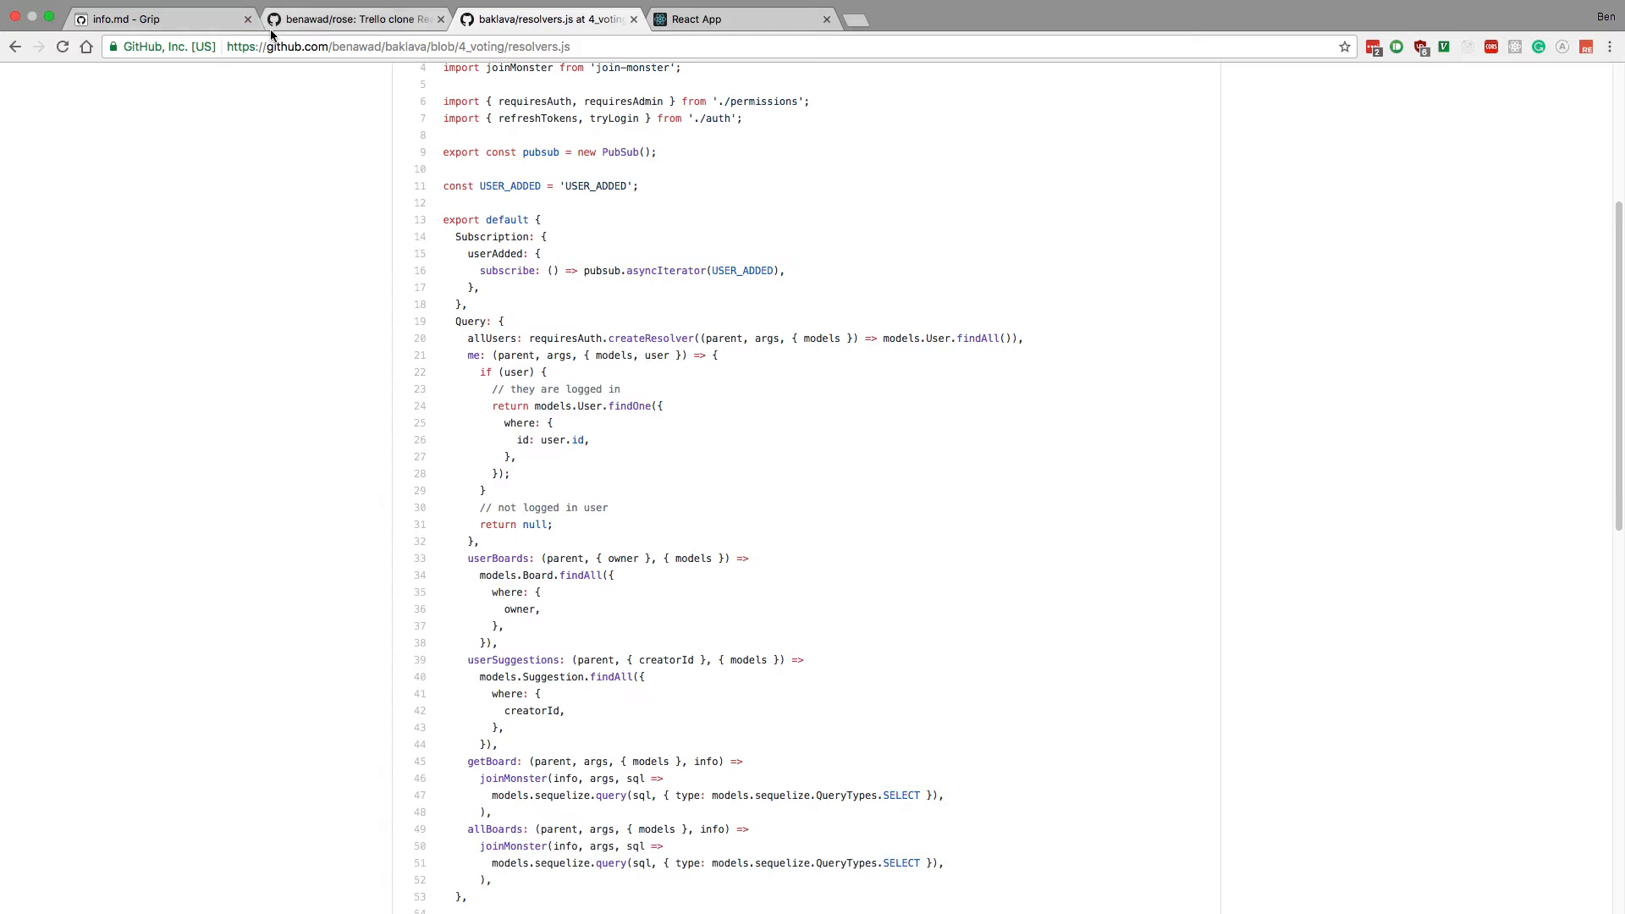
Step: Return to Grip's info.md preview with the Express and GraphQL backend entries picked out
left_click(155, 19)
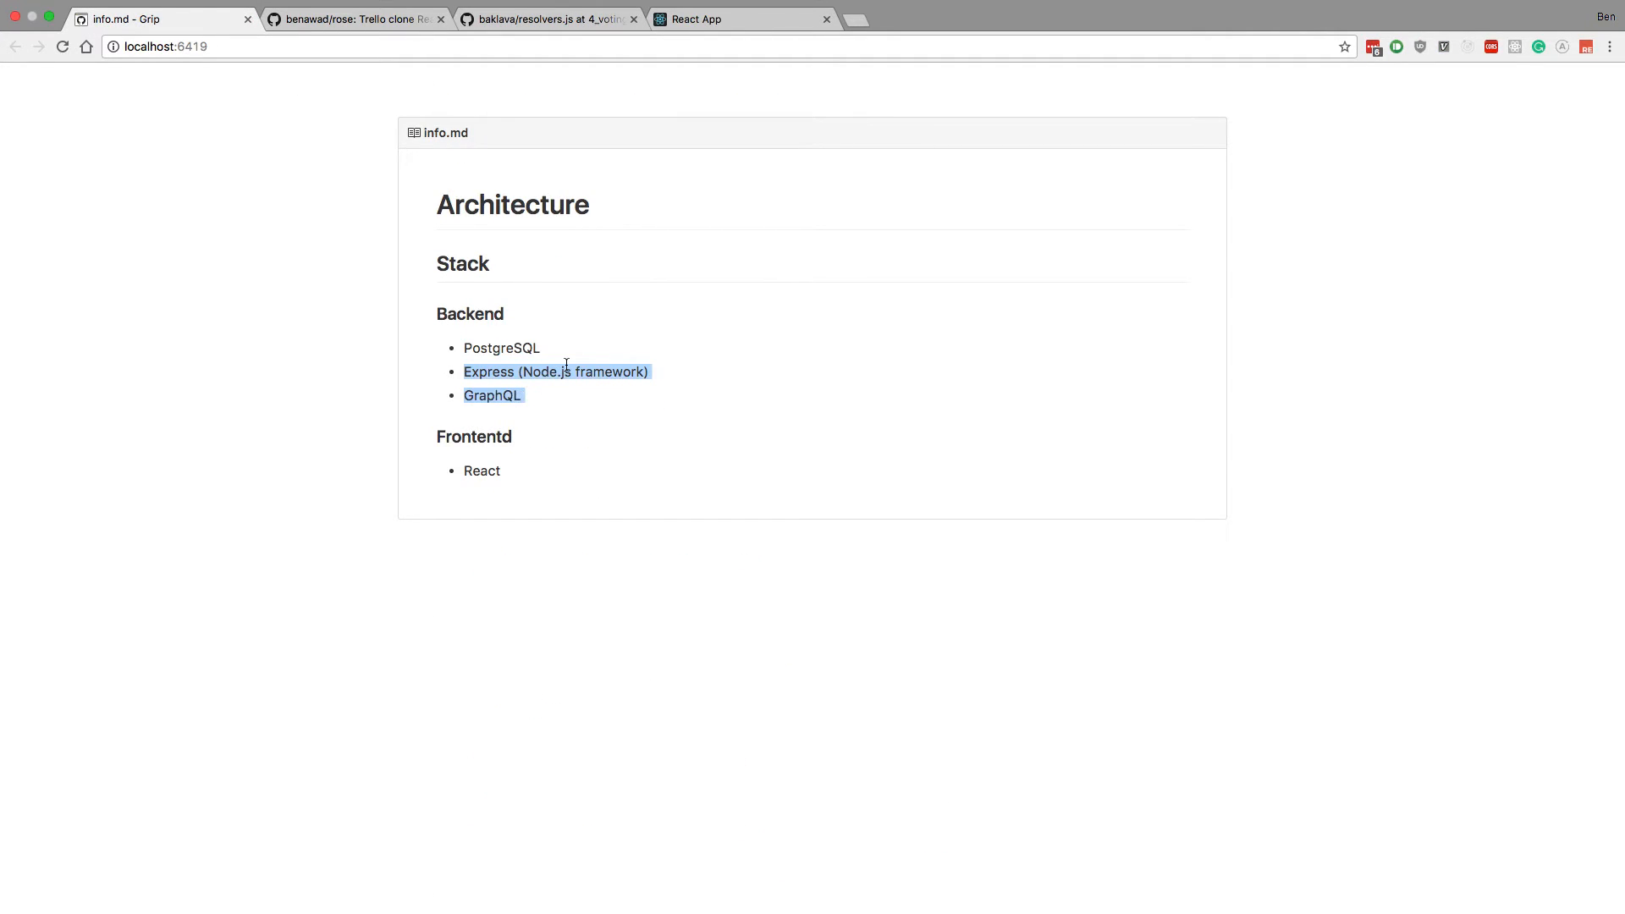
mouse_move(628, 389)
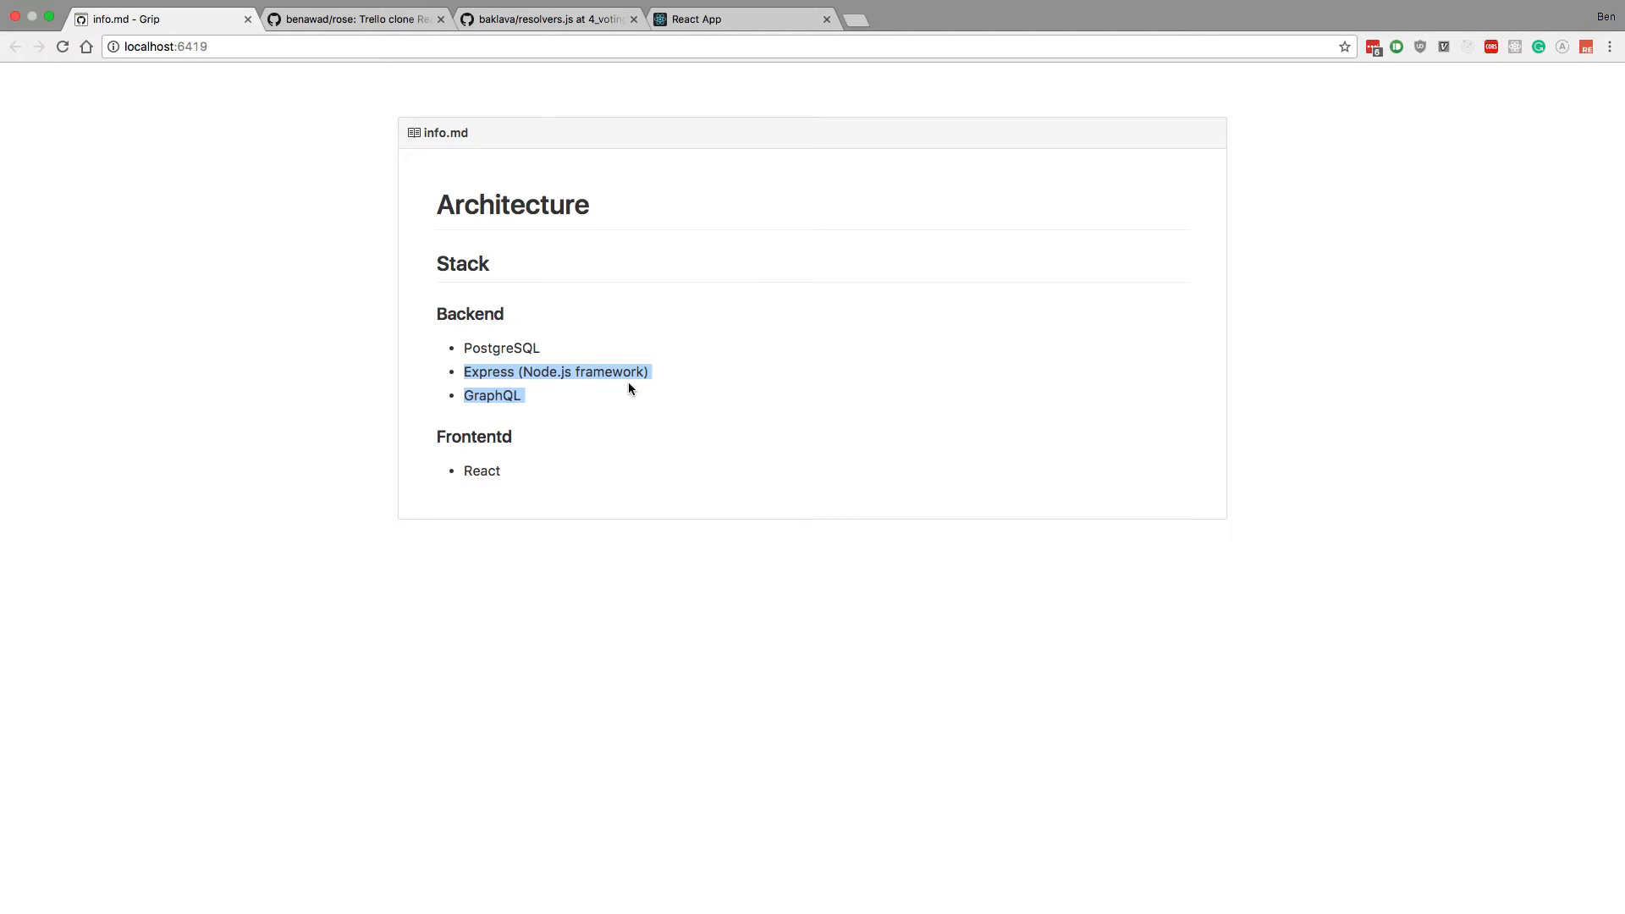
mouse_move(491, 465)
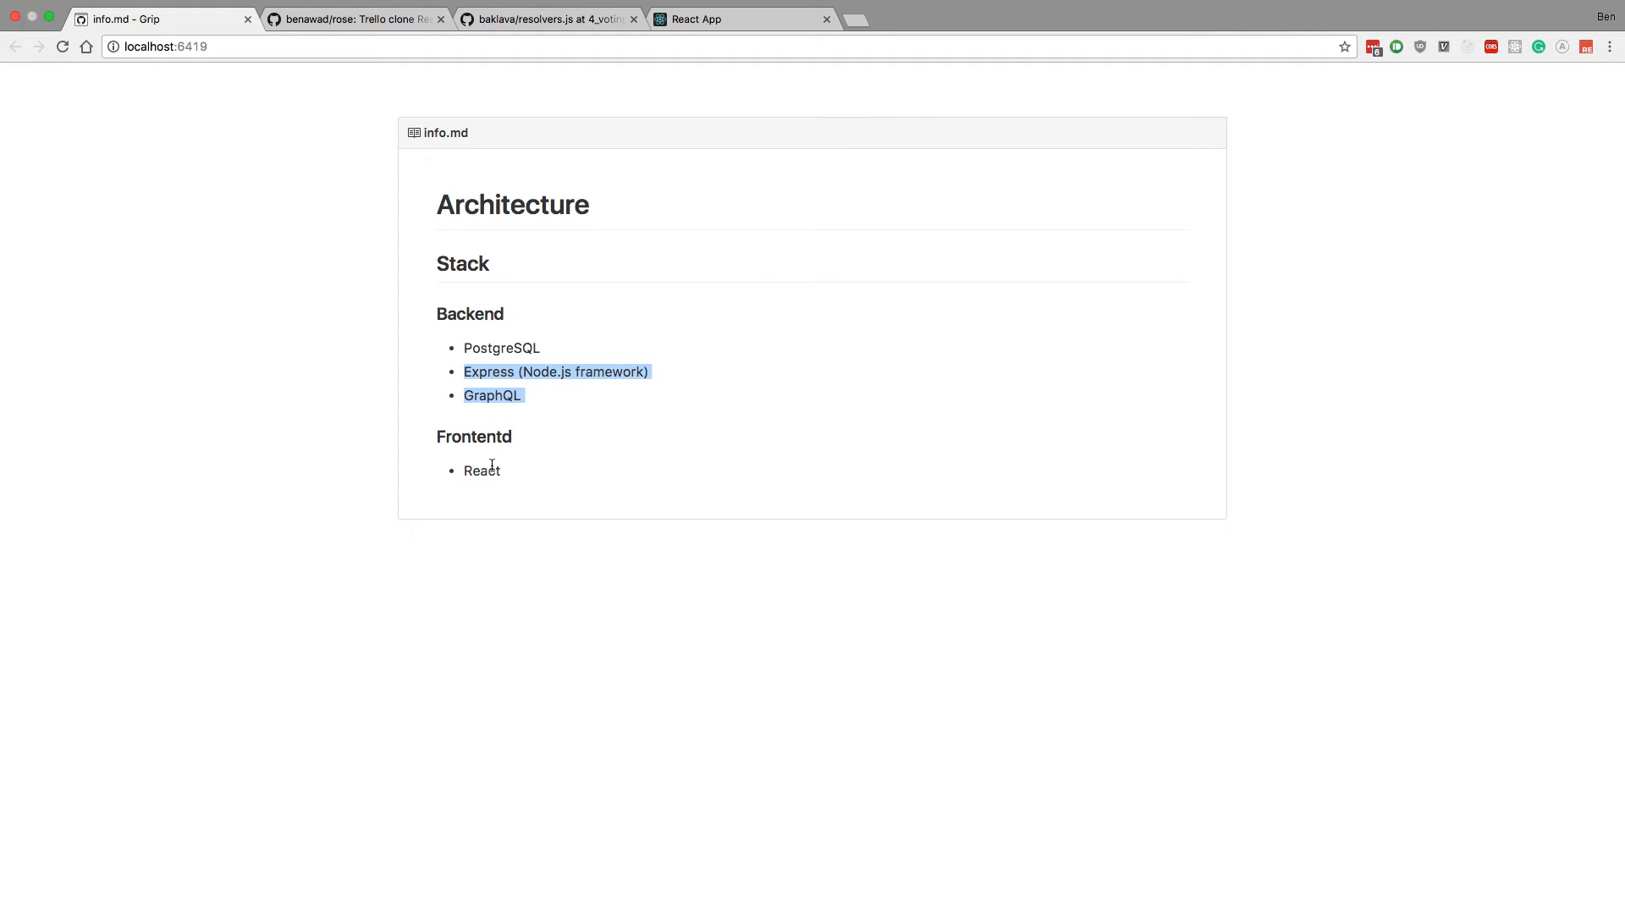
mouse_move(477, 385)
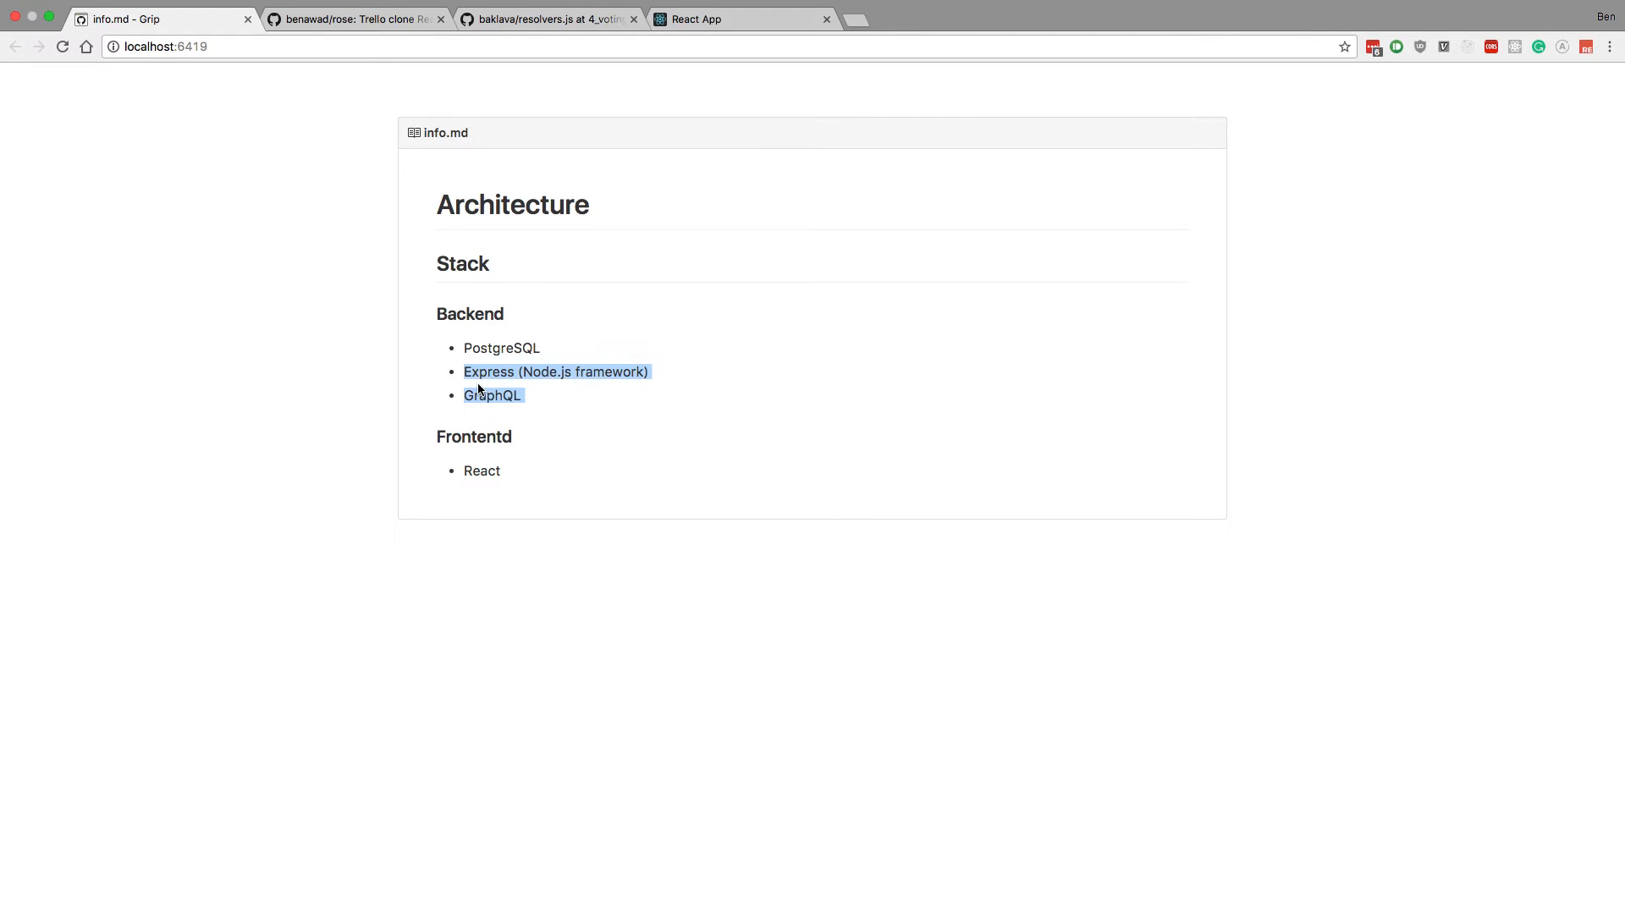
mouse_move(617, 404)
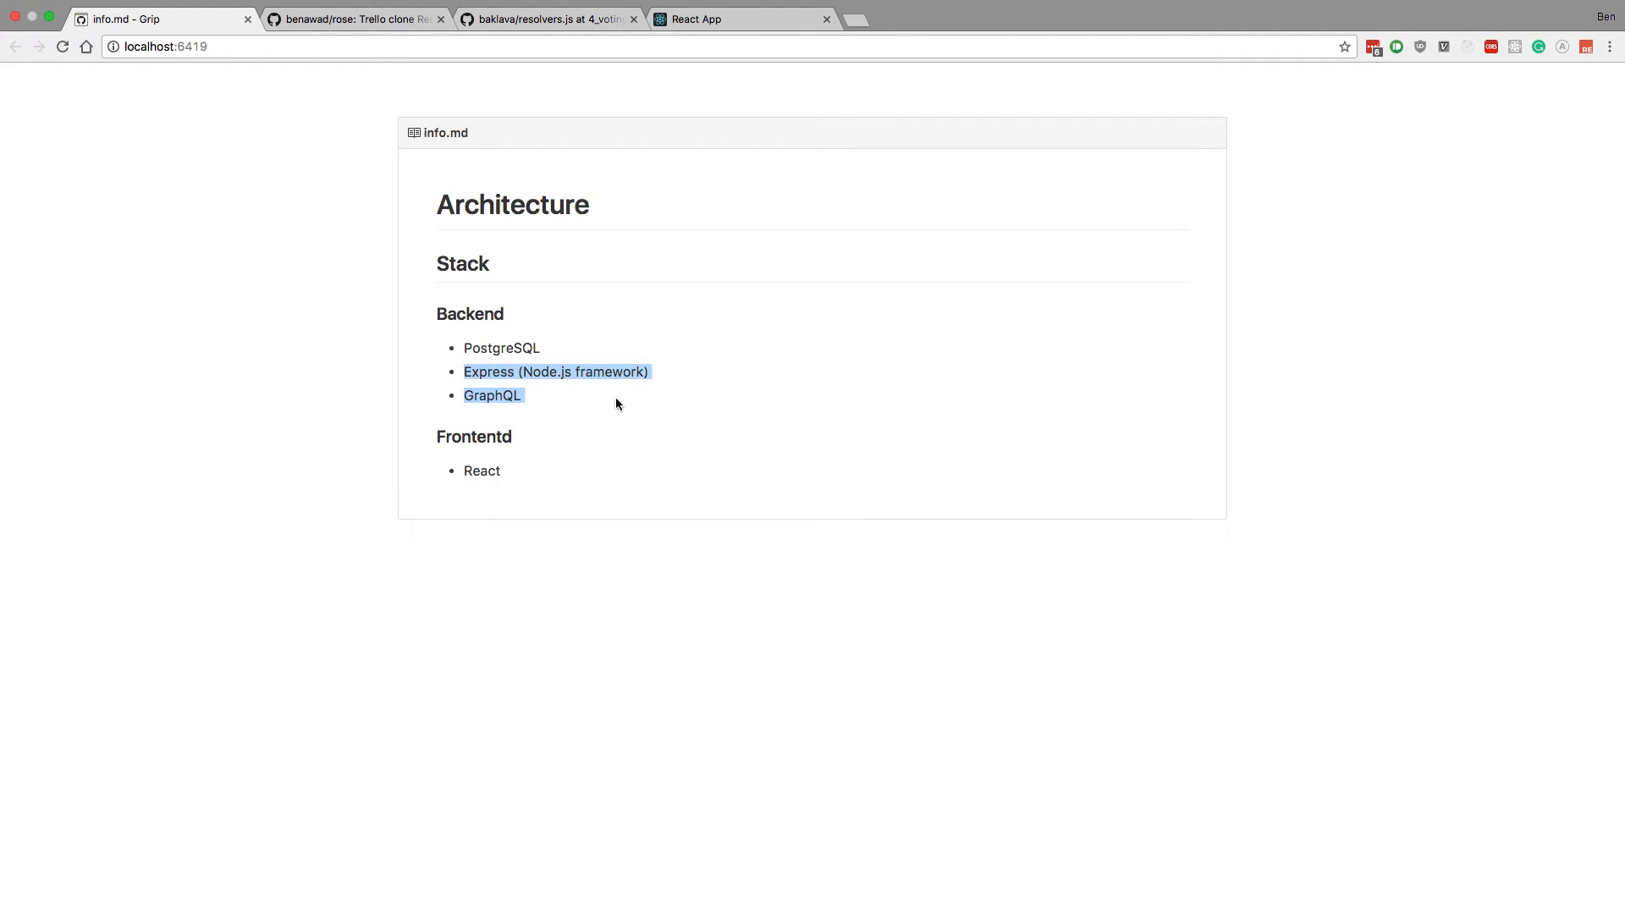
mouse_move(547, 495)
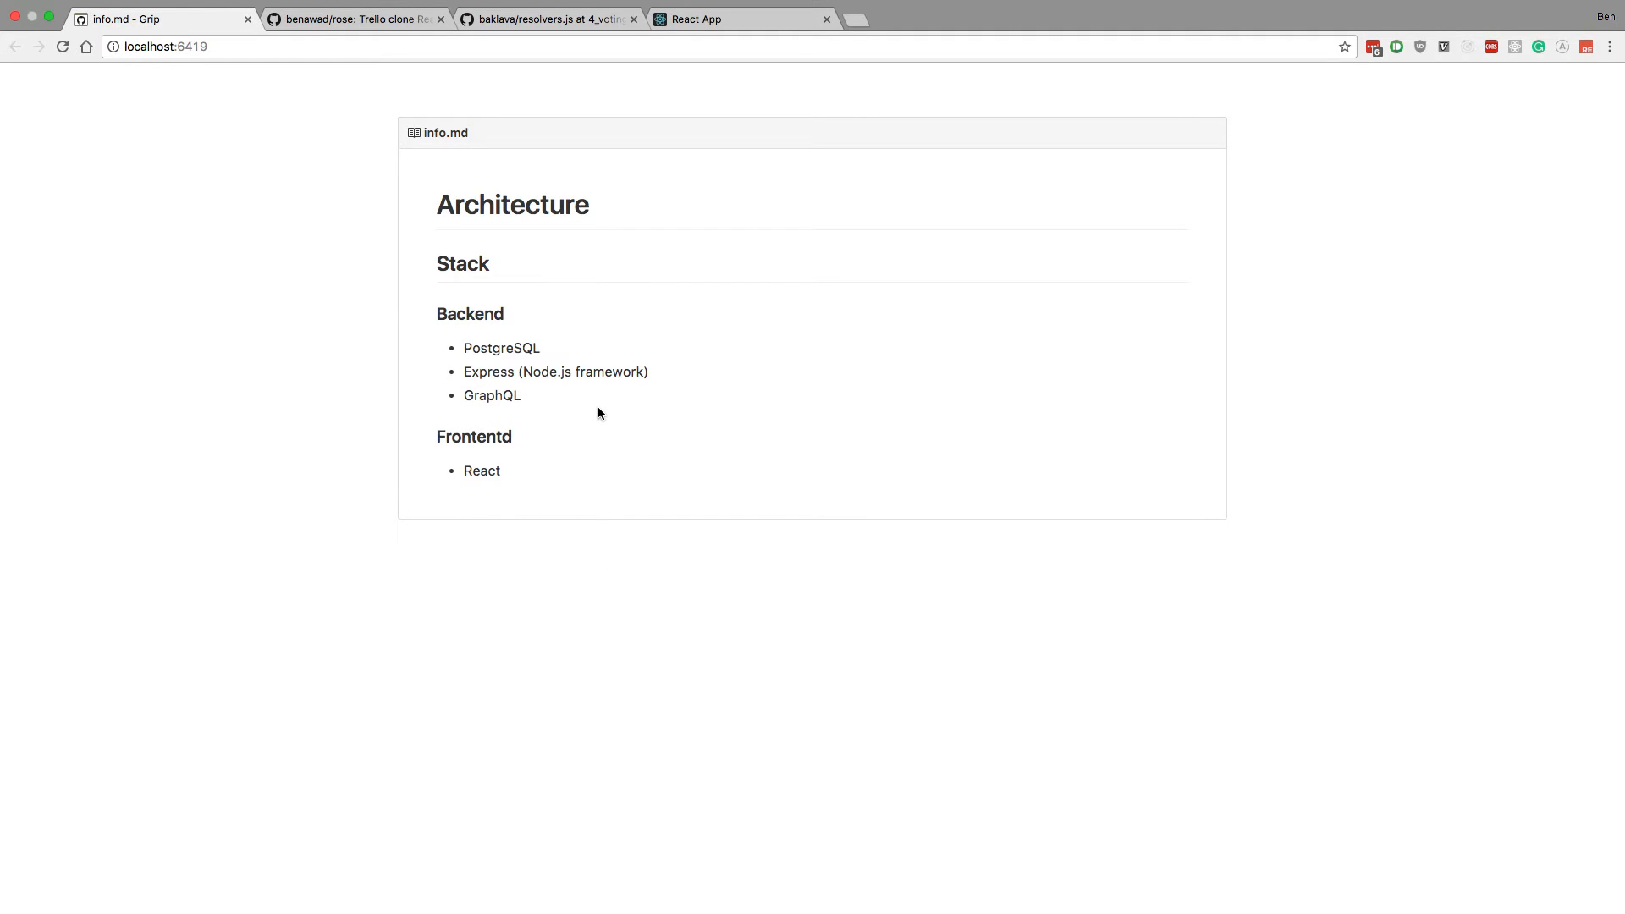
mouse_move(579, 354)
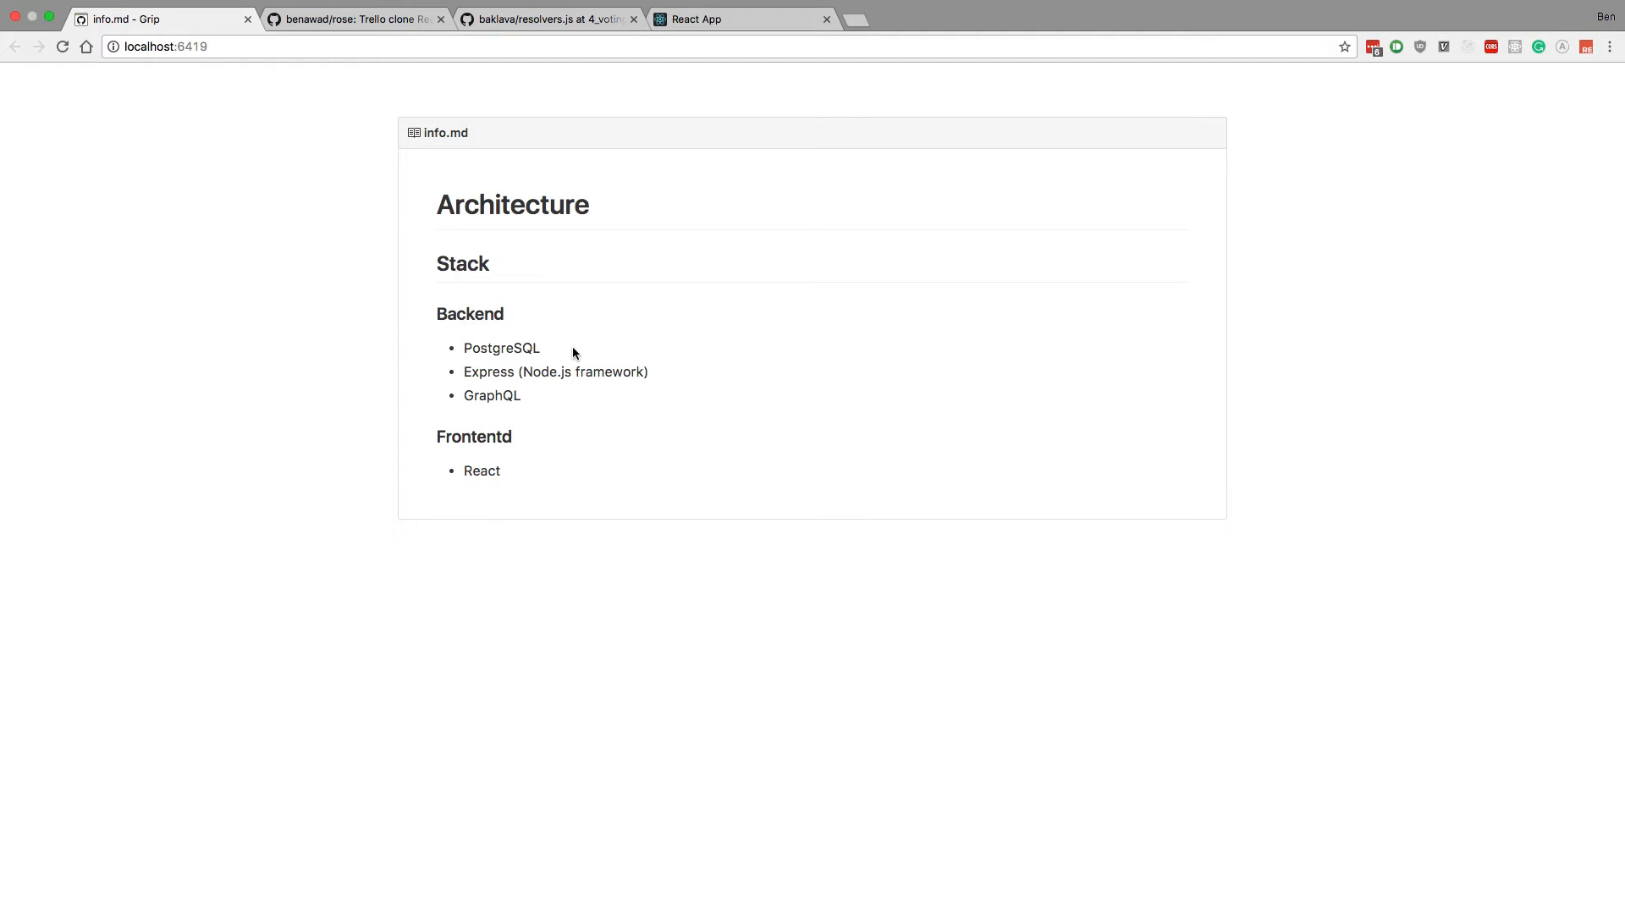
mouse_move(635, 333)
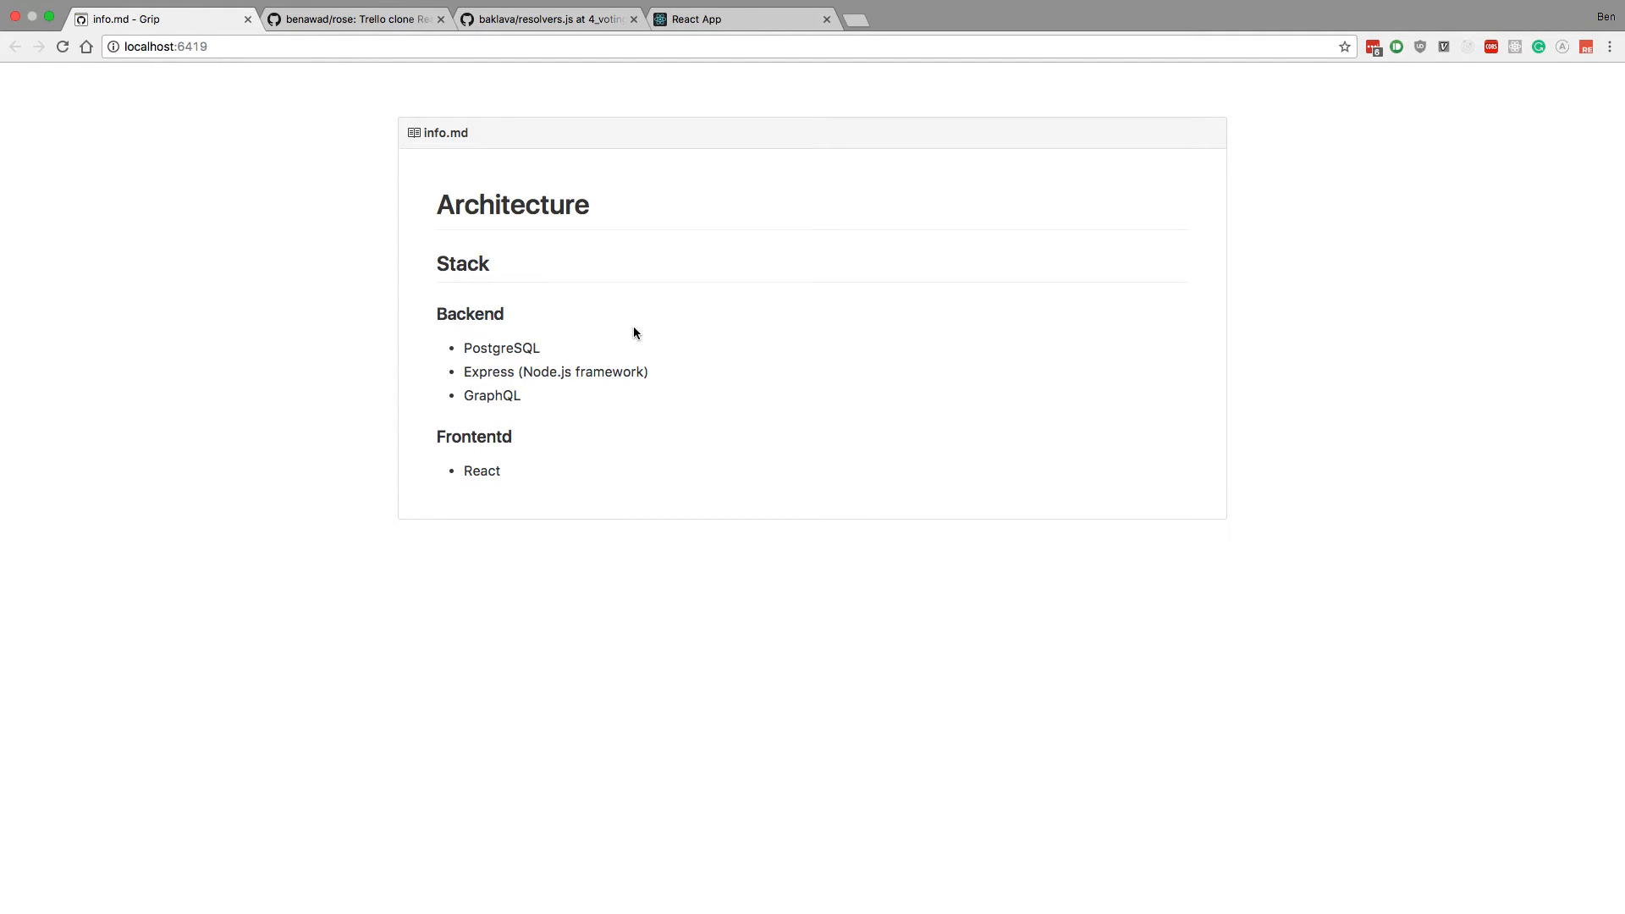
mouse_move(580, 272)
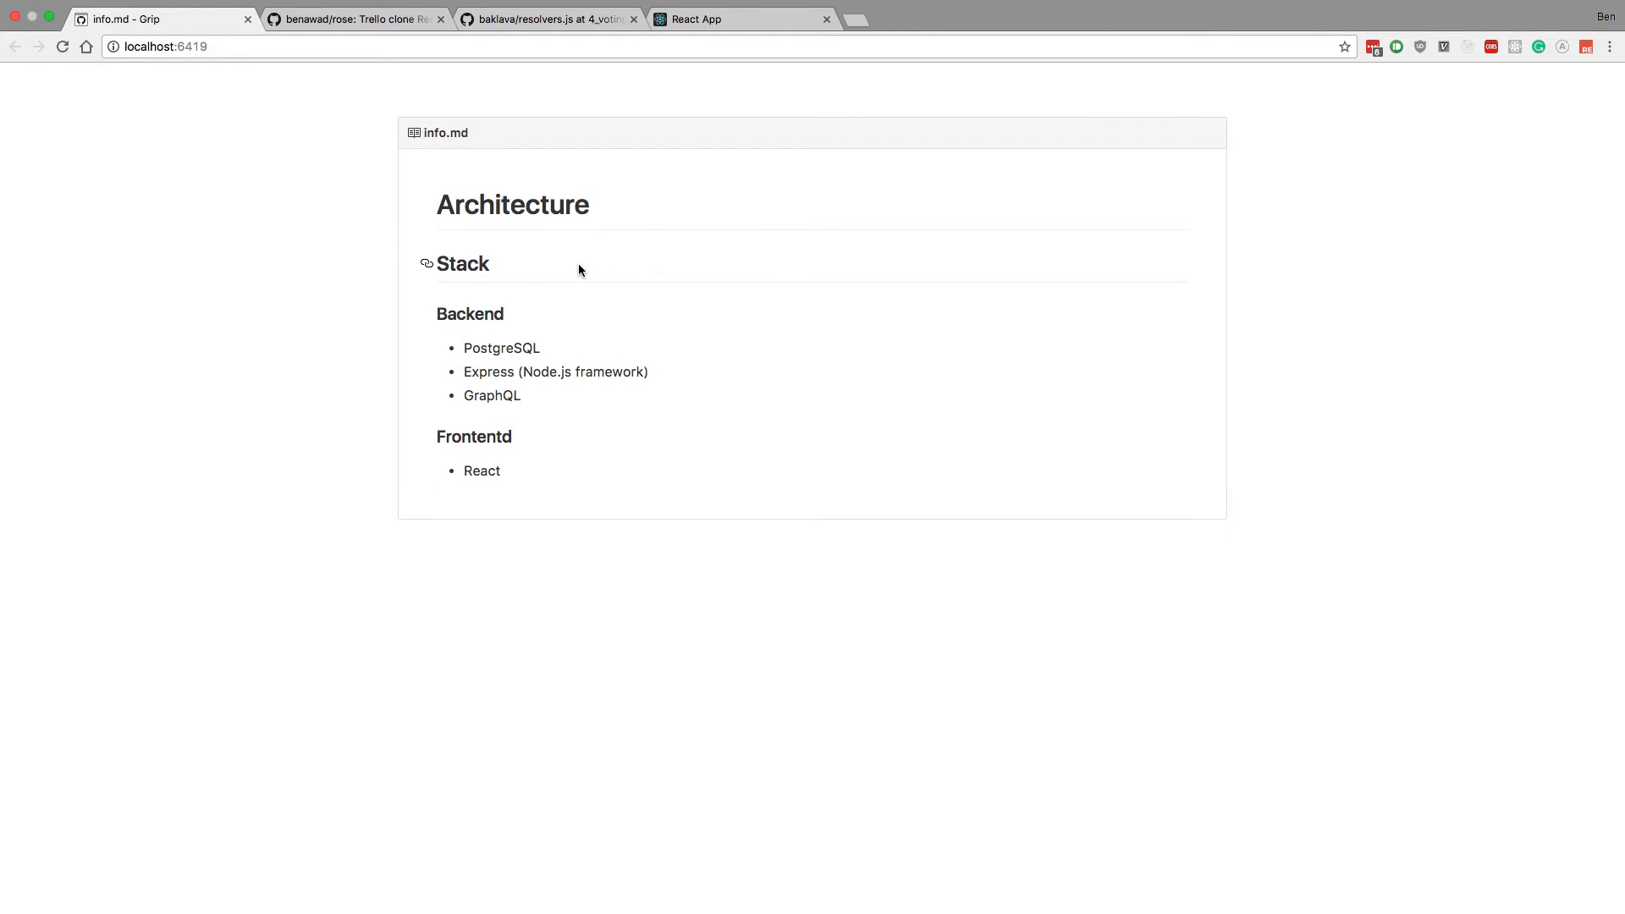
mouse_move(583, 320)
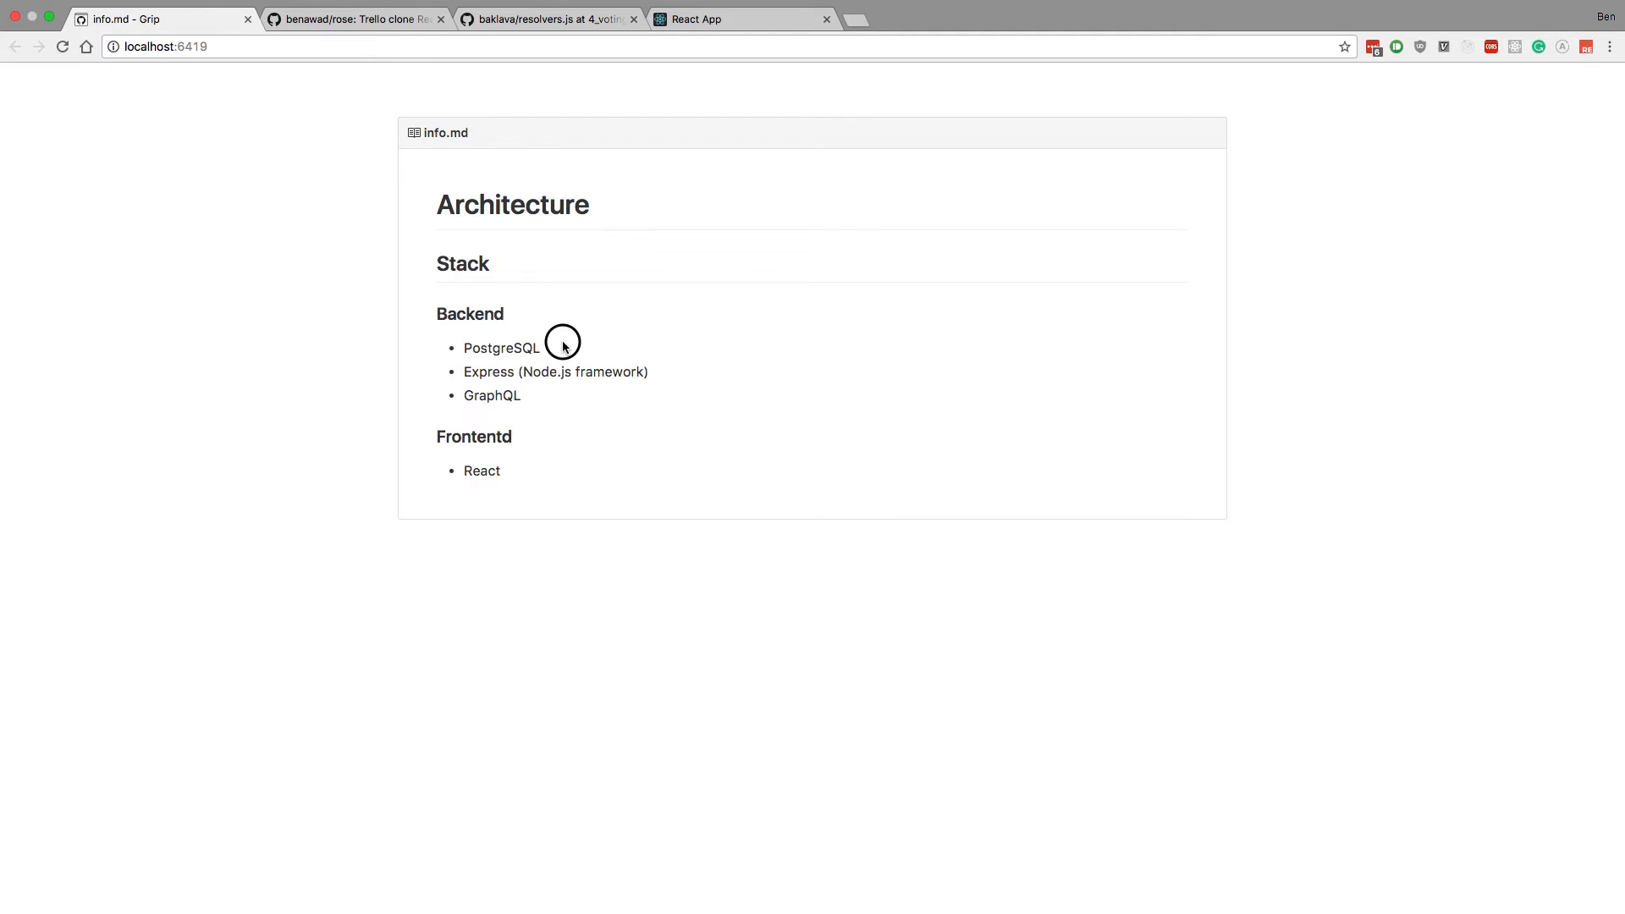
mouse_move(199, 380)
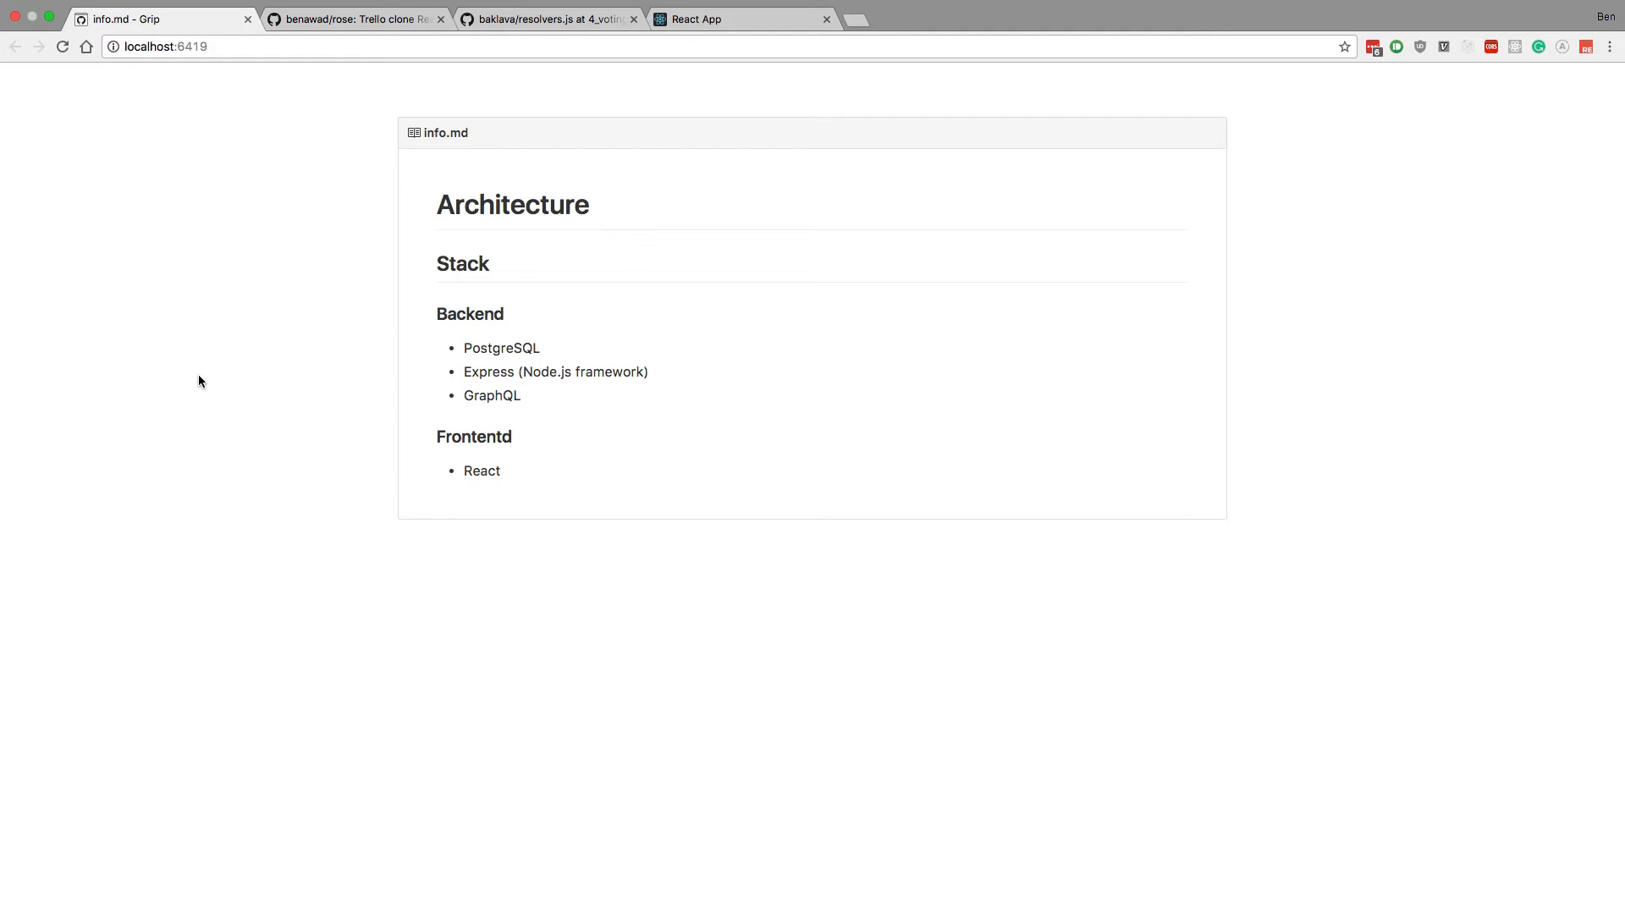
mouse_move(561, 354)
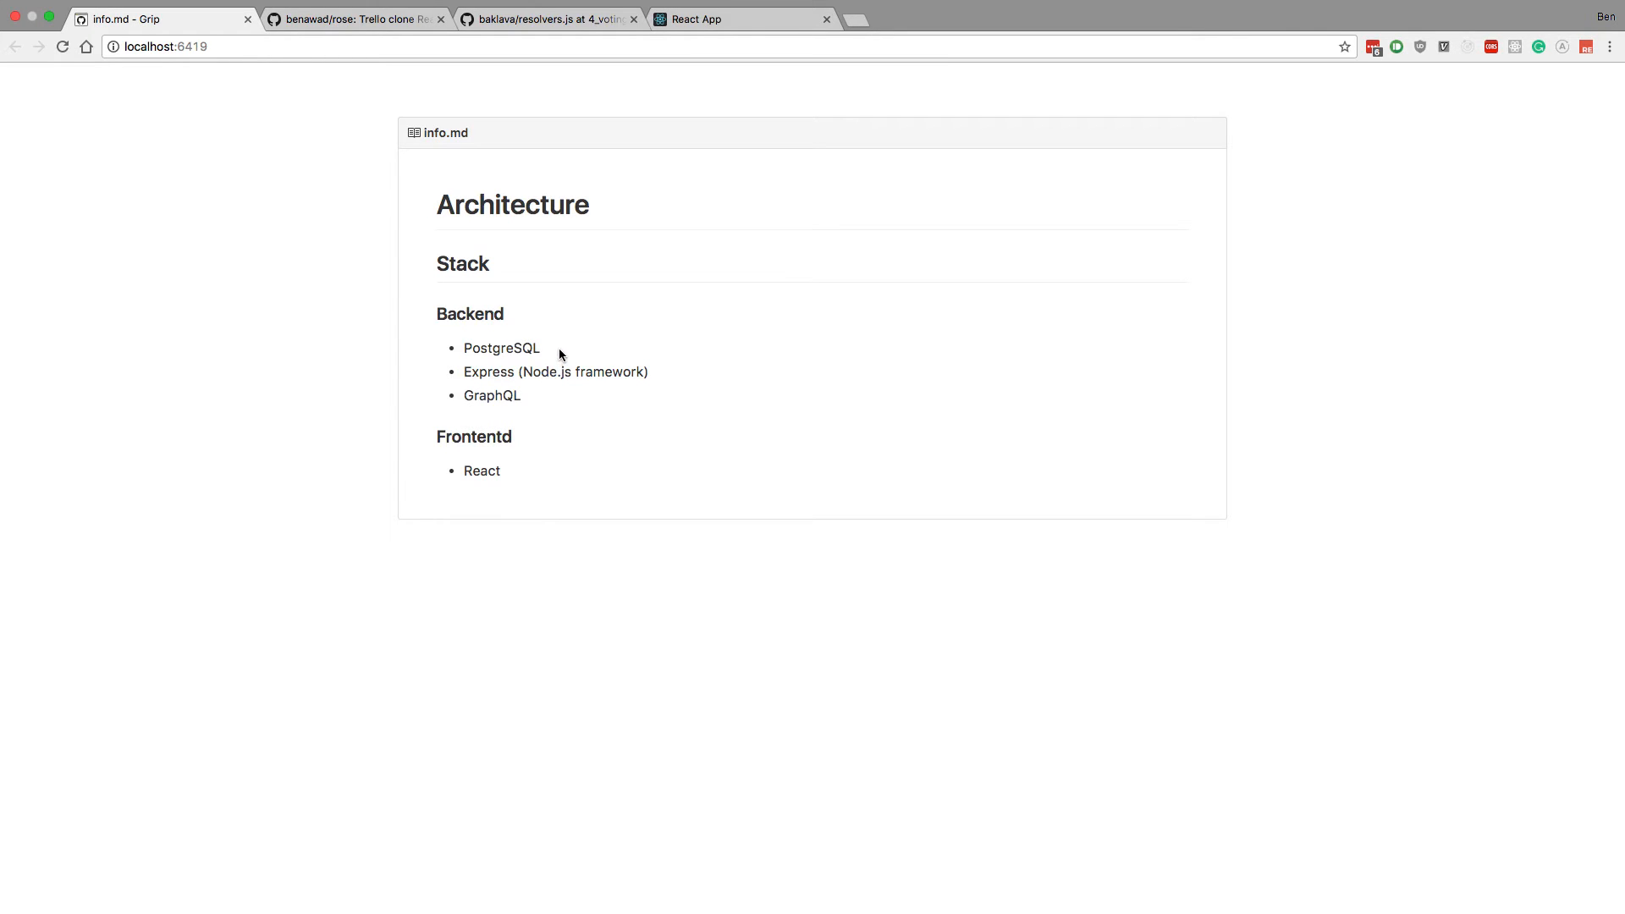
mouse_move(740, 371)
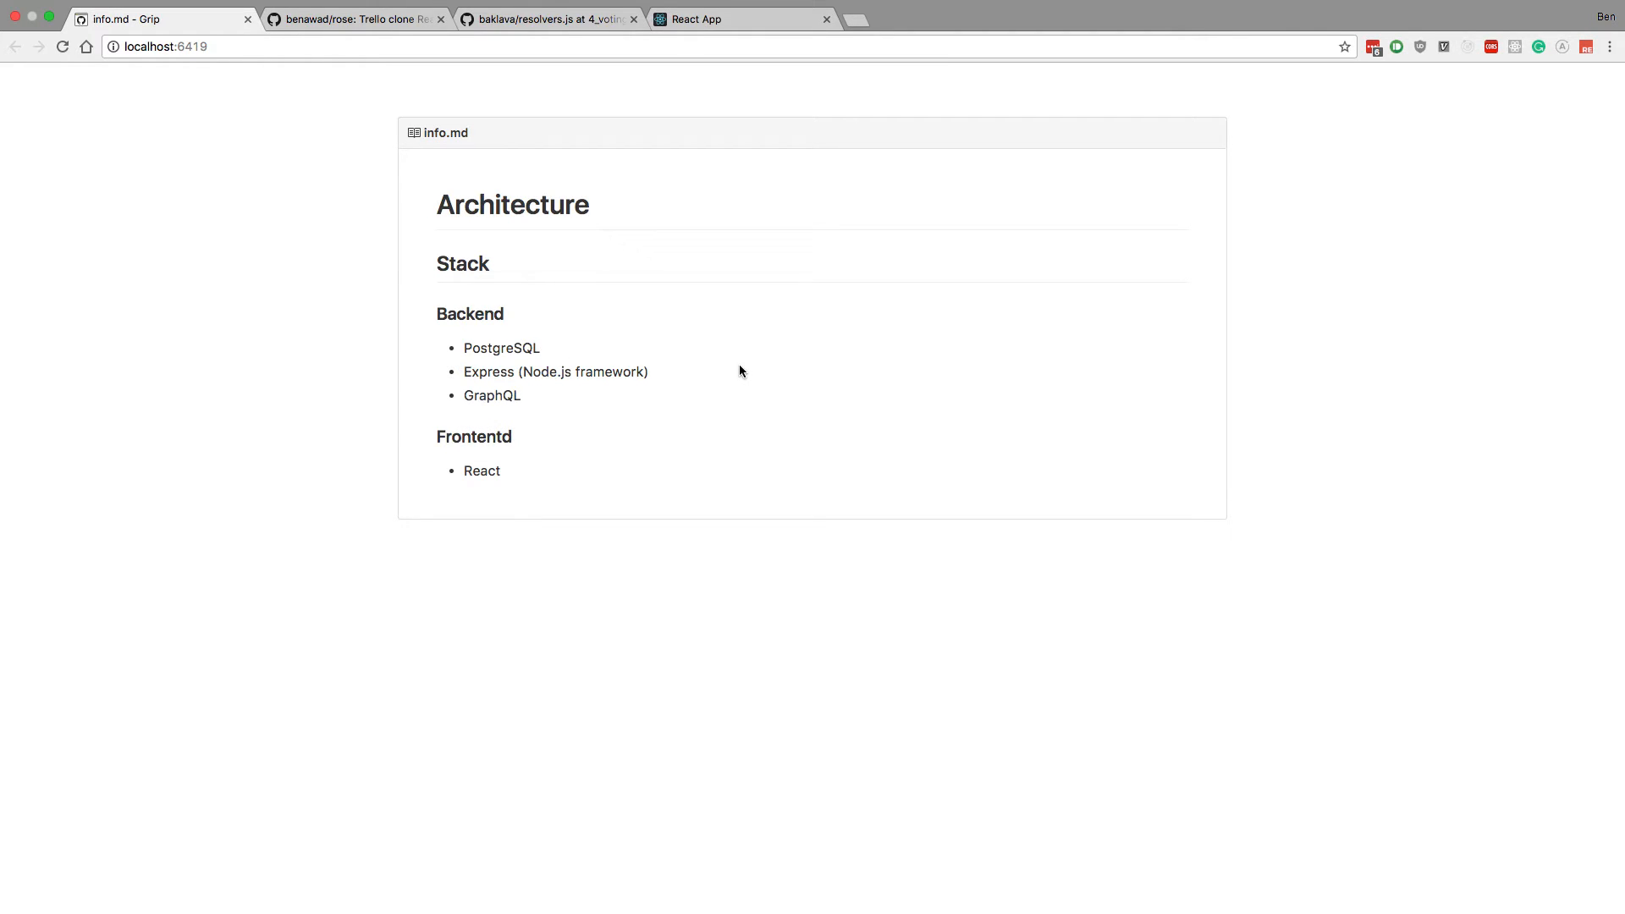
mouse_move(511, 343)
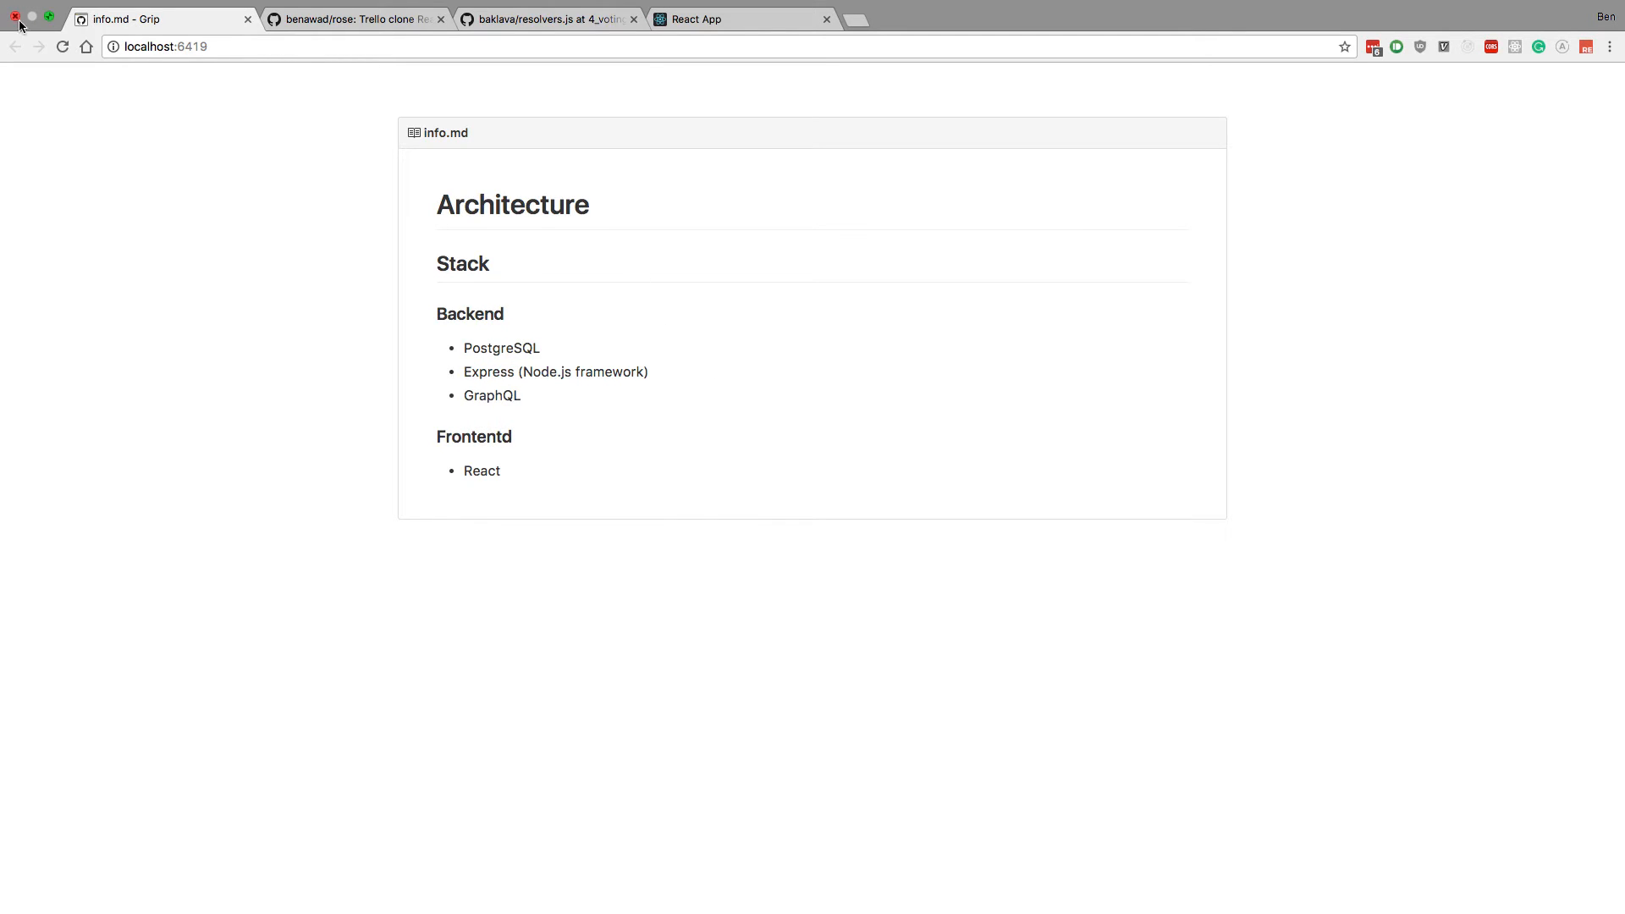
mouse_move(626, 276)
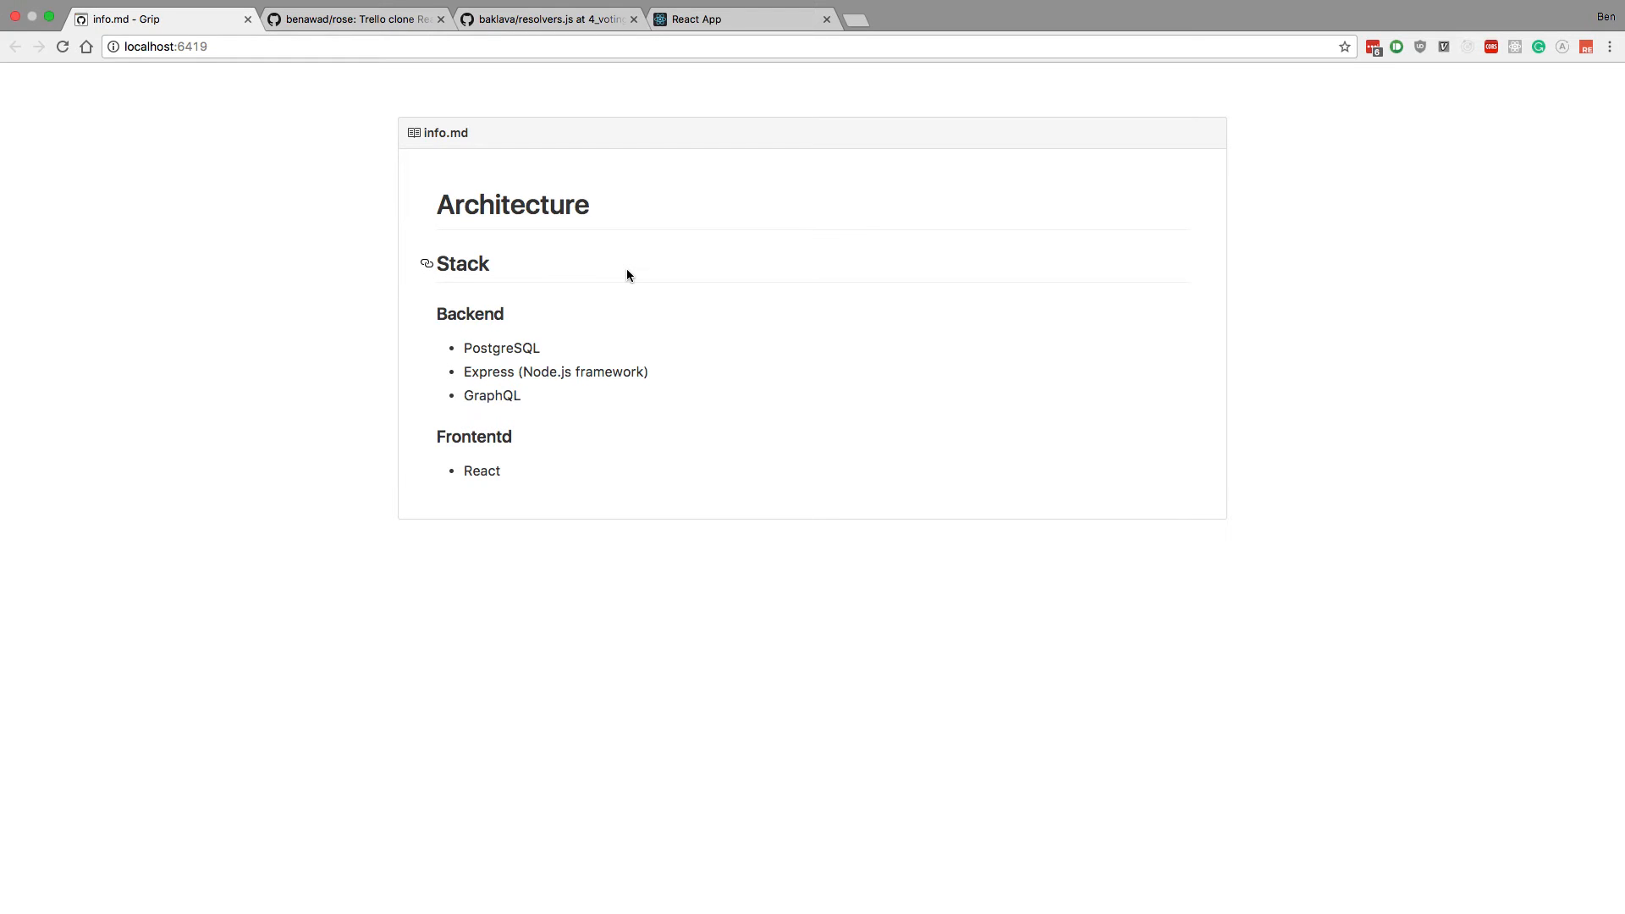
mouse_move(677, 307)
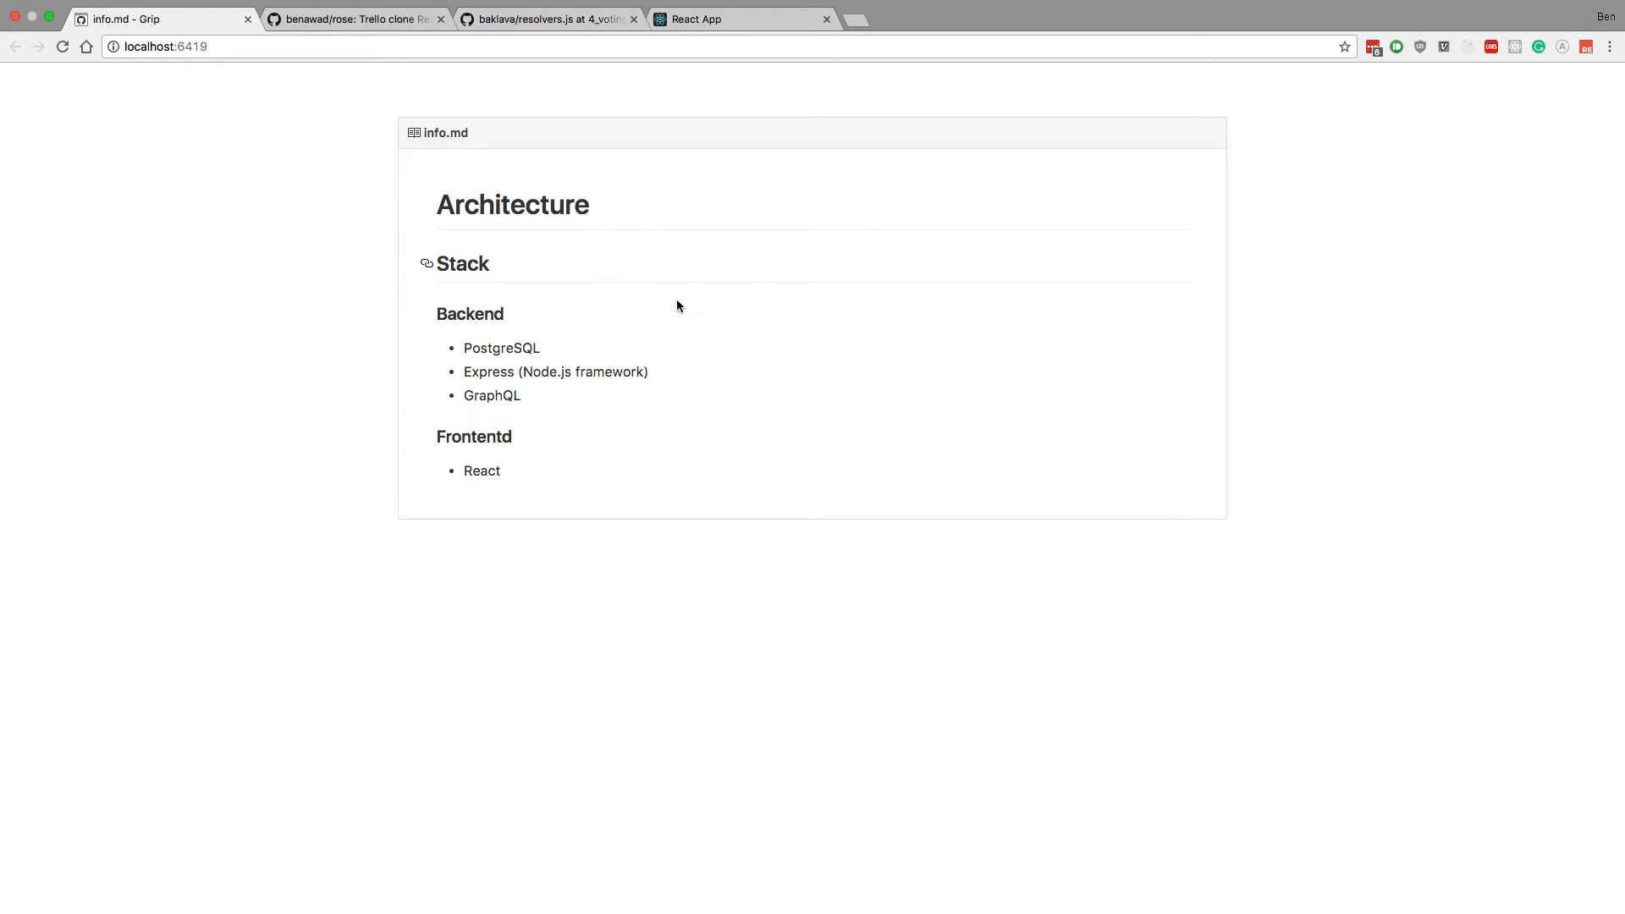
mouse_move(335, 349)
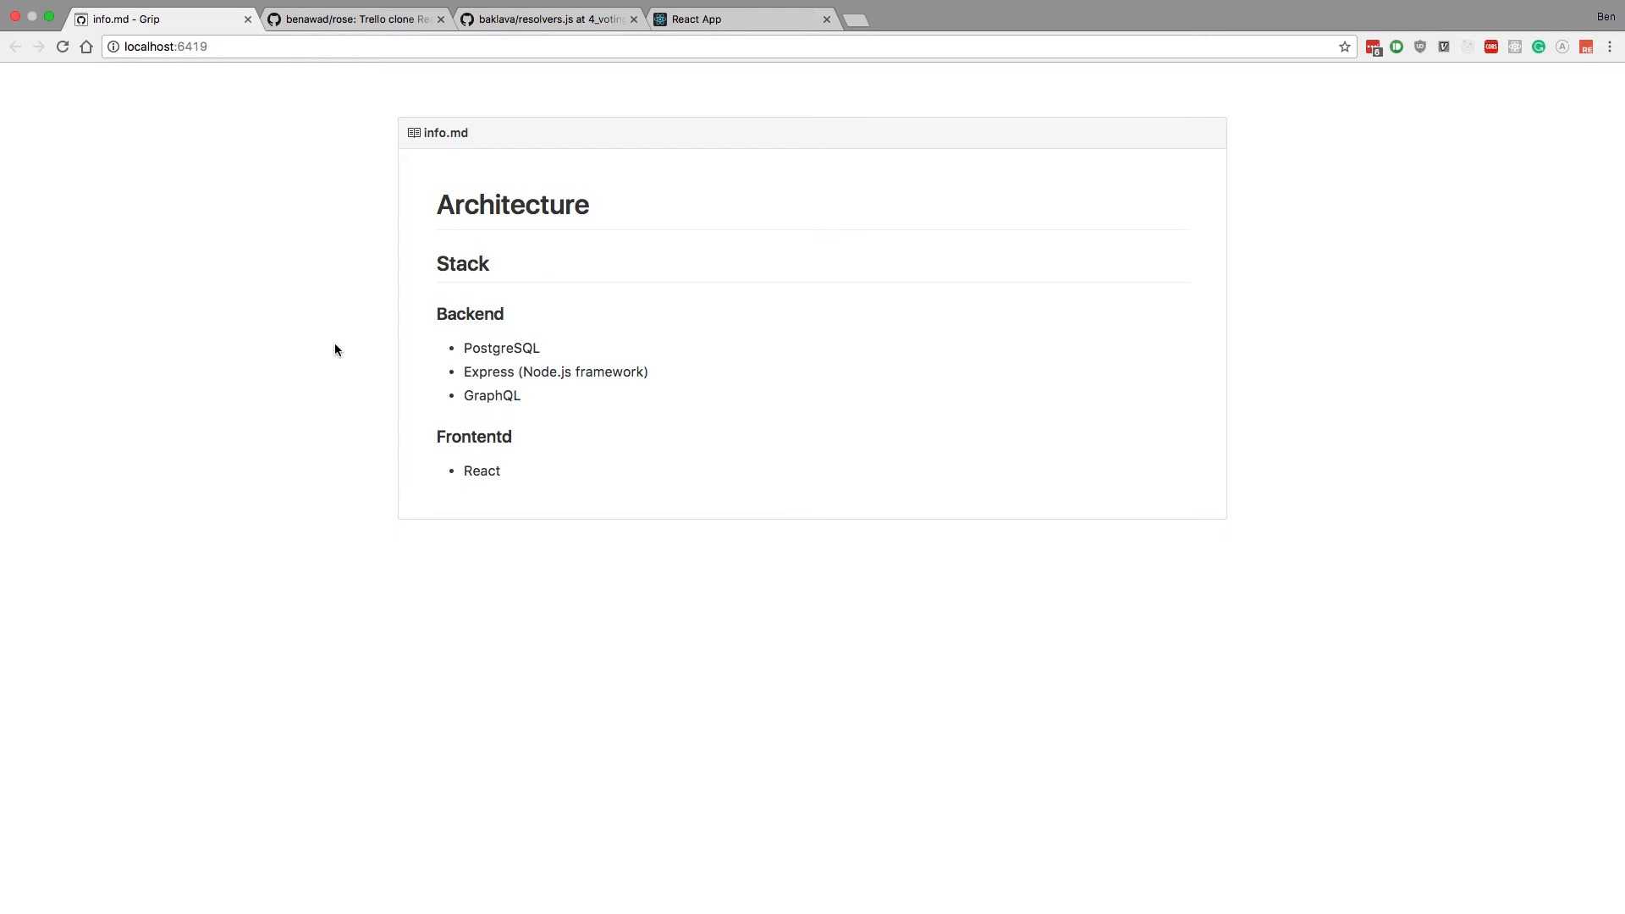
double_click(501, 346)
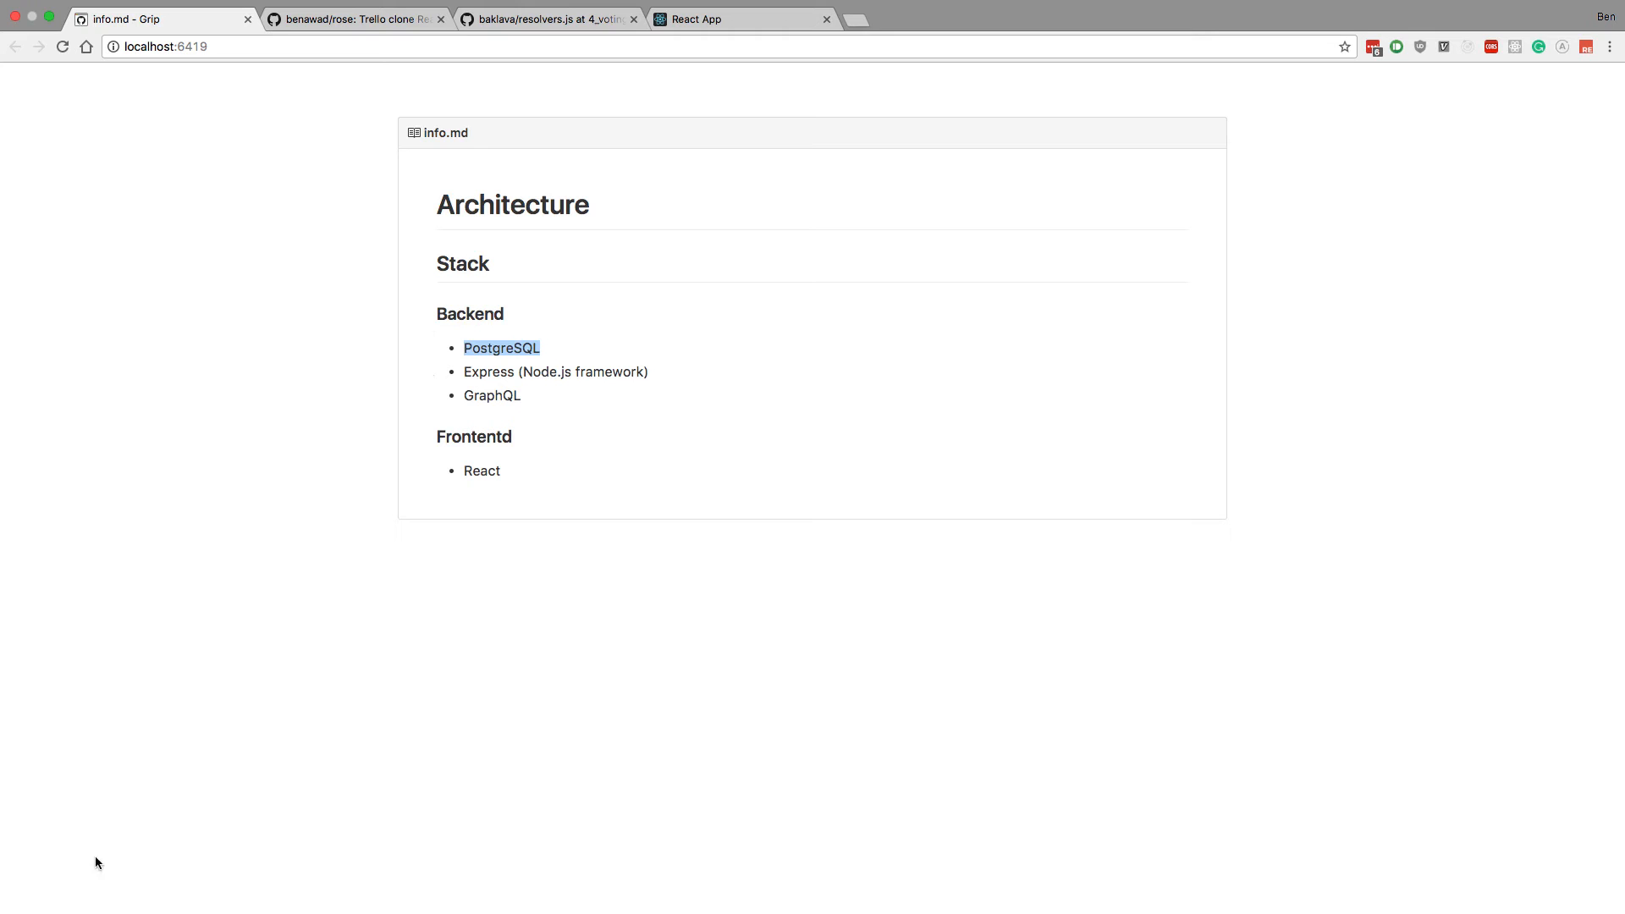
mouse_move(9, 807)
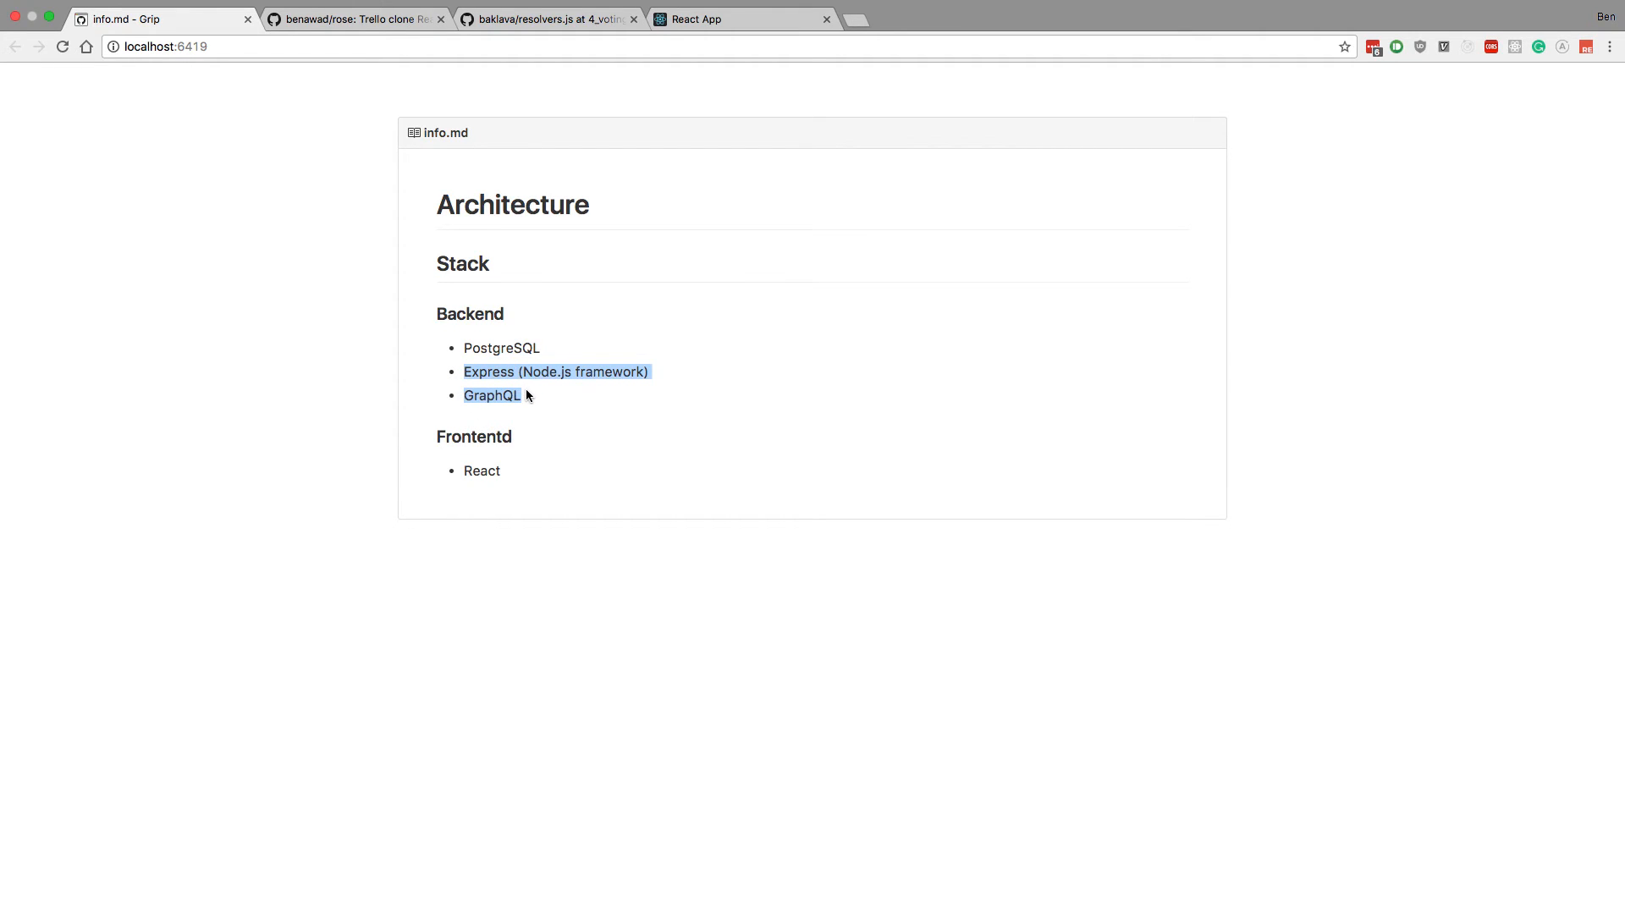
mouse_move(521, 367)
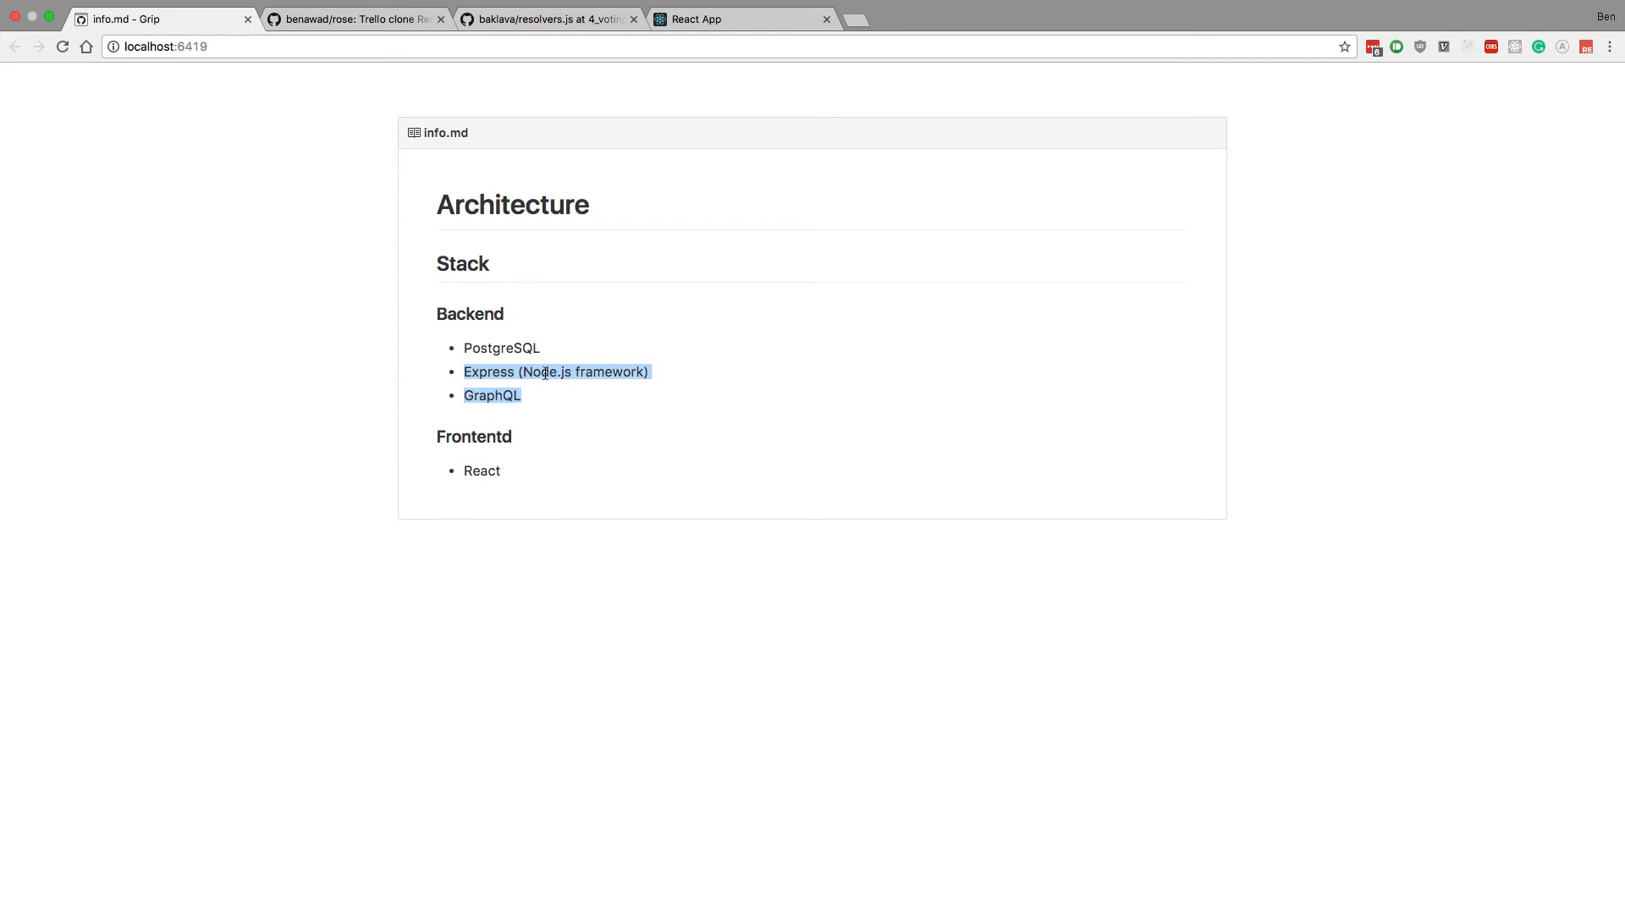
mouse_move(550, 435)
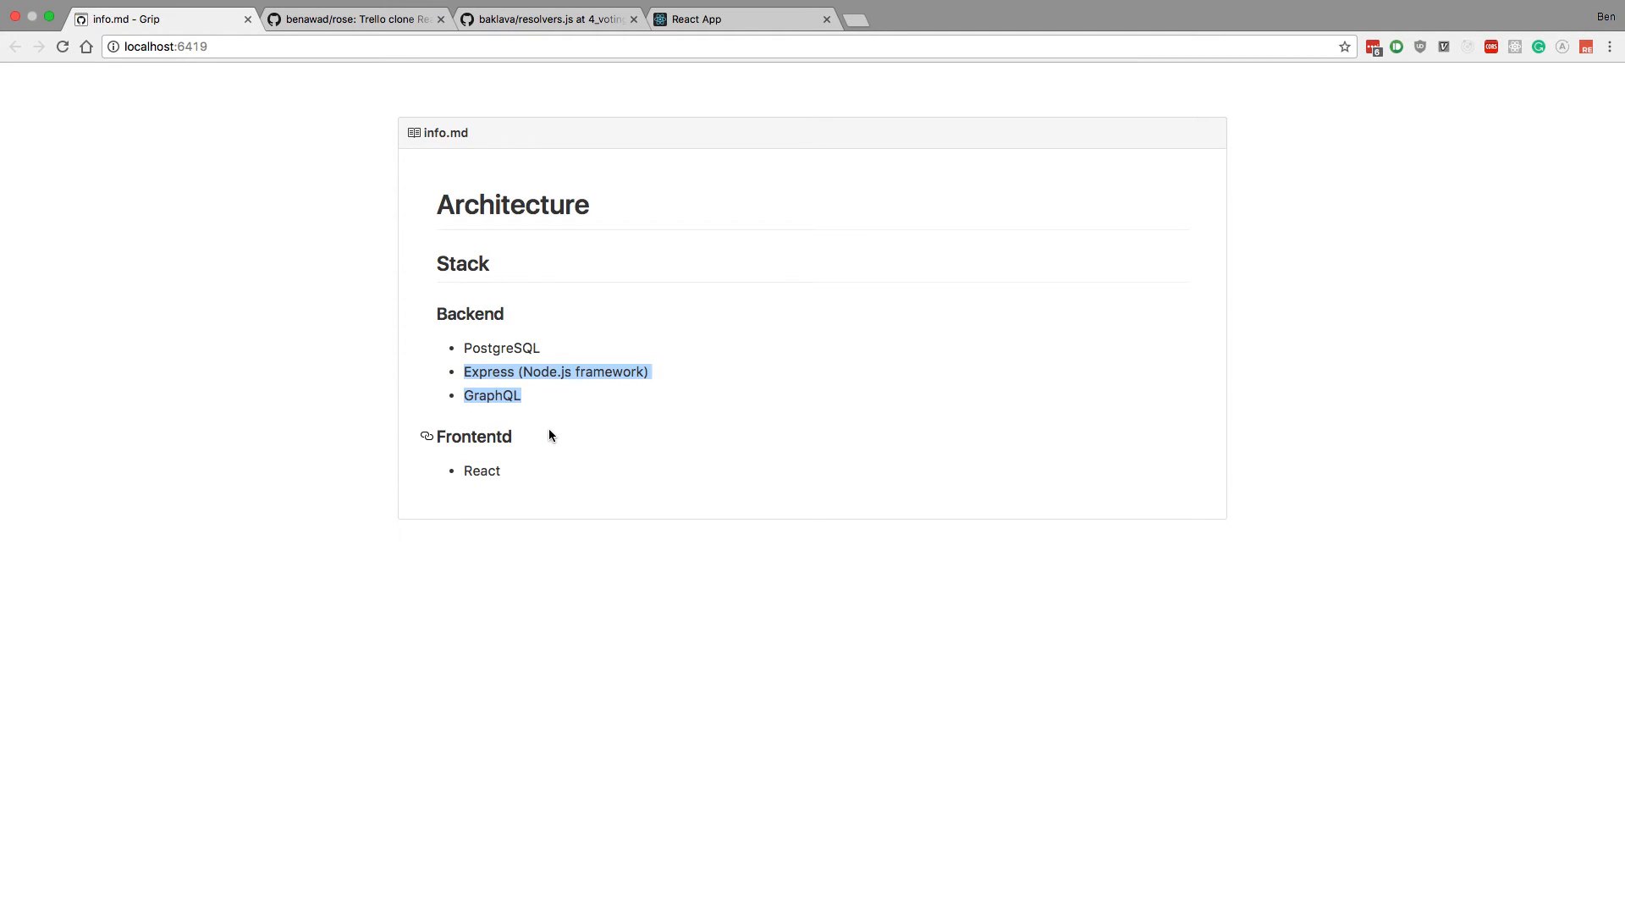
mouse_move(408, 370)
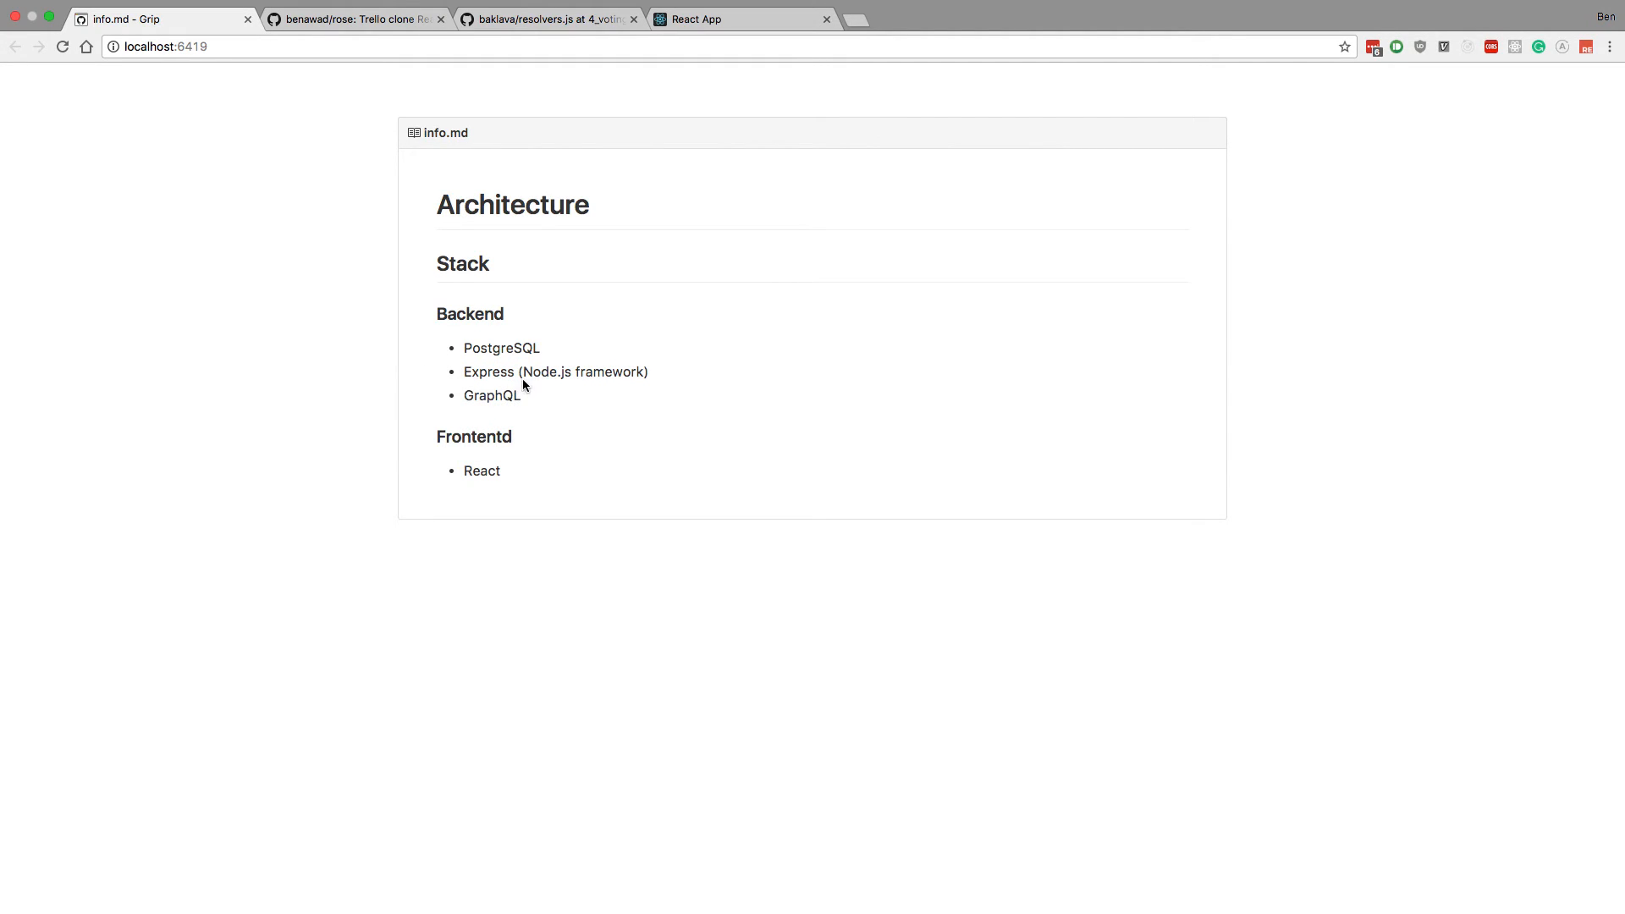
double_click(501, 347)
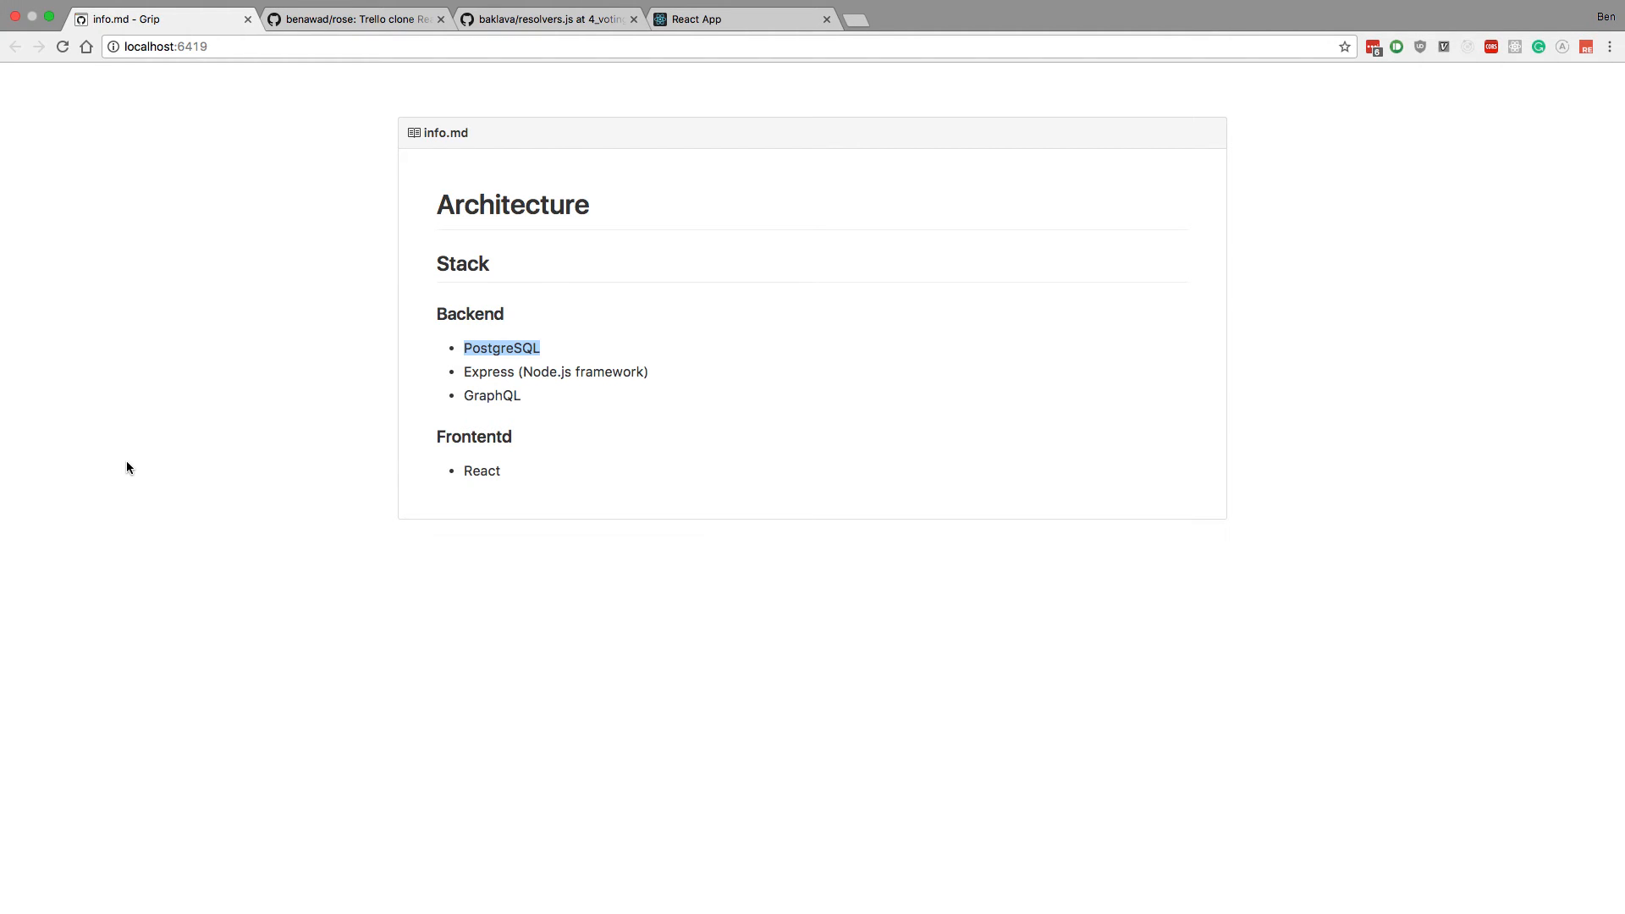
mouse_move(511, 429)
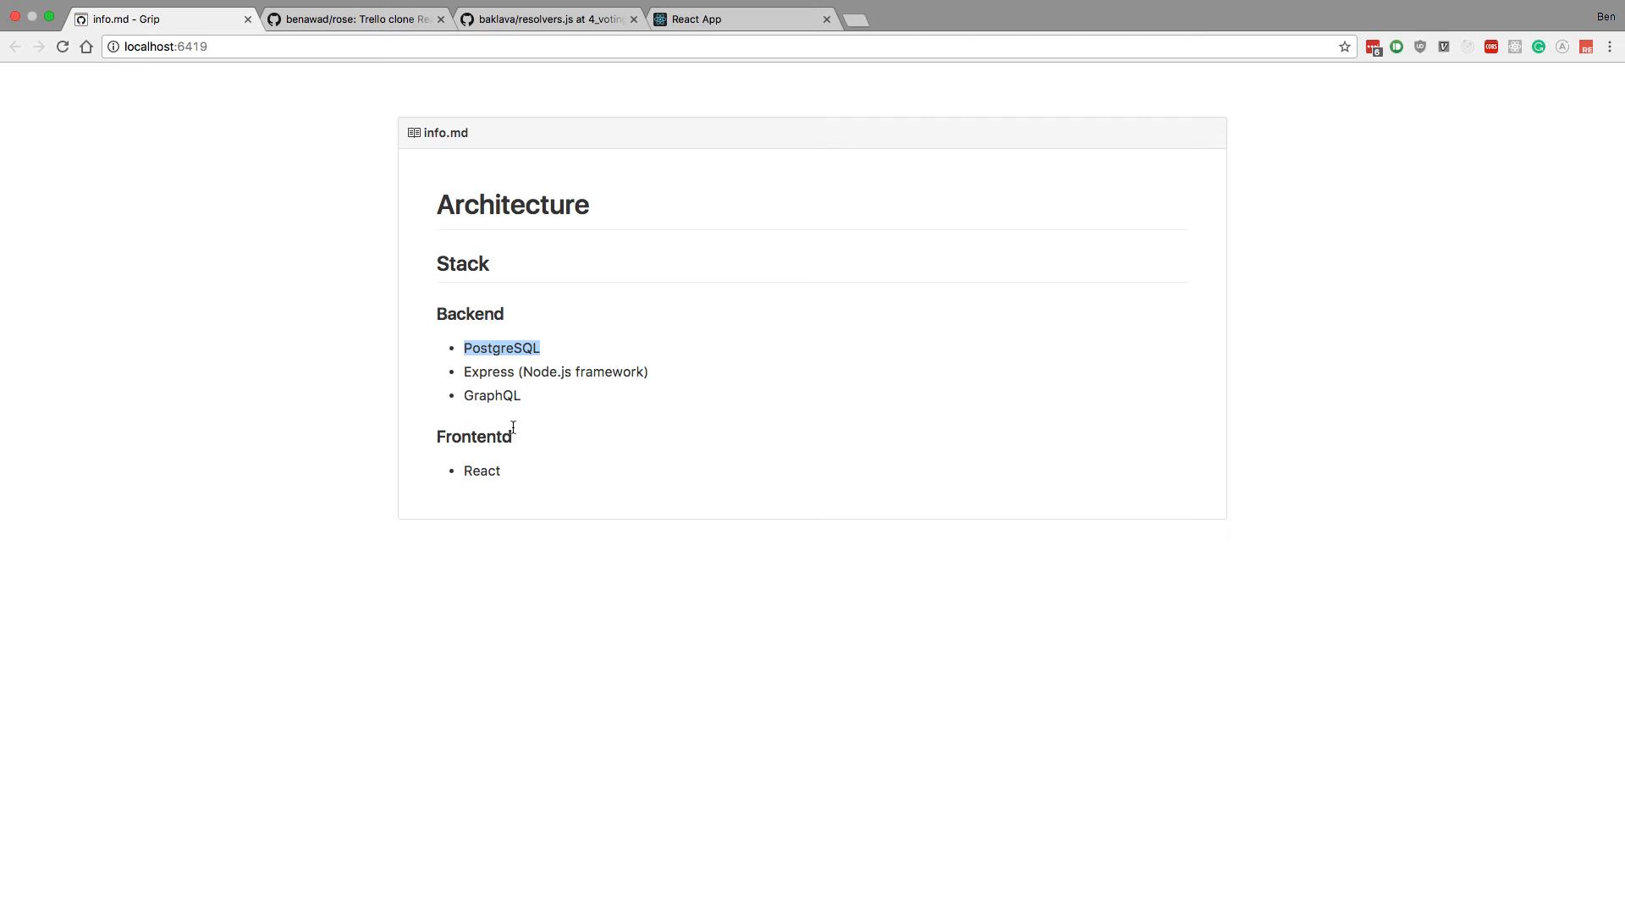
mouse_move(513, 402)
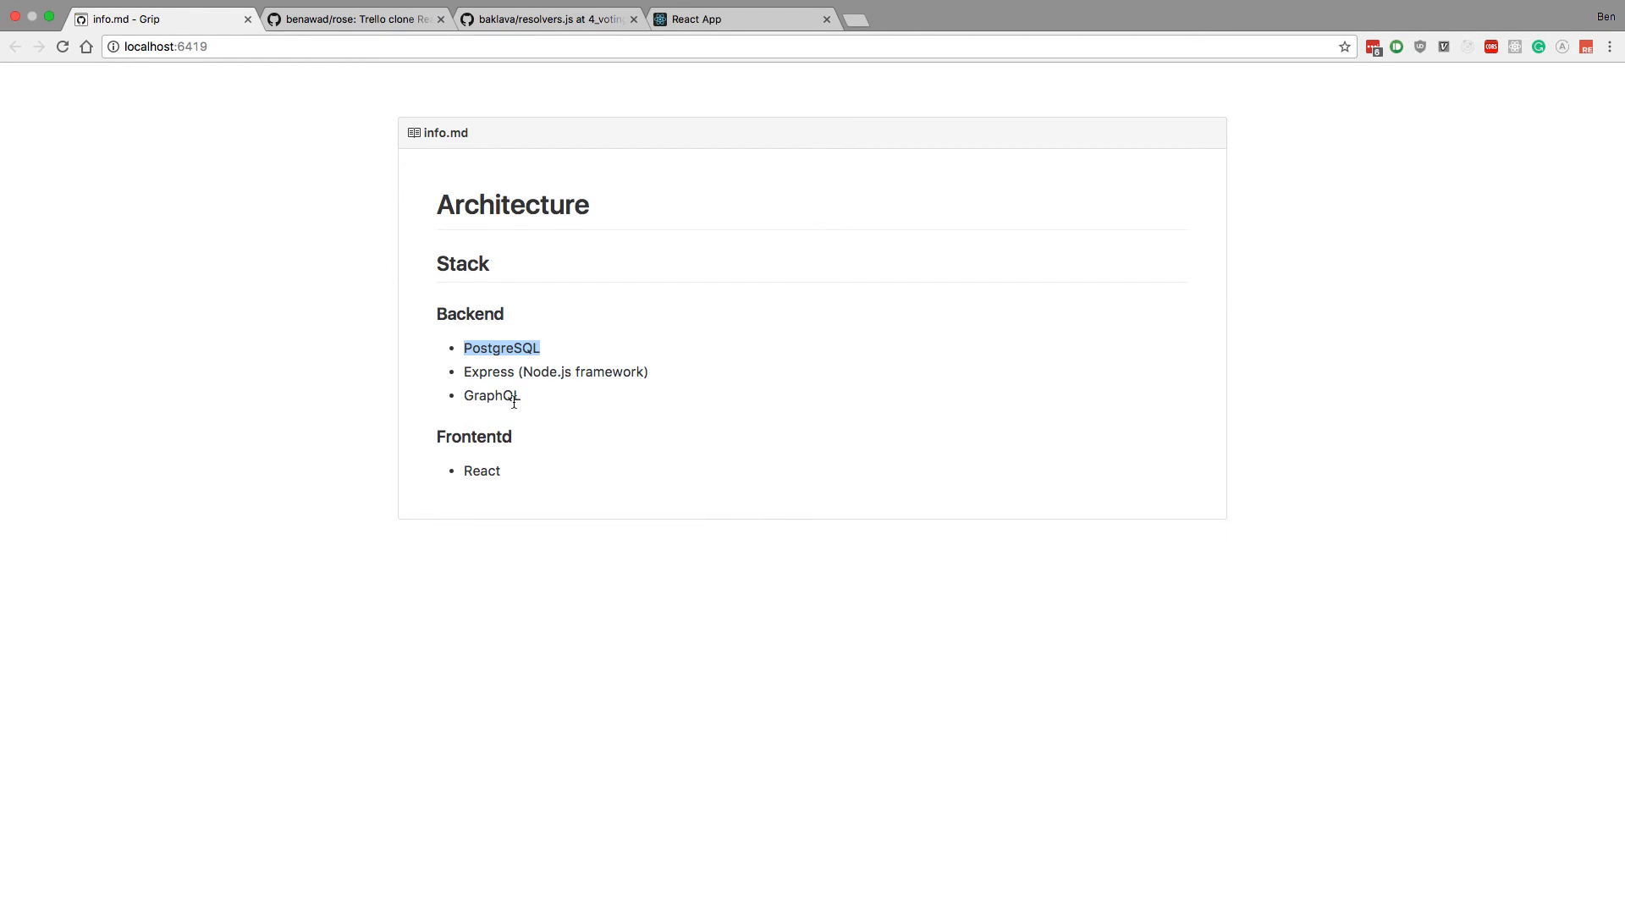
mouse_move(566, 561)
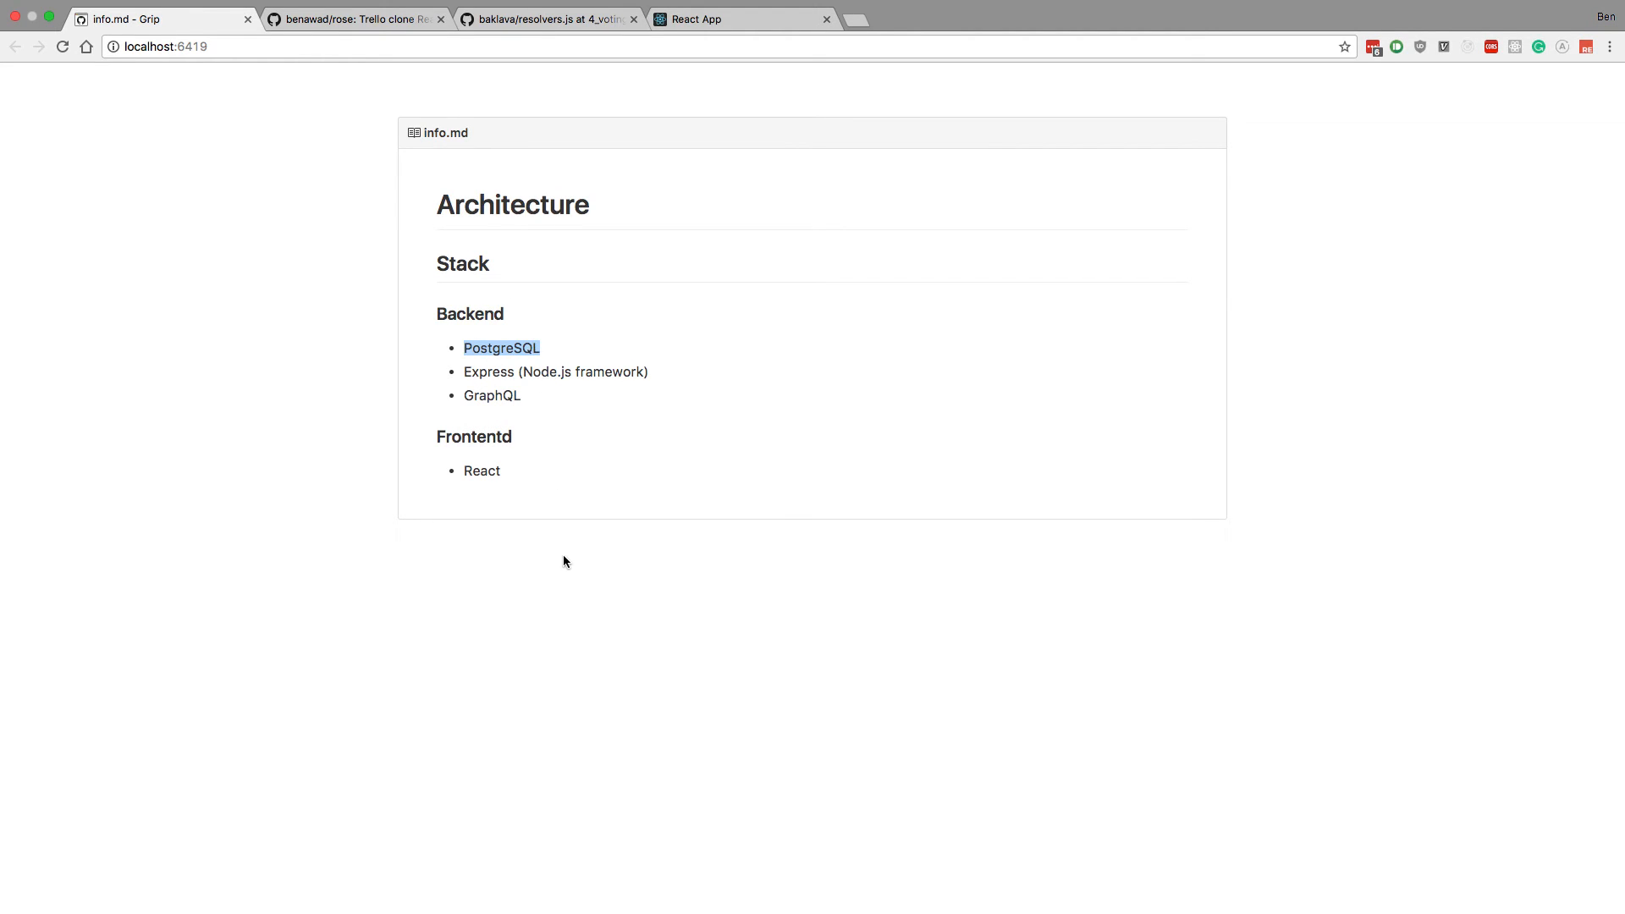
mouse_move(551, 428)
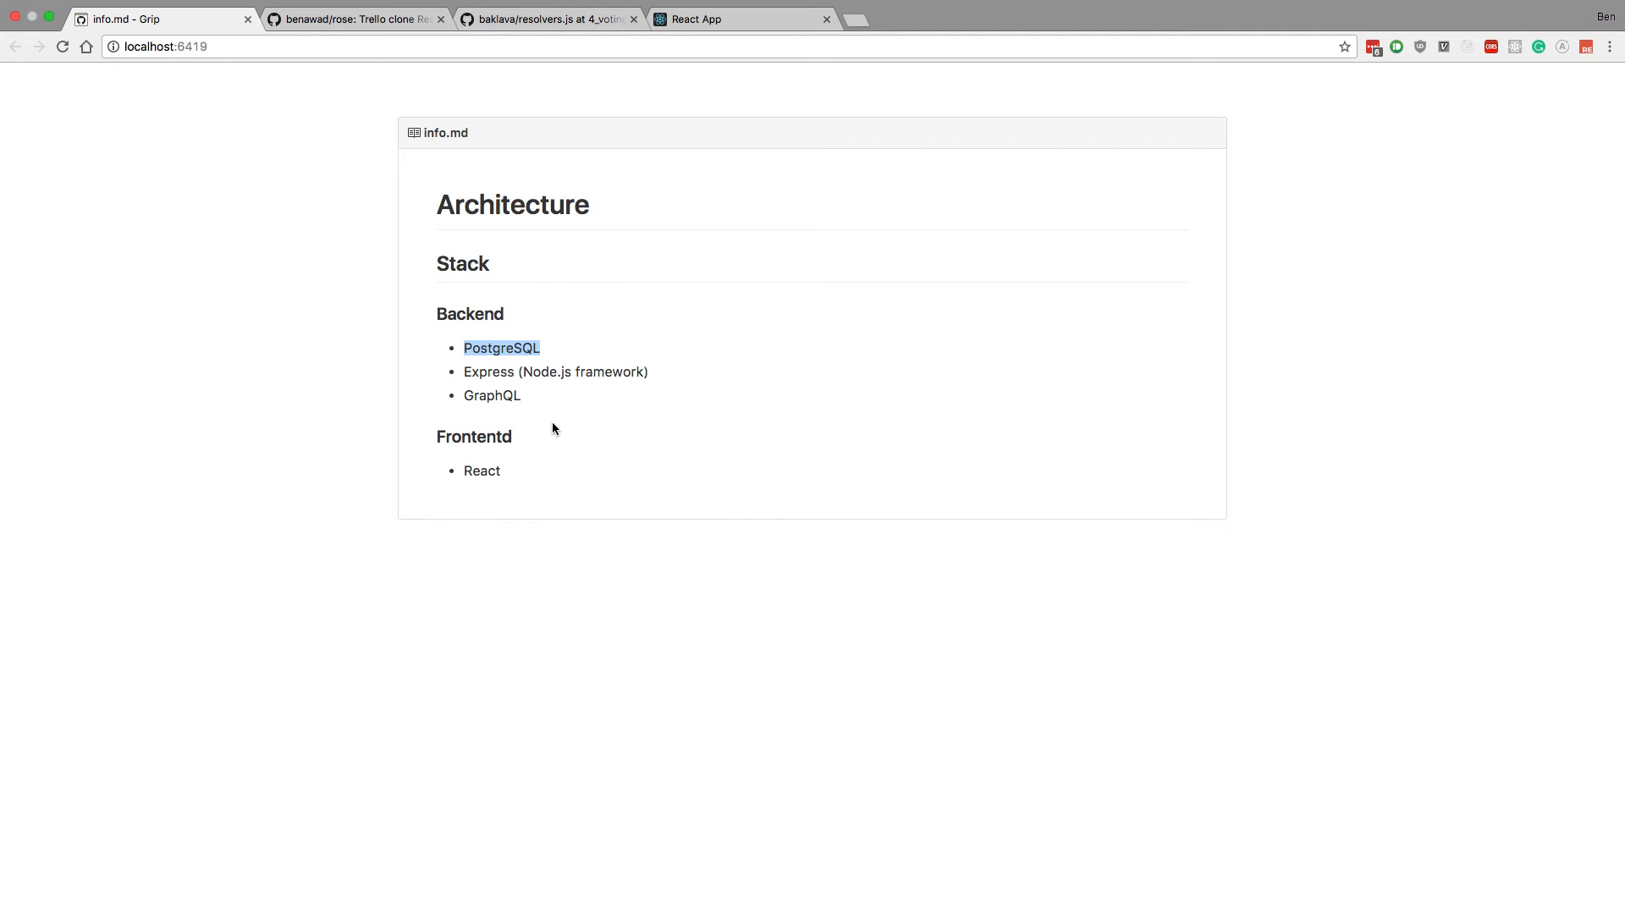
mouse_move(548, 365)
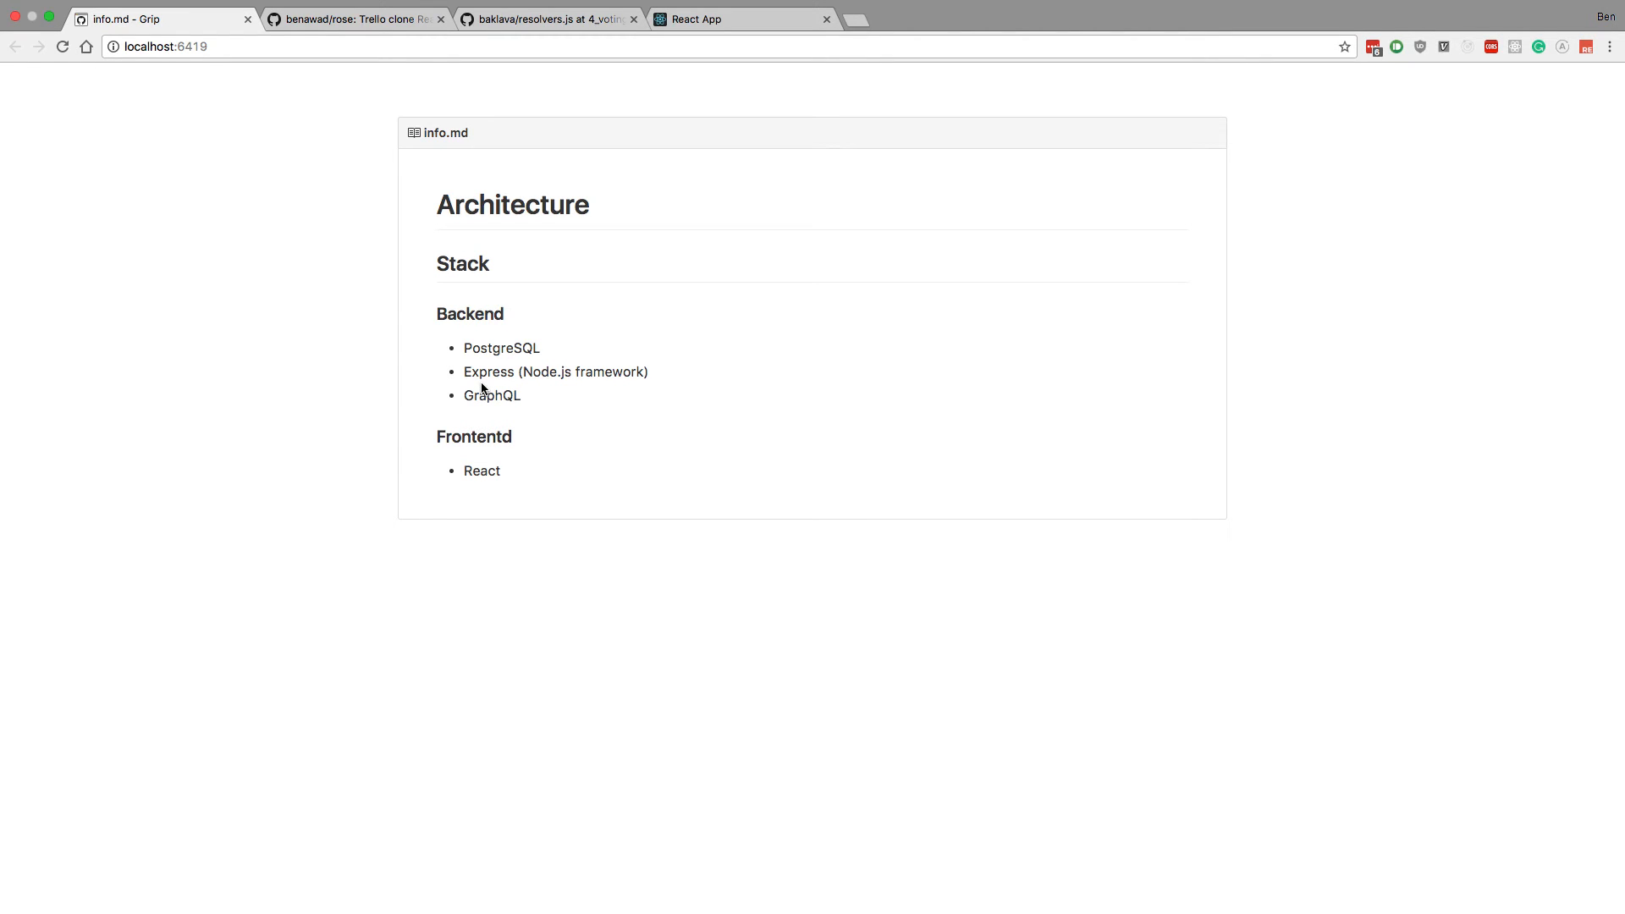
mouse_move(530, 350)
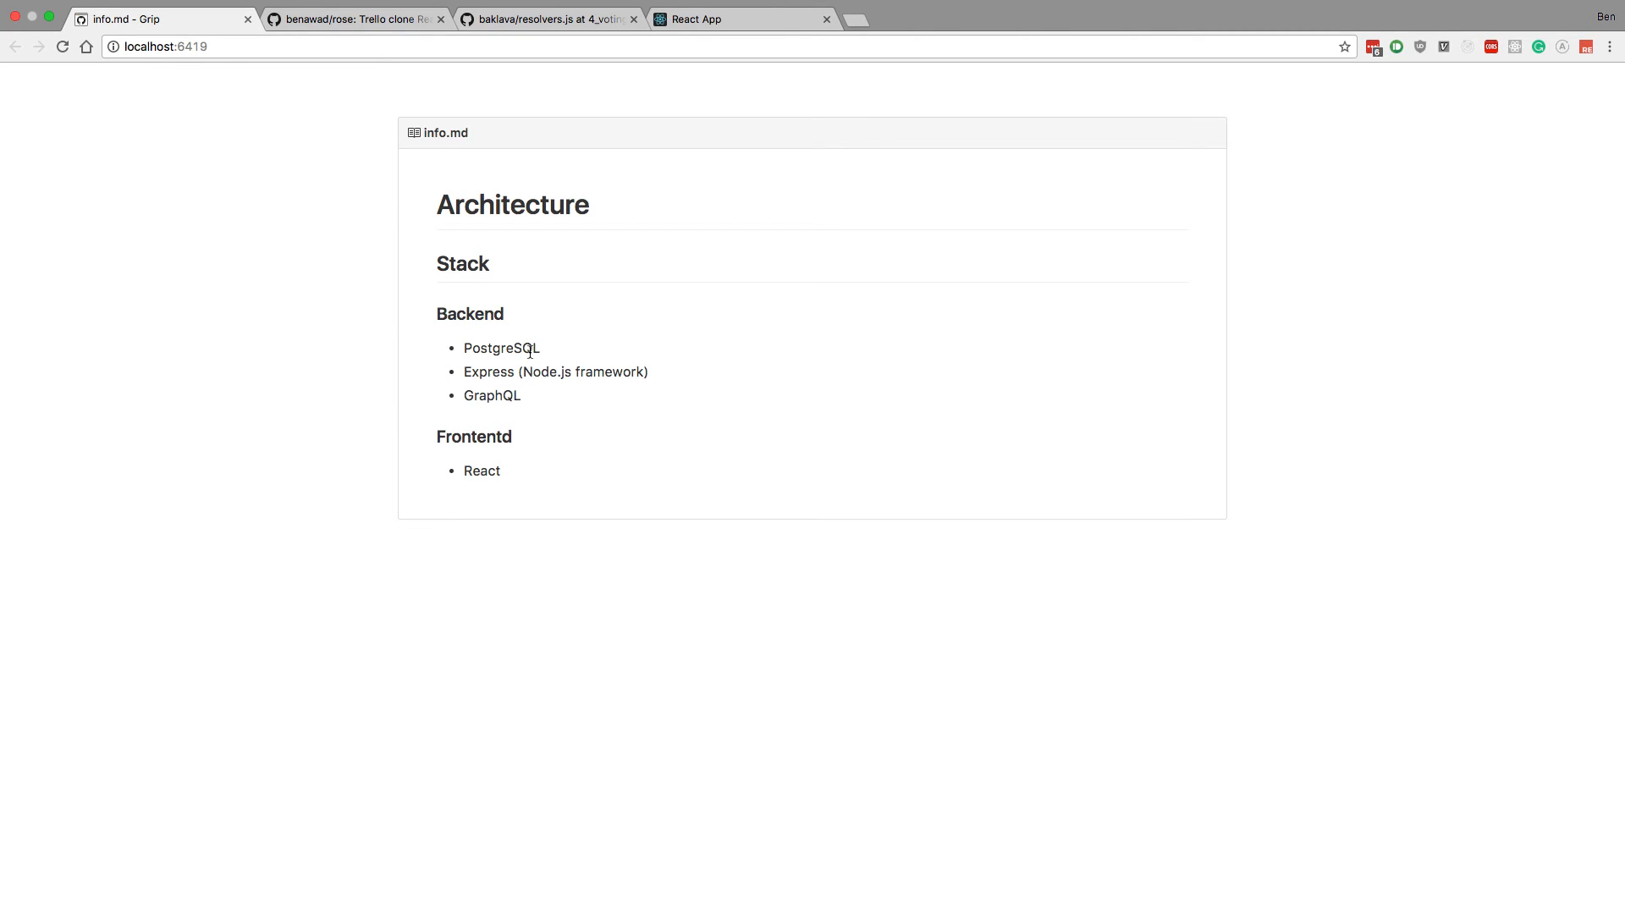
mouse_move(524, 398)
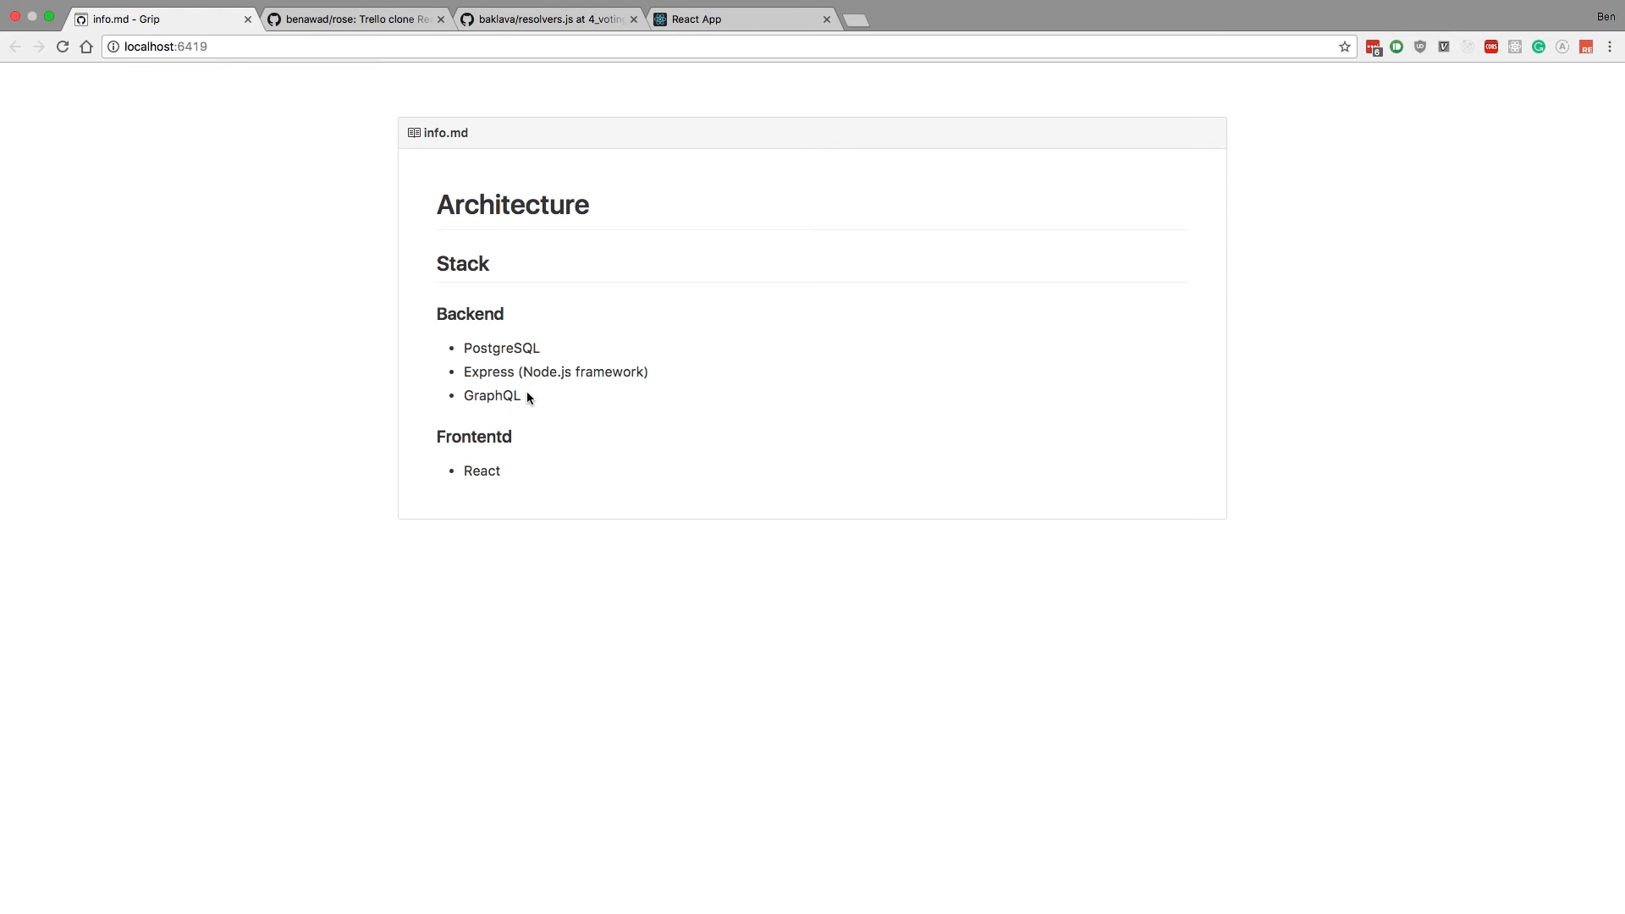
mouse_move(739, 377)
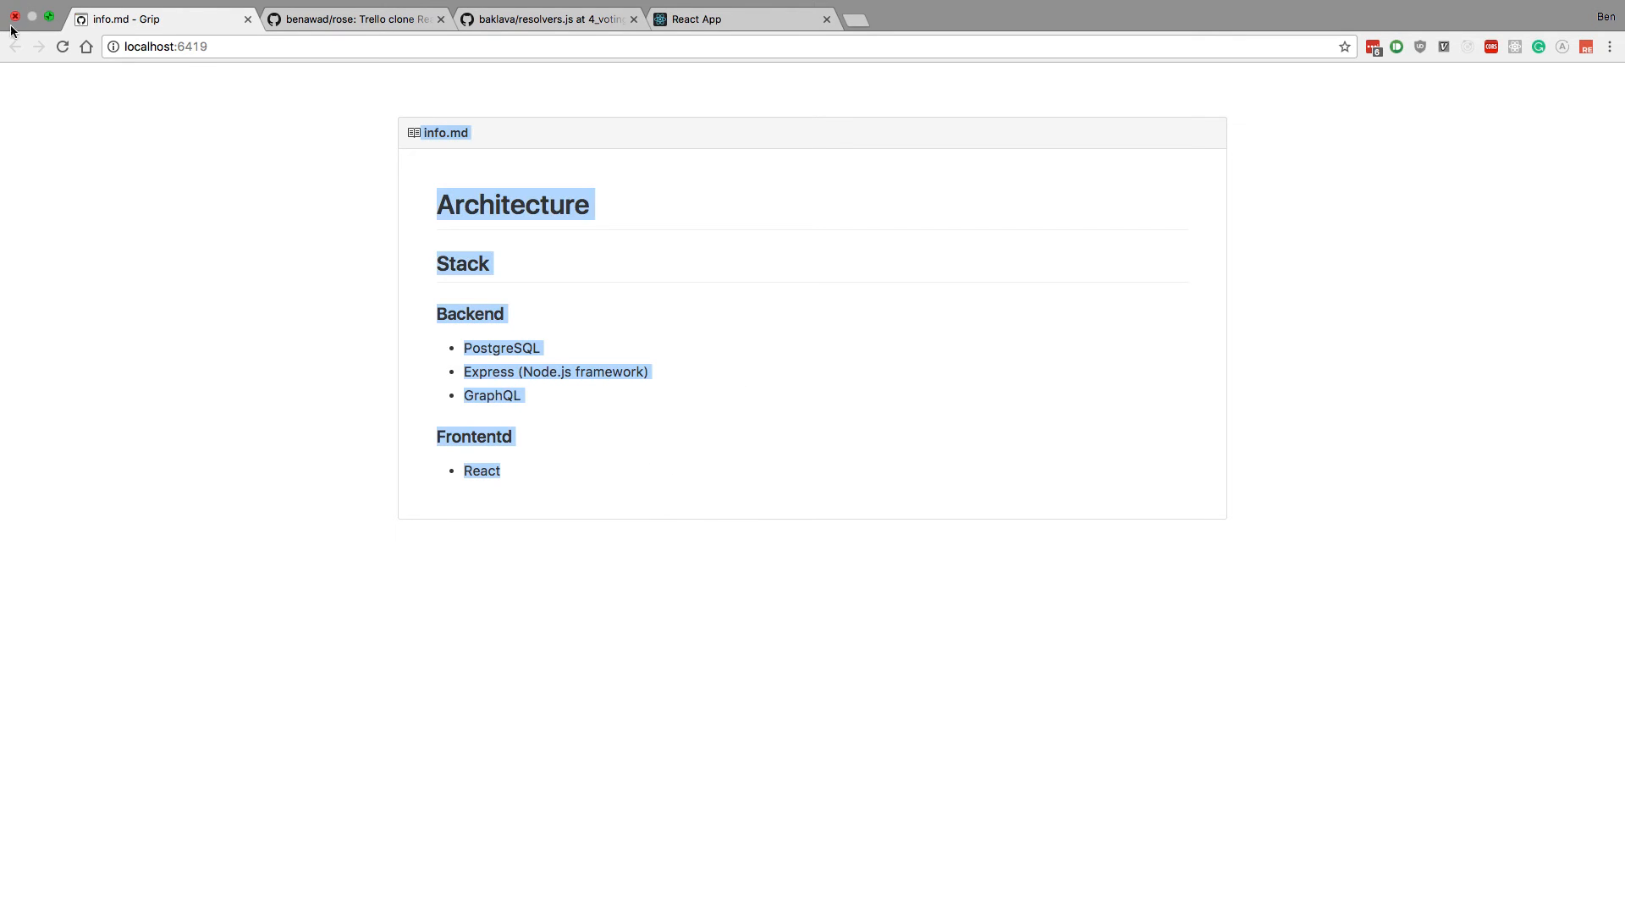
left_click(771, 403)
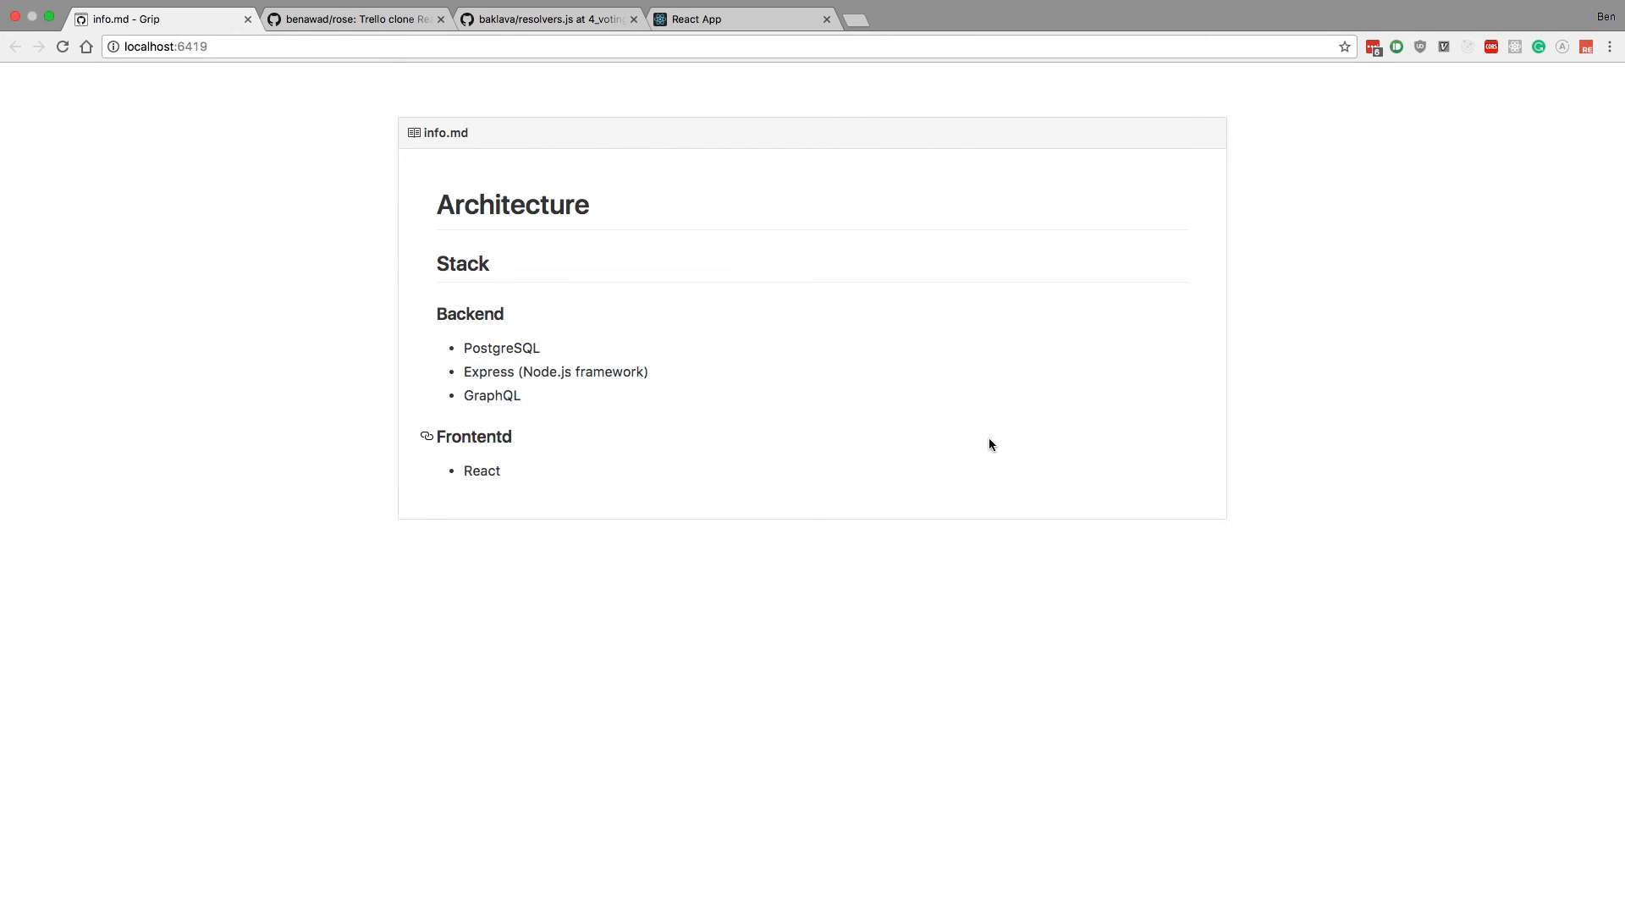
mouse_move(1003, 518)
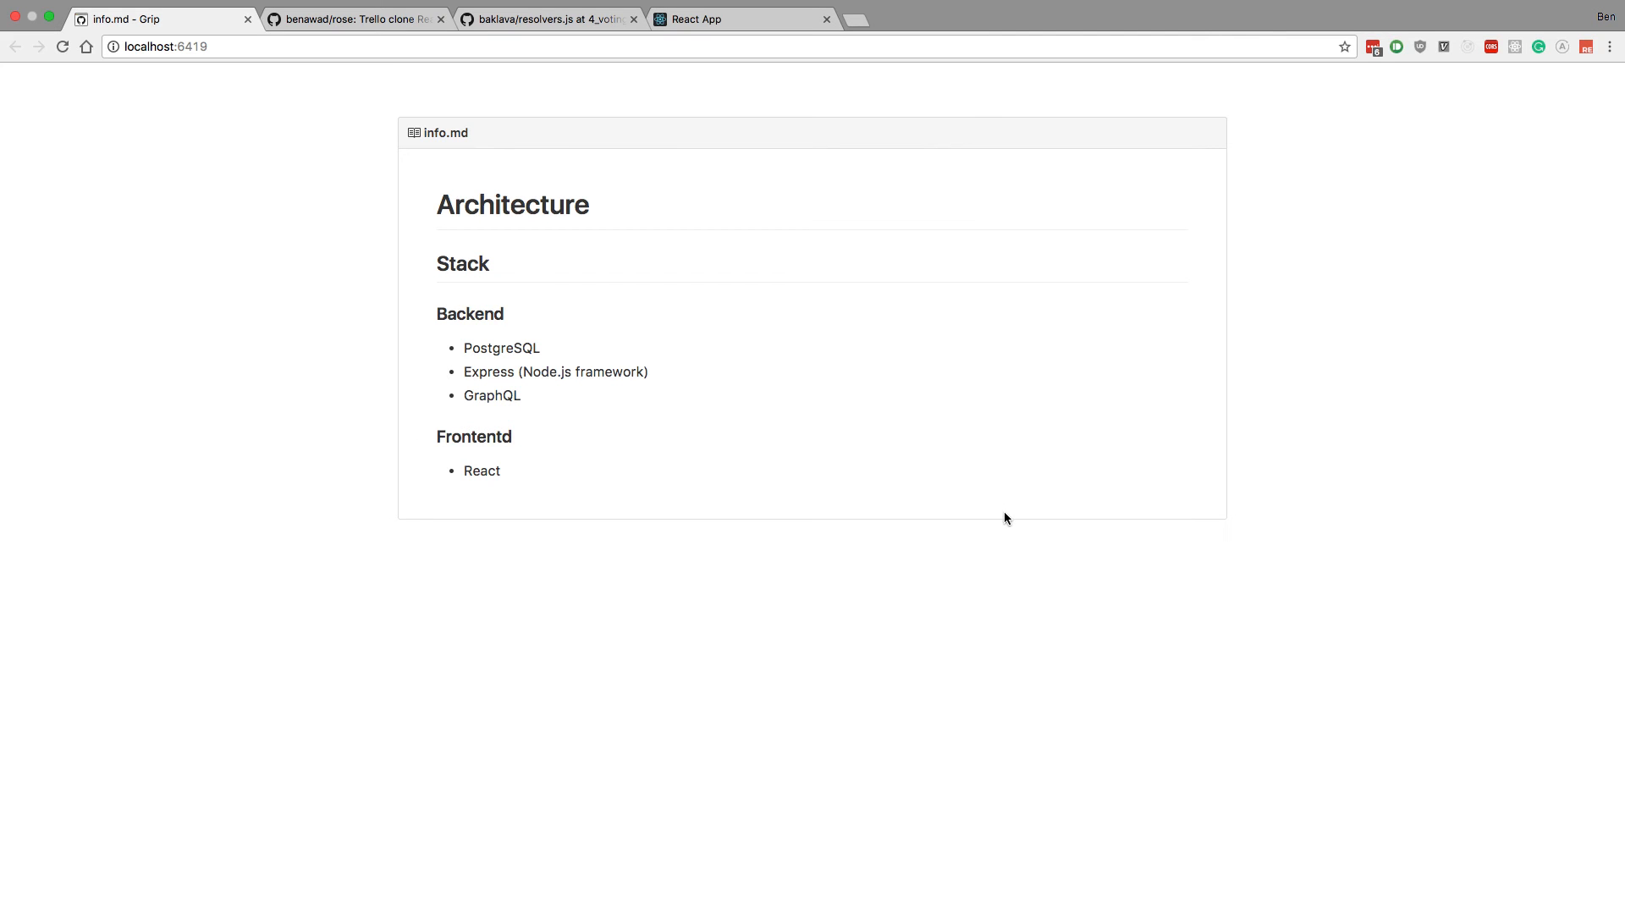
mouse_move(965, 555)
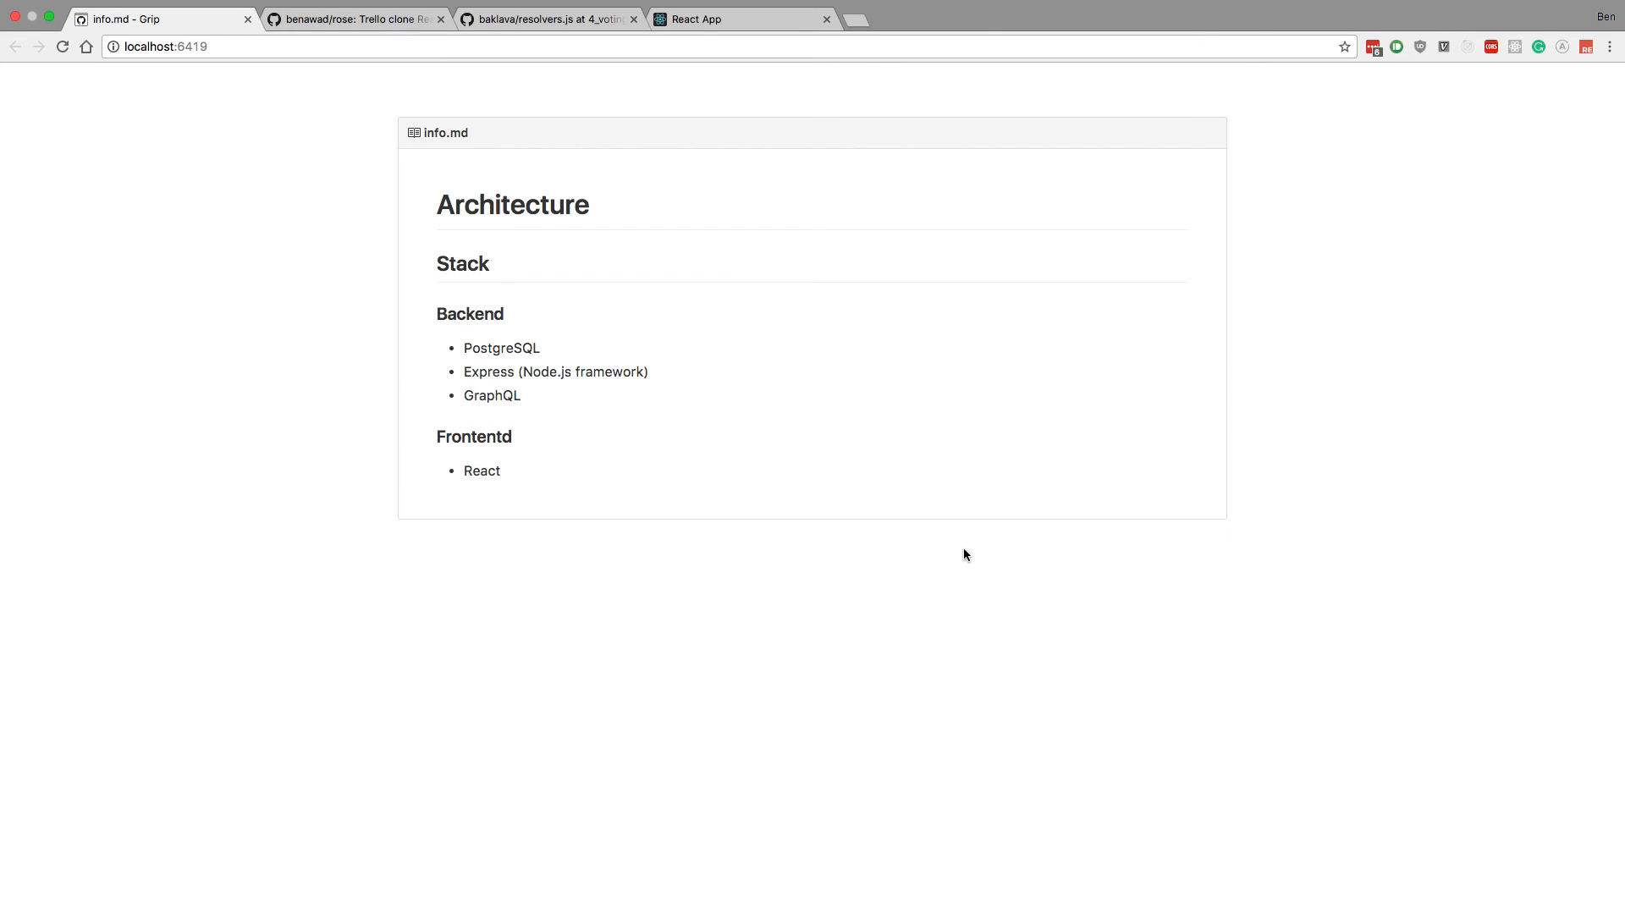
mouse_move(820, 510)
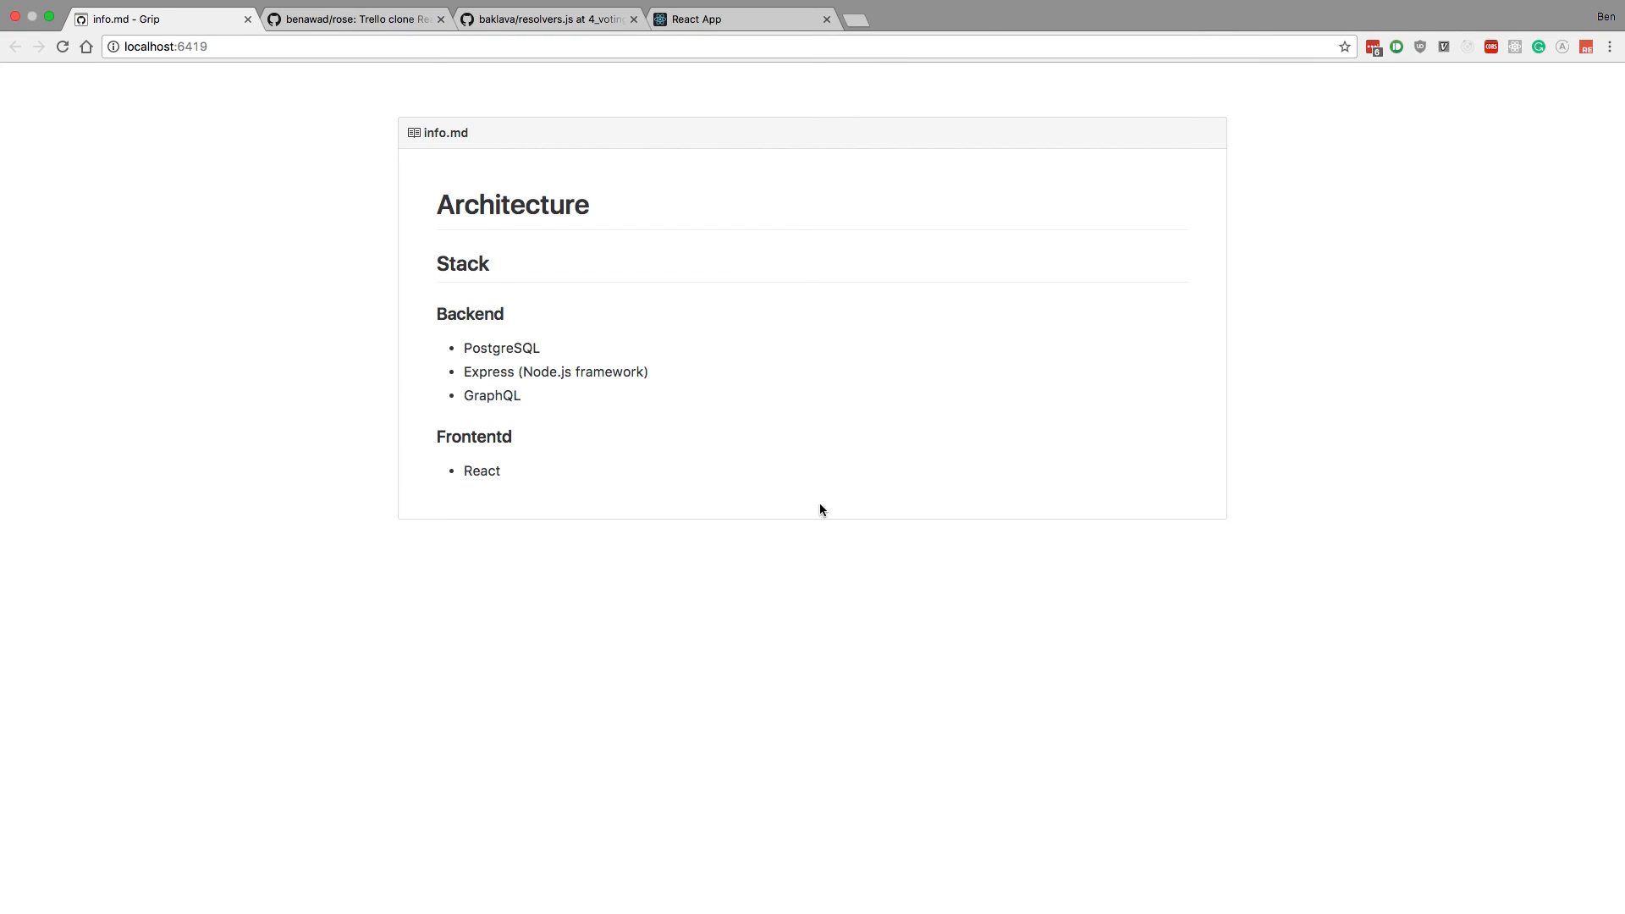
mouse_move(760, 524)
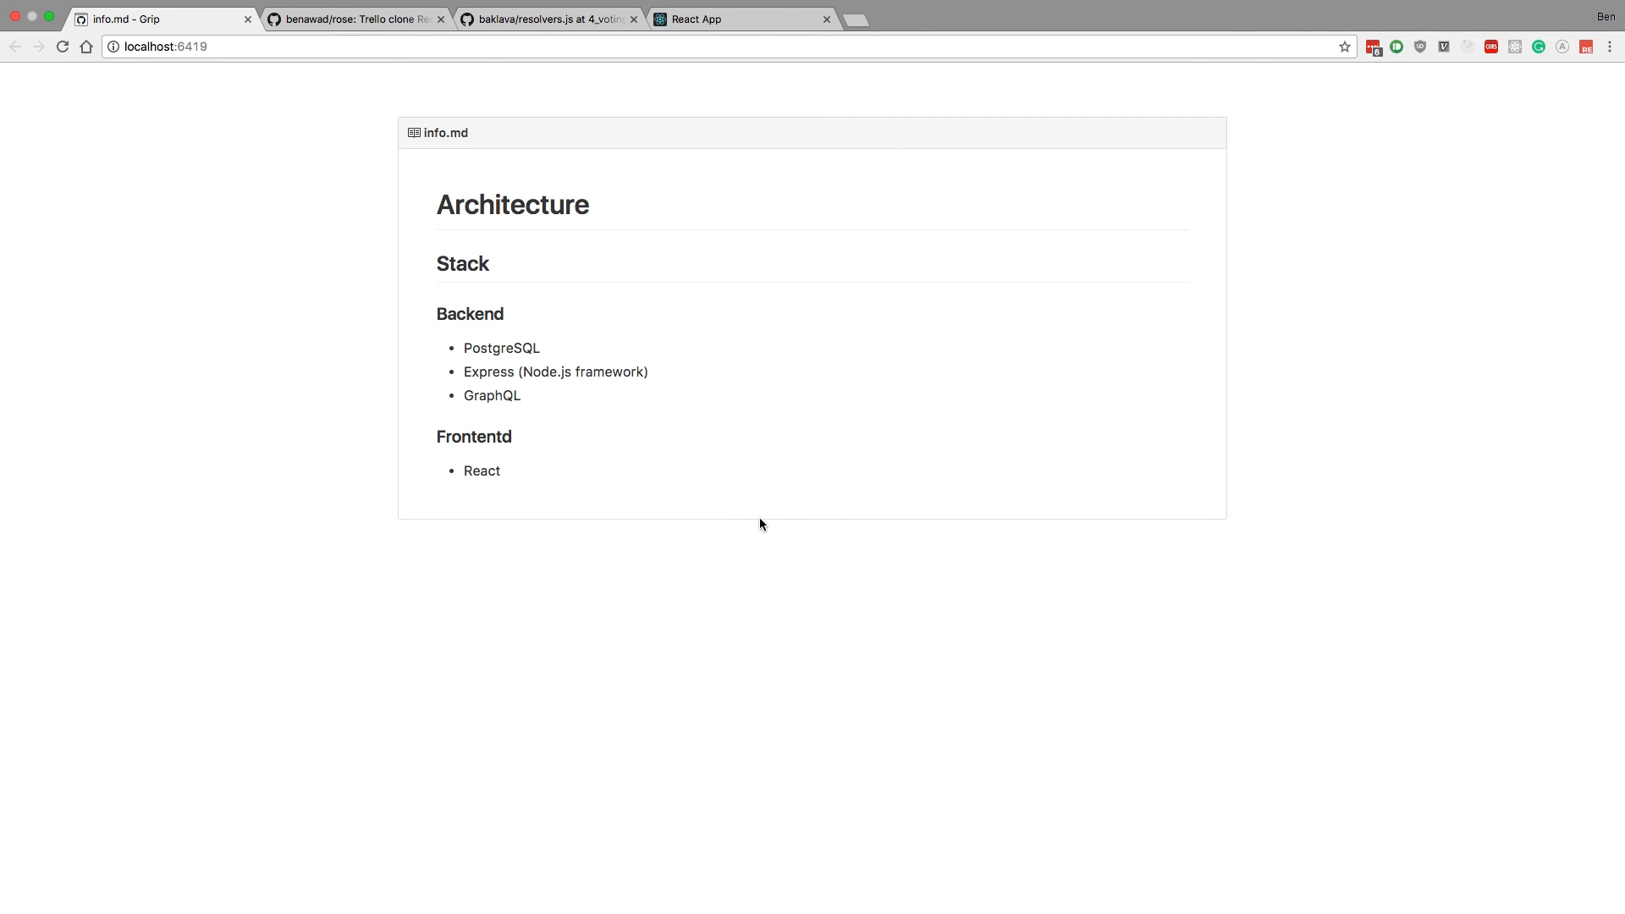
mouse_move(767, 545)
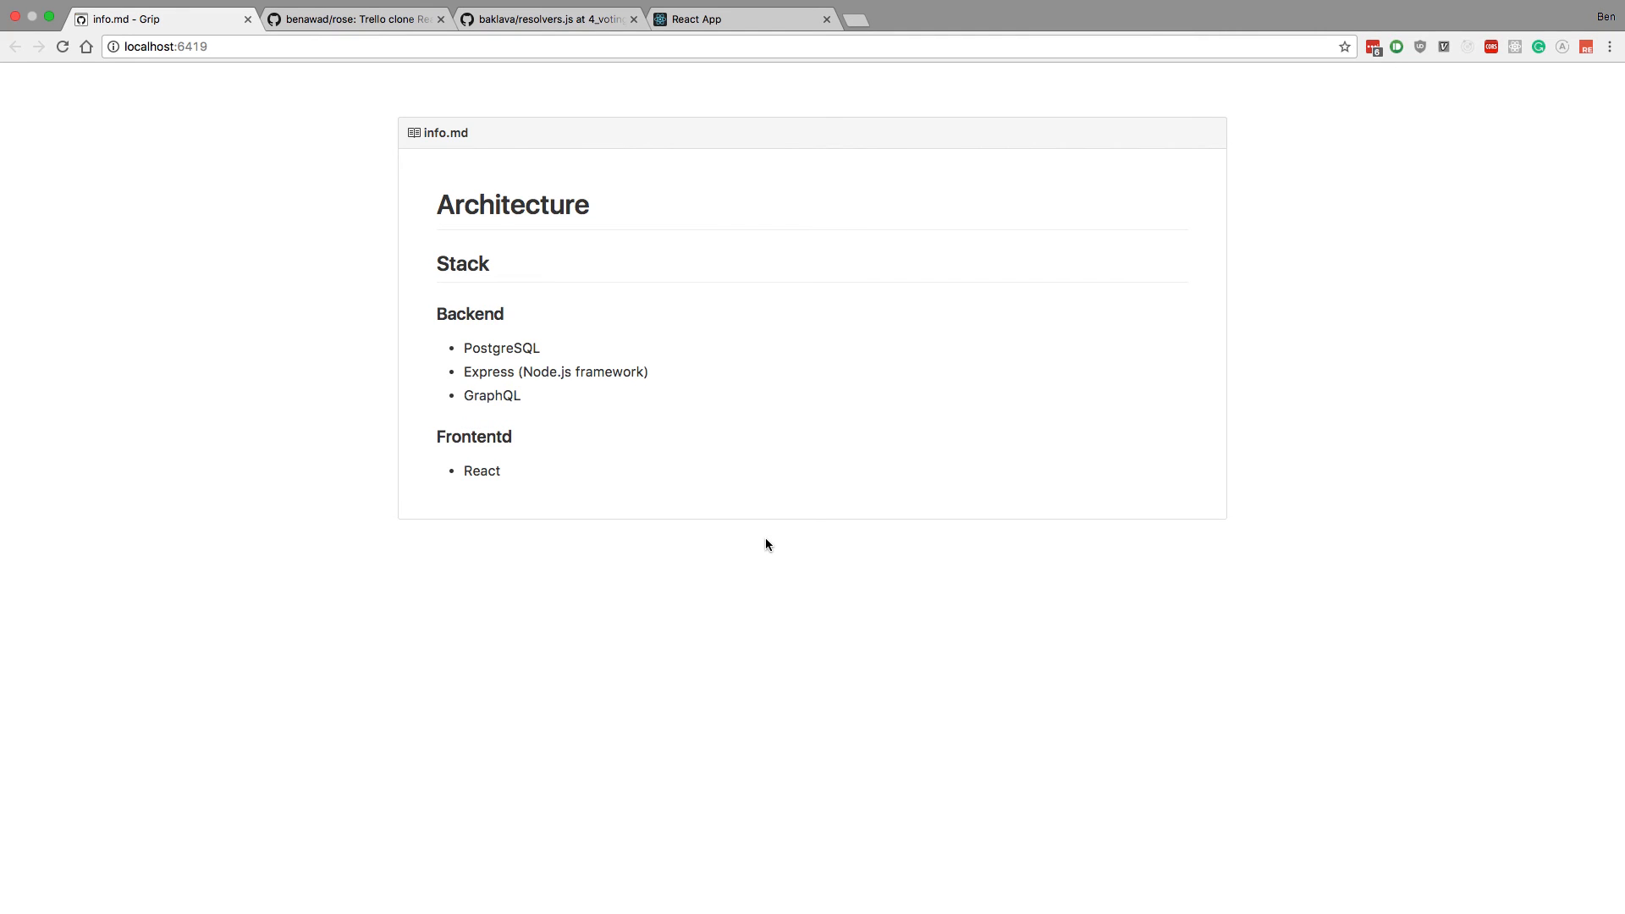
mouse_move(654, 471)
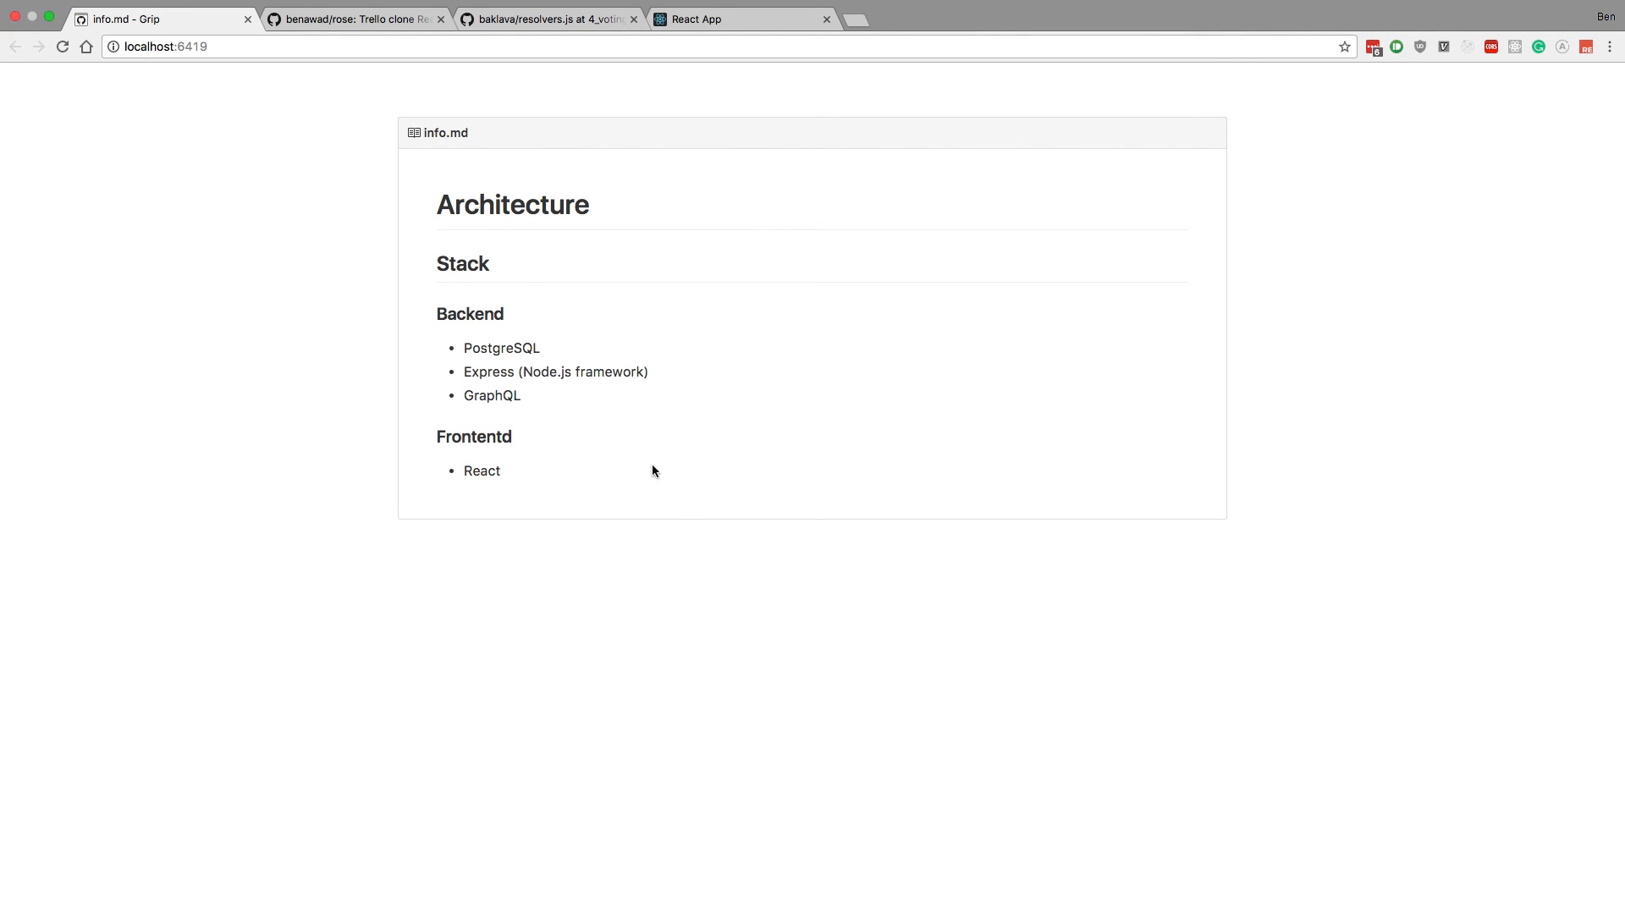
mouse_move(496, 399)
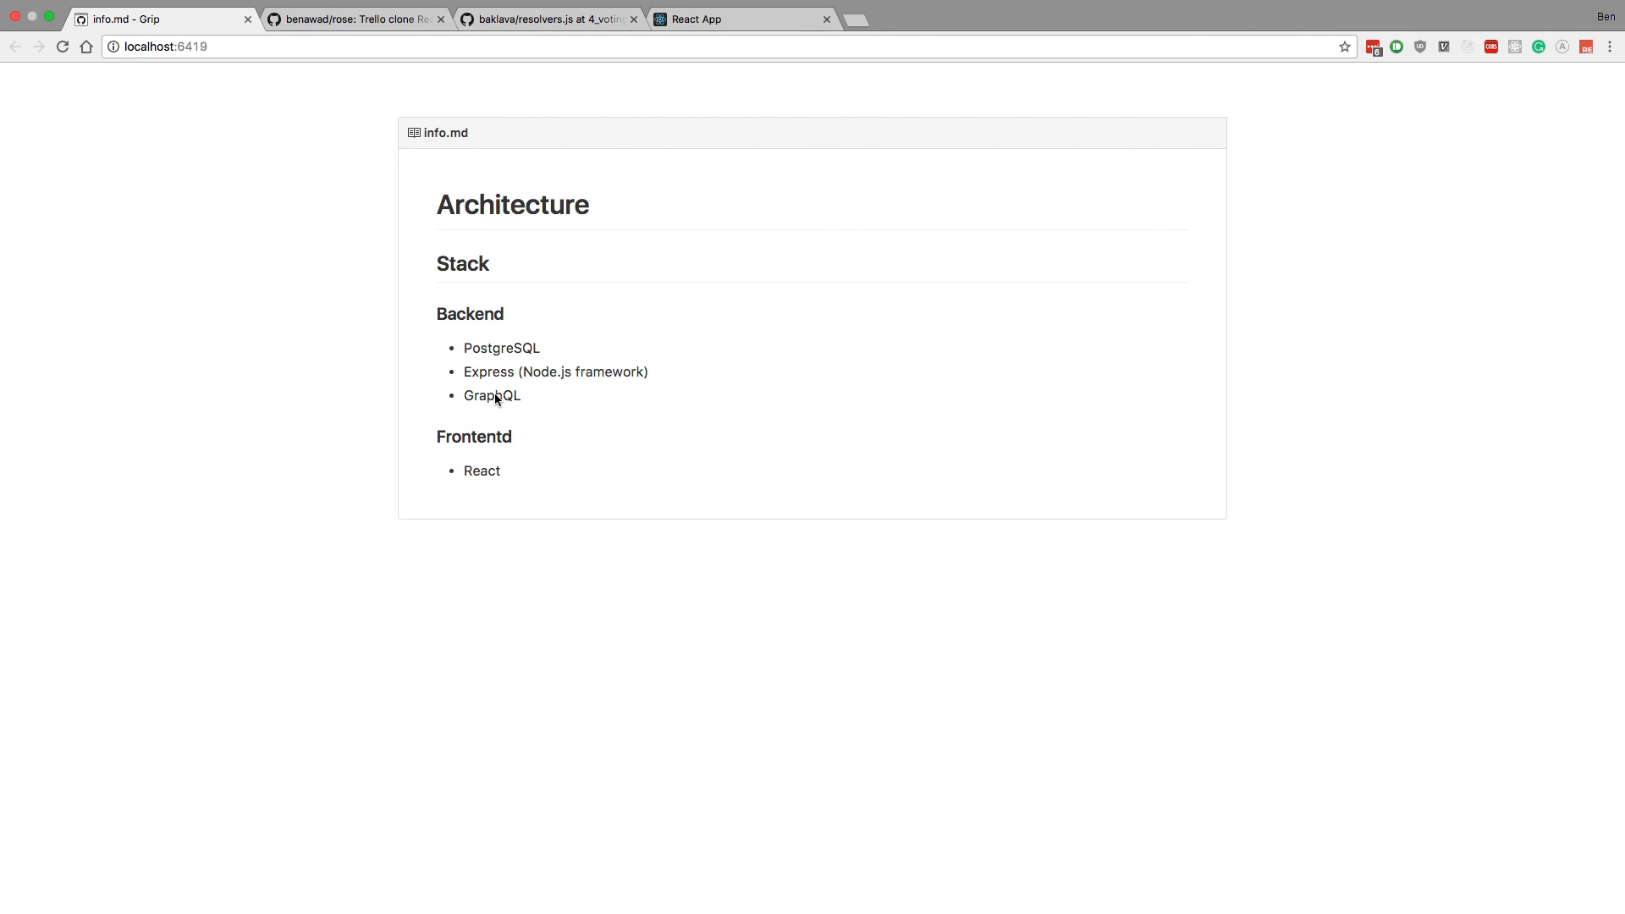
mouse_move(518, 342)
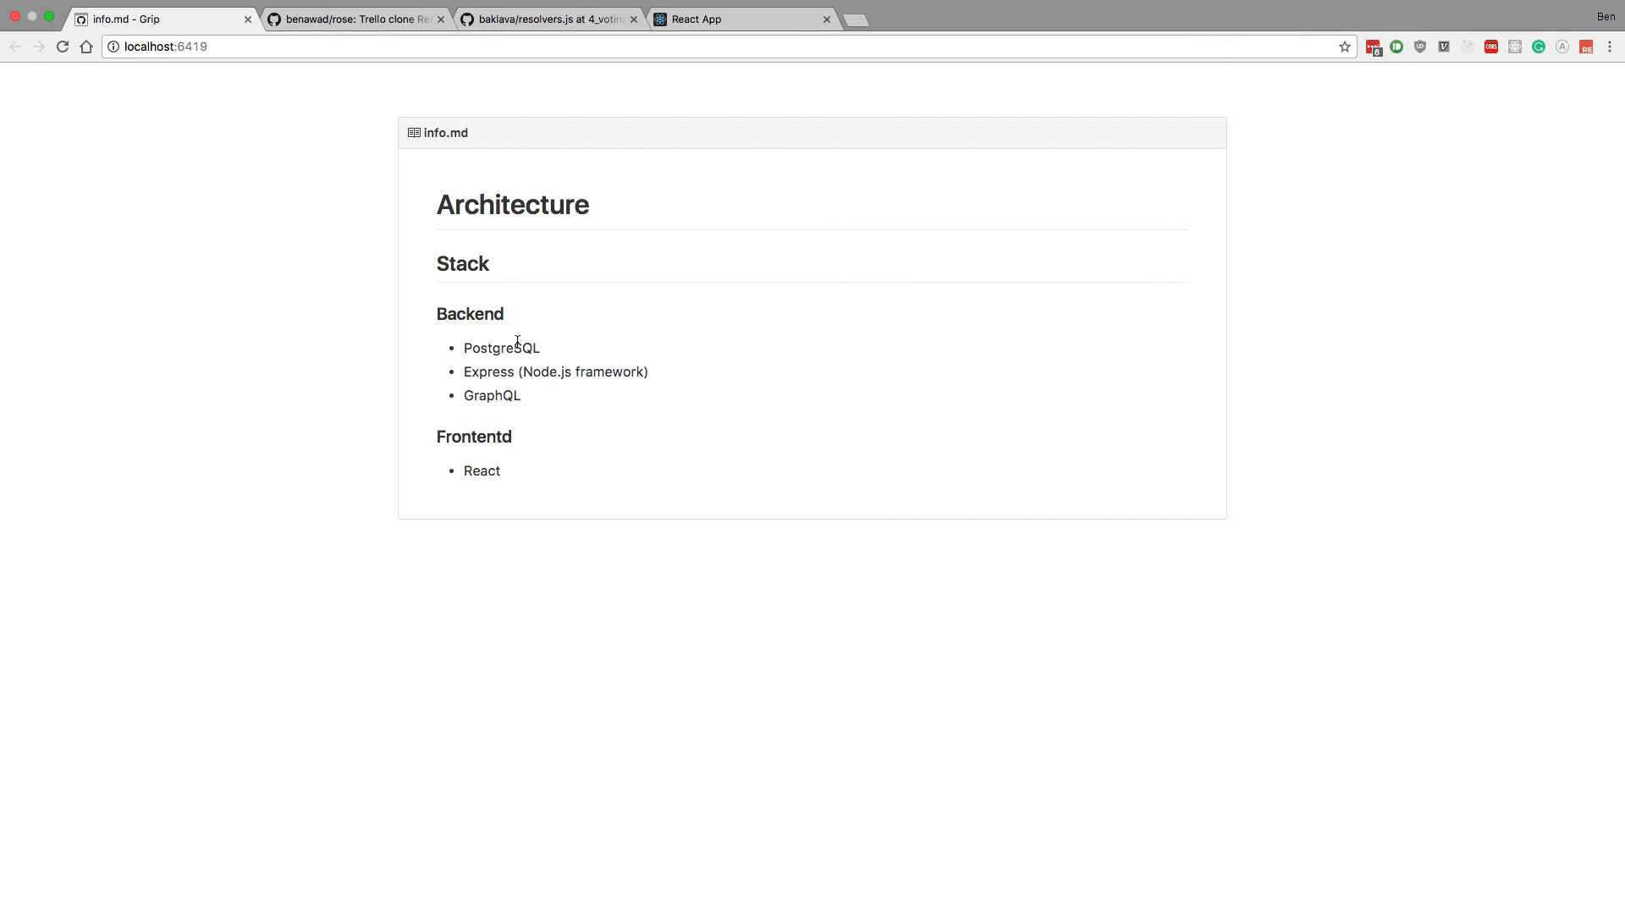
mouse_move(492, 381)
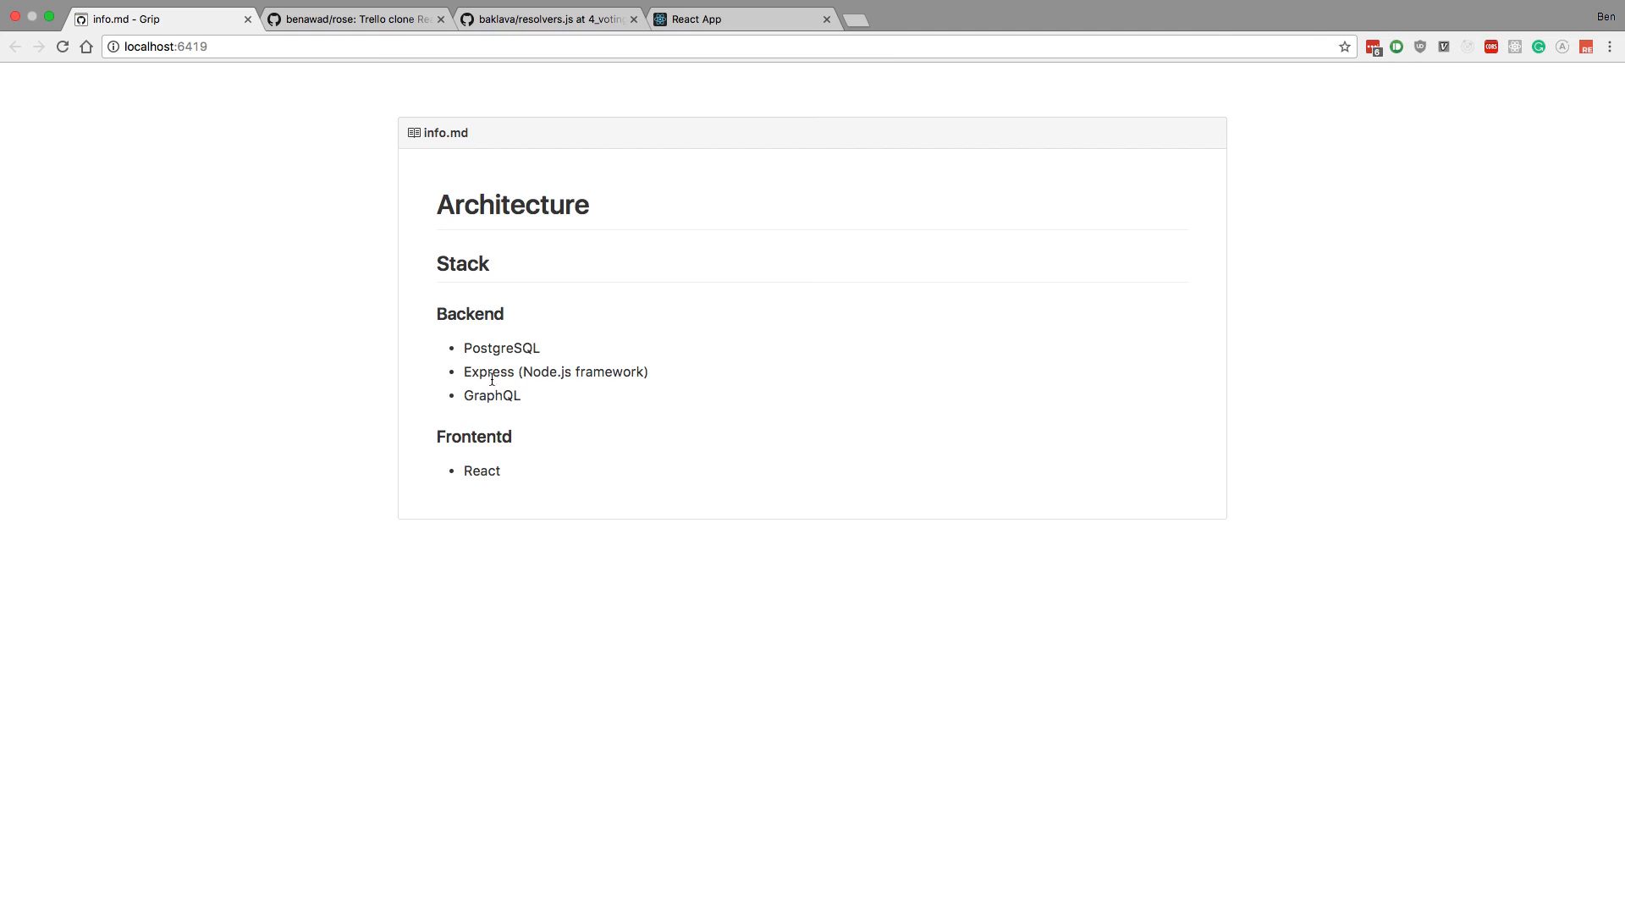
mouse_move(94, 386)
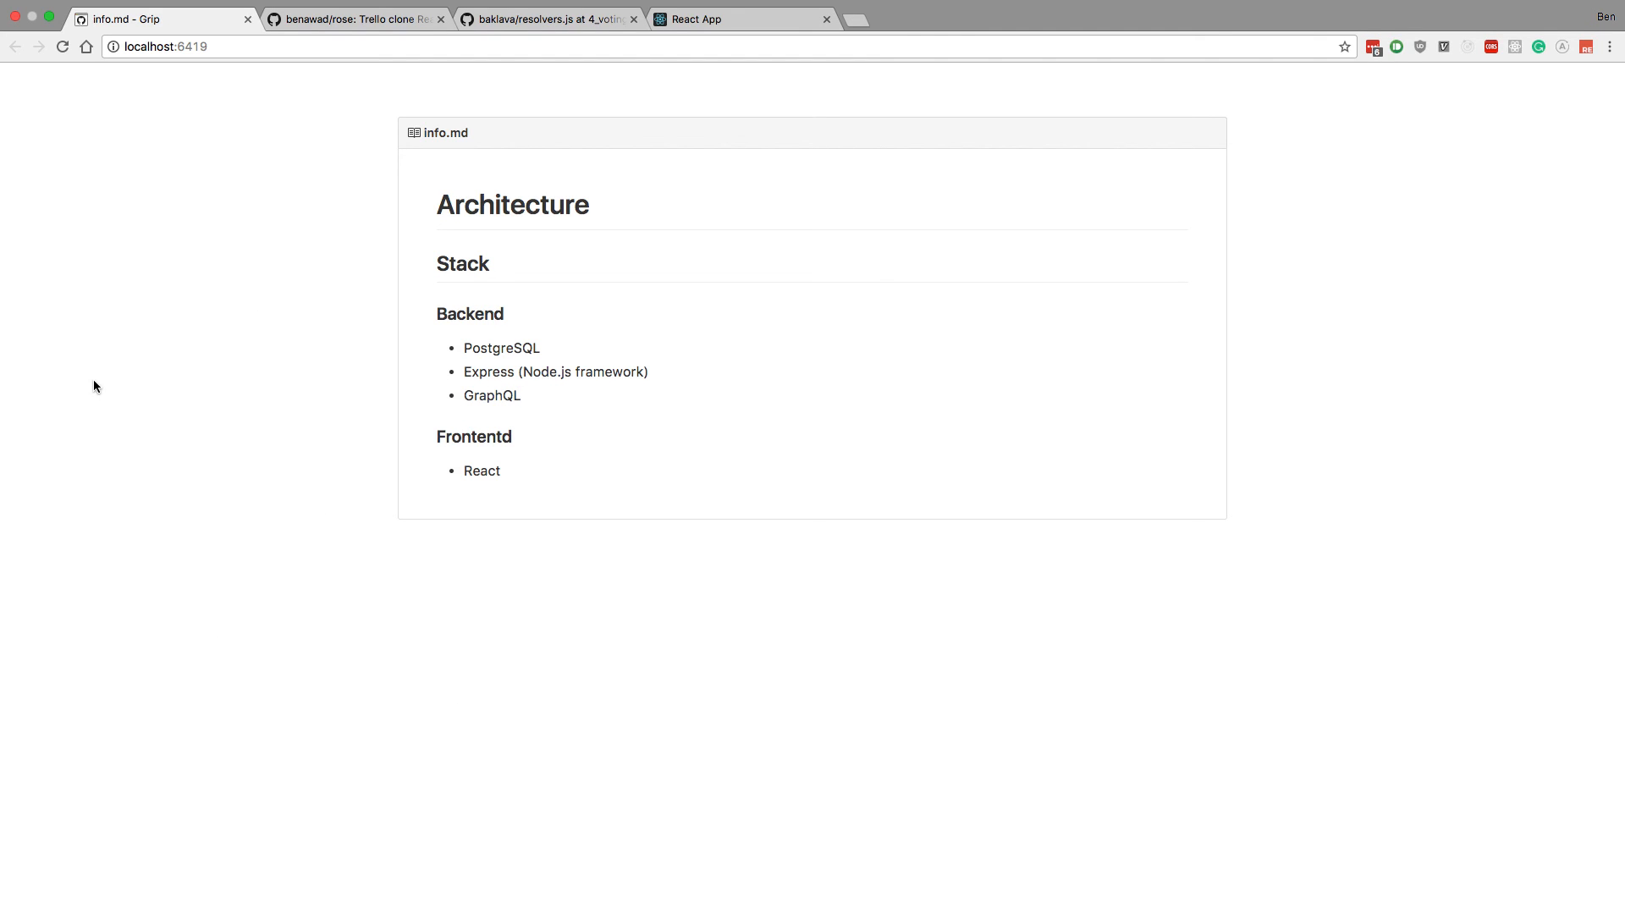
mouse_move(48, 419)
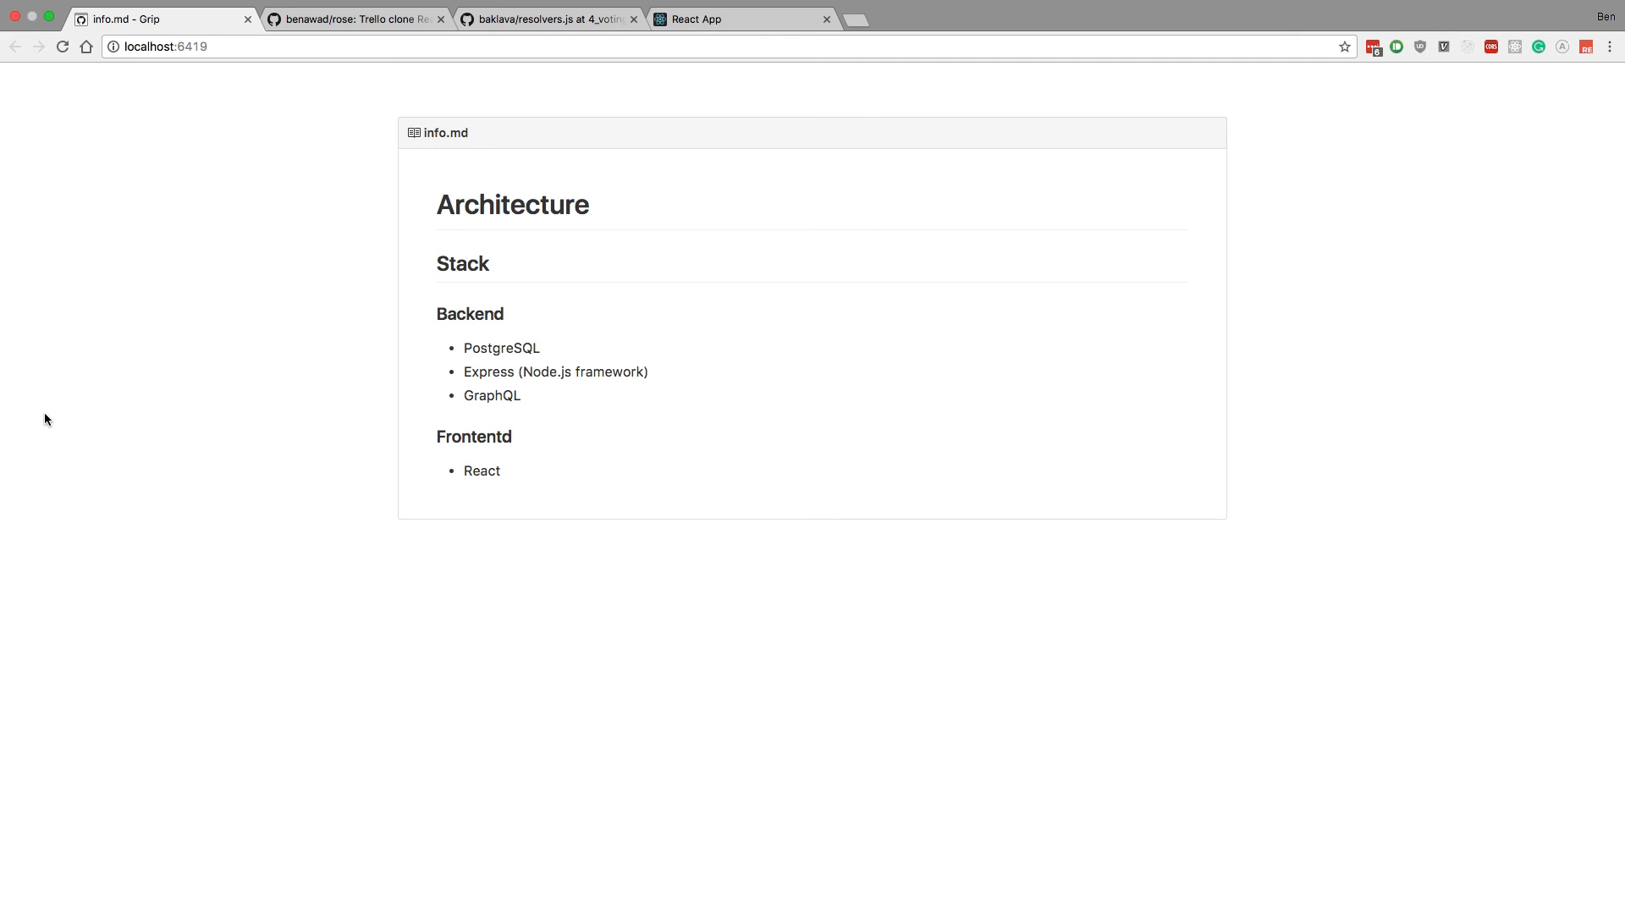
mouse_move(1151, 203)
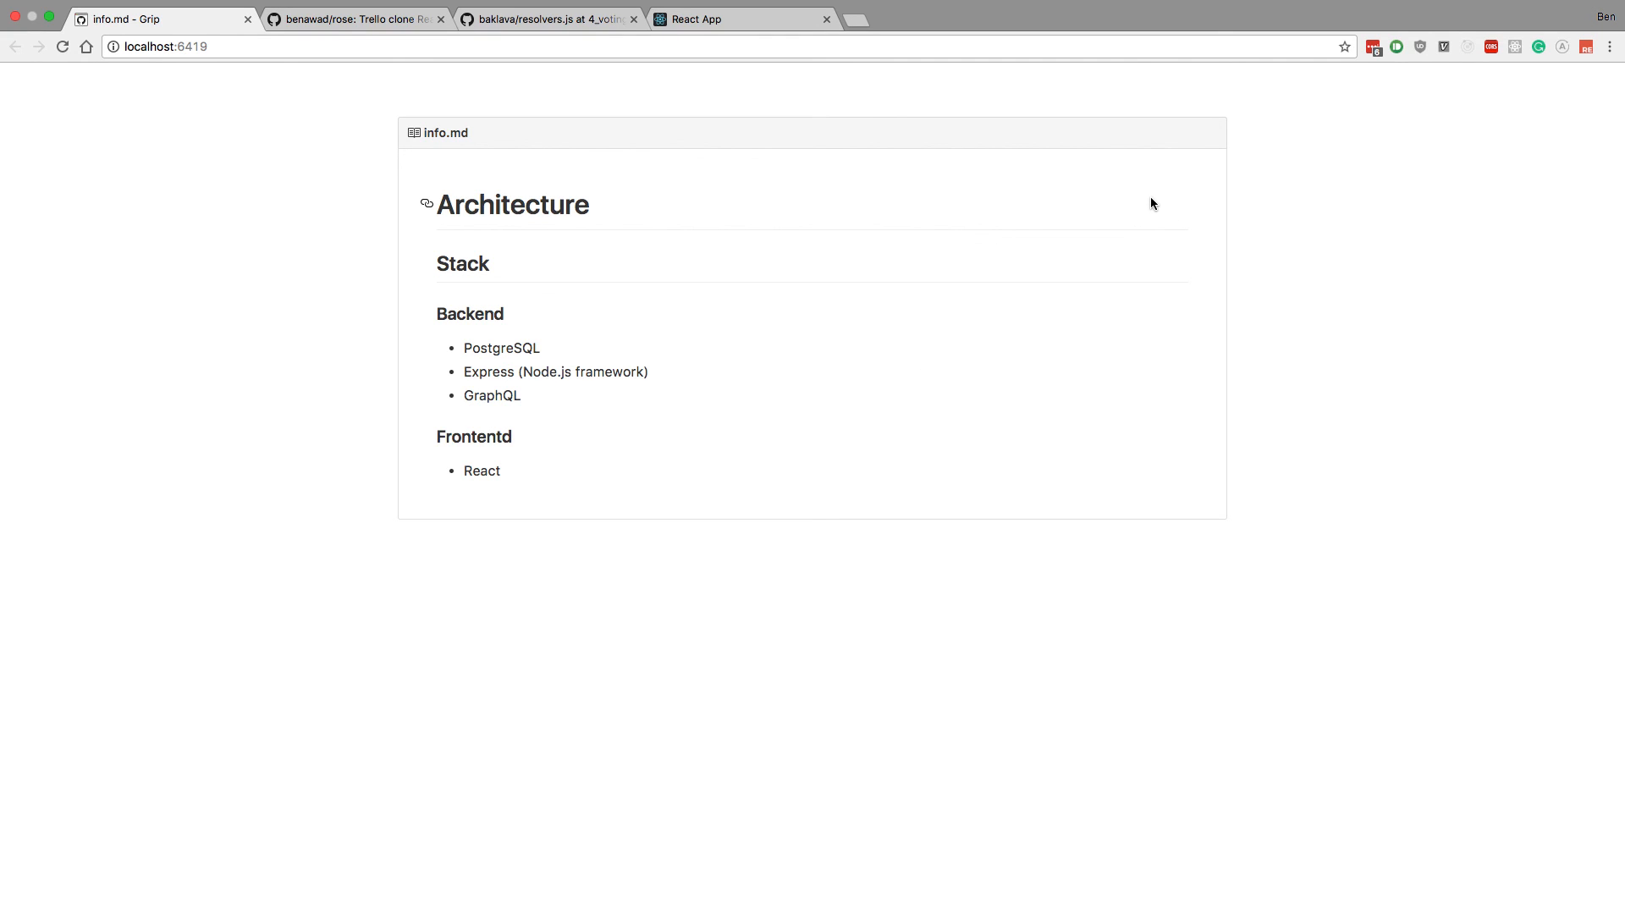
mouse_move(1185, 180)
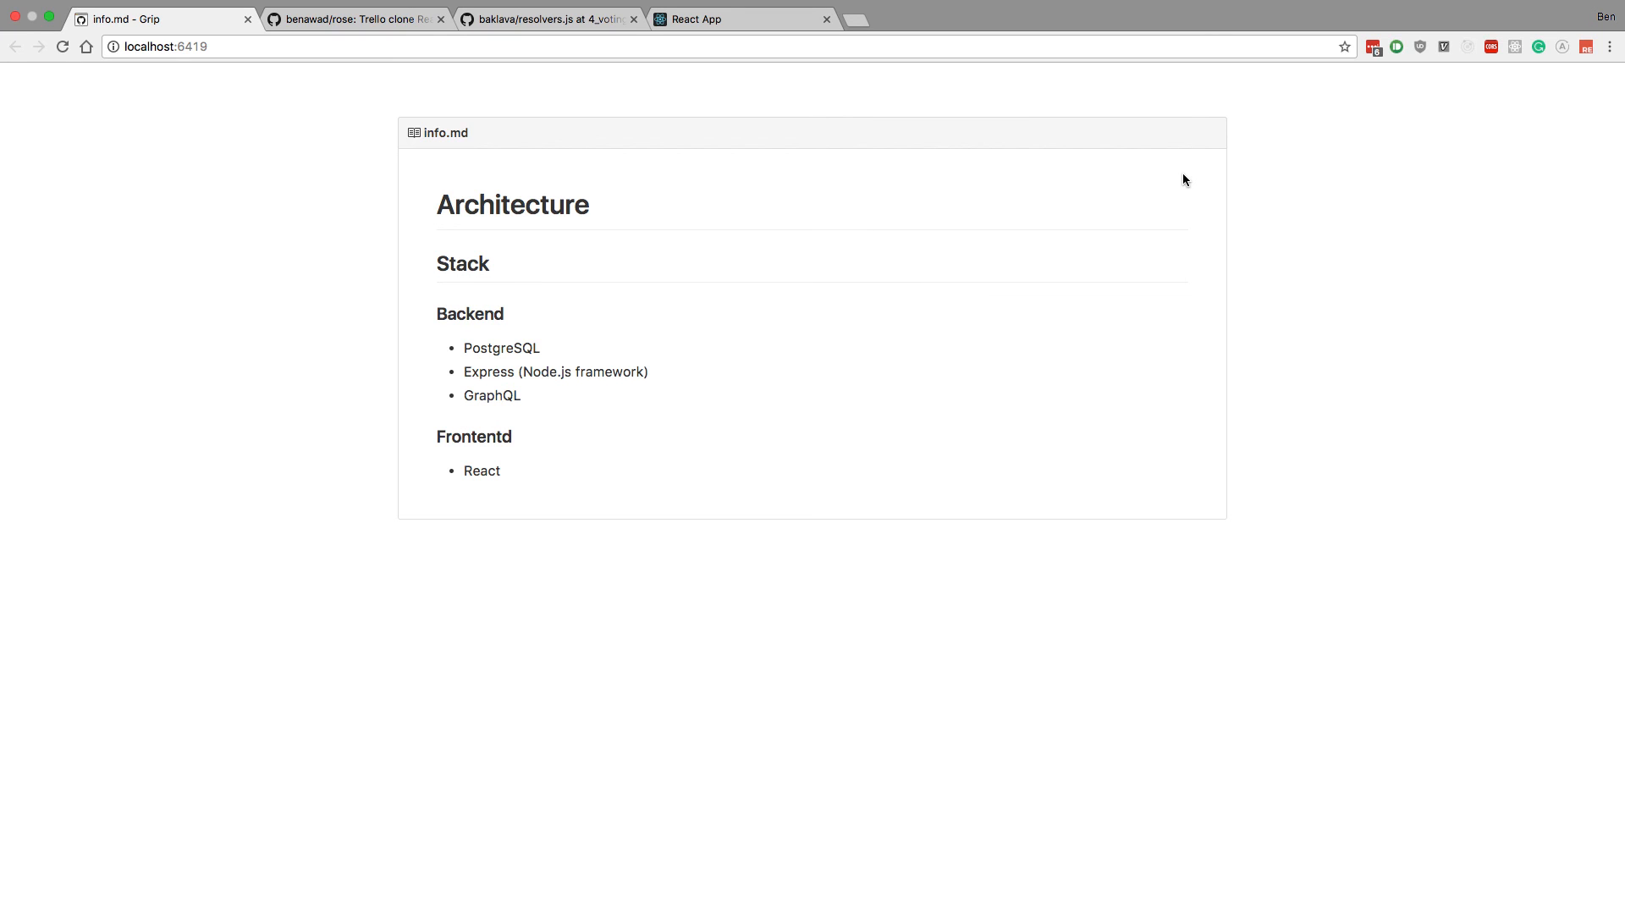
mouse_move(1591, 378)
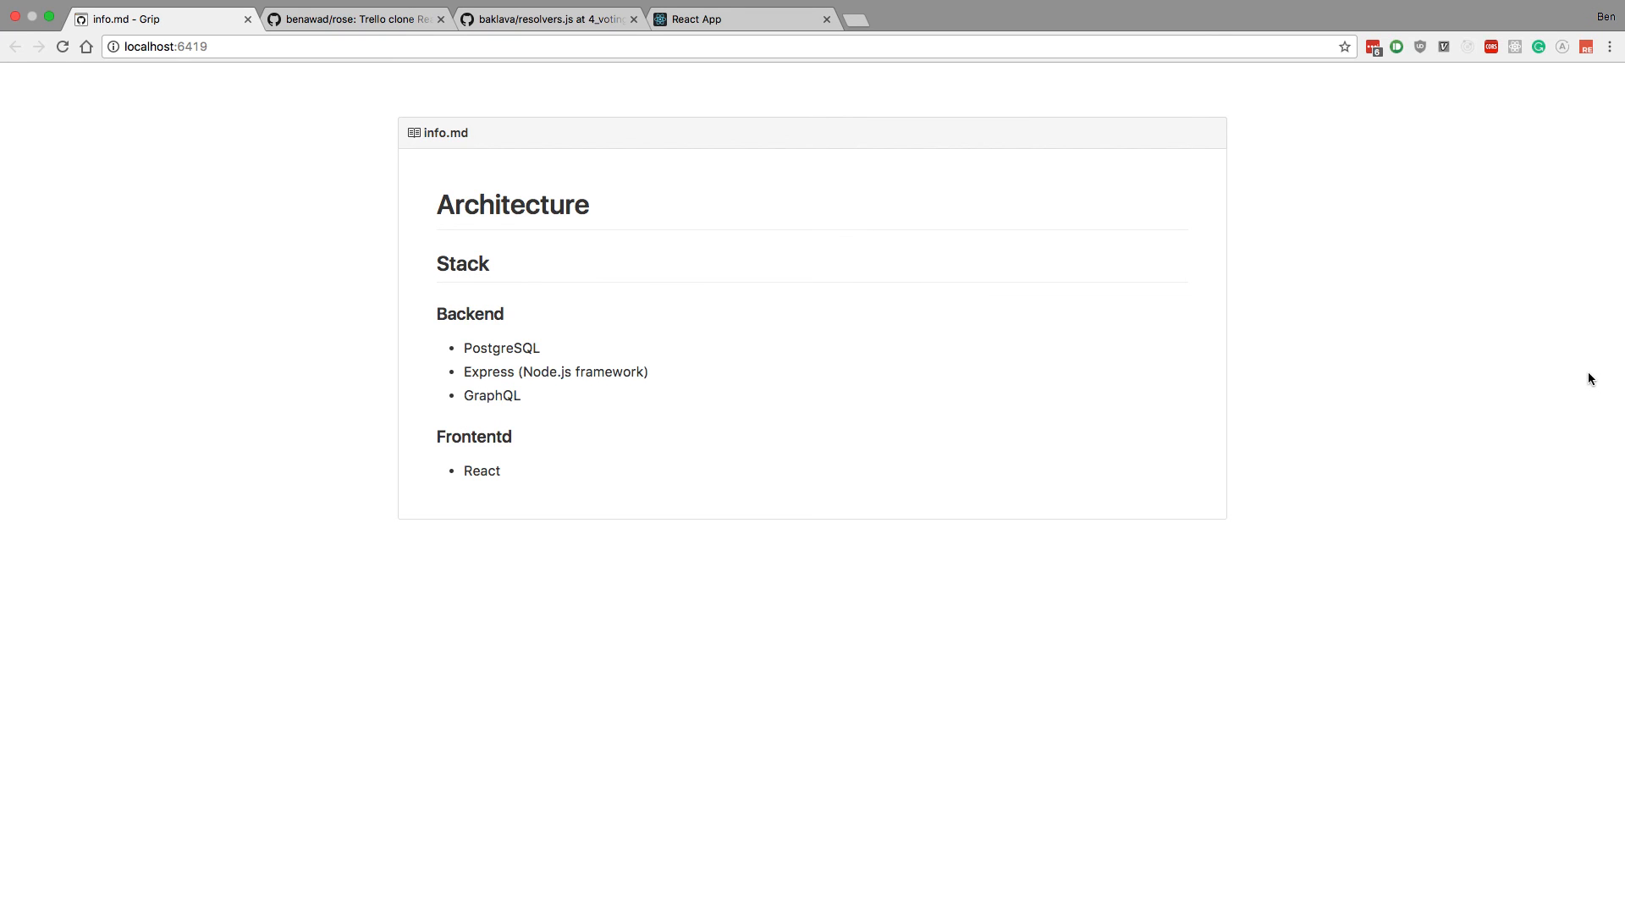
mouse_move(922, 499)
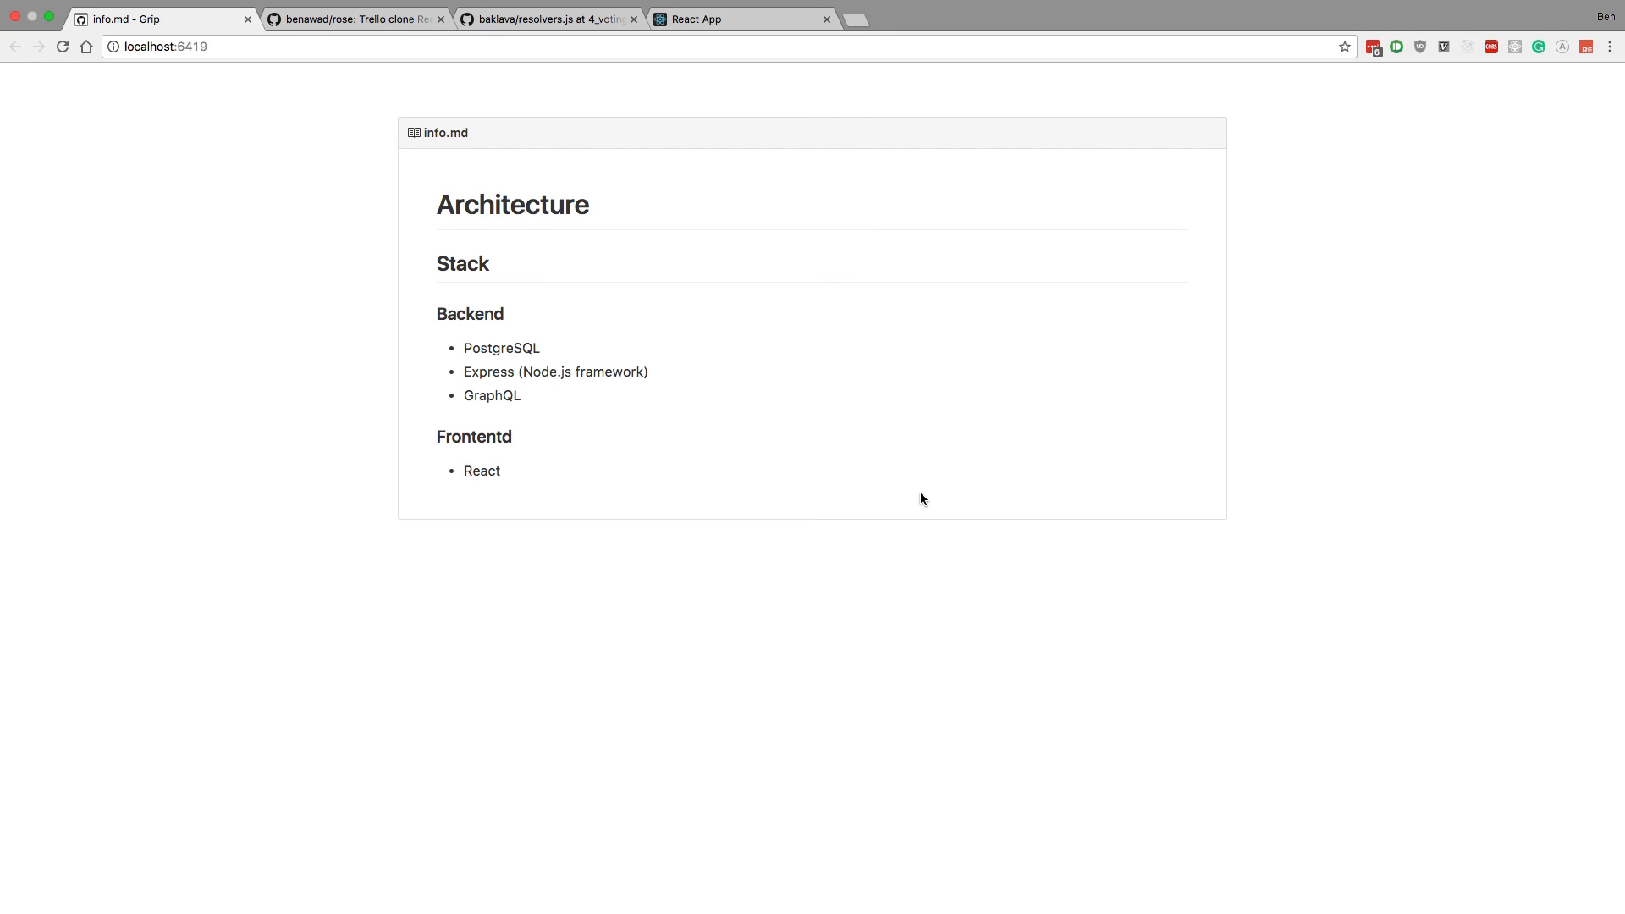
mouse_move(996, 504)
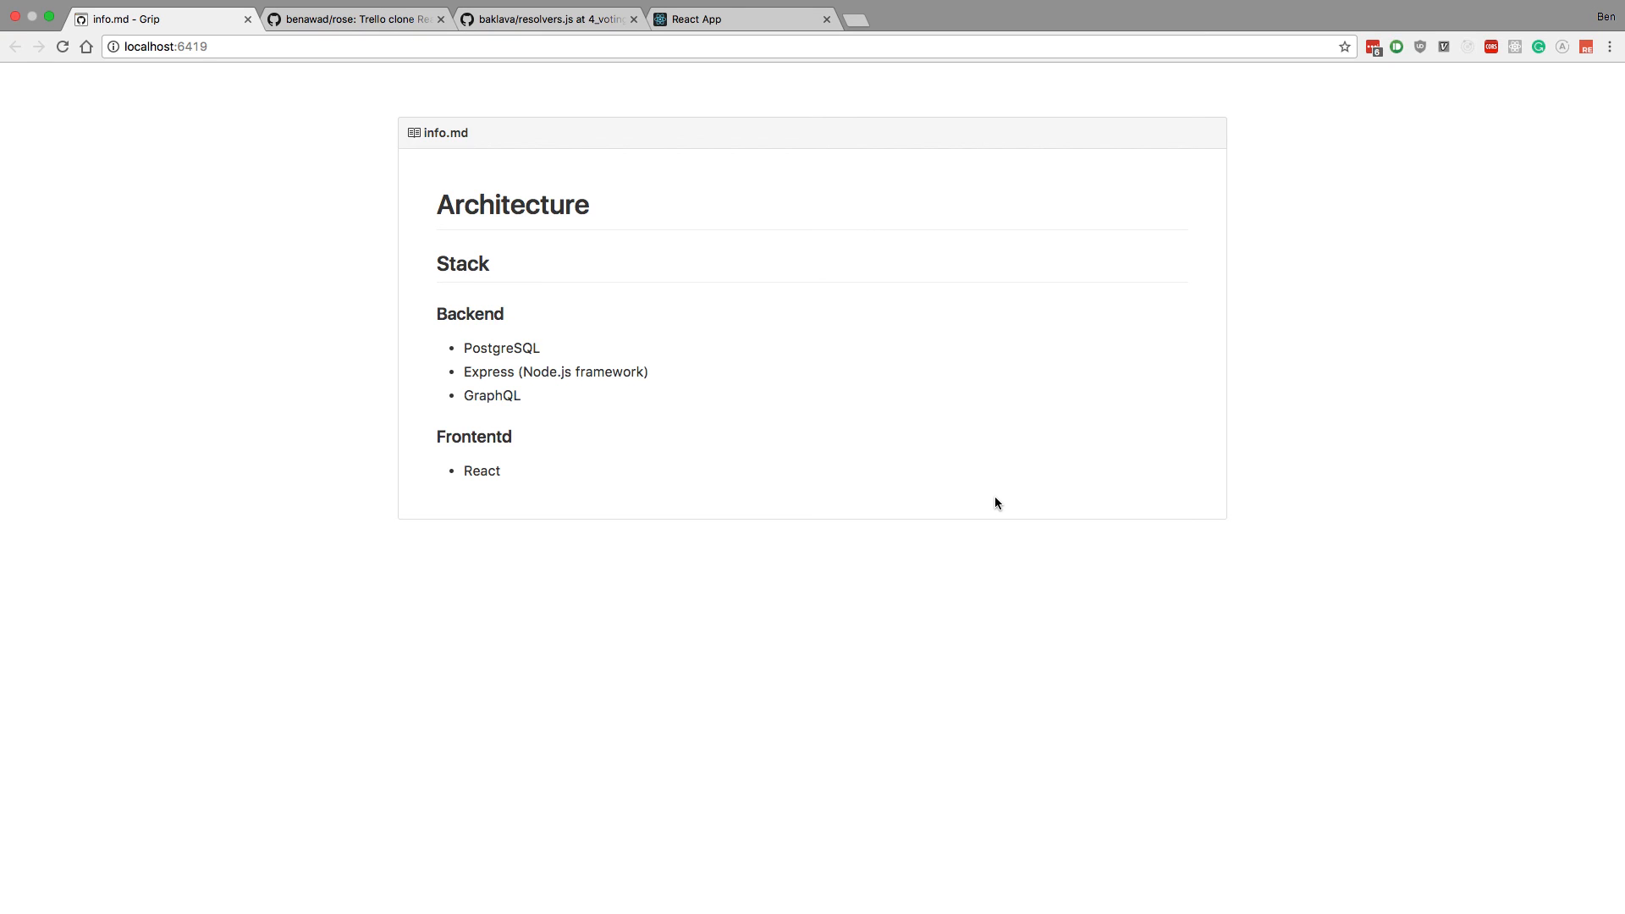
mouse_move(1039, 296)
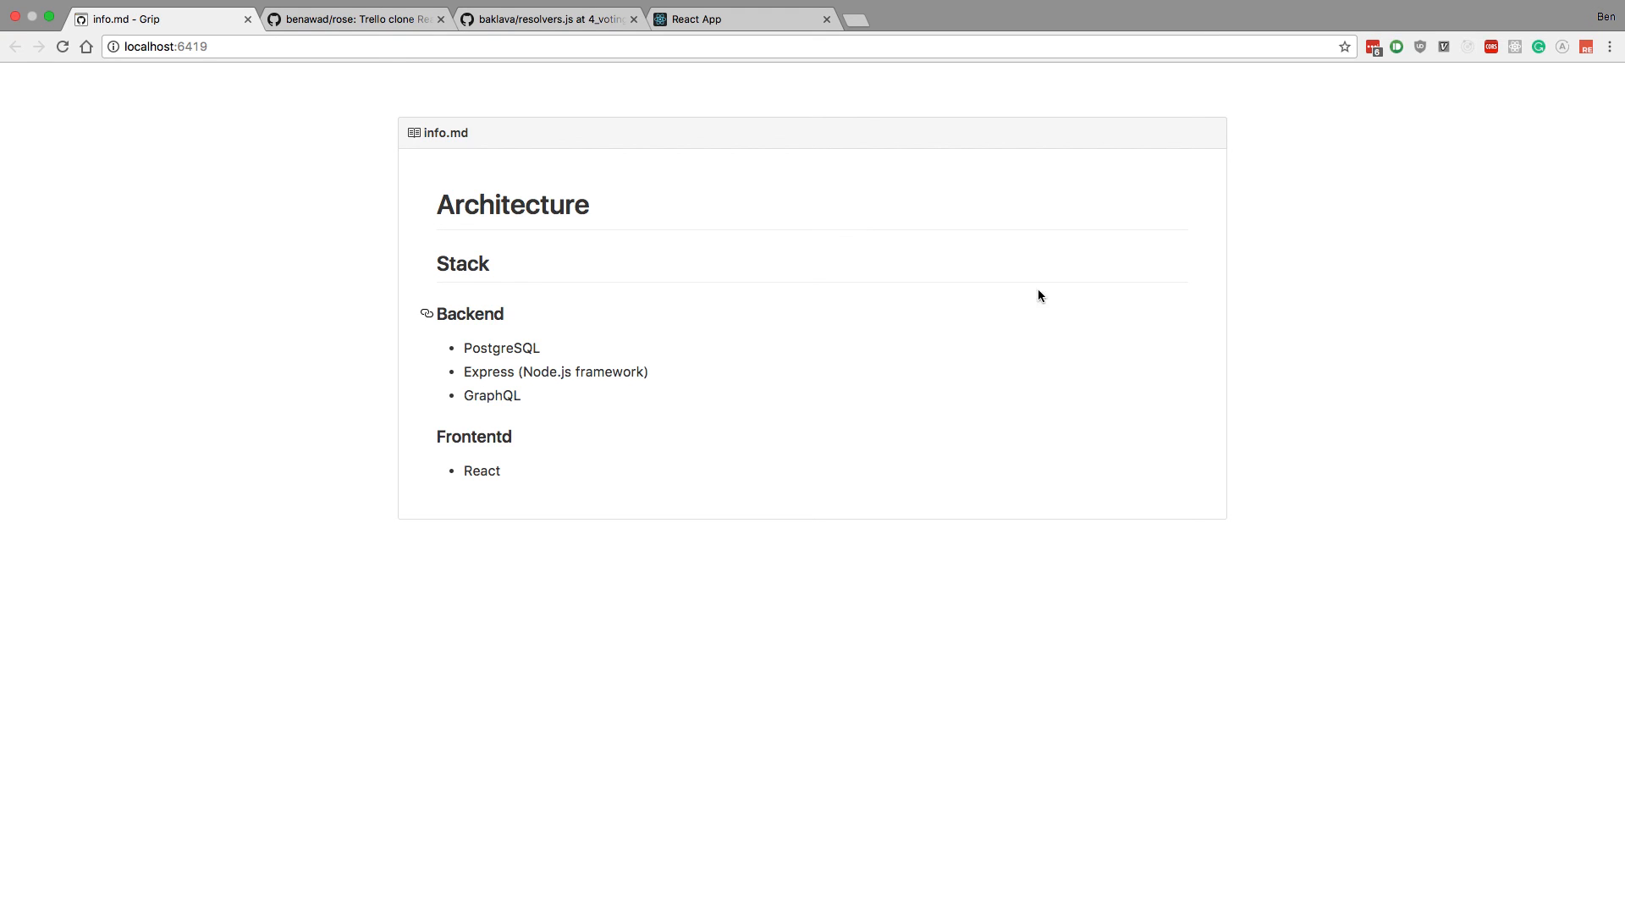
mouse_move(1190, 5)
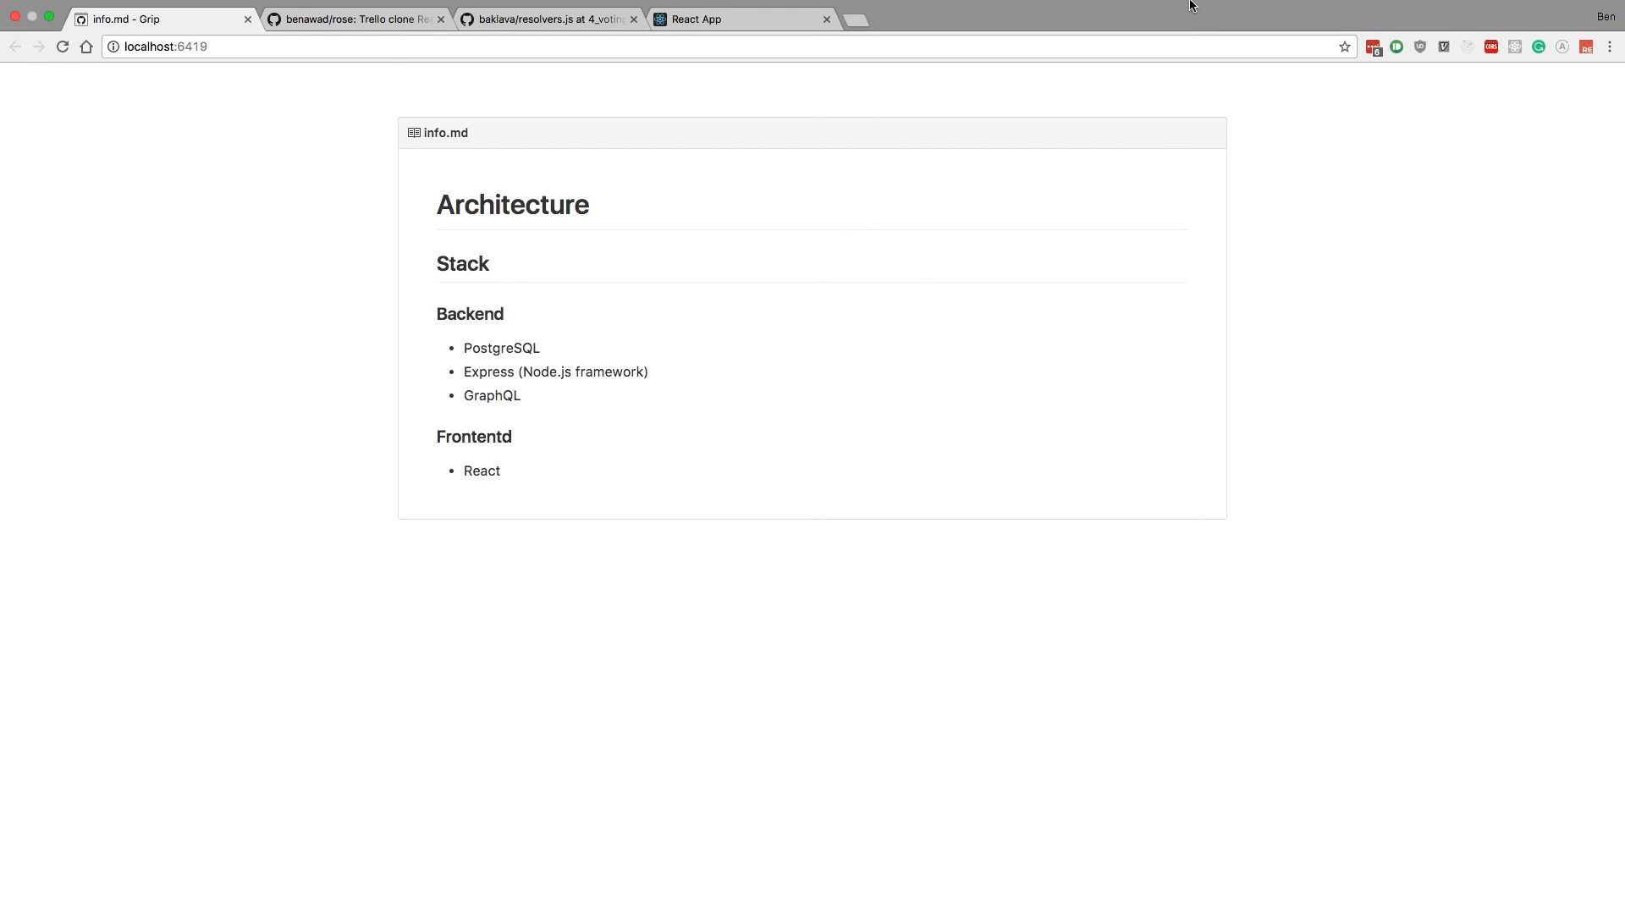